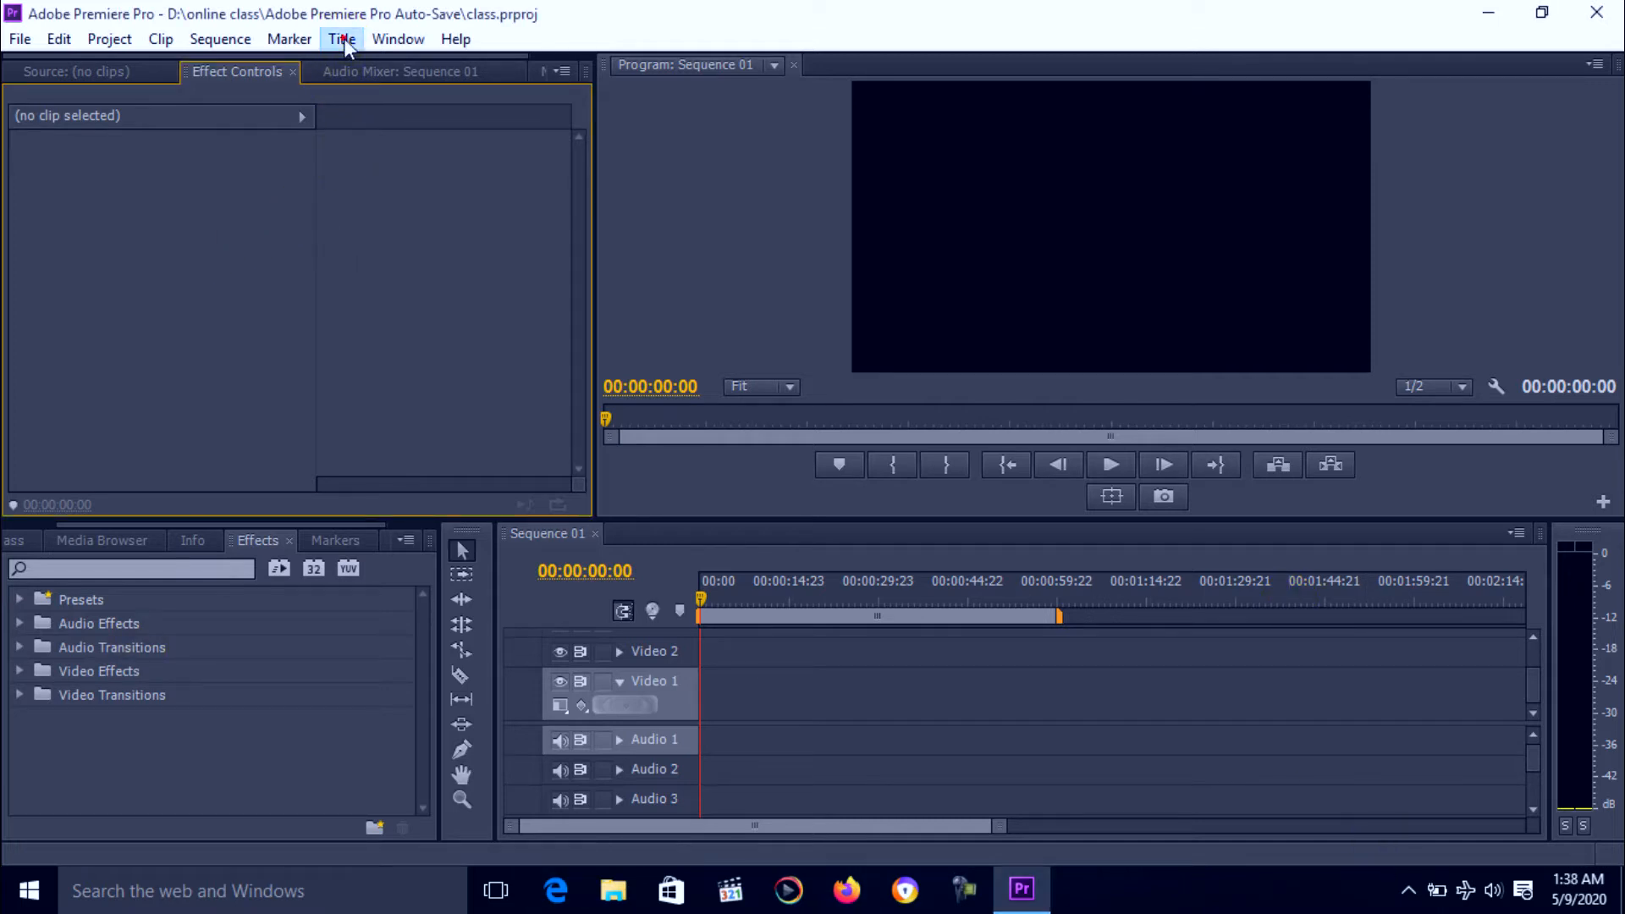
Create a Default Still title, Title 01, keeping the New Title dialog settings.
click(341, 38)
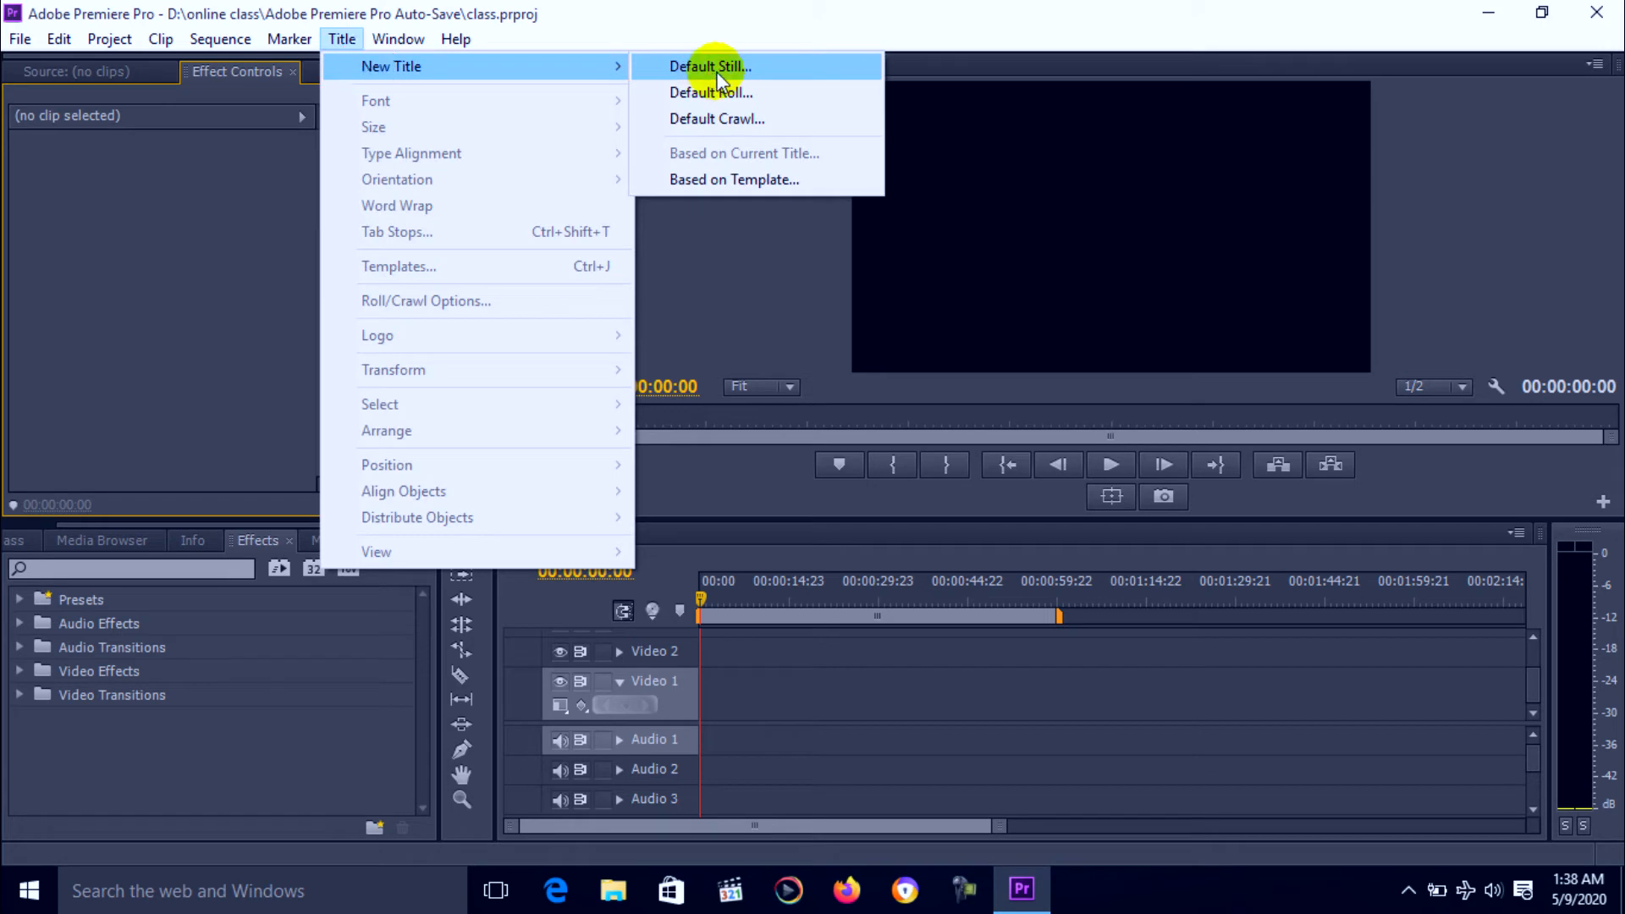
click(711, 66)
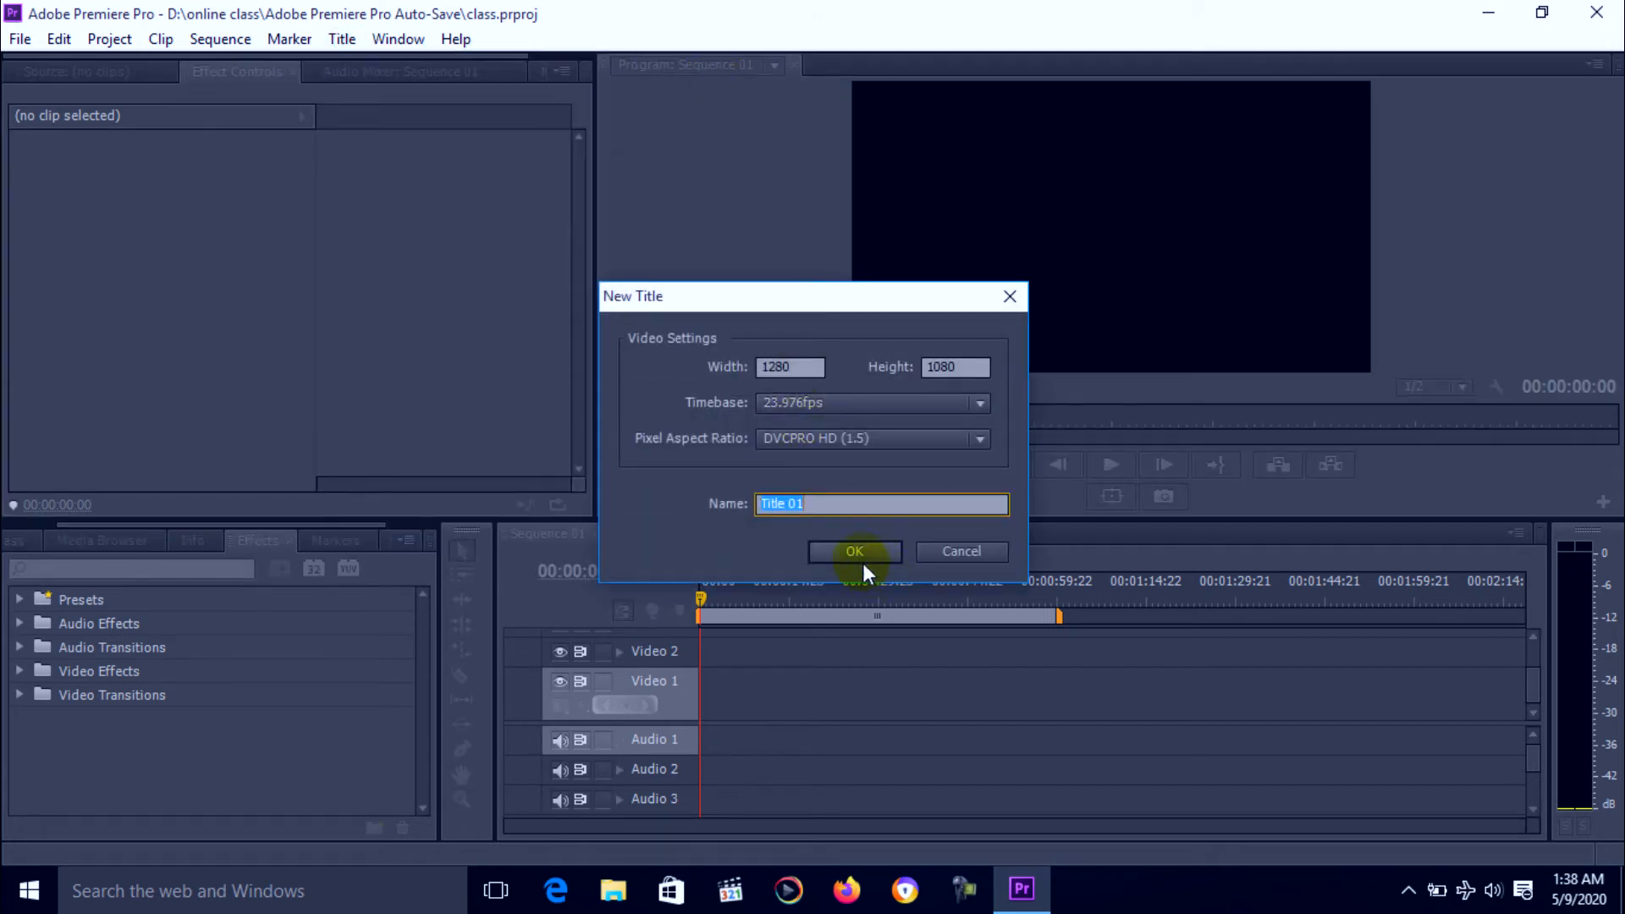
click(854, 551)
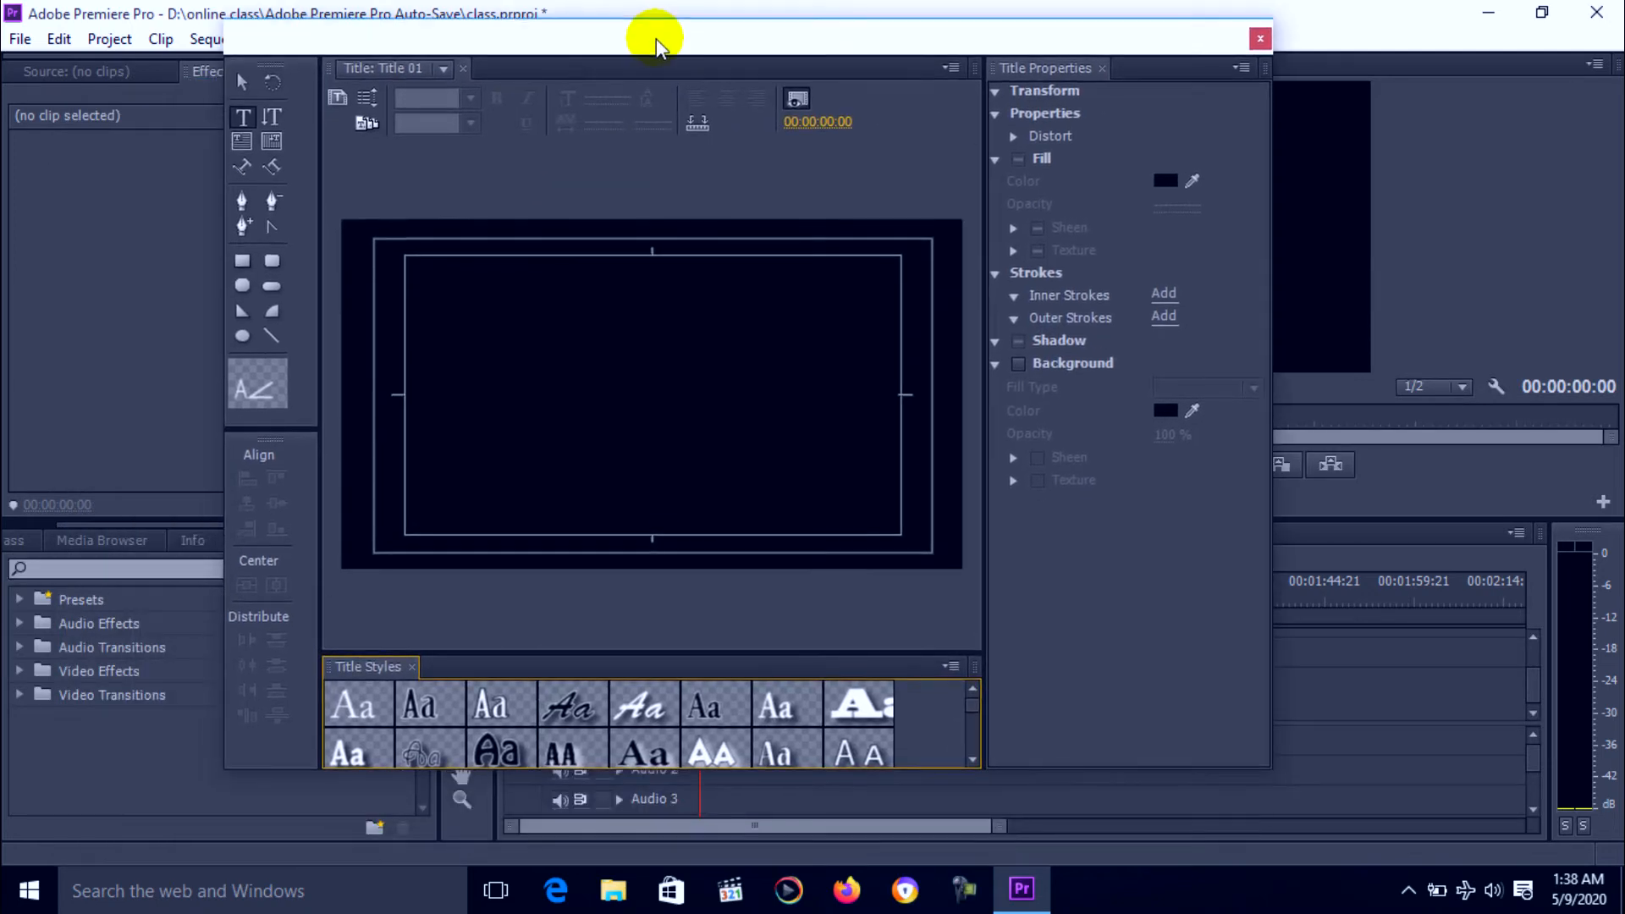
mouse_move(241, 117)
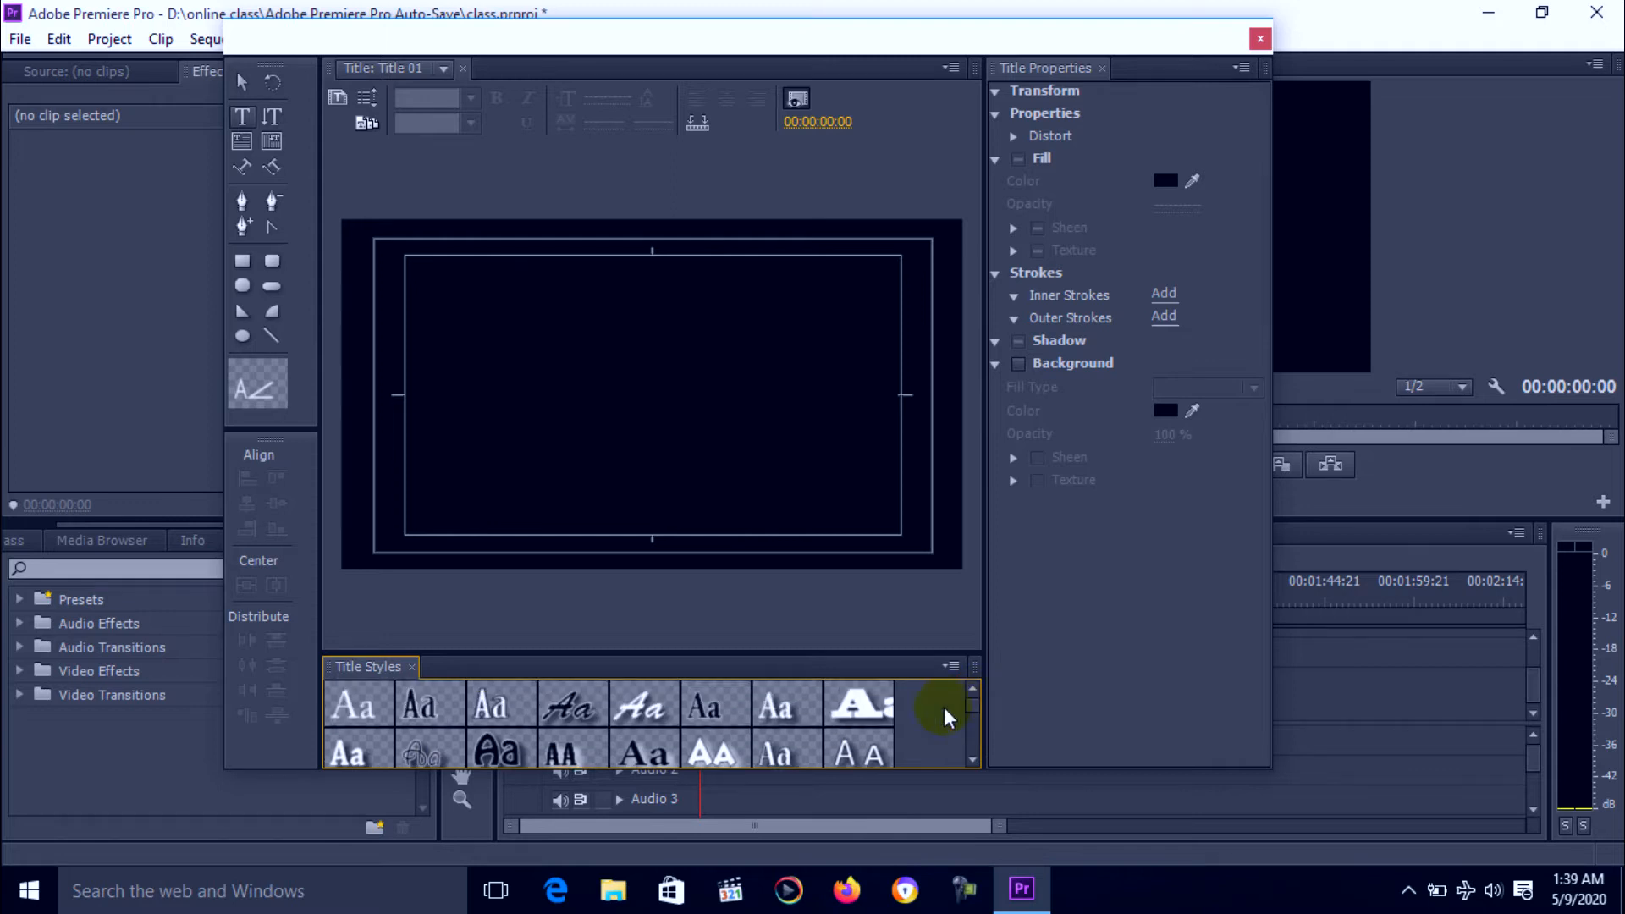
Add bold-style 'V IMAGE ANIMATION' text at font size 200, centred in the frame.
click(858, 705)
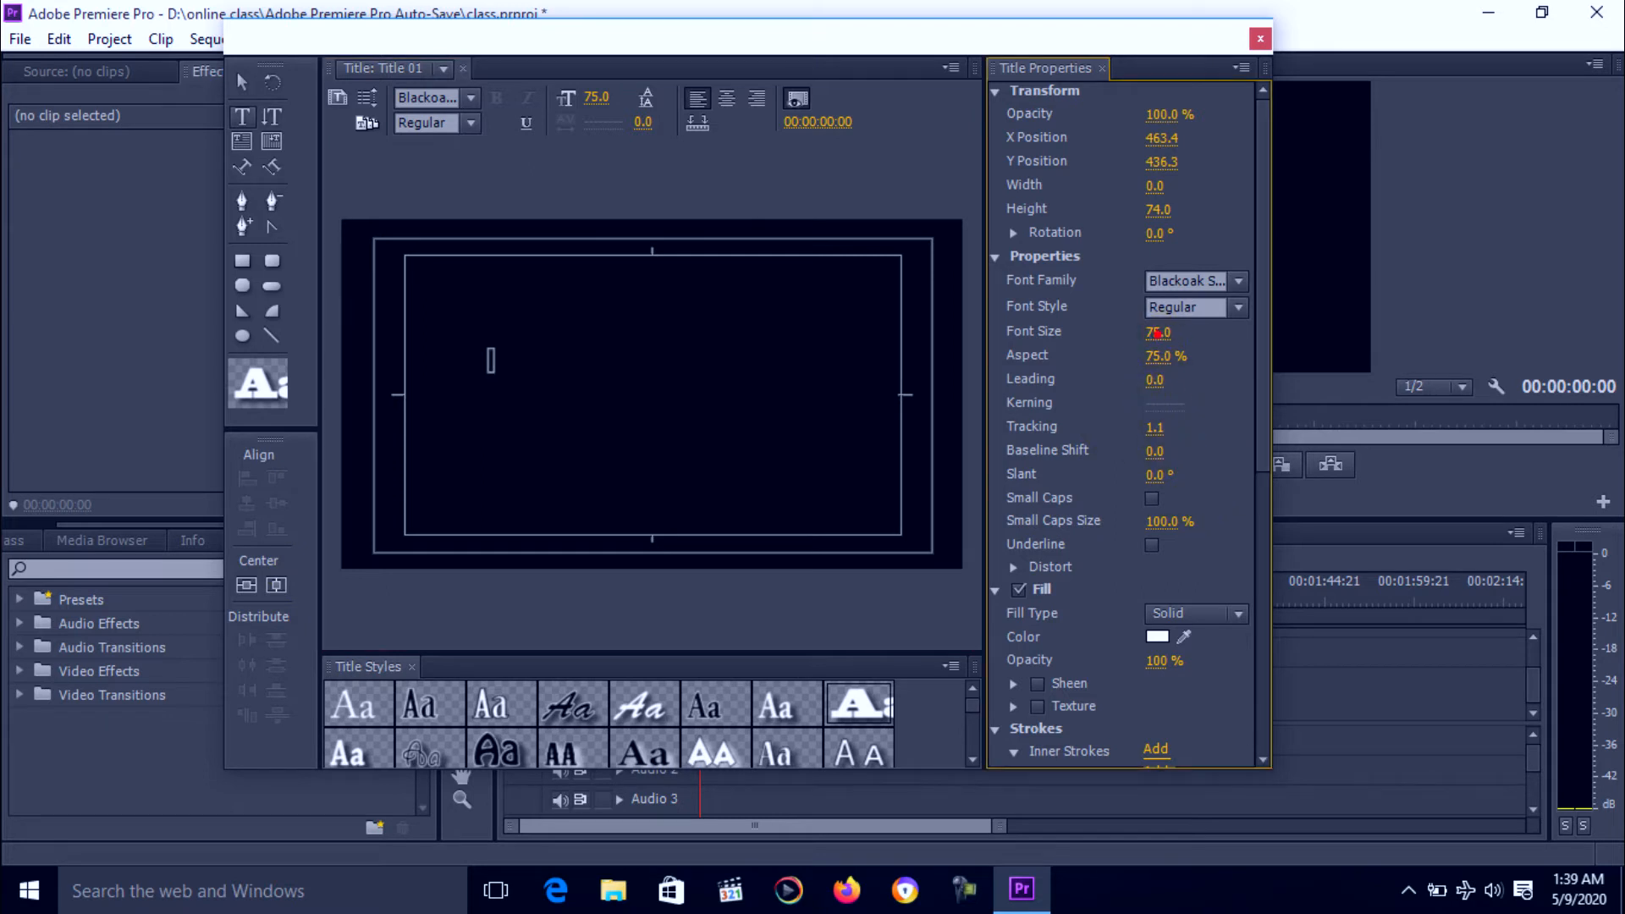
text(227.0)
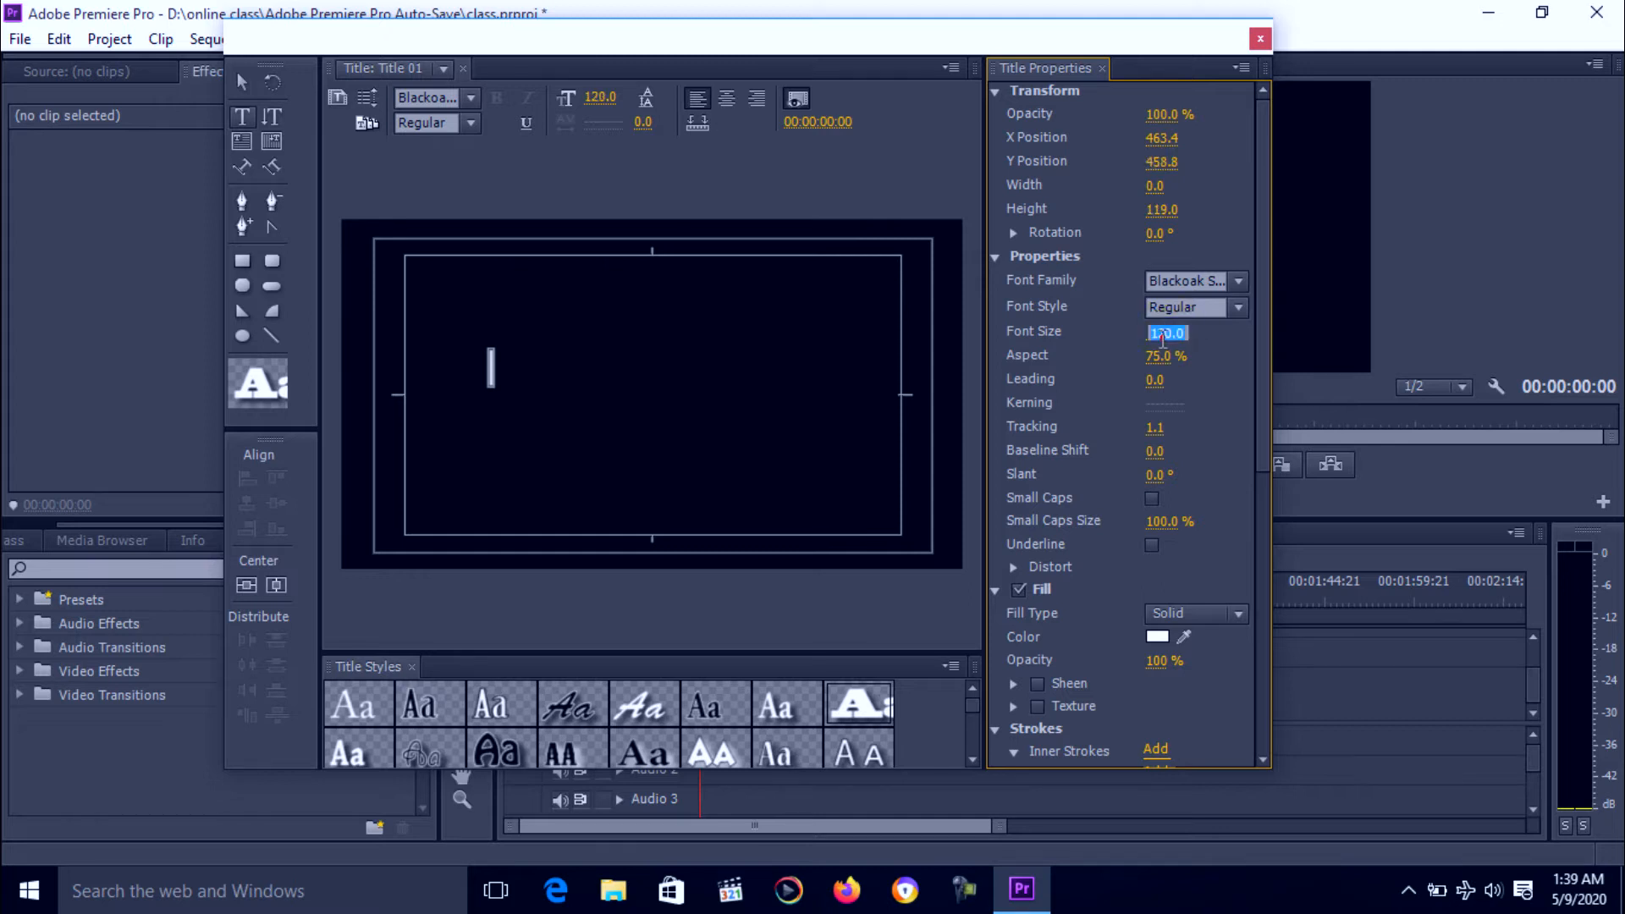
text(200)
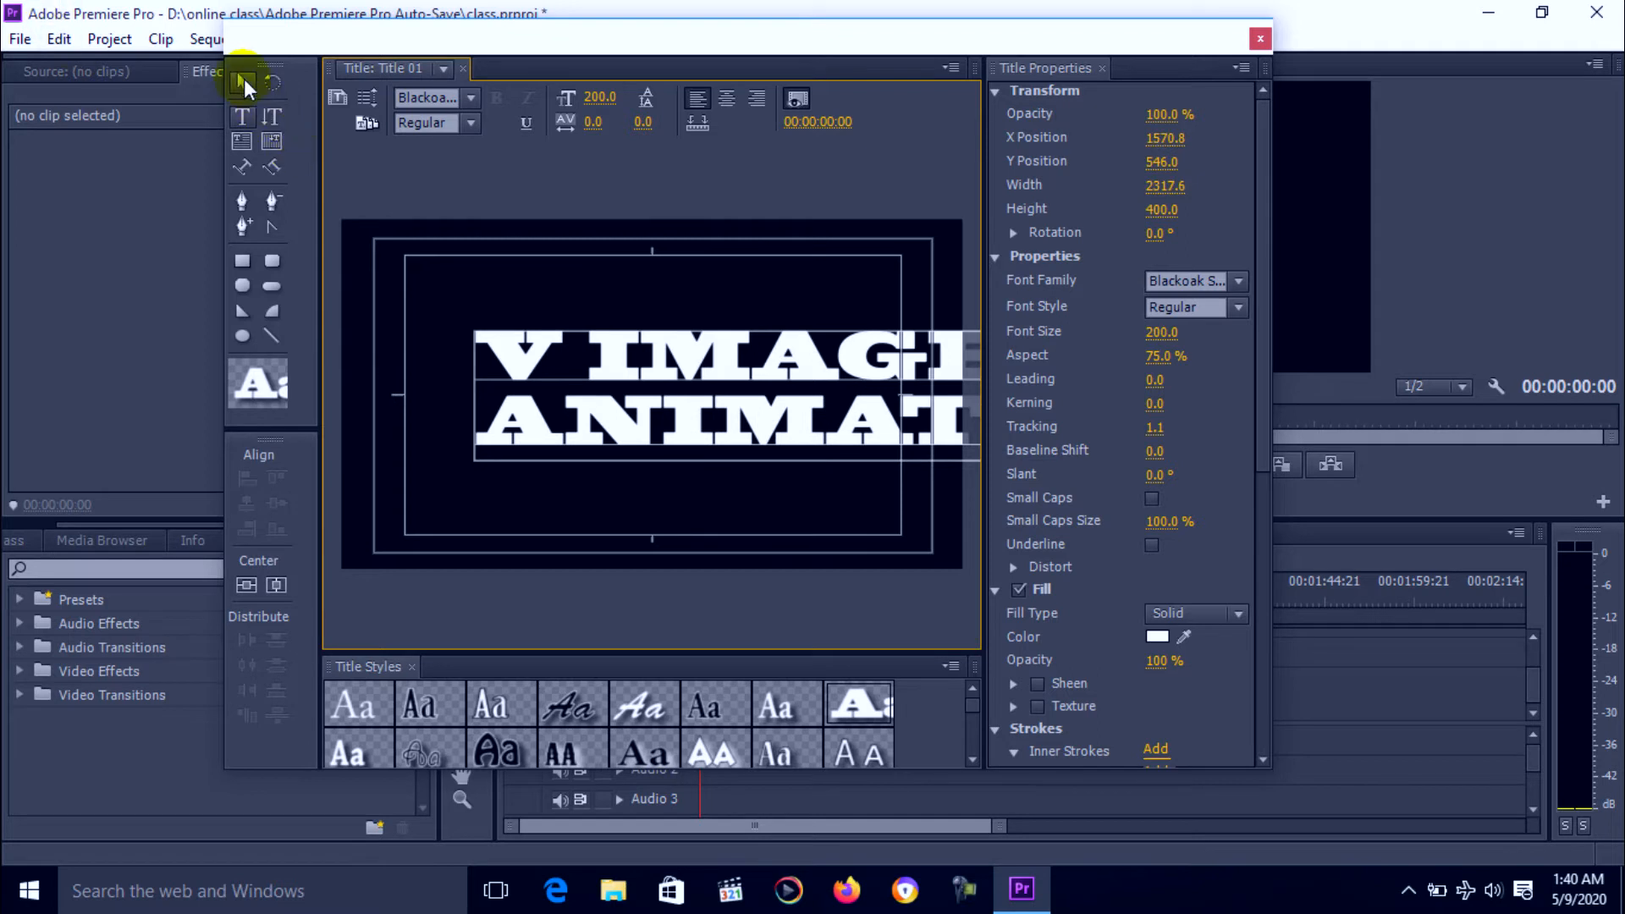
click(243, 82)
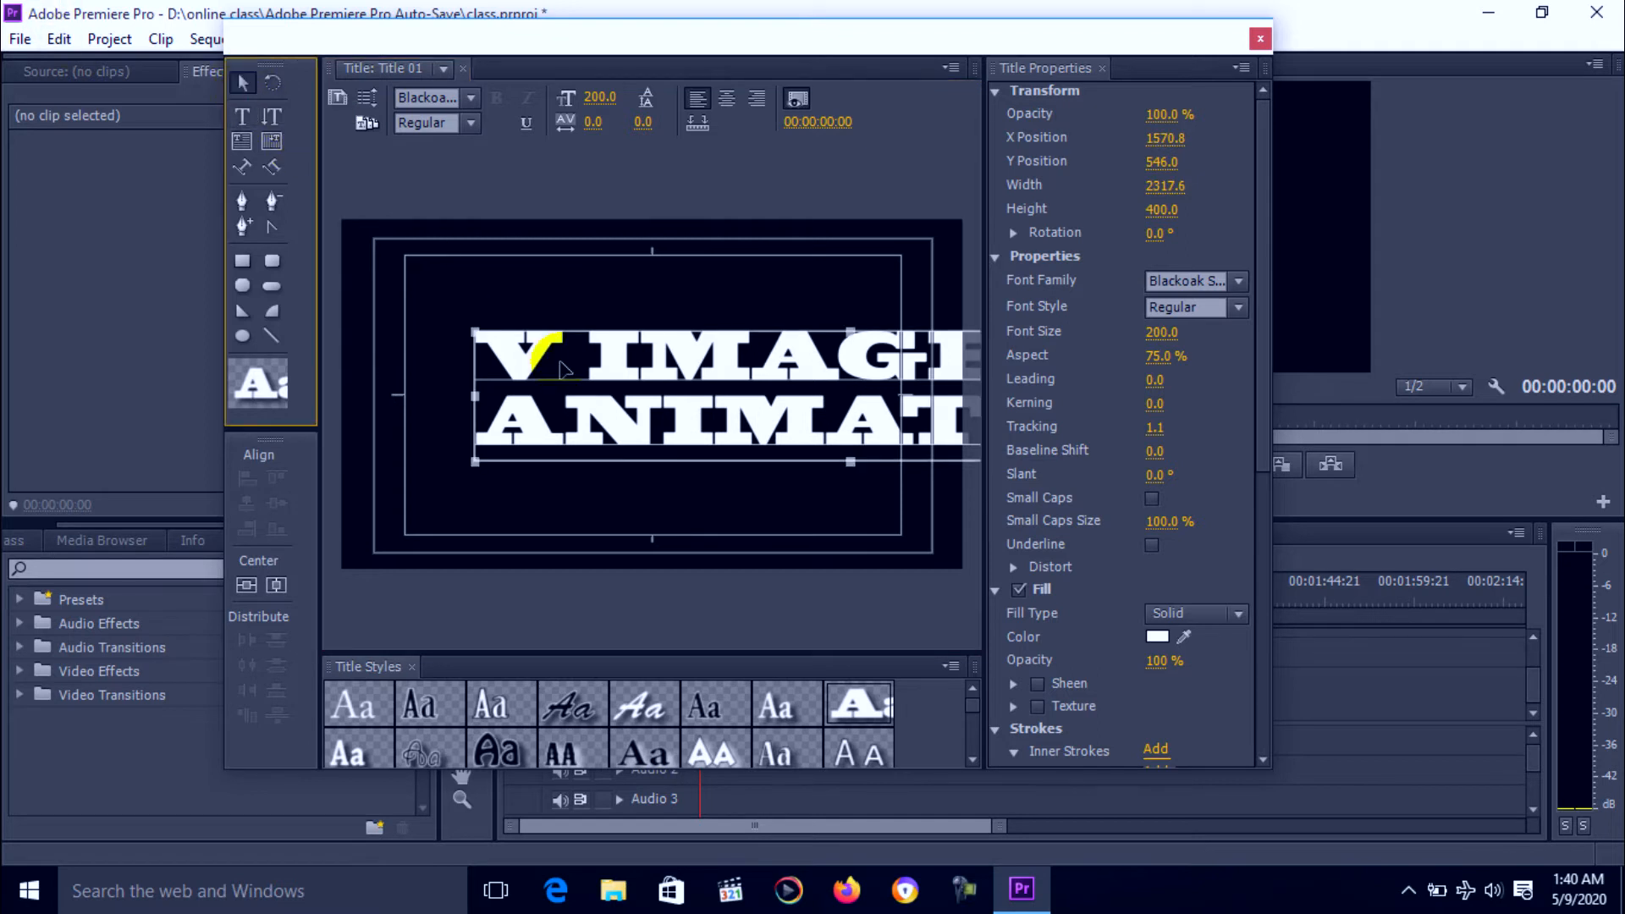
drag(559, 370, 451, 359)
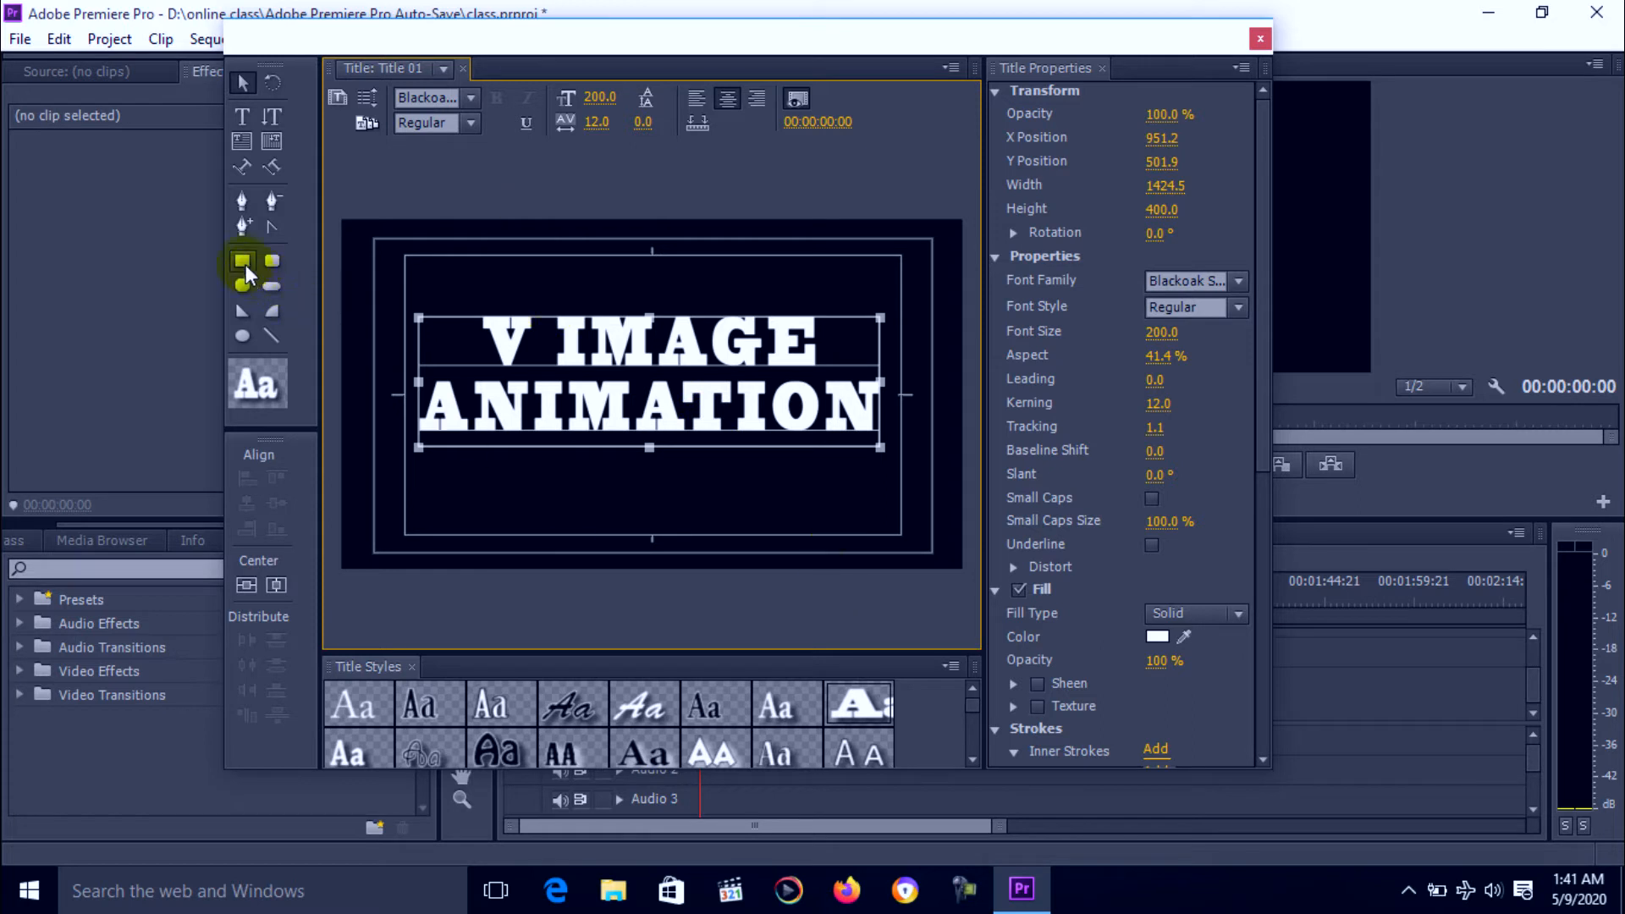
Send a full-frame white rectangle behind the title and colour the text black.
click(243, 260)
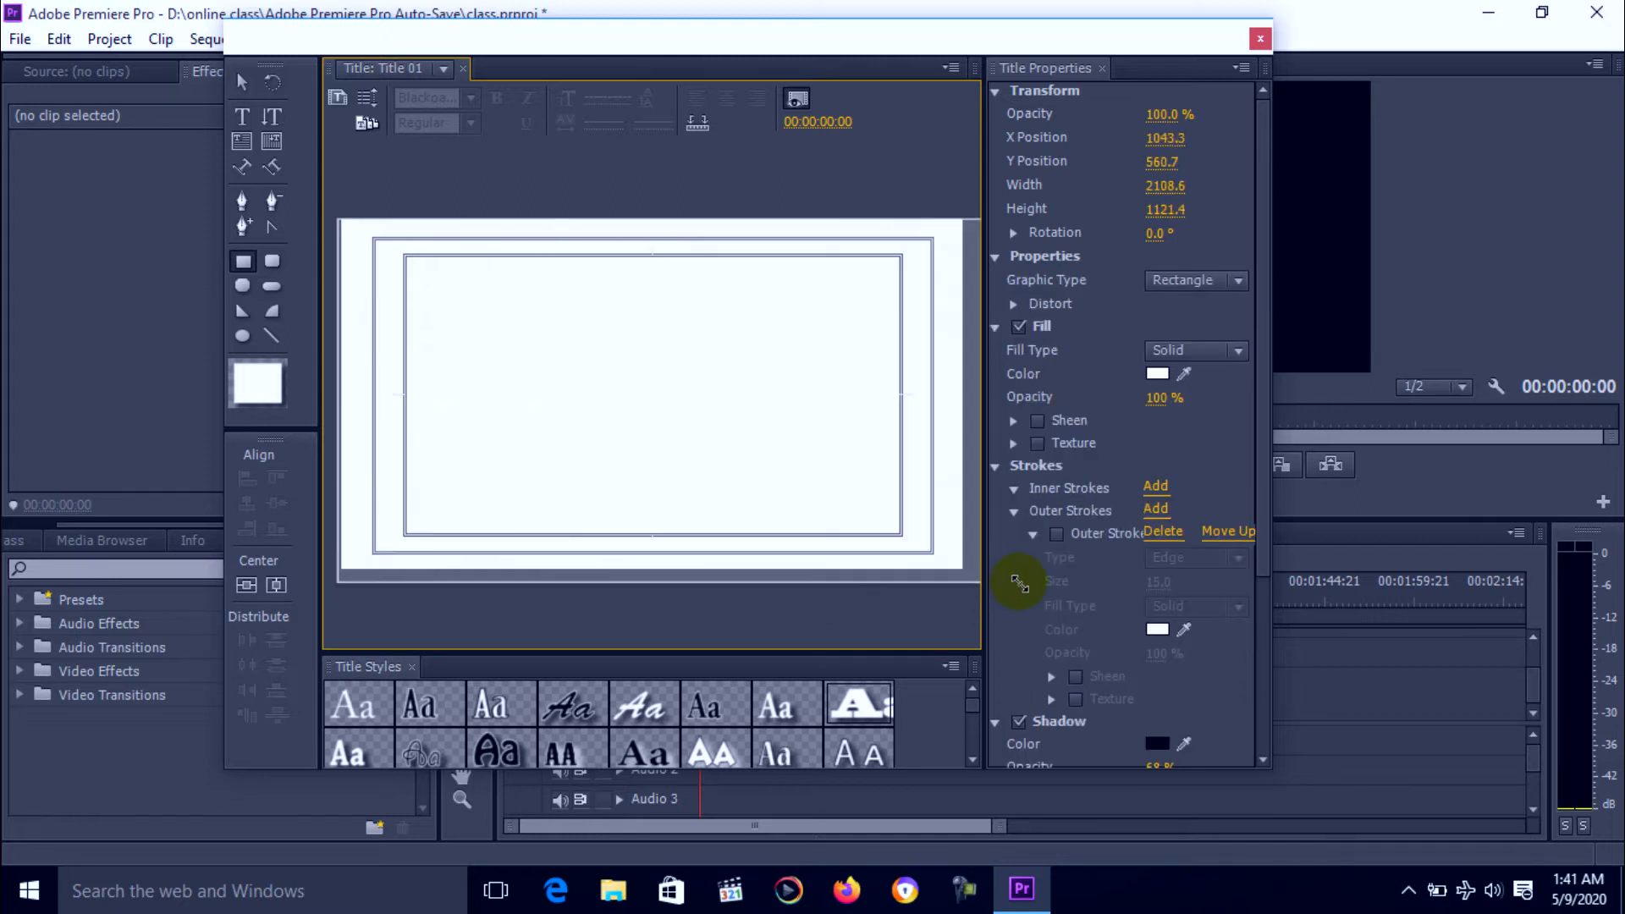
right_click(653, 393)
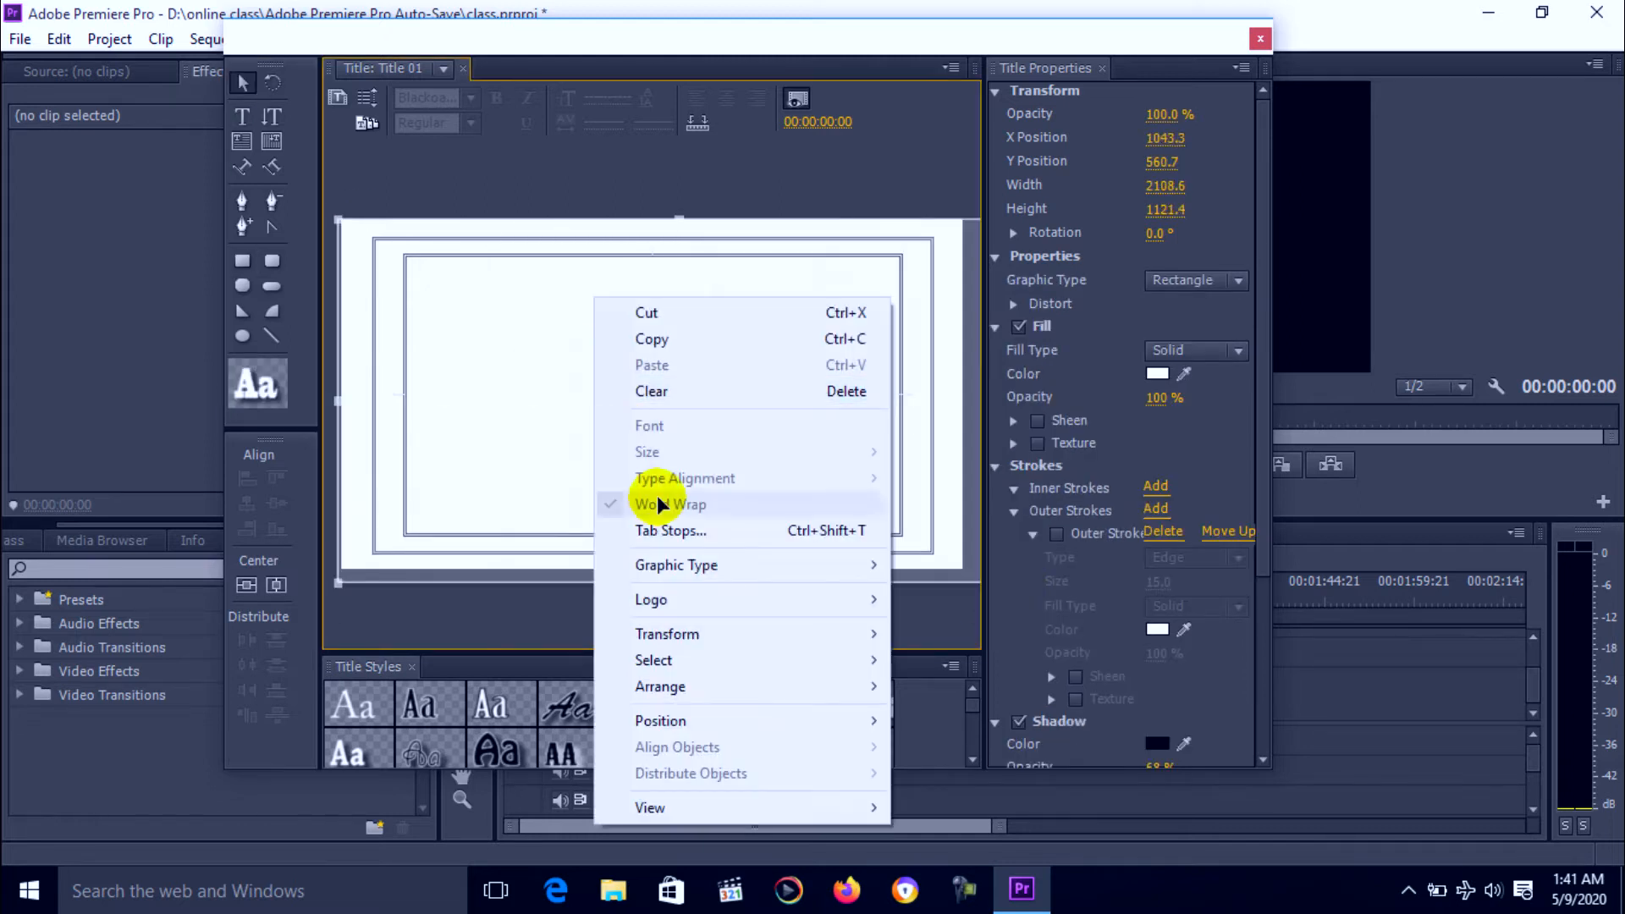
mouse_move(660, 686)
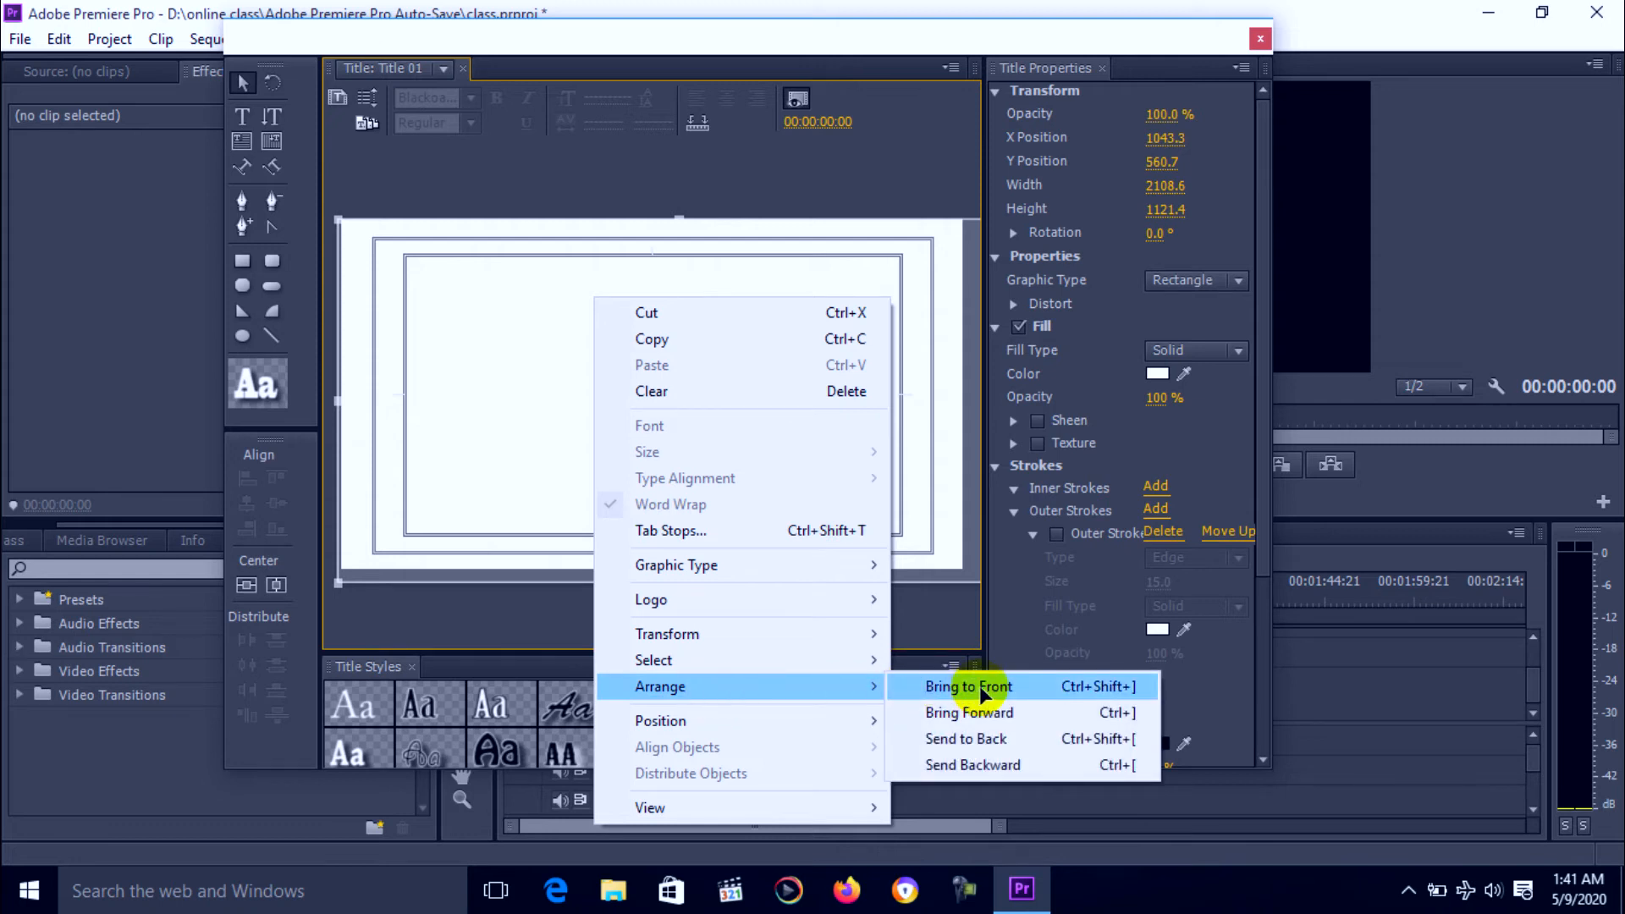
mouse_move(984, 739)
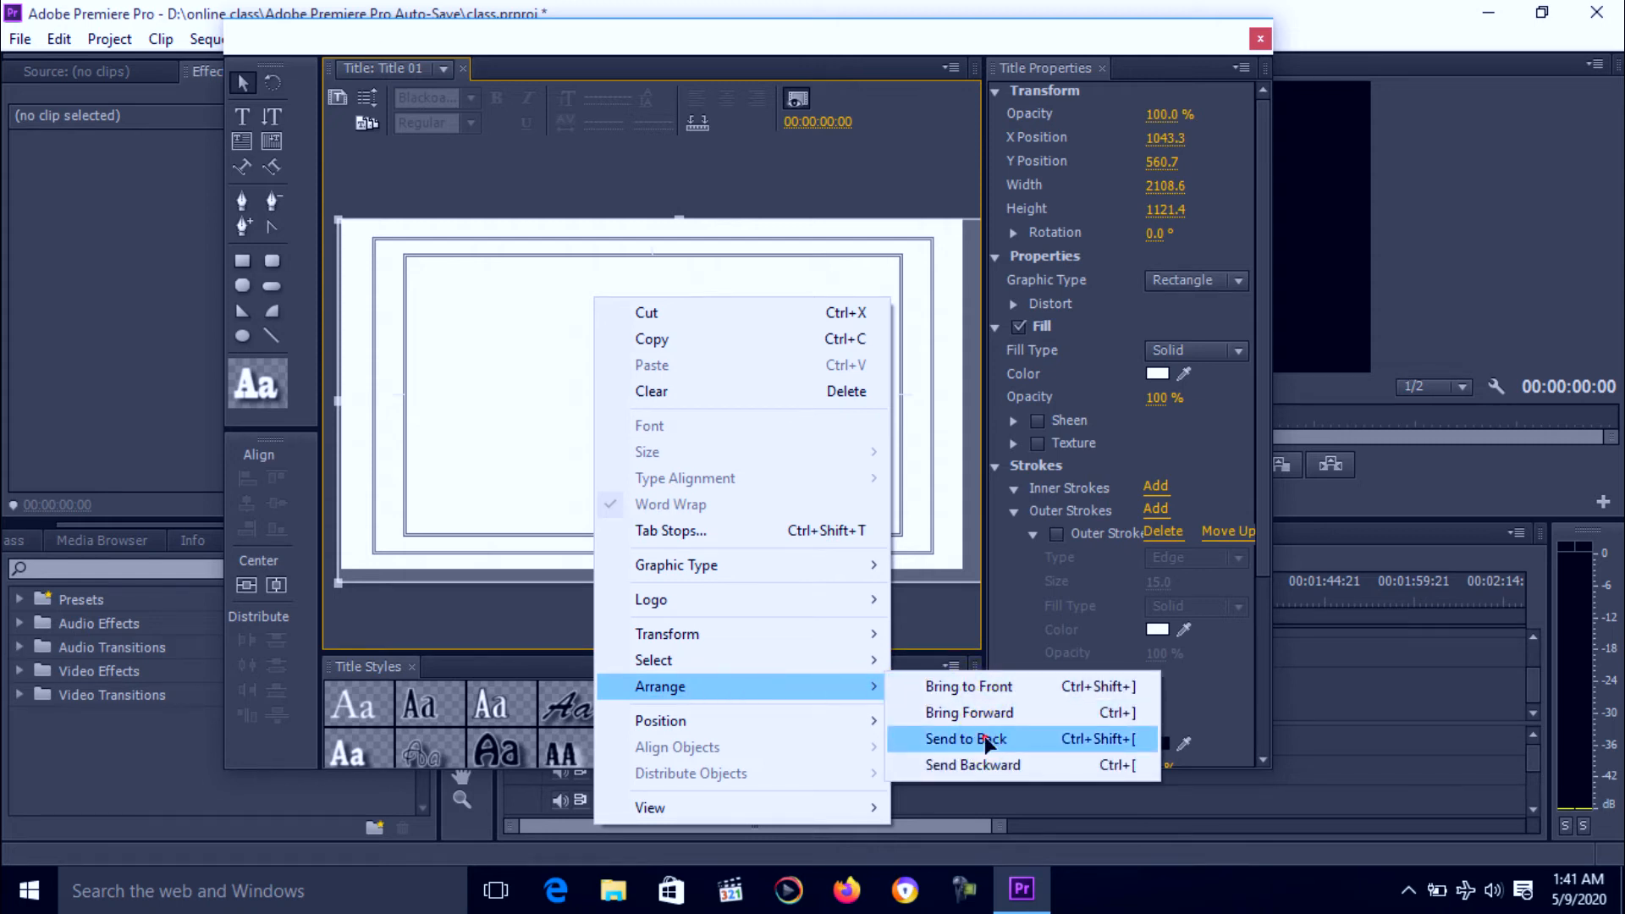
click(963, 739)
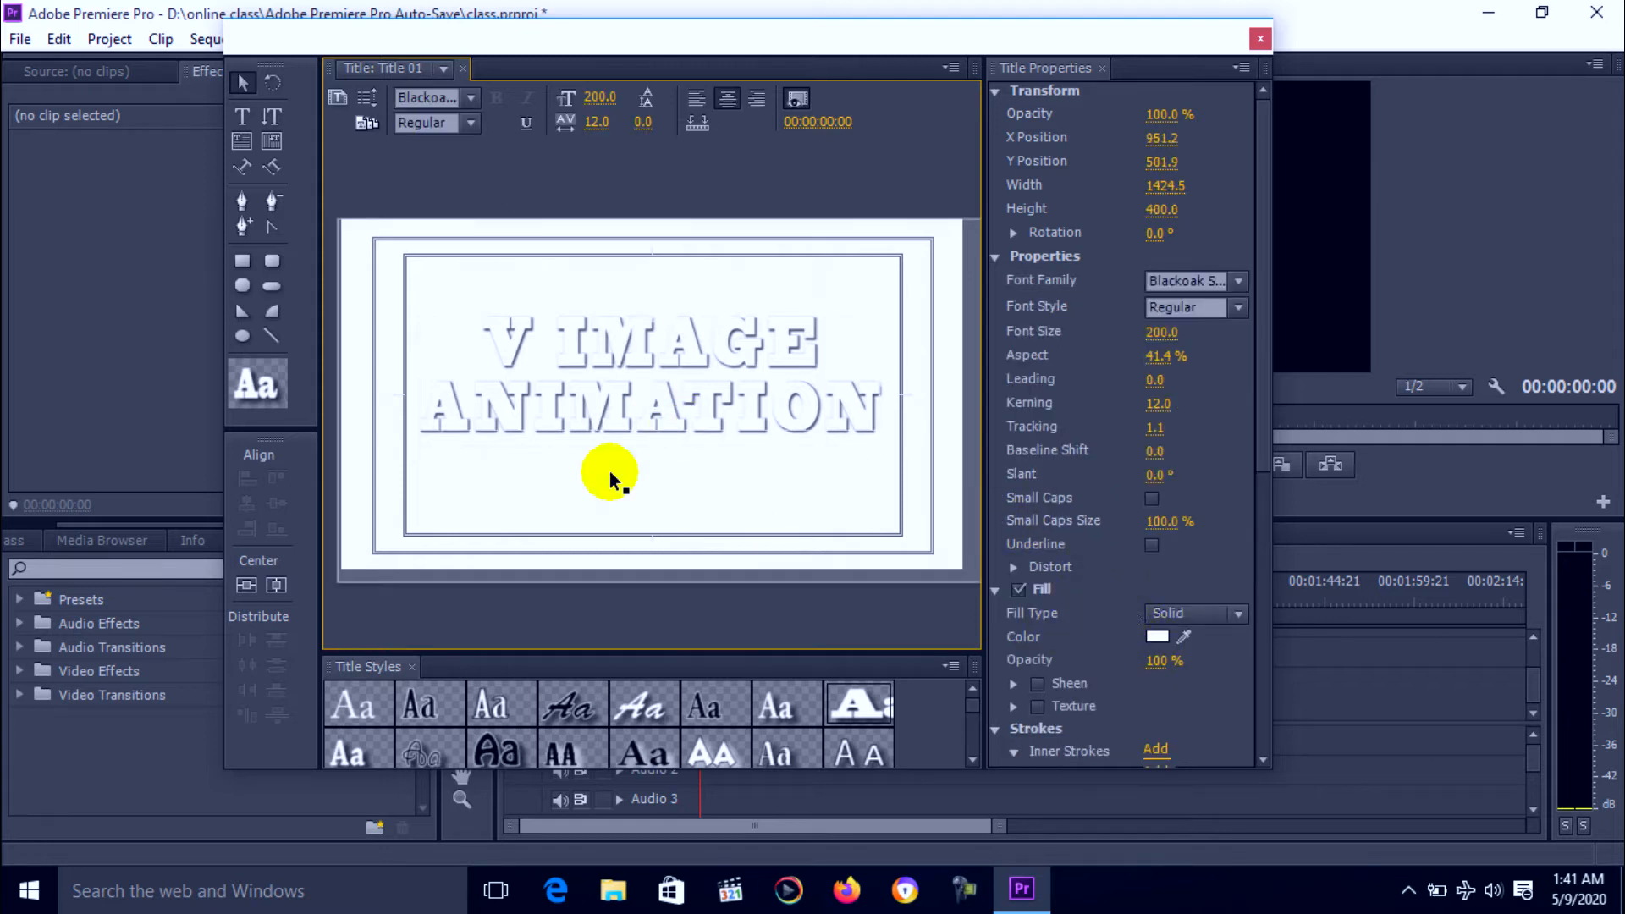
click(1157, 636)
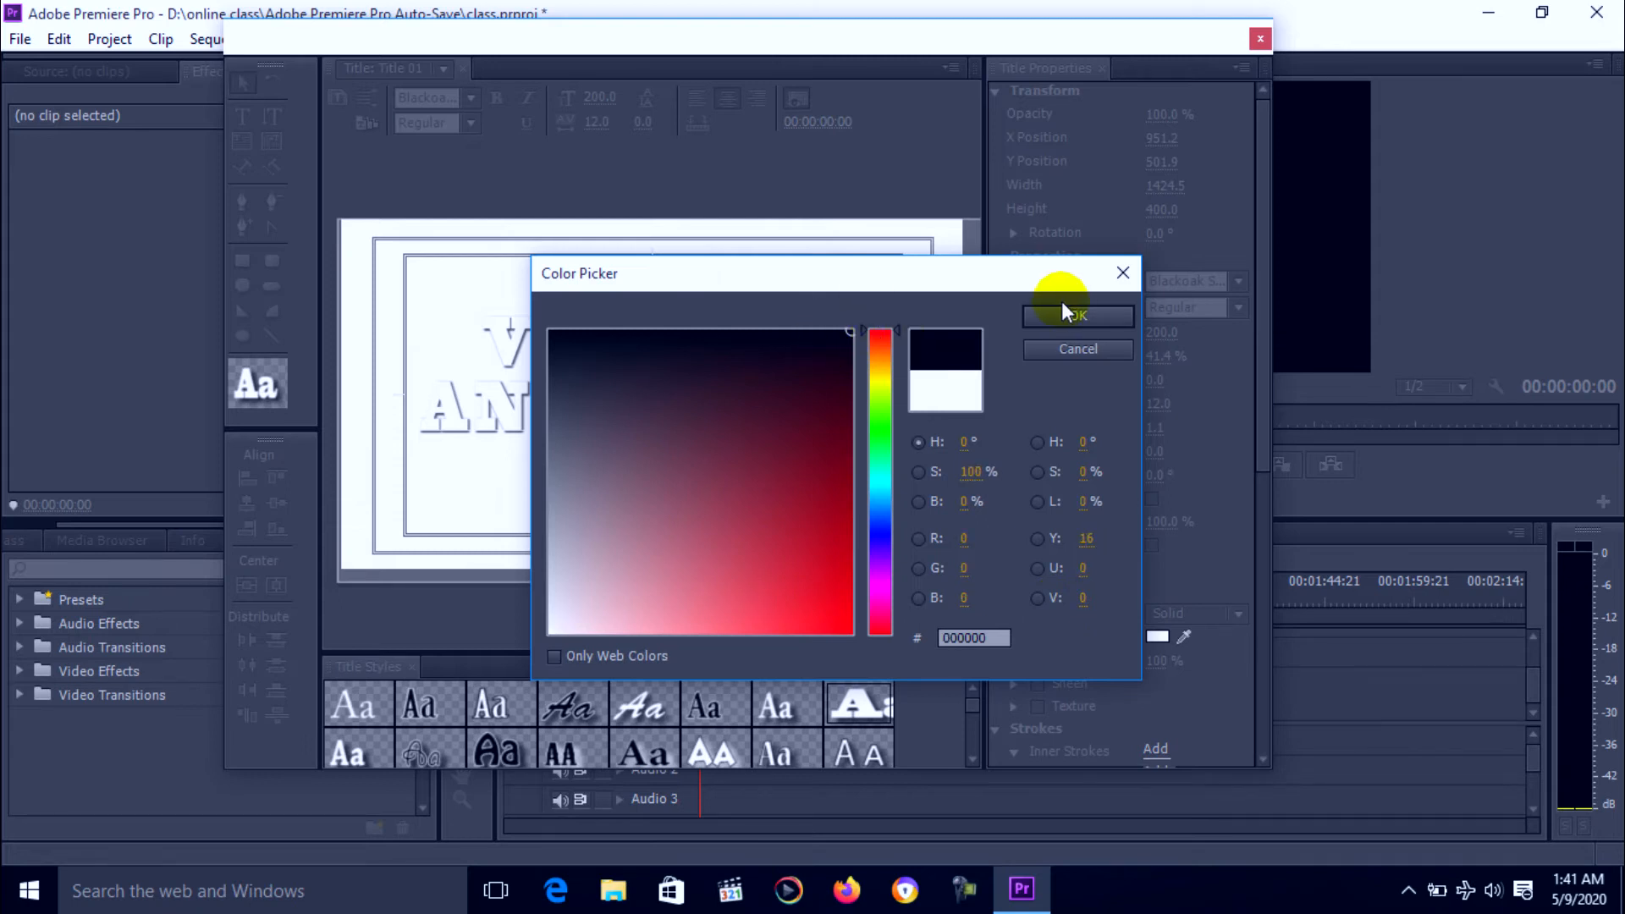
click(1076, 315)
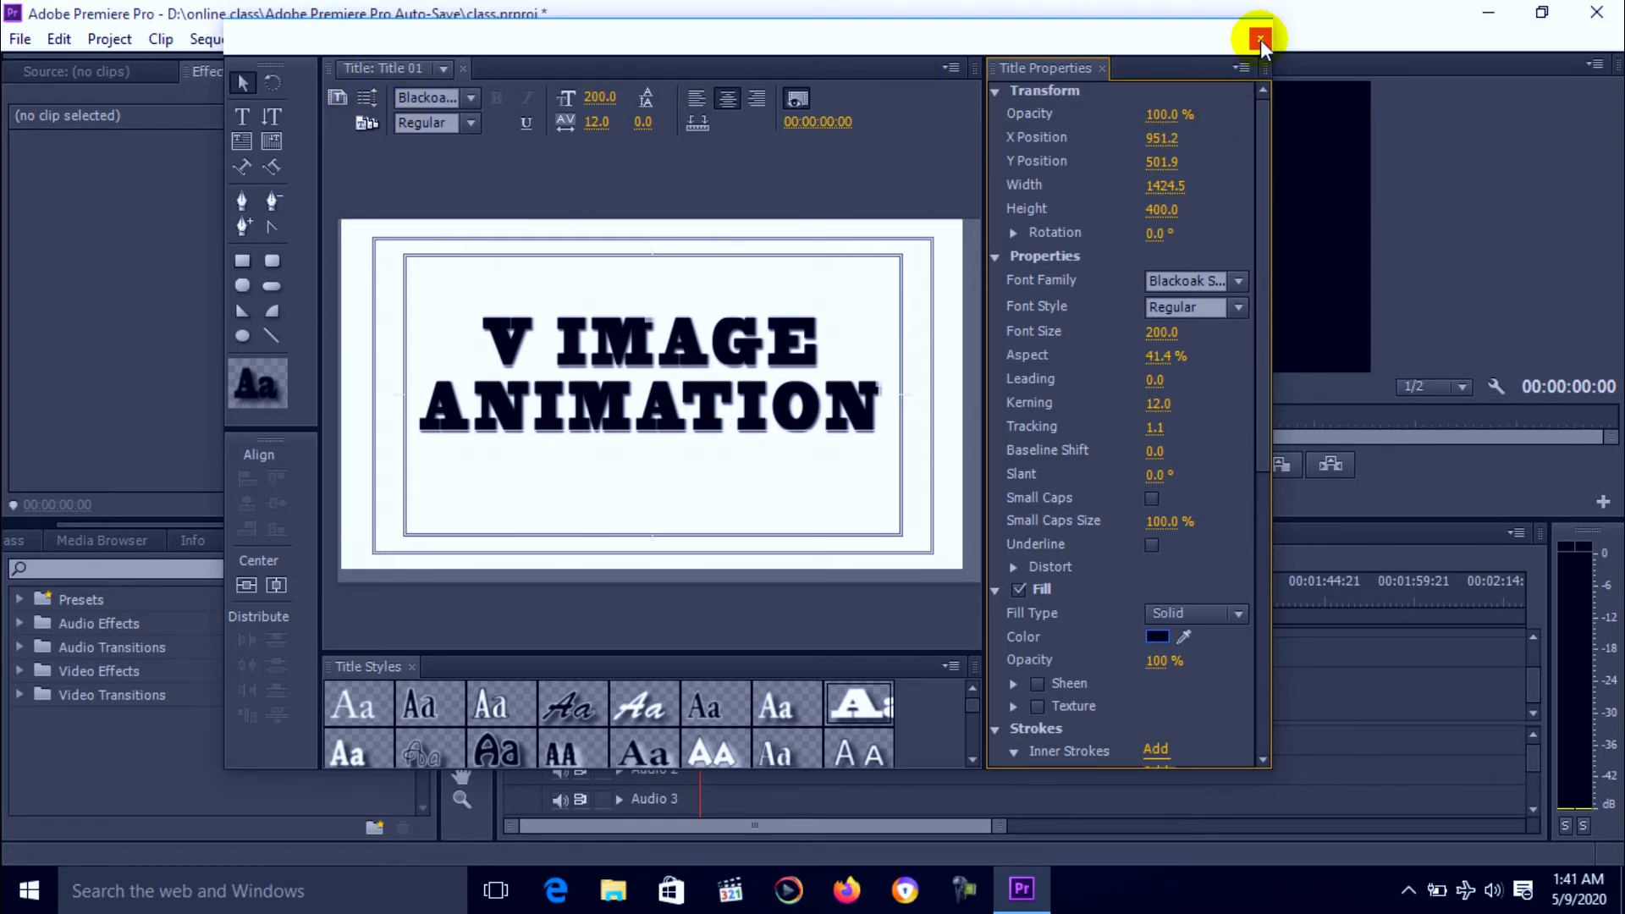
Close the Titler and place Title 01 from the Project panel at the start of Video 2.
click(1260, 36)
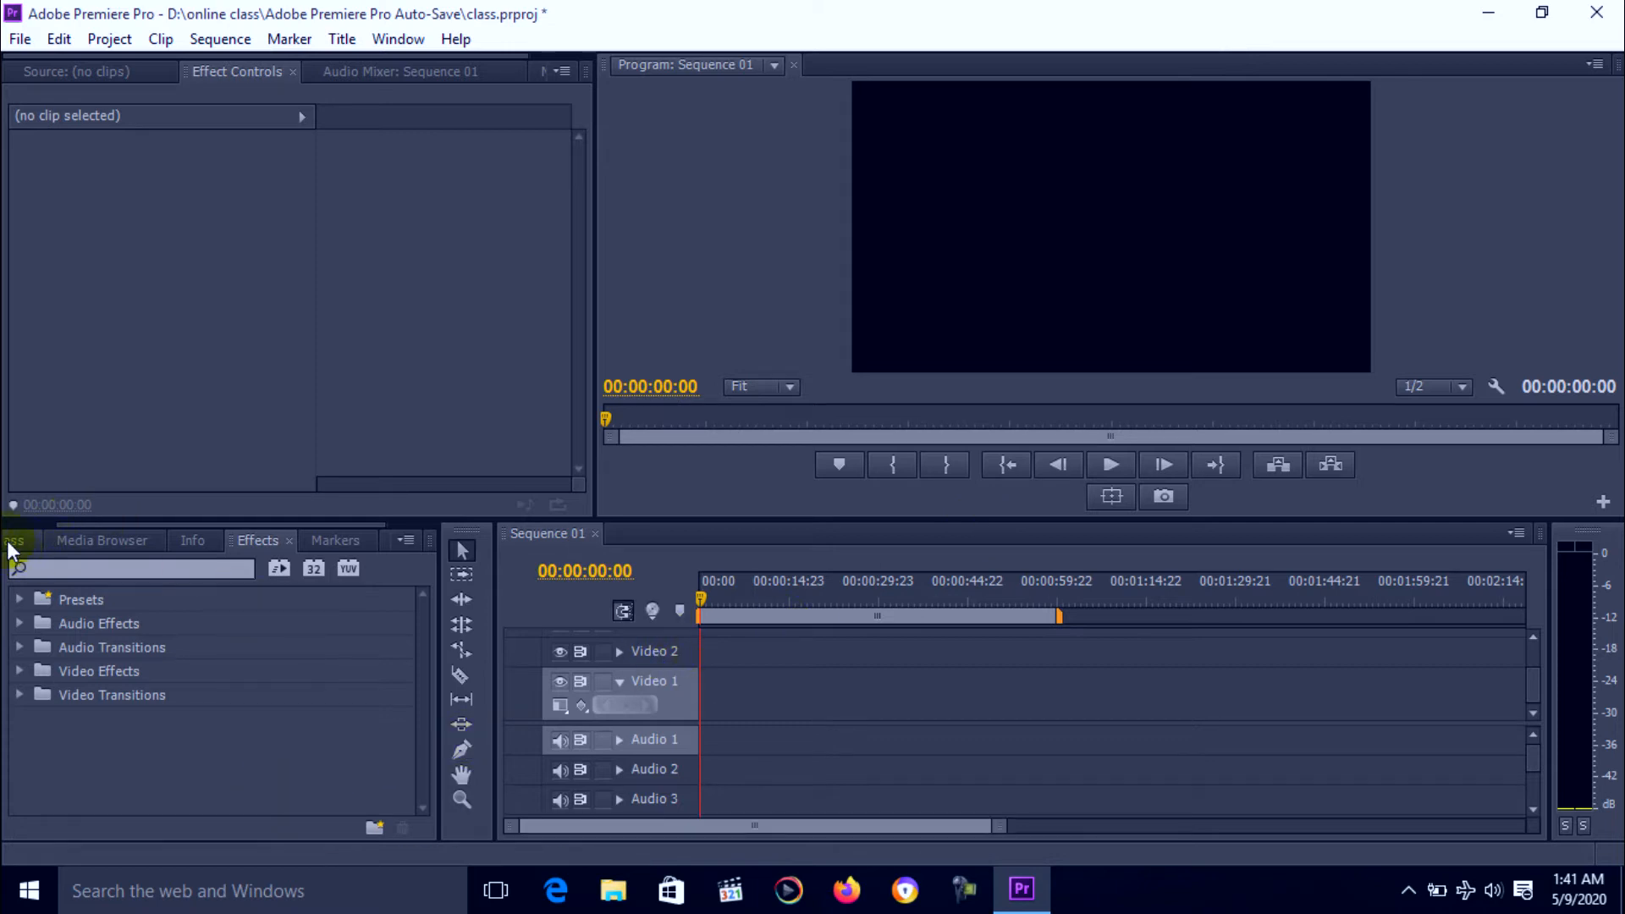
click(46, 540)
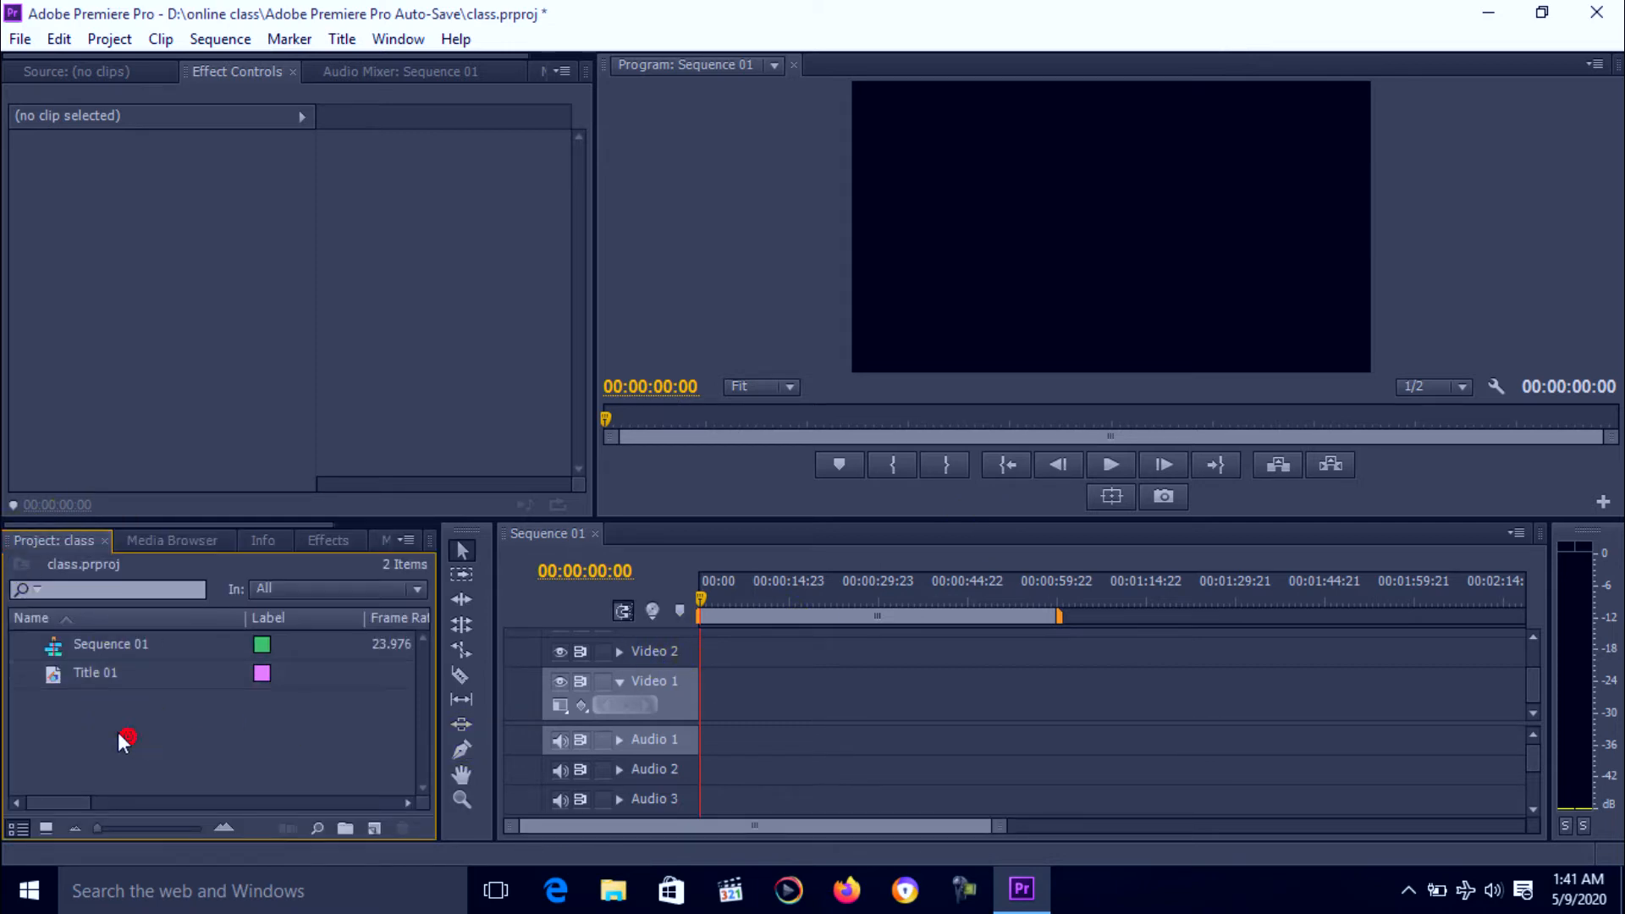
click(94, 673)
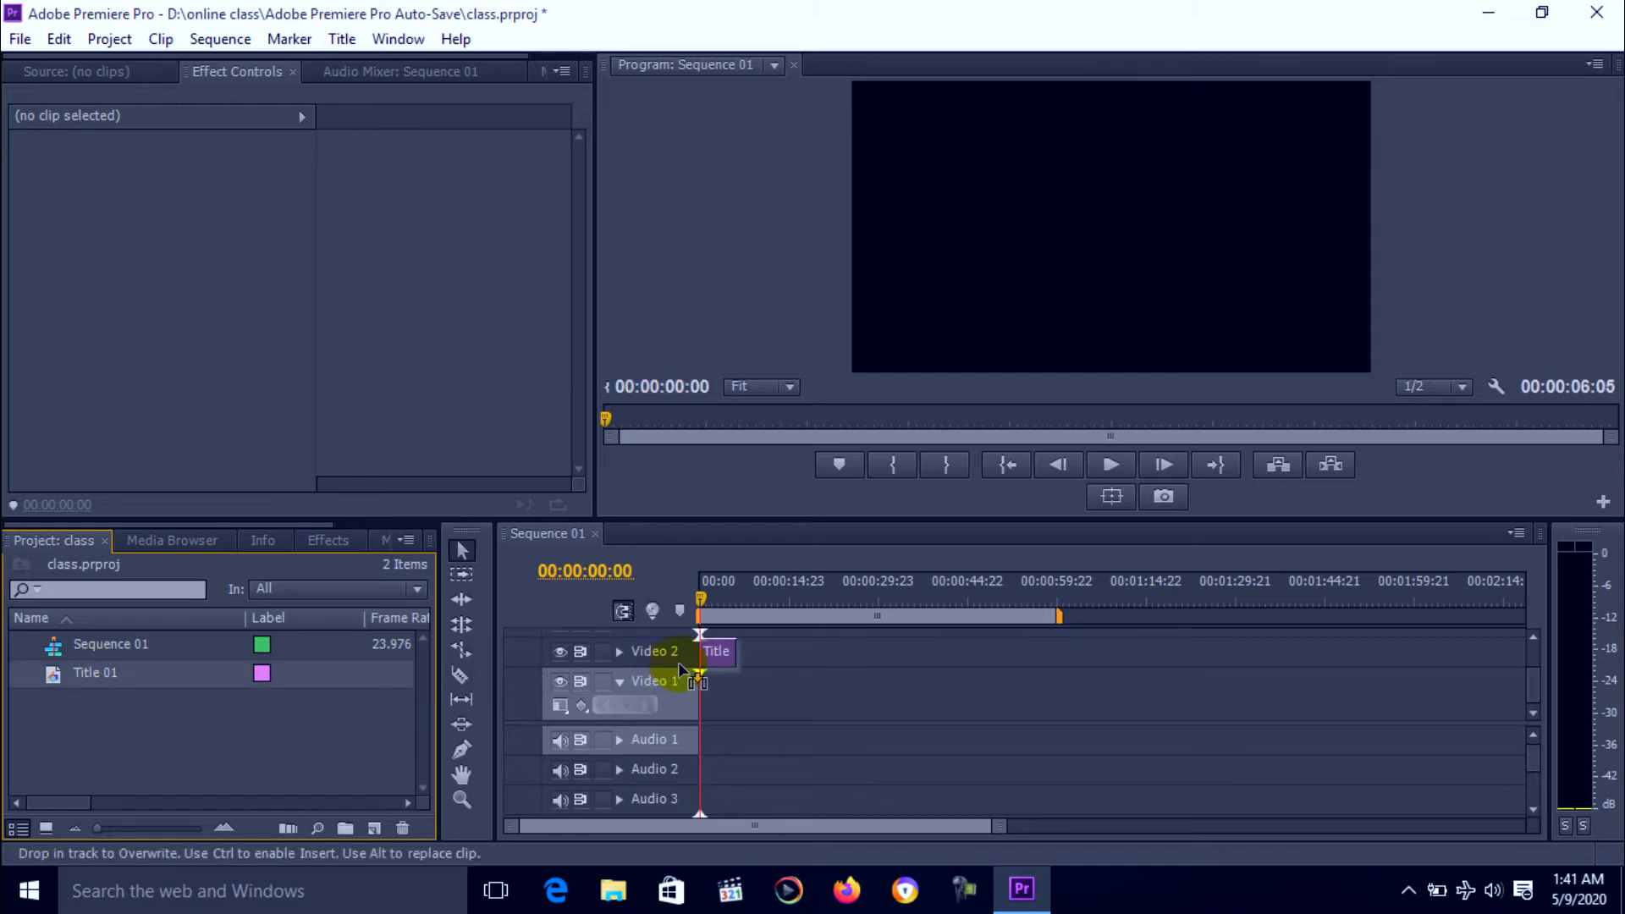
click(735, 653)
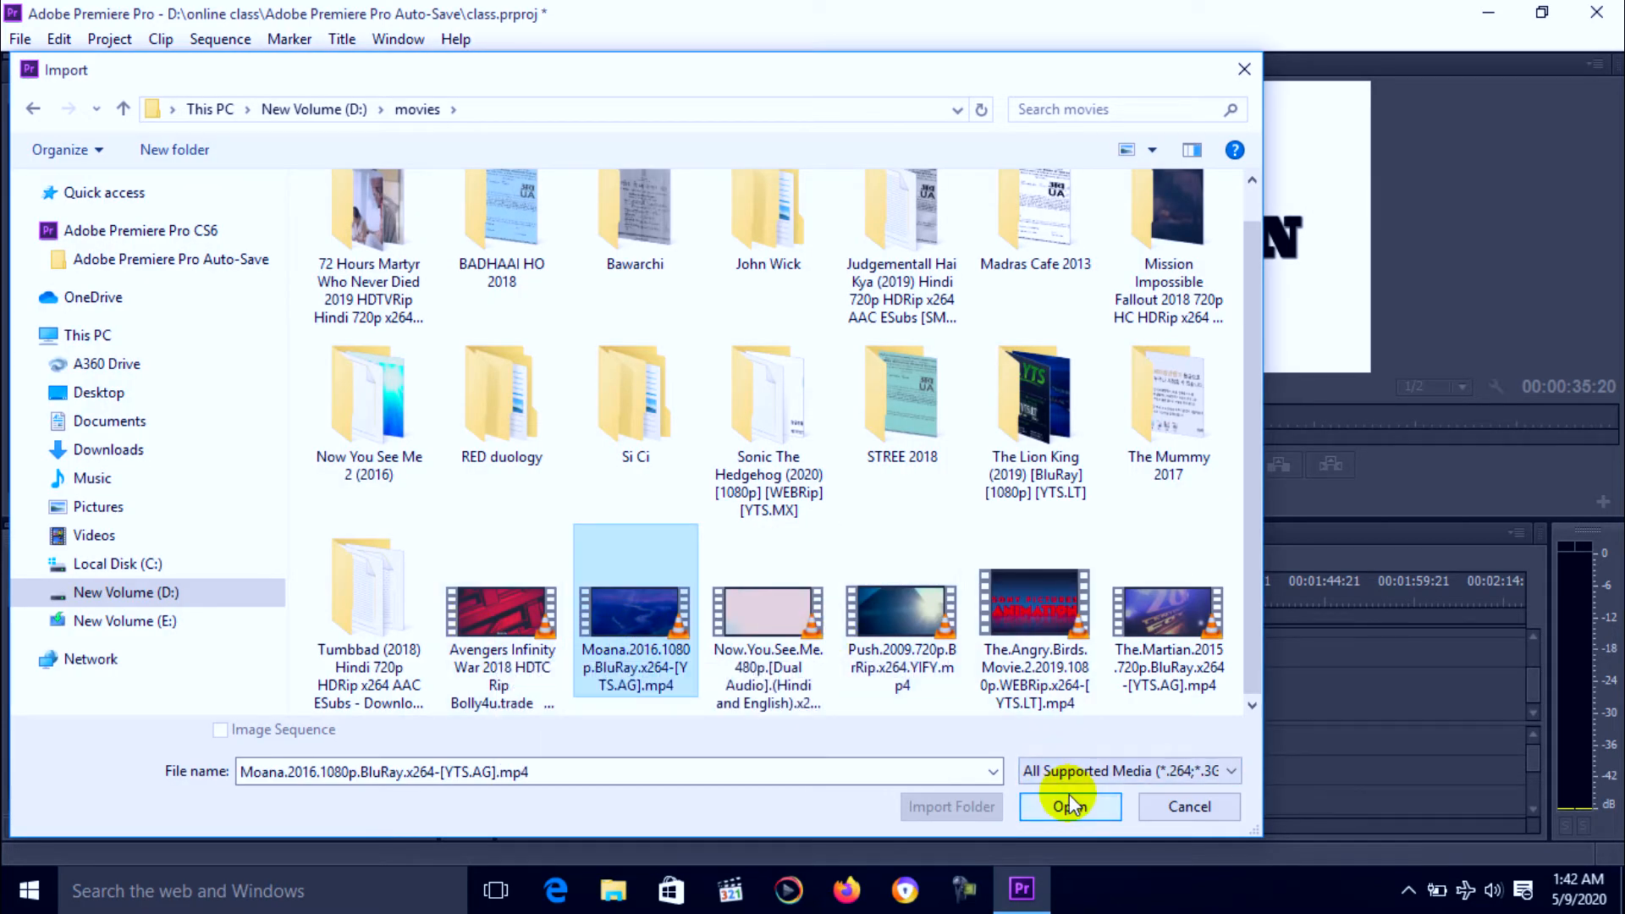
Import the Moana movie, lay it on Video 1 under the title, and preview playback.
click(1070, 807)
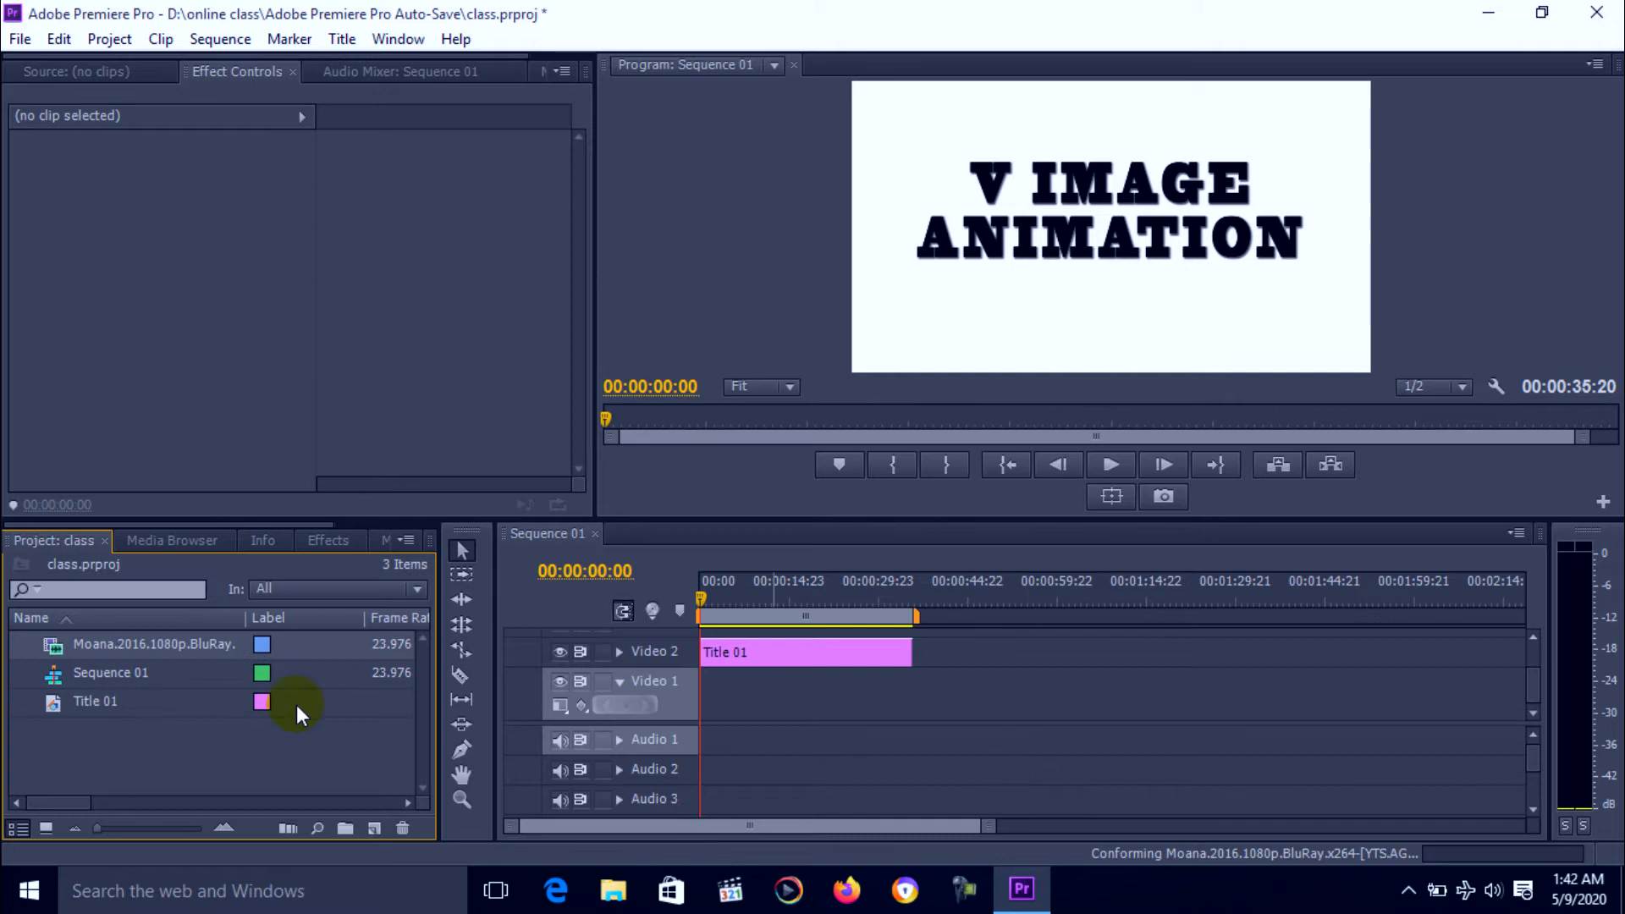
drag(153, 643, 746, 689)
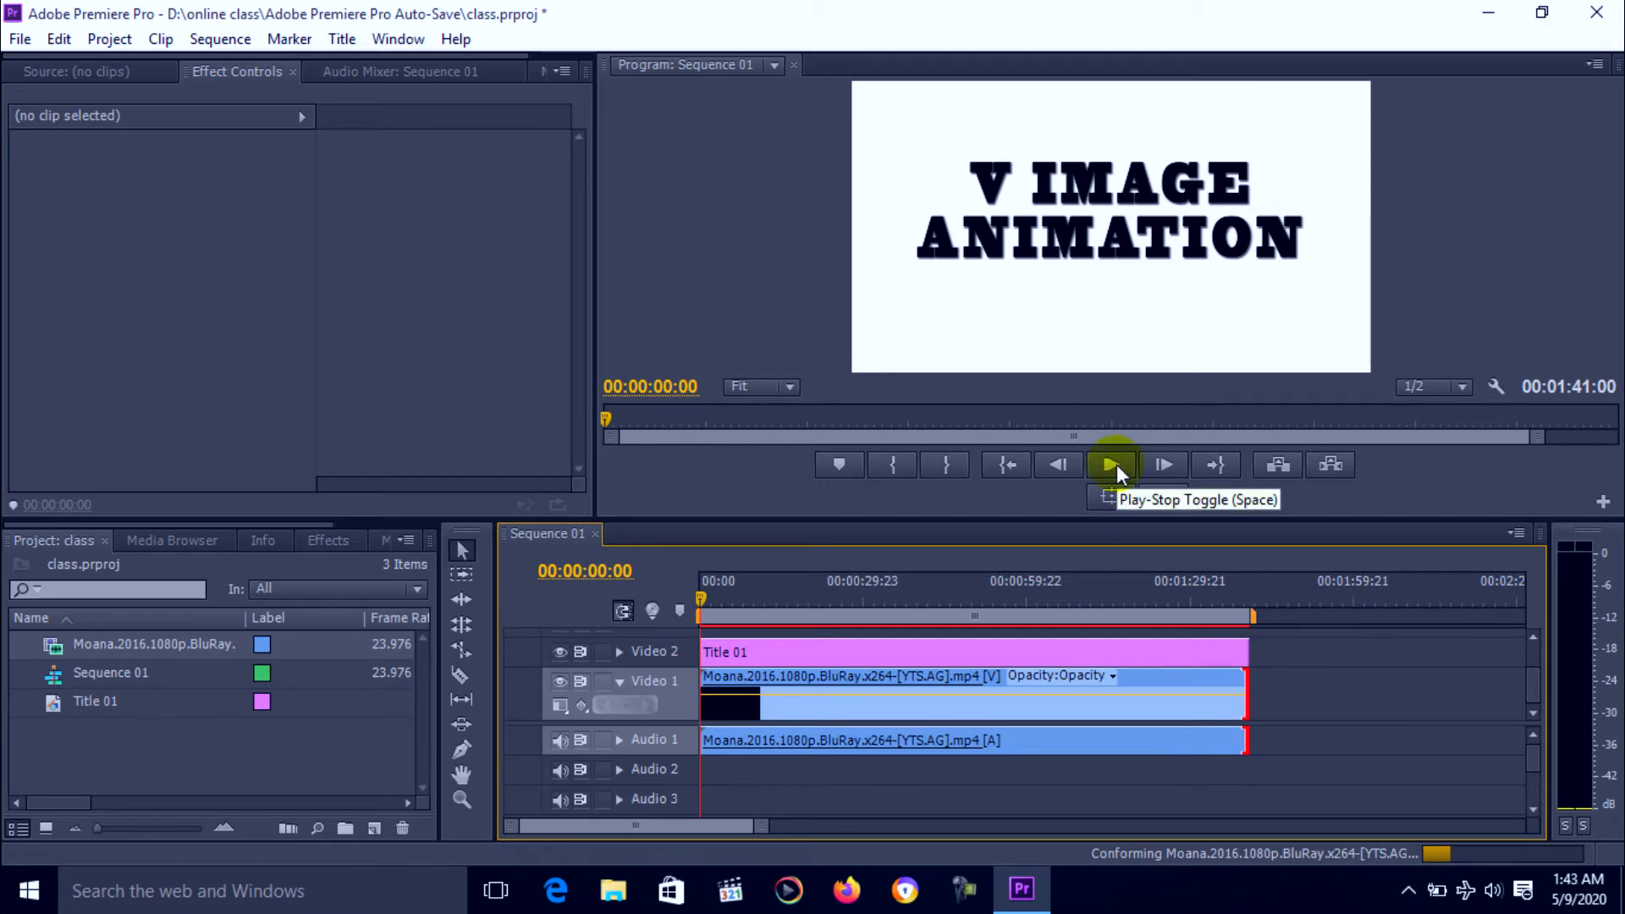
click(1111, 463)
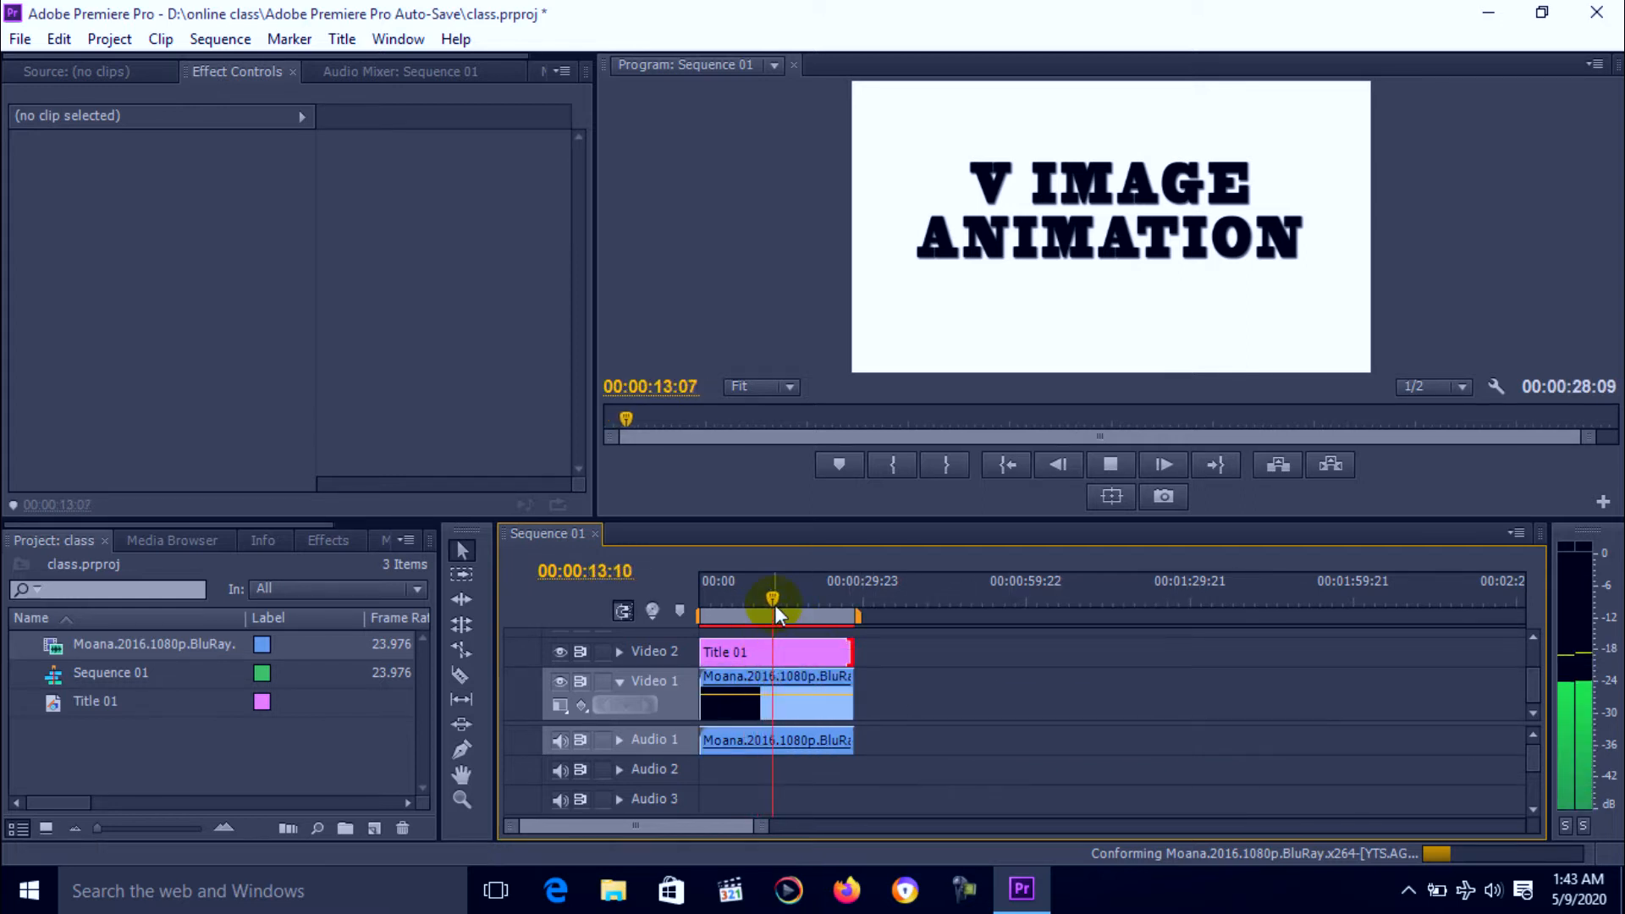
Set Title 01's Opacity Blend Mode to Lighten, preview, and extend clips to 00:00:48:16.
click(772, 651)
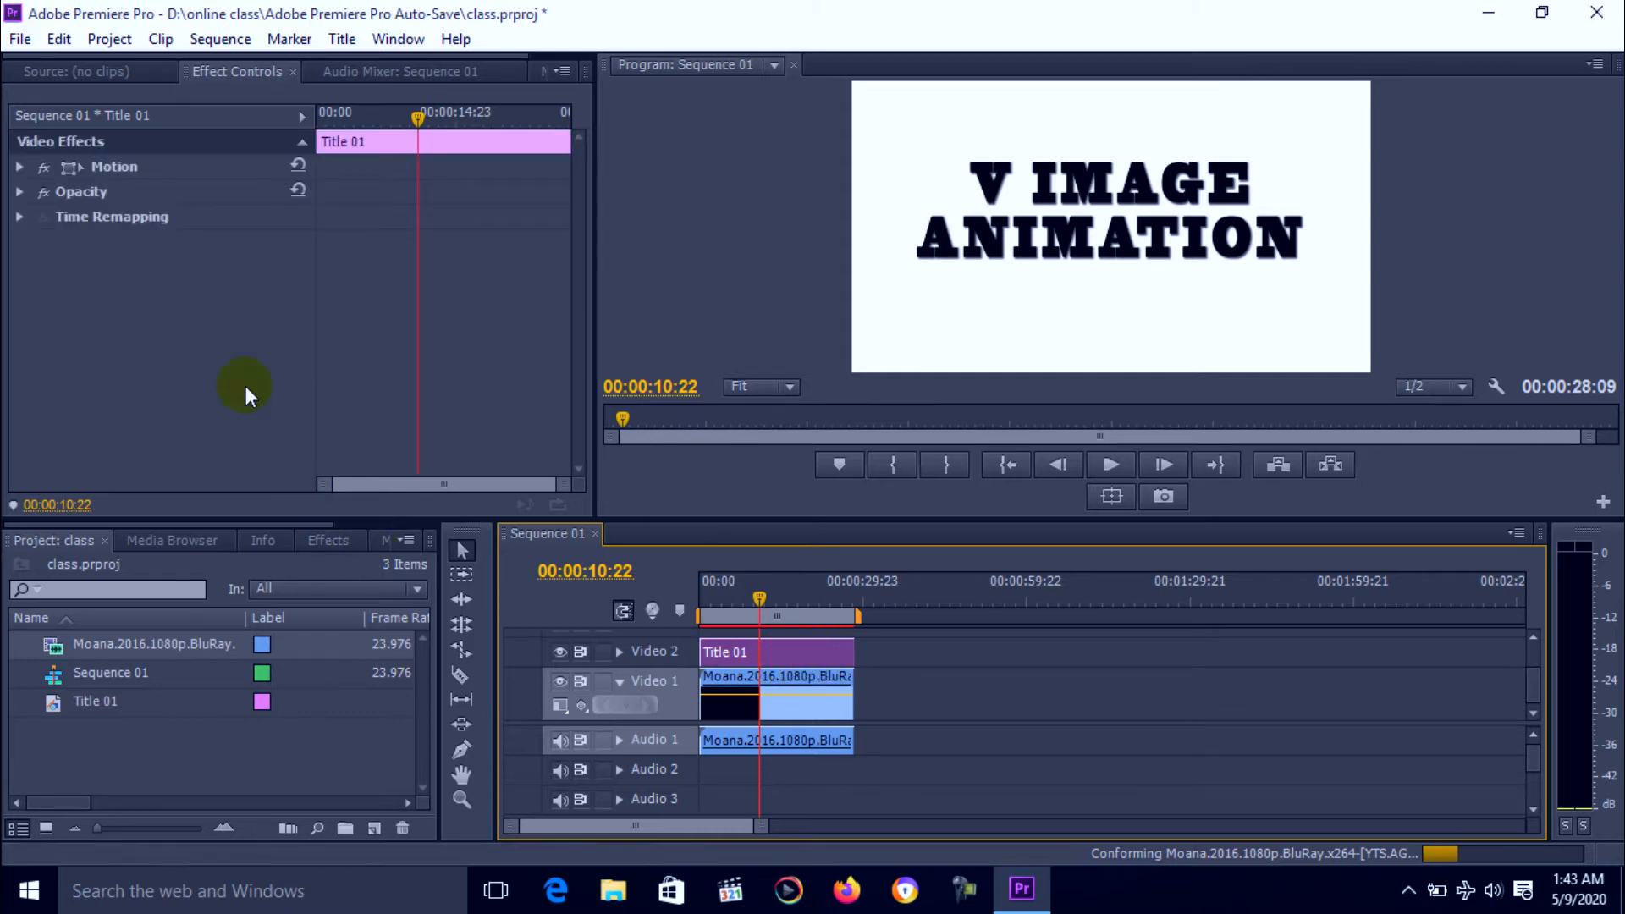
mouse_move(283, 85)
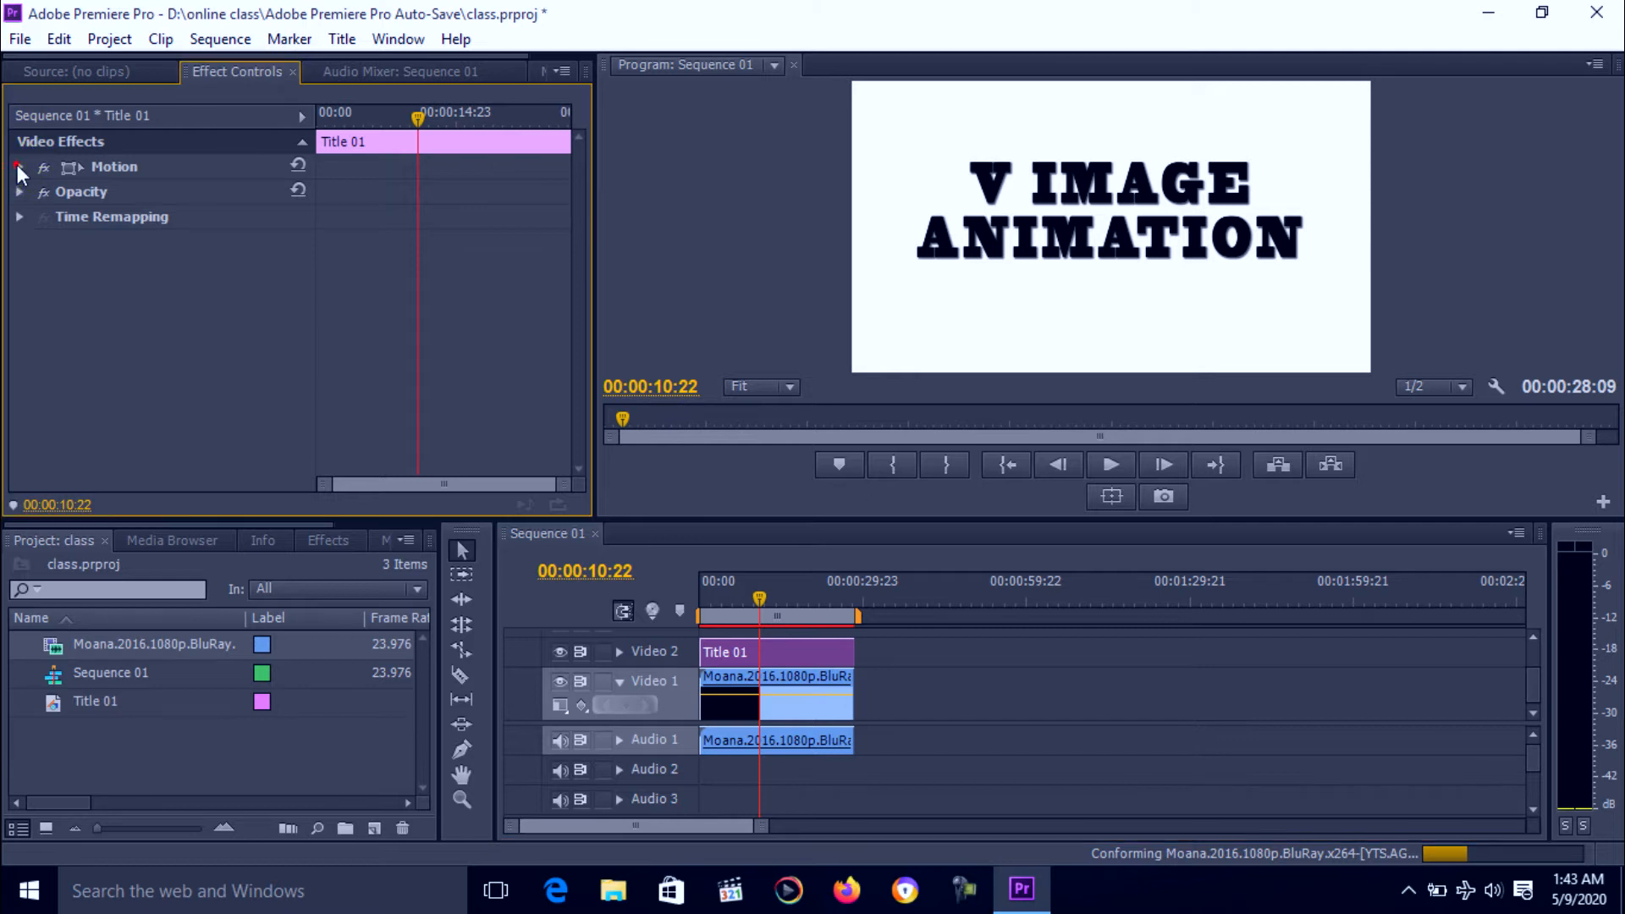
click(18, 167)
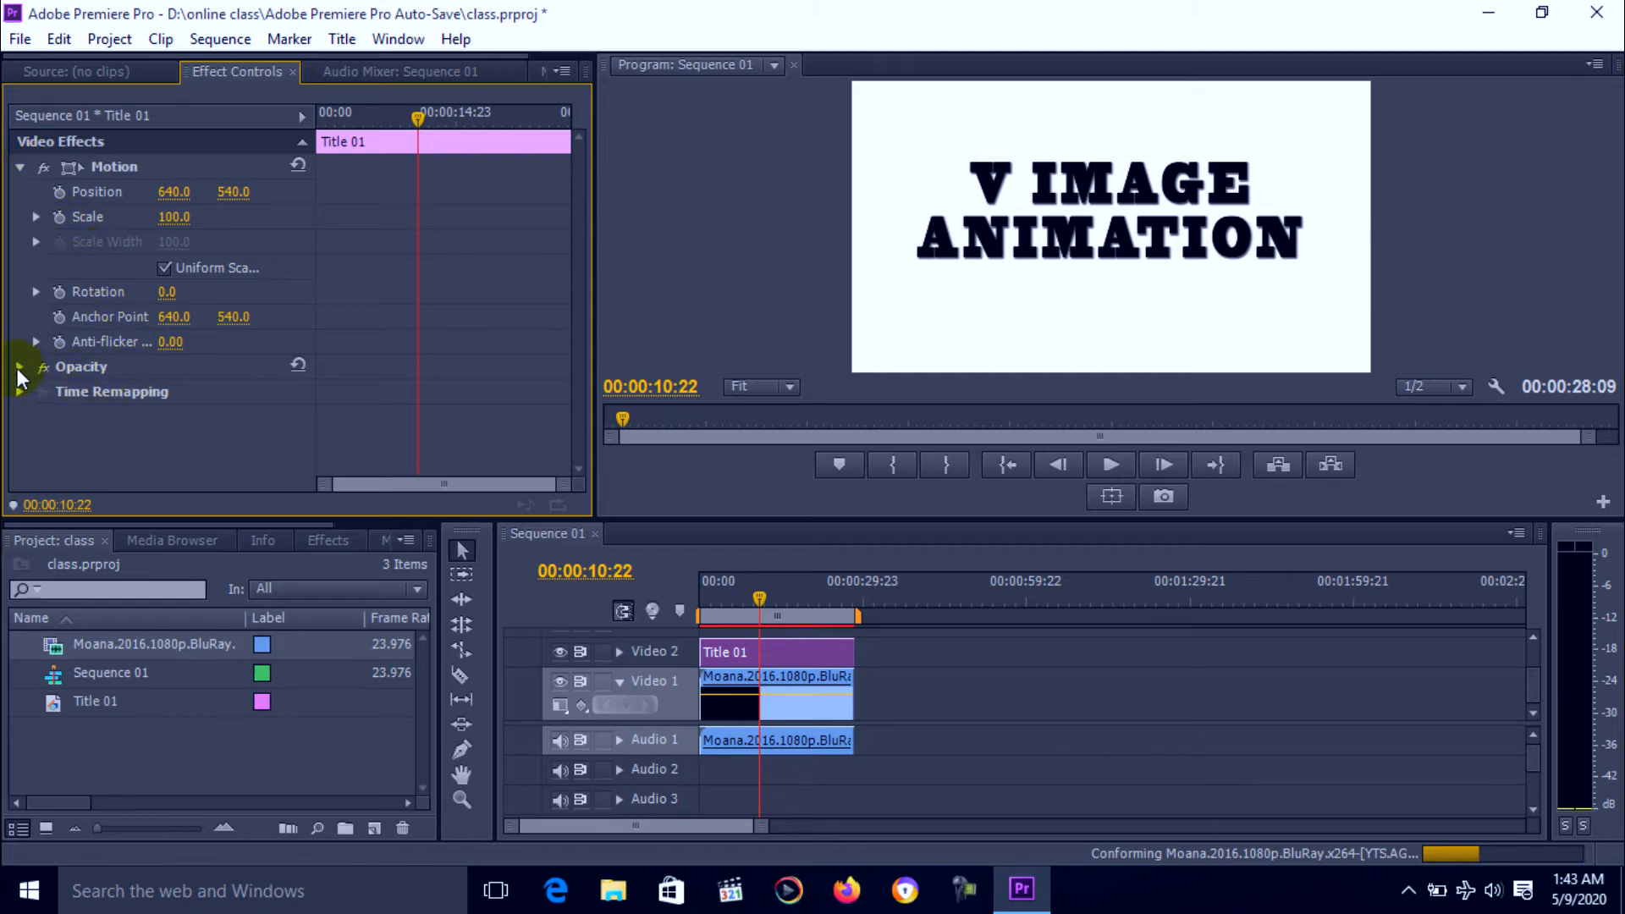
click(43, 365)
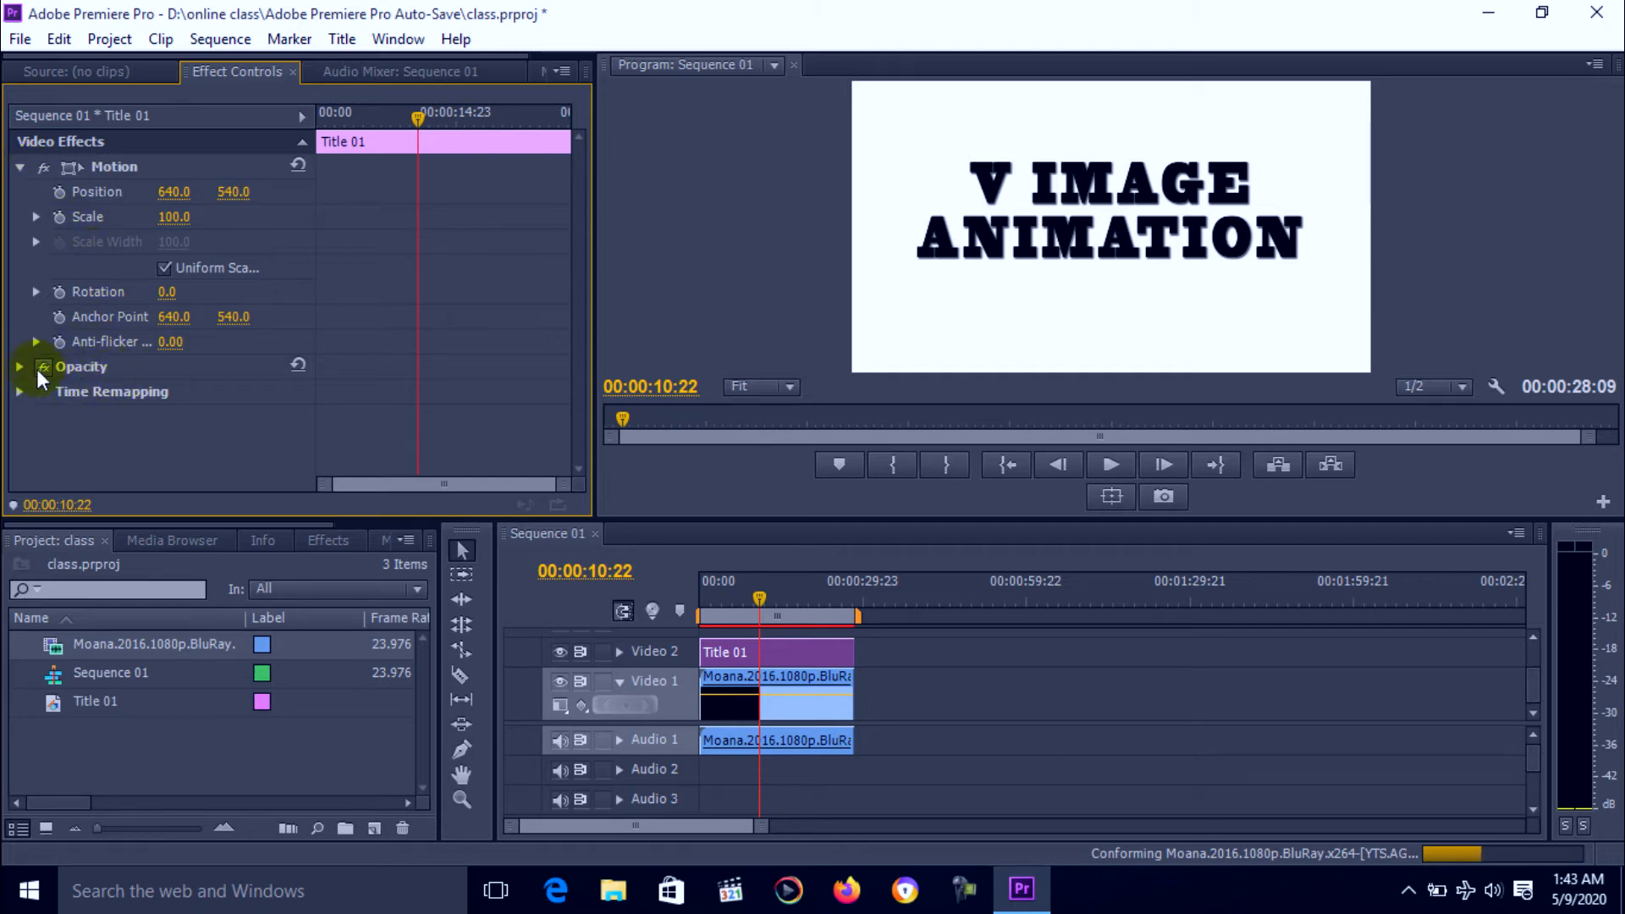
click(18, 365)
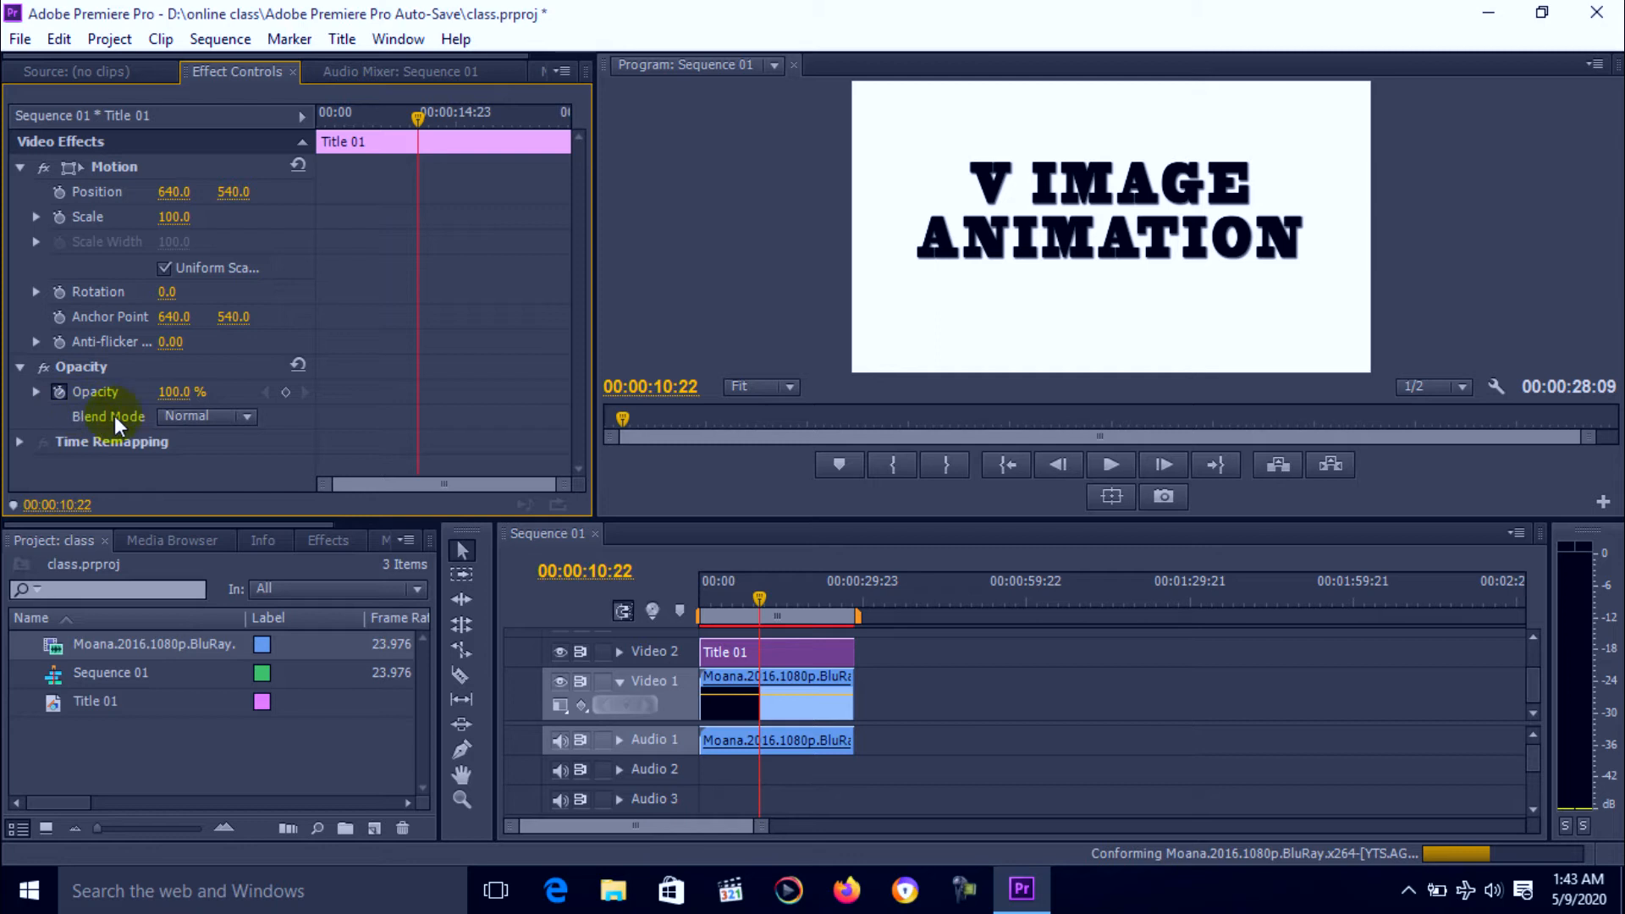
click(250, 415)
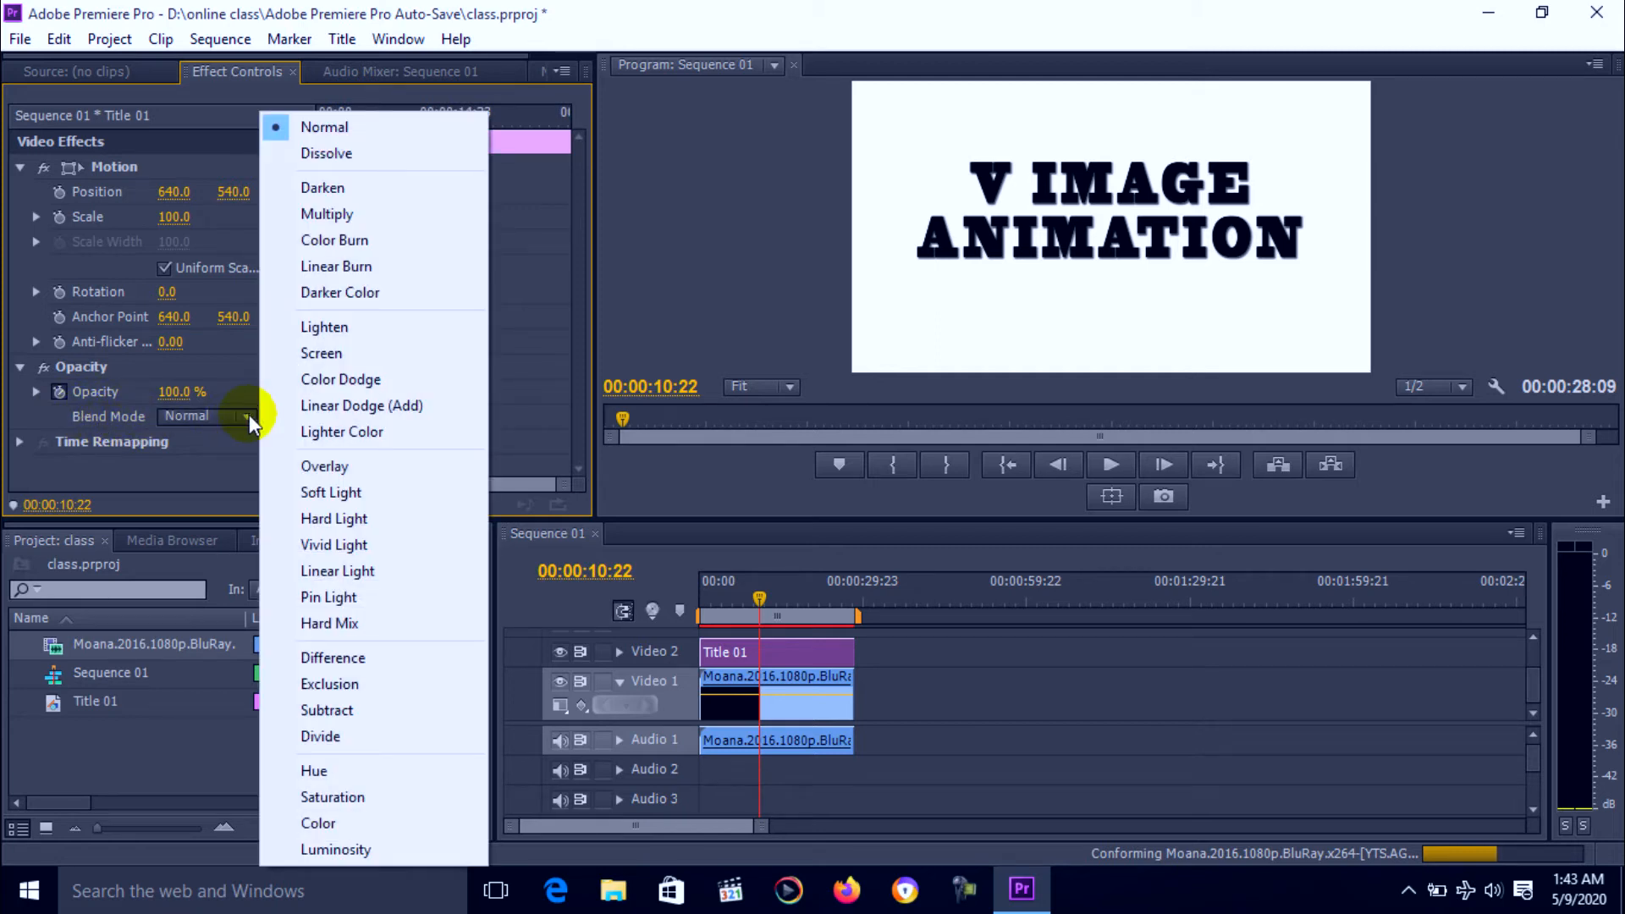
click(324, 126)
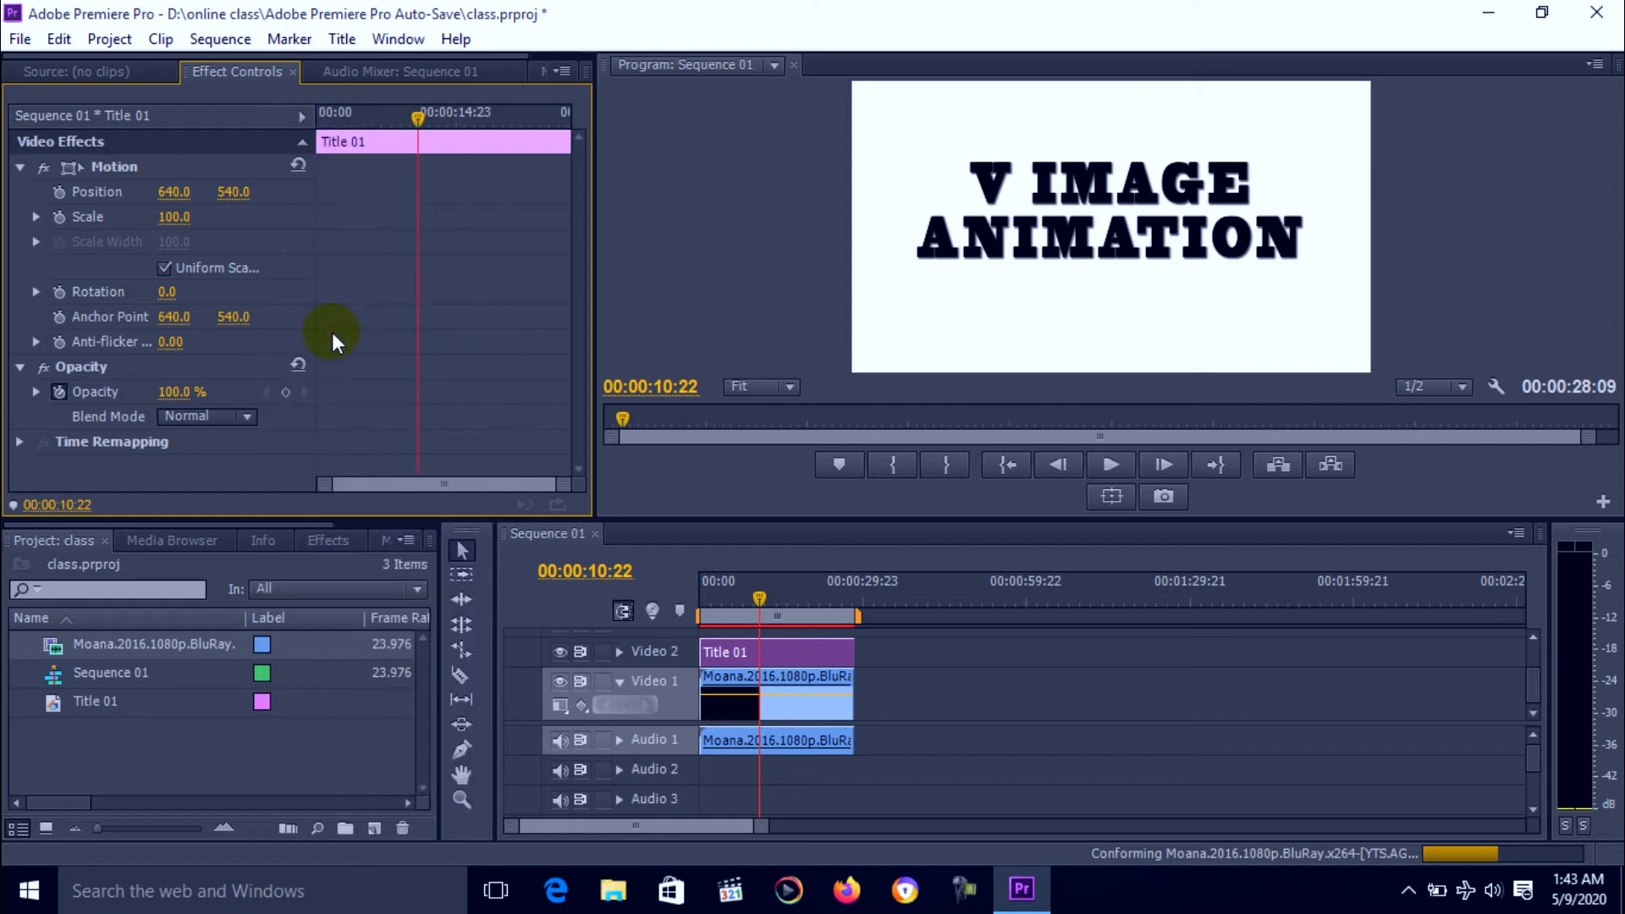
click(205, 415)
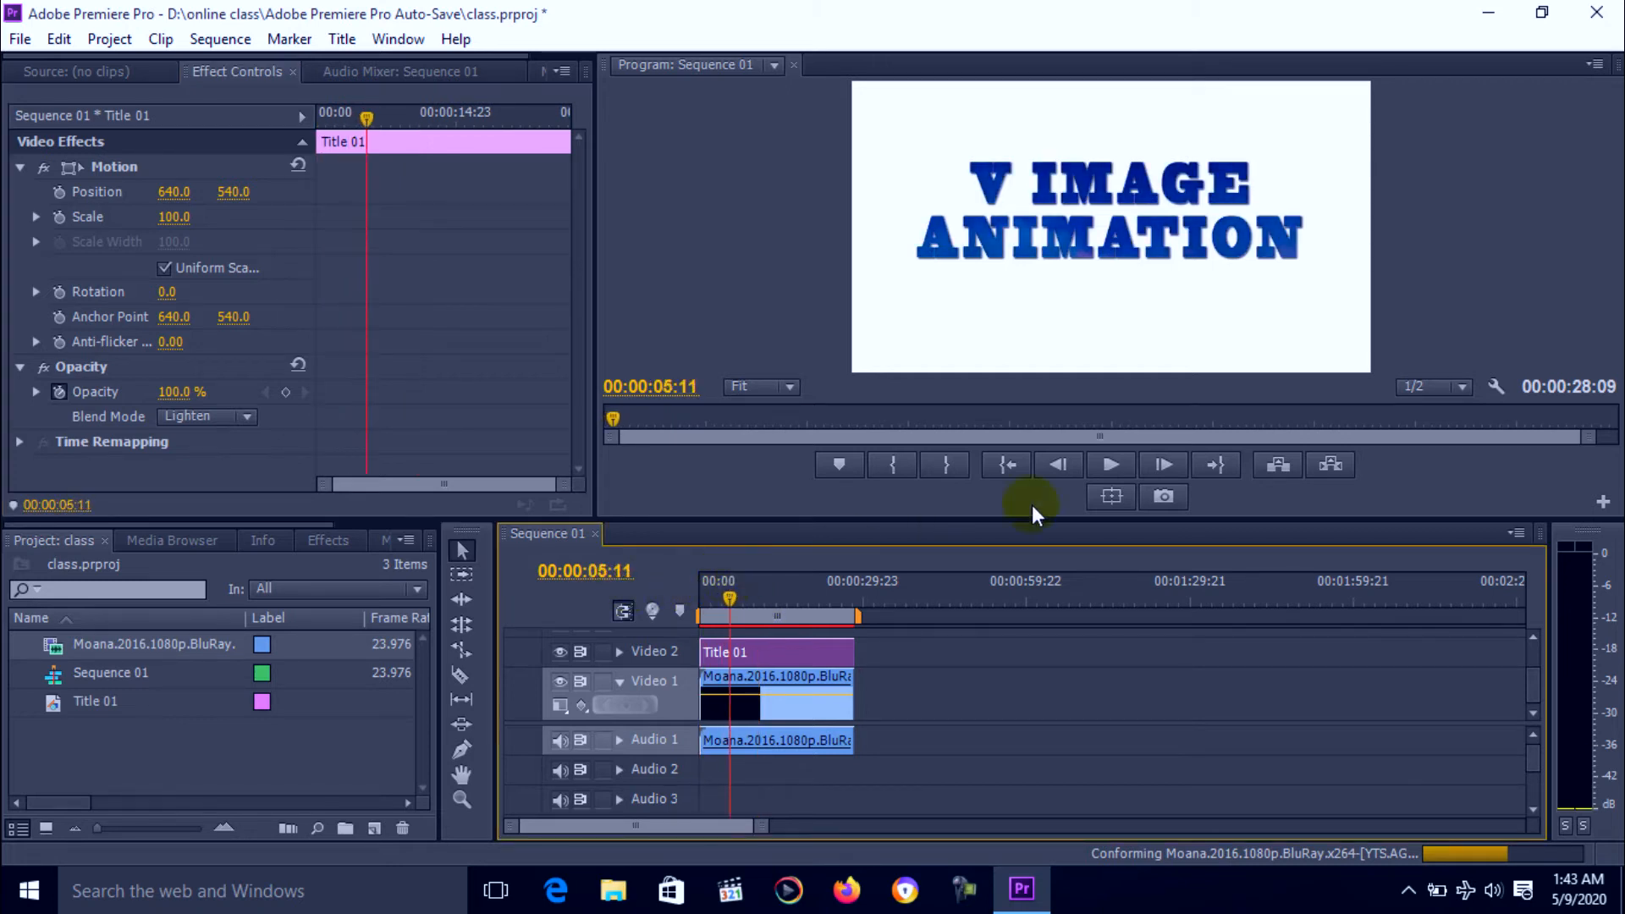
click(1109, 465)
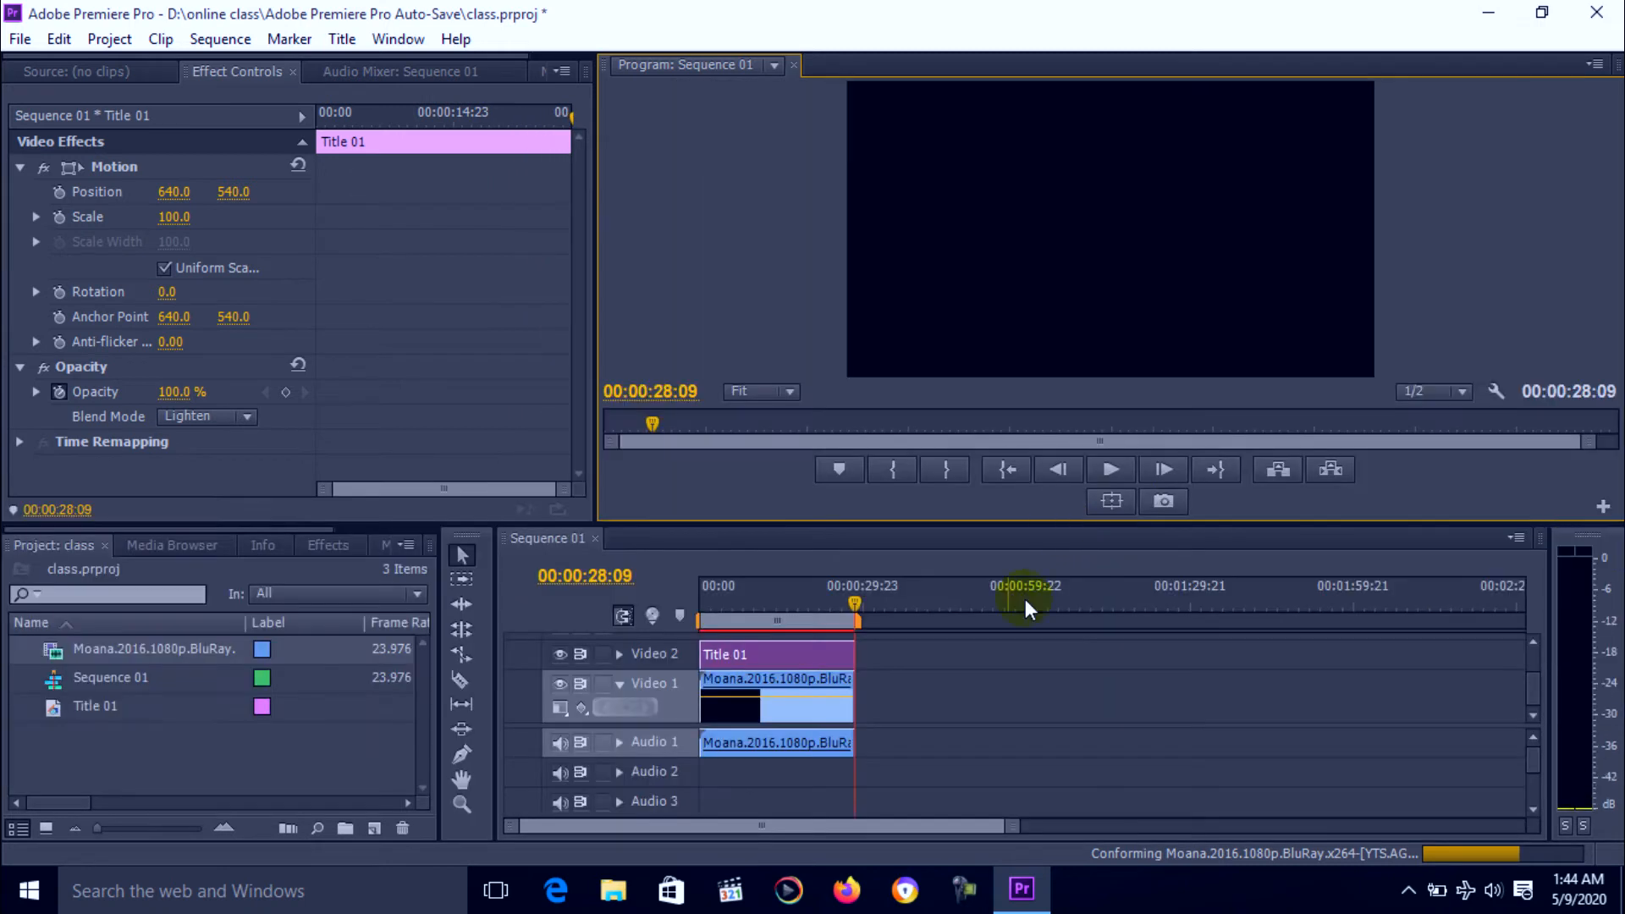
drag(854, 684, 948, 683)
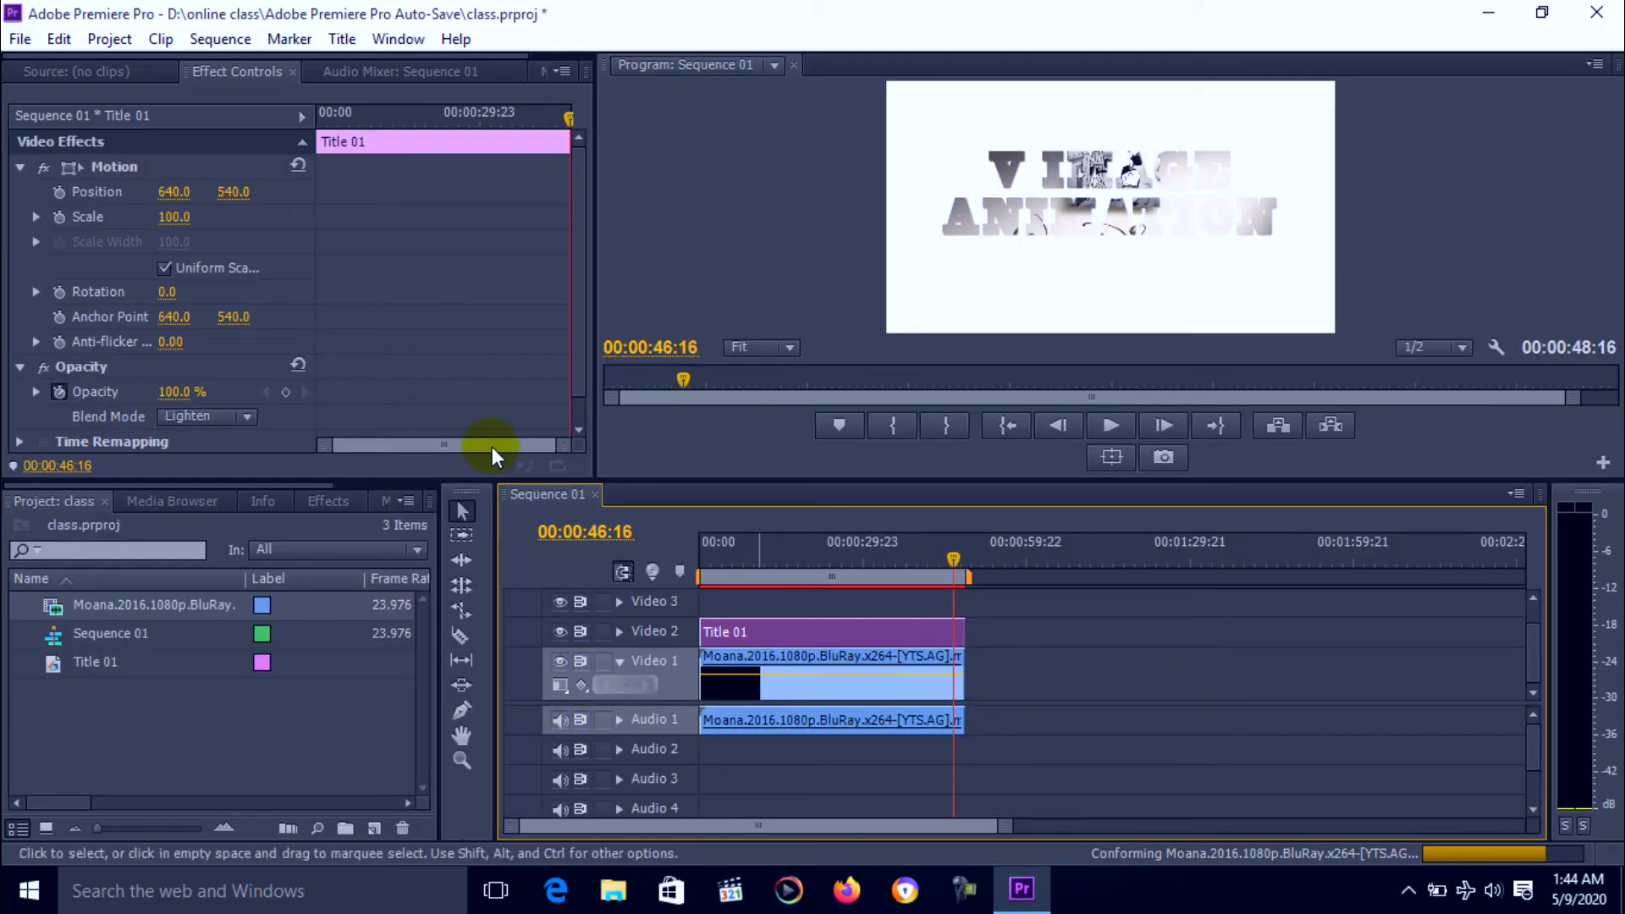
Create a new title, Title 02, keeping the default settings.
click(341, 38)
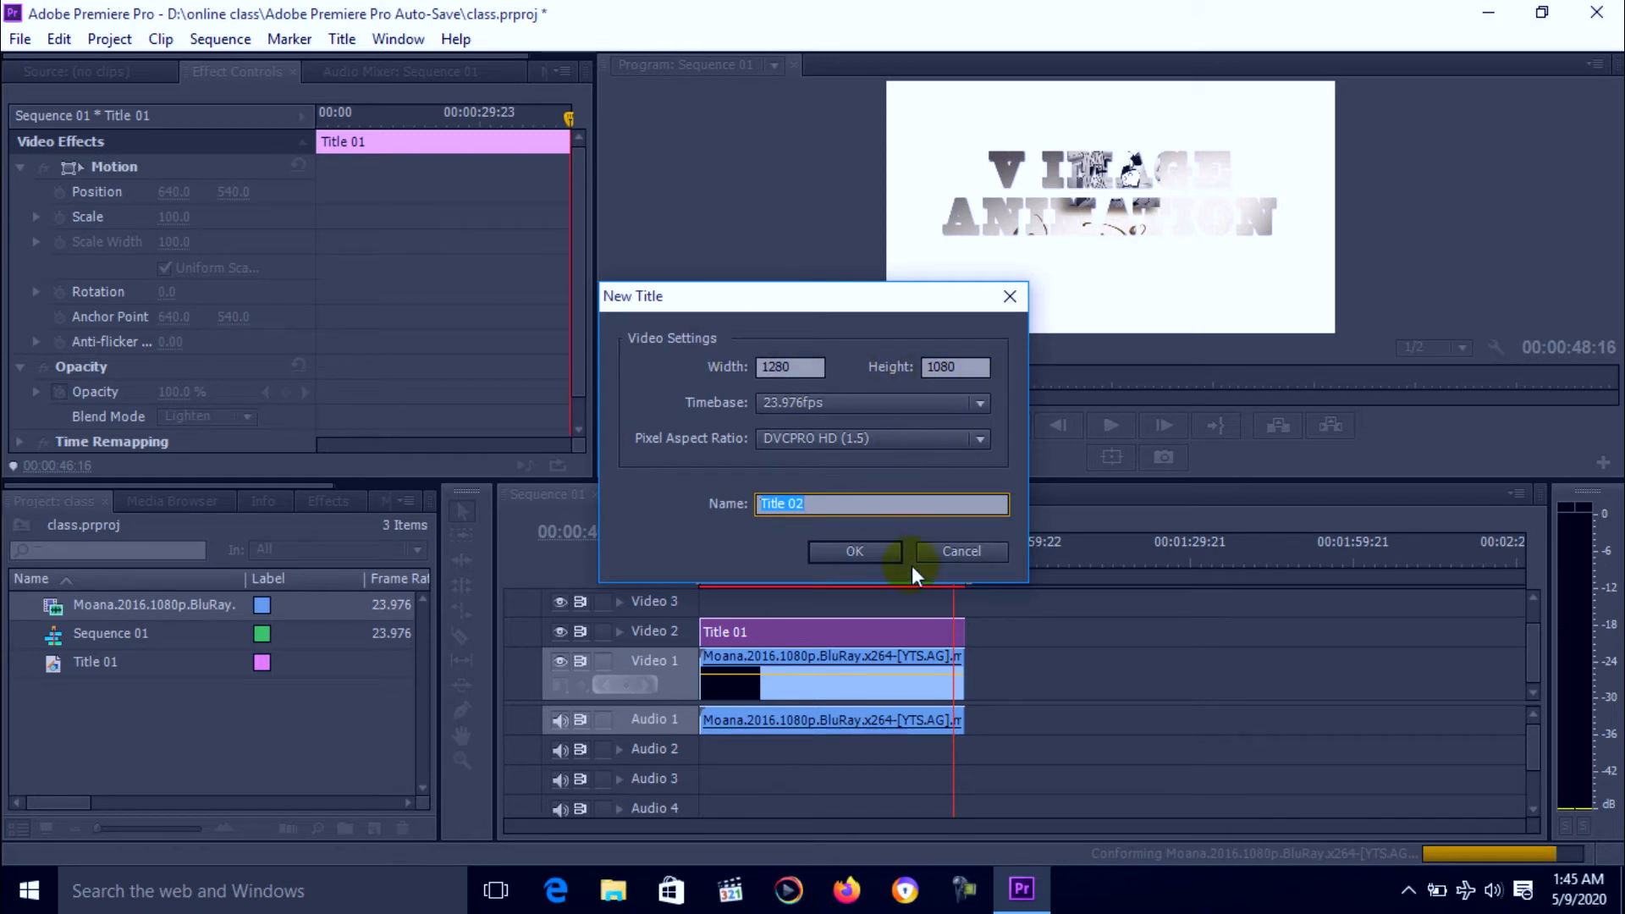
click(854, 550)
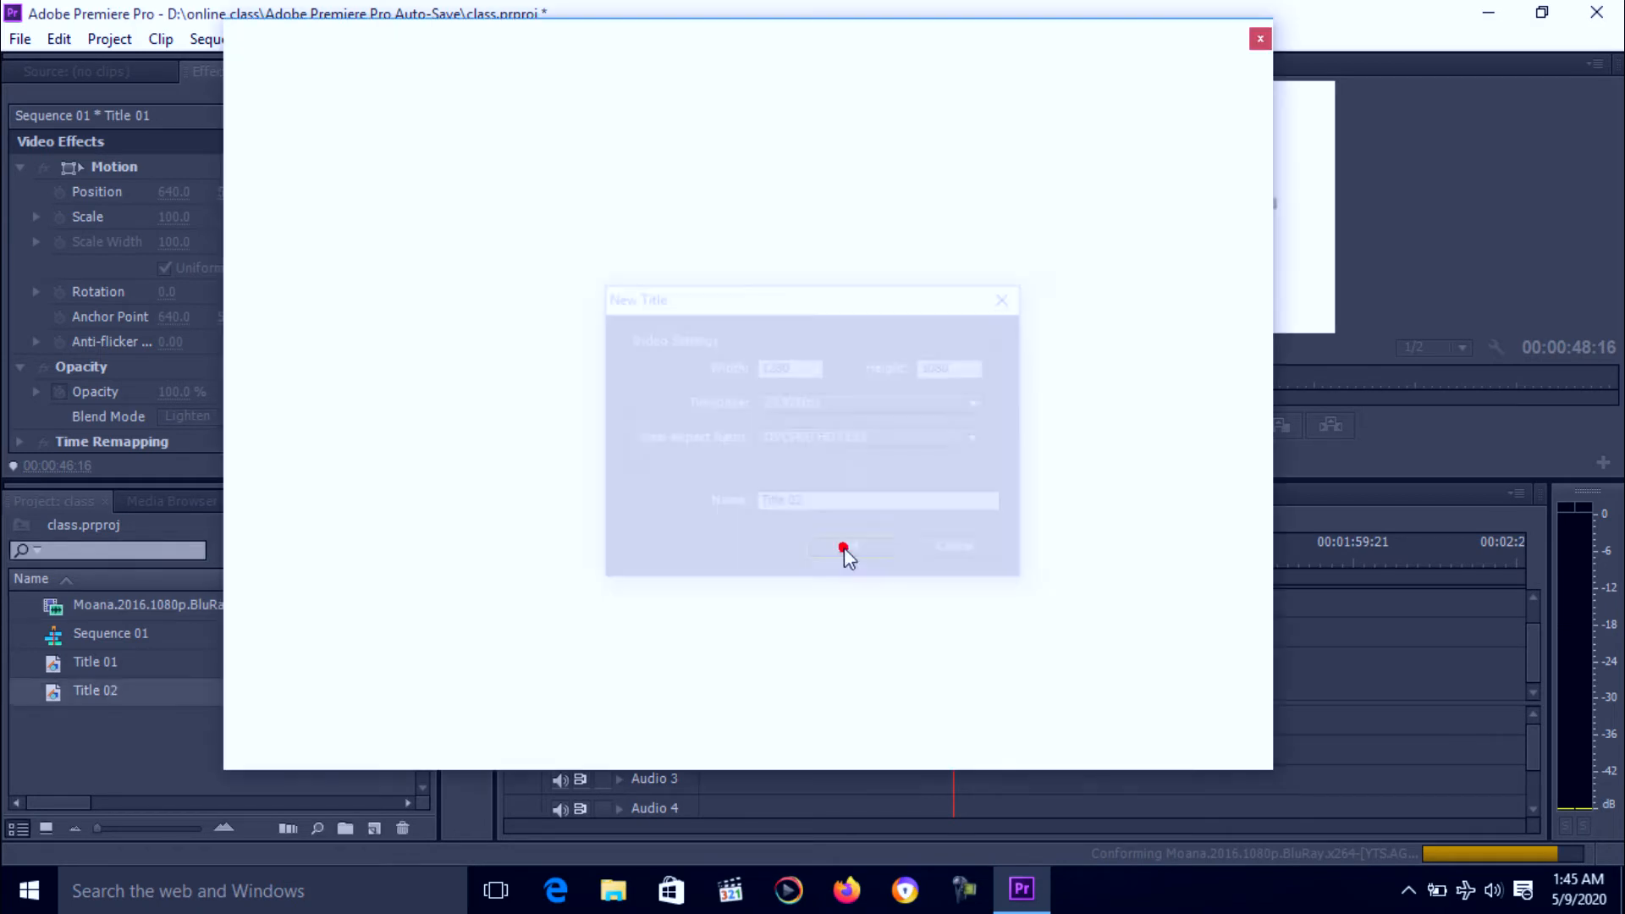
click(843, 549)
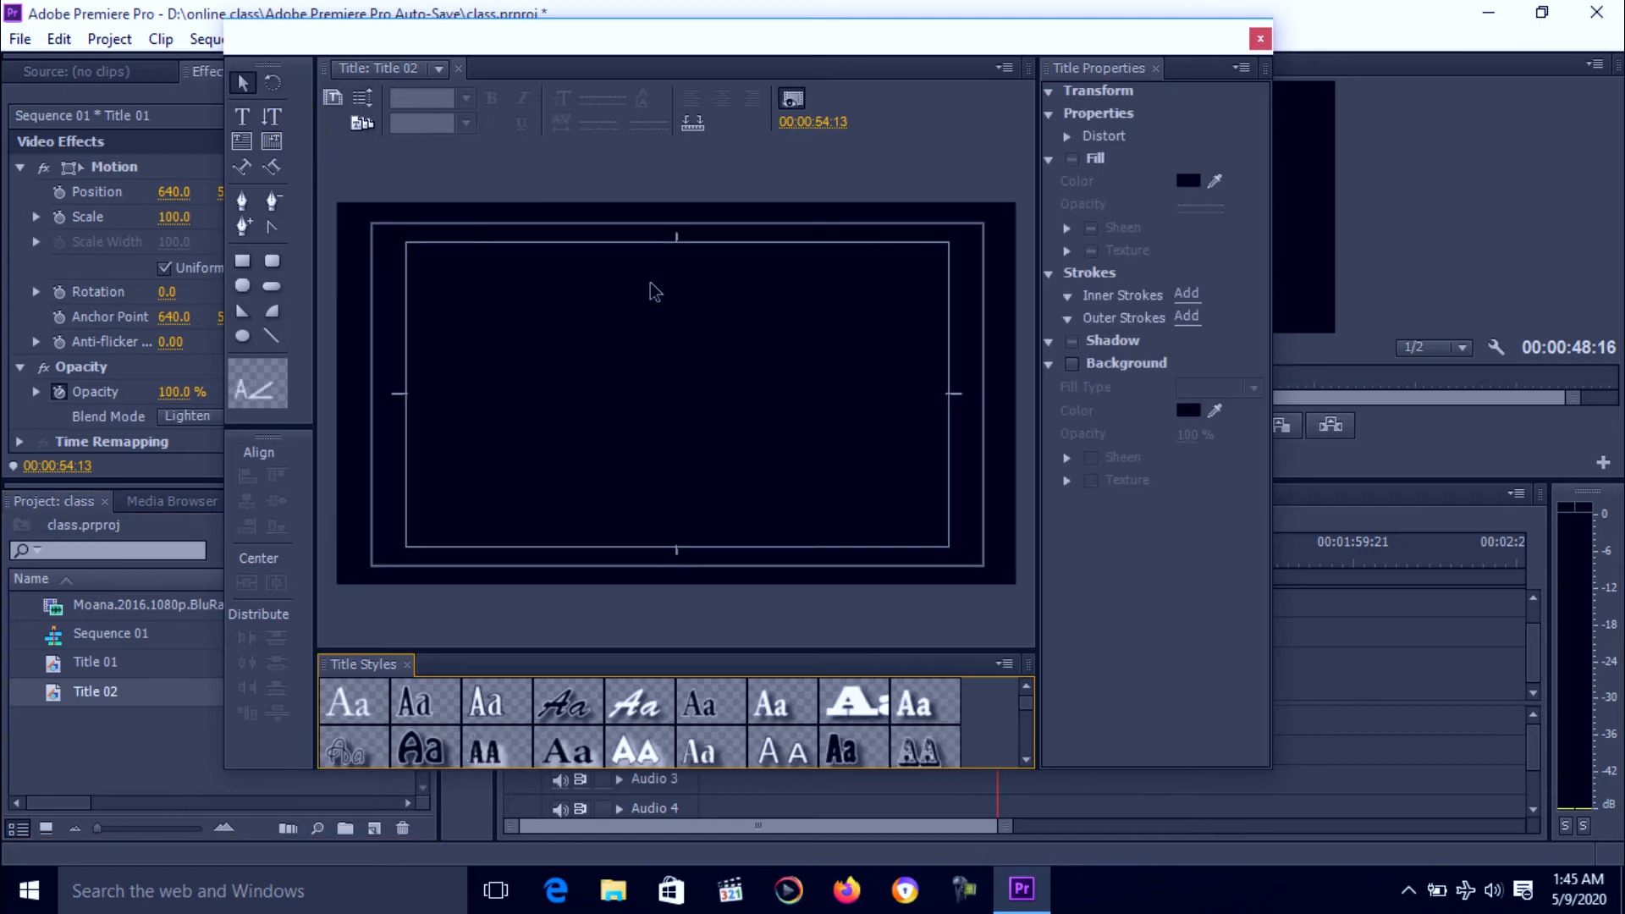
Type 'VIMAGE' in a bold title style, narrowed and centred in the frame.
click(241, 117)
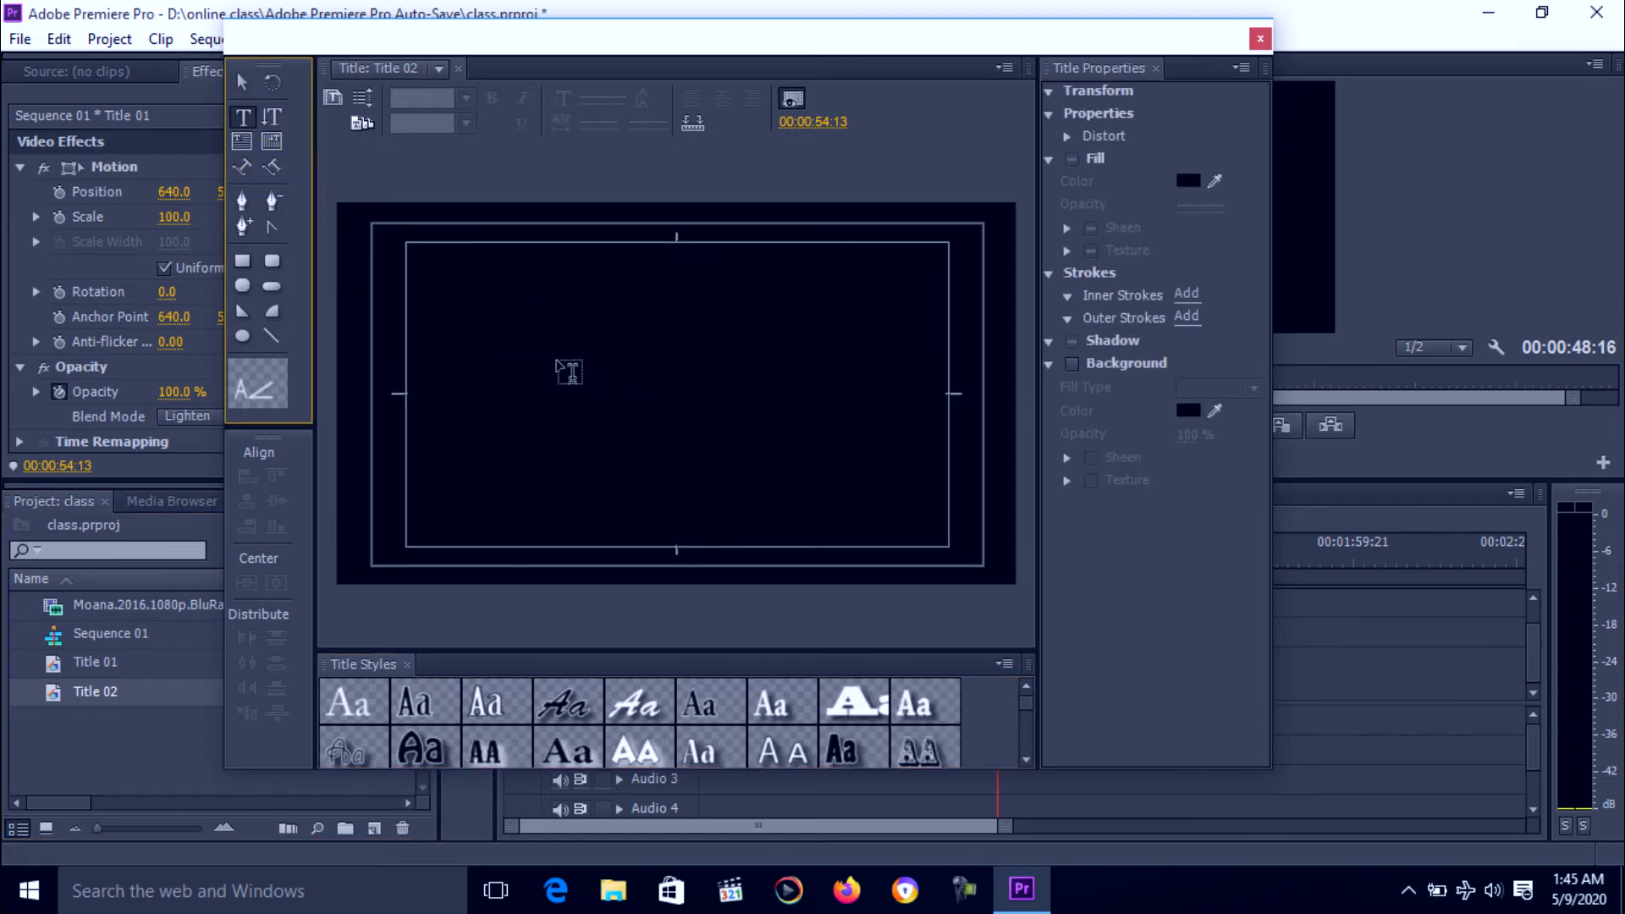
click(569, 370)
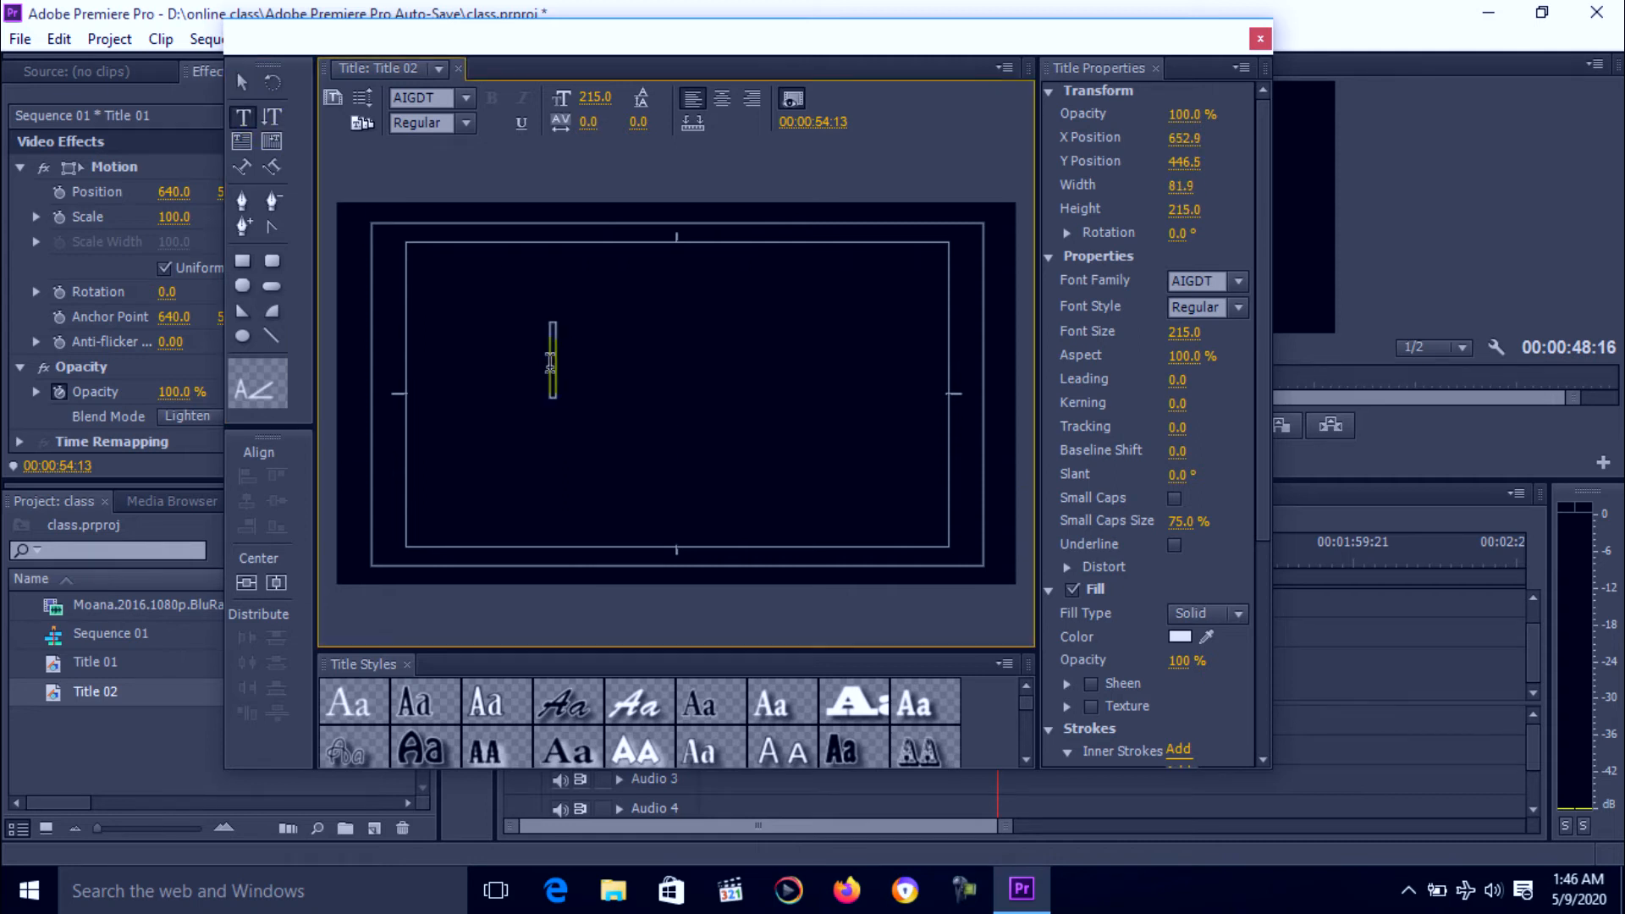
text(VIMAGE)
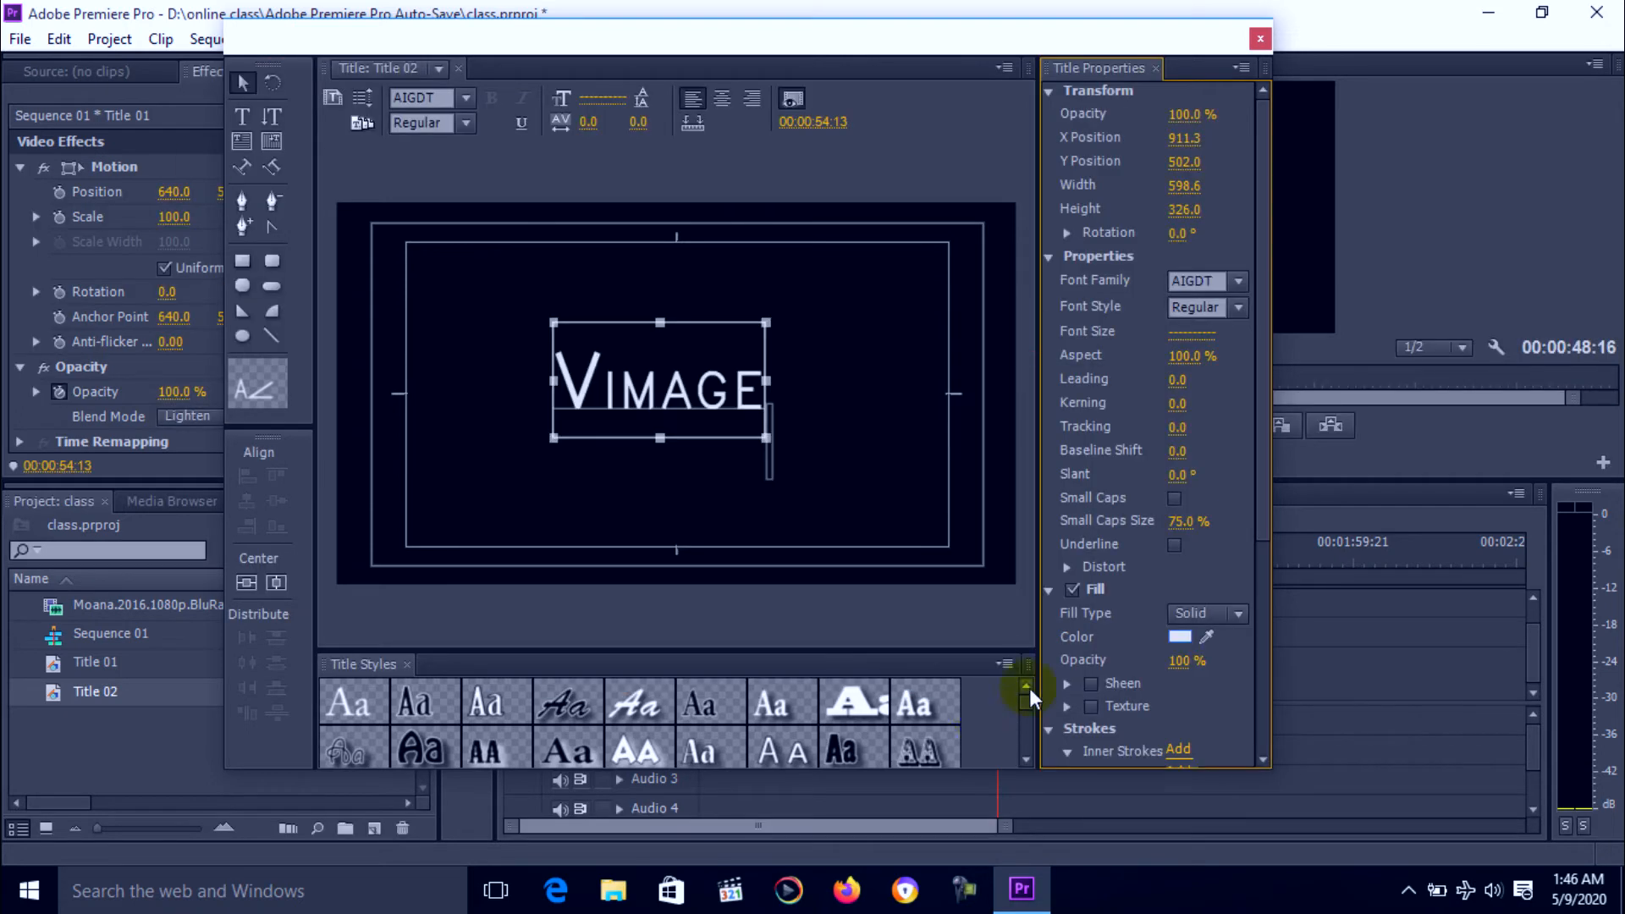
click(782, 715)
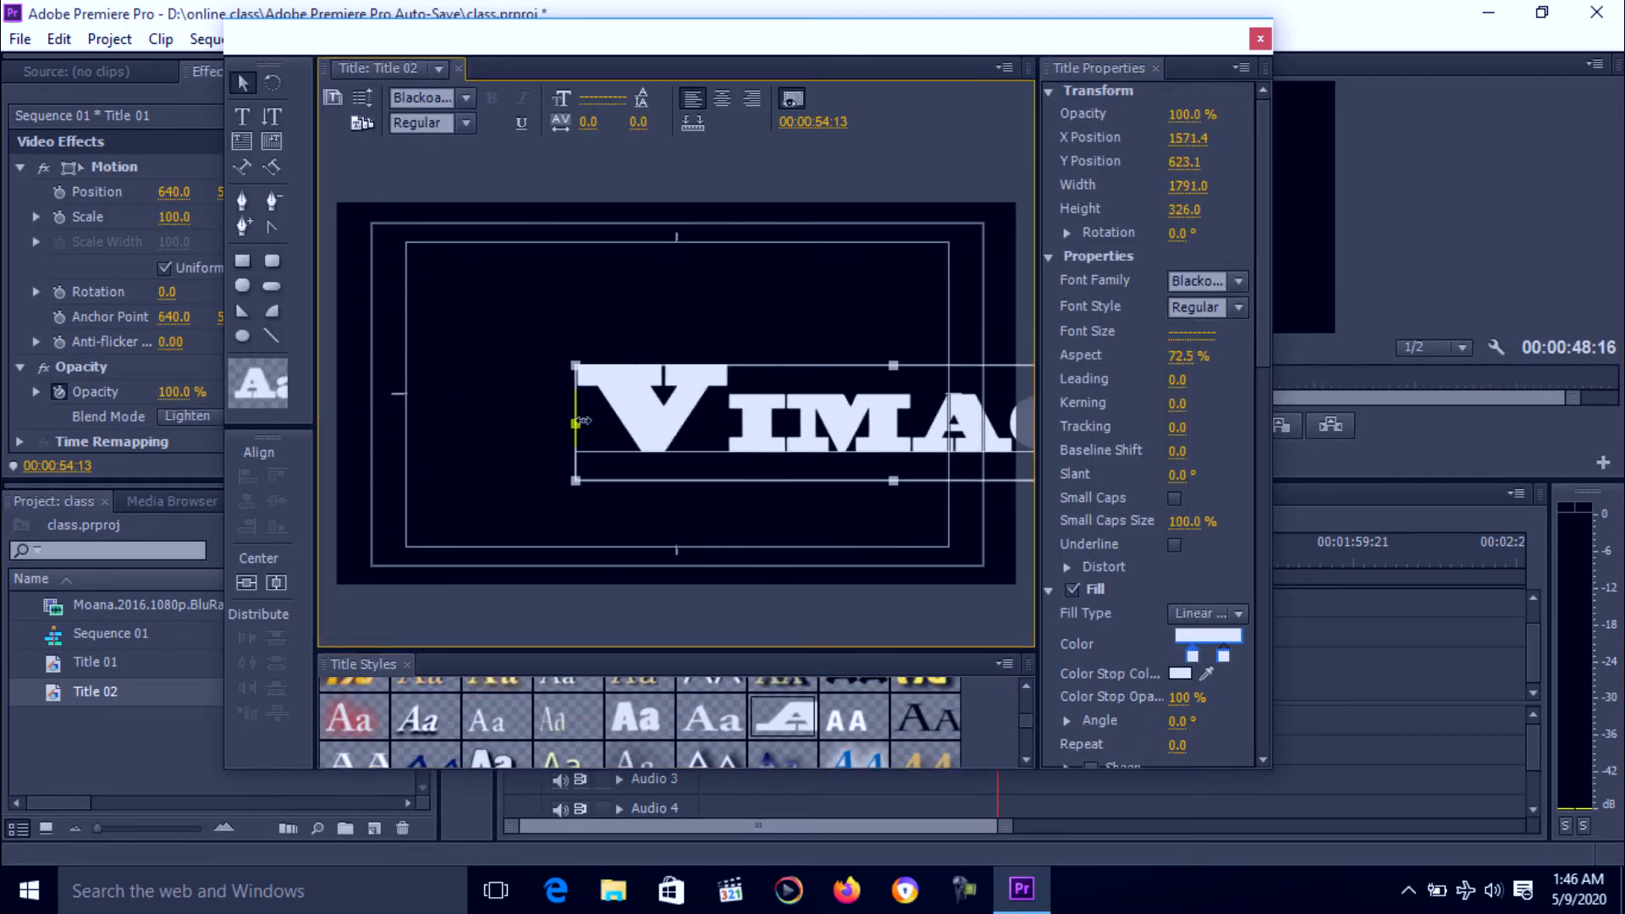
drag(575, 421, 405, 404)
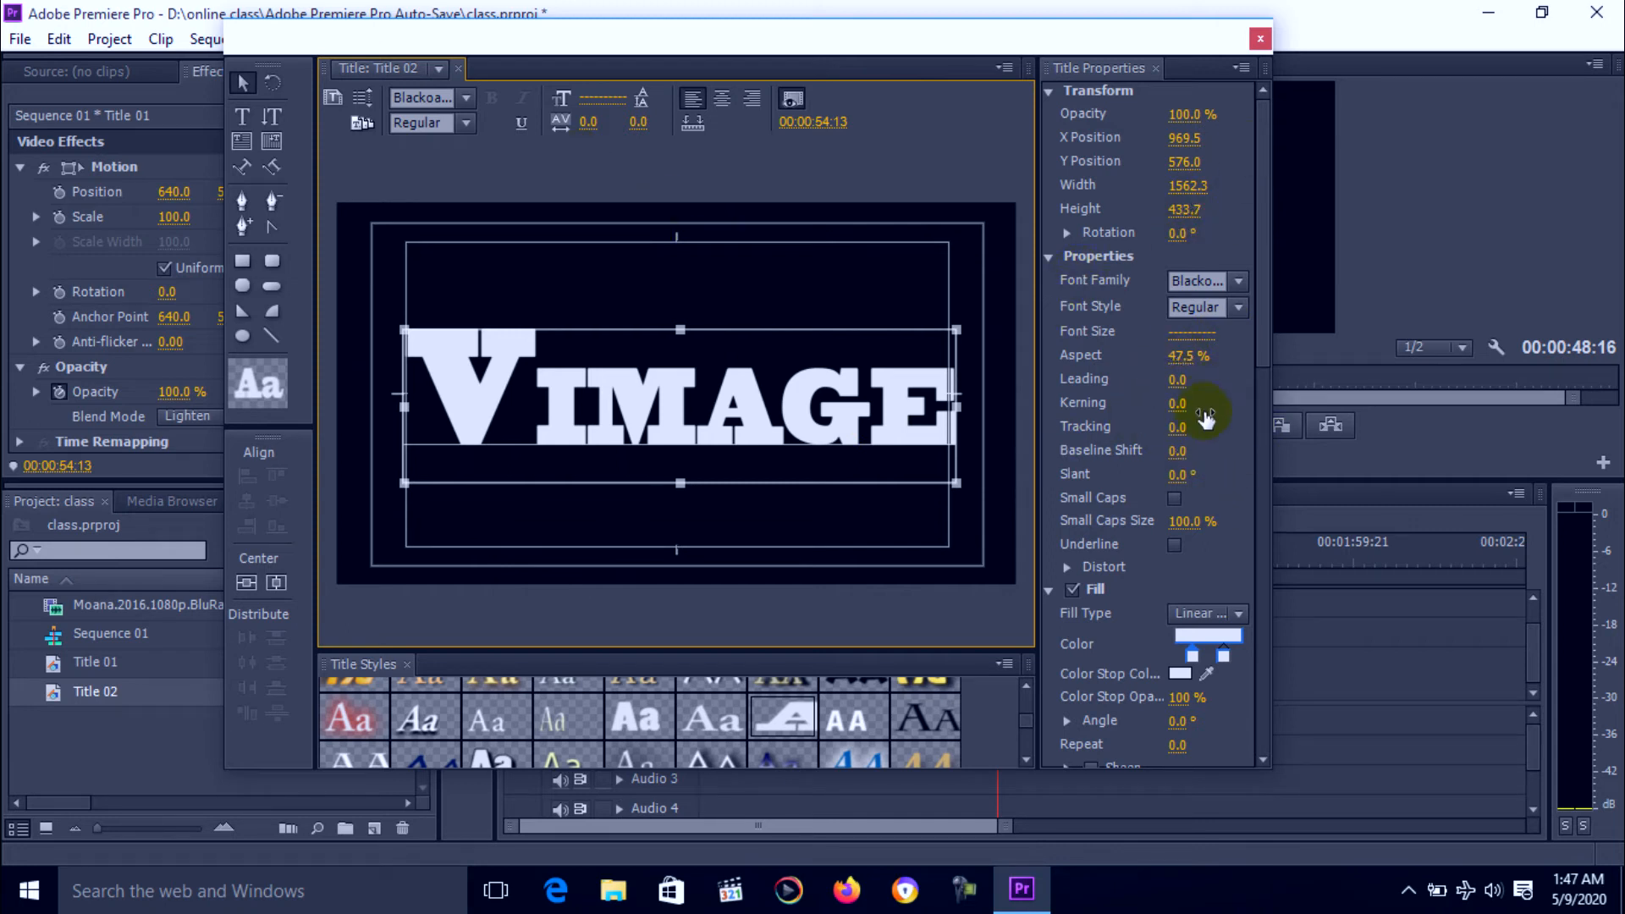
mouse_move(1223, 130)
text(10)
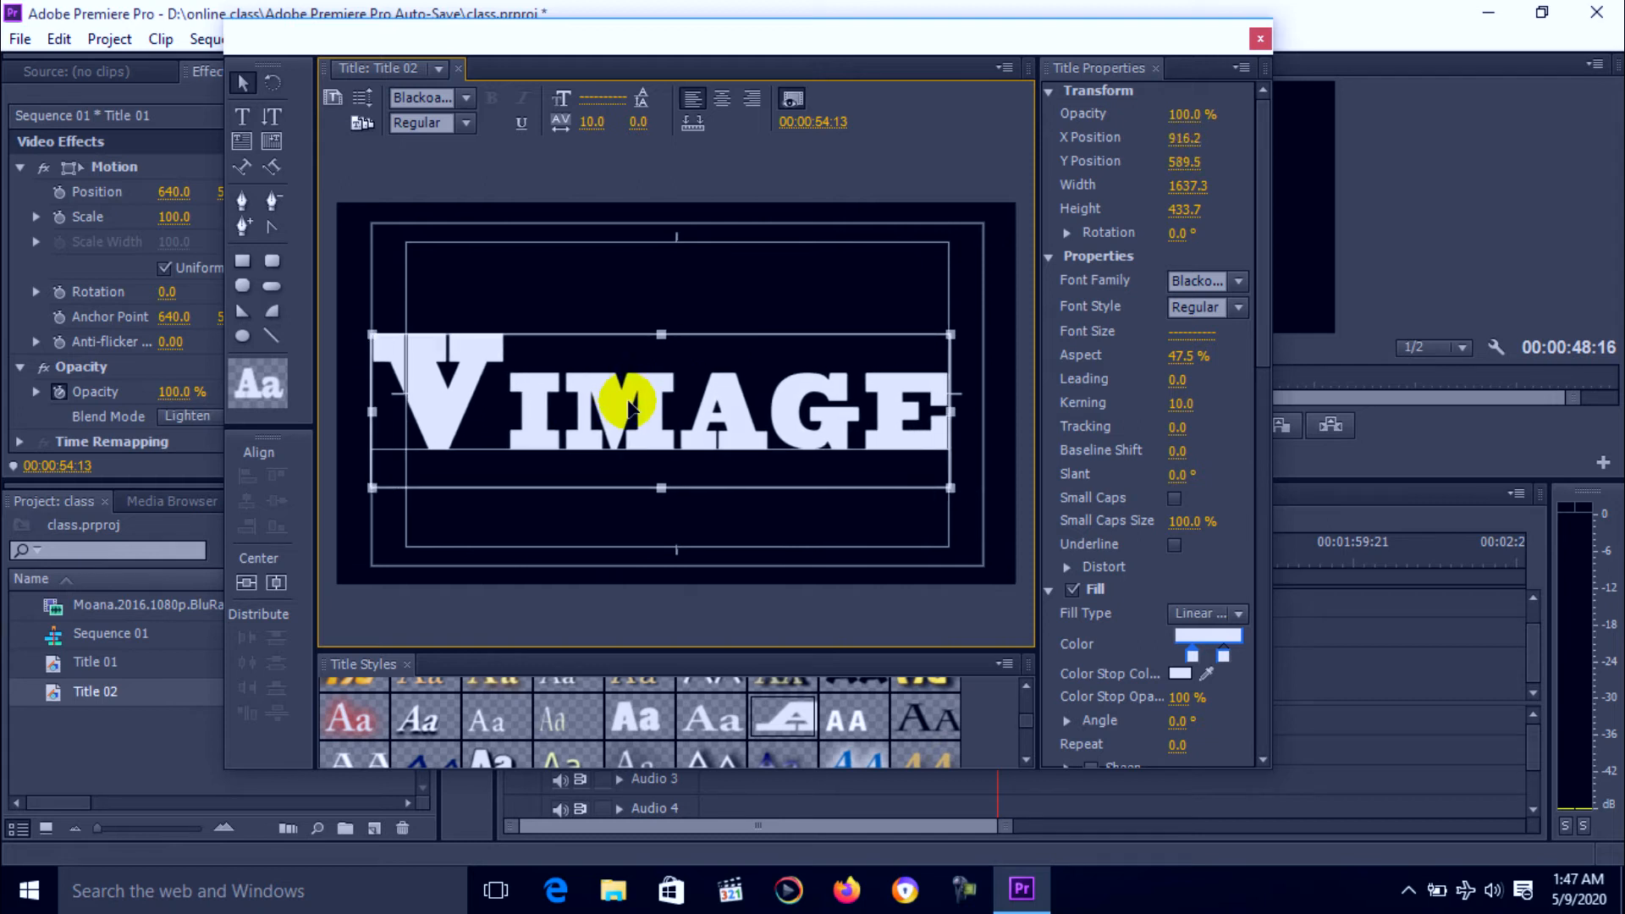
drag(632, 405, 628, 400)
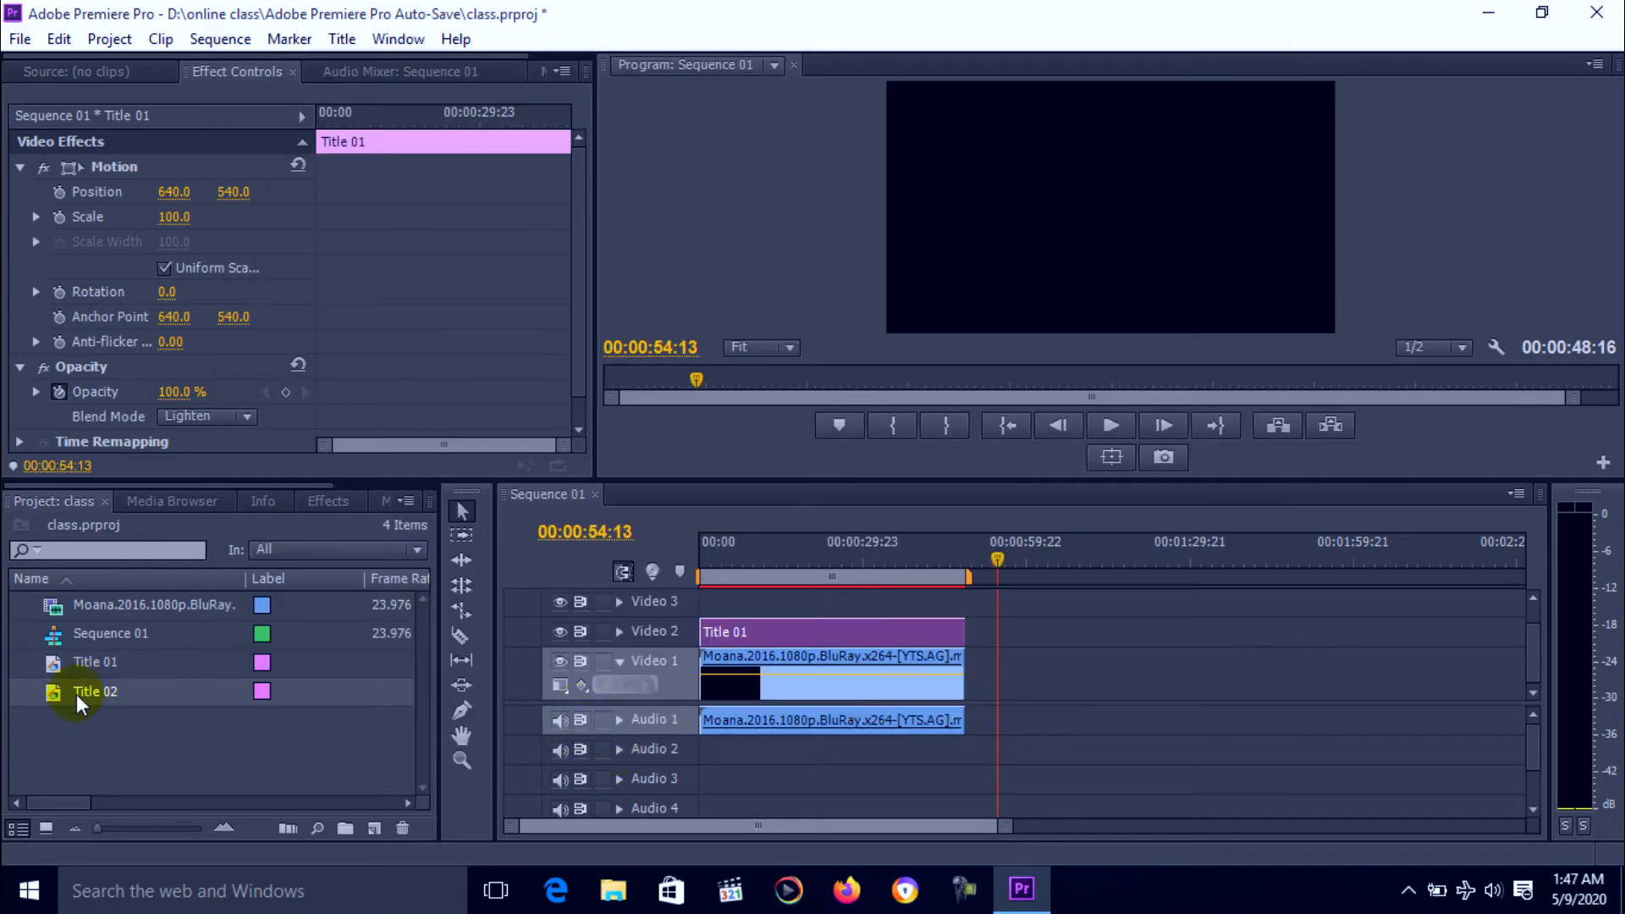
Place Title 02 on Video 2 after Title 01 and expand its Opacity settings.
double_click(94, 692)
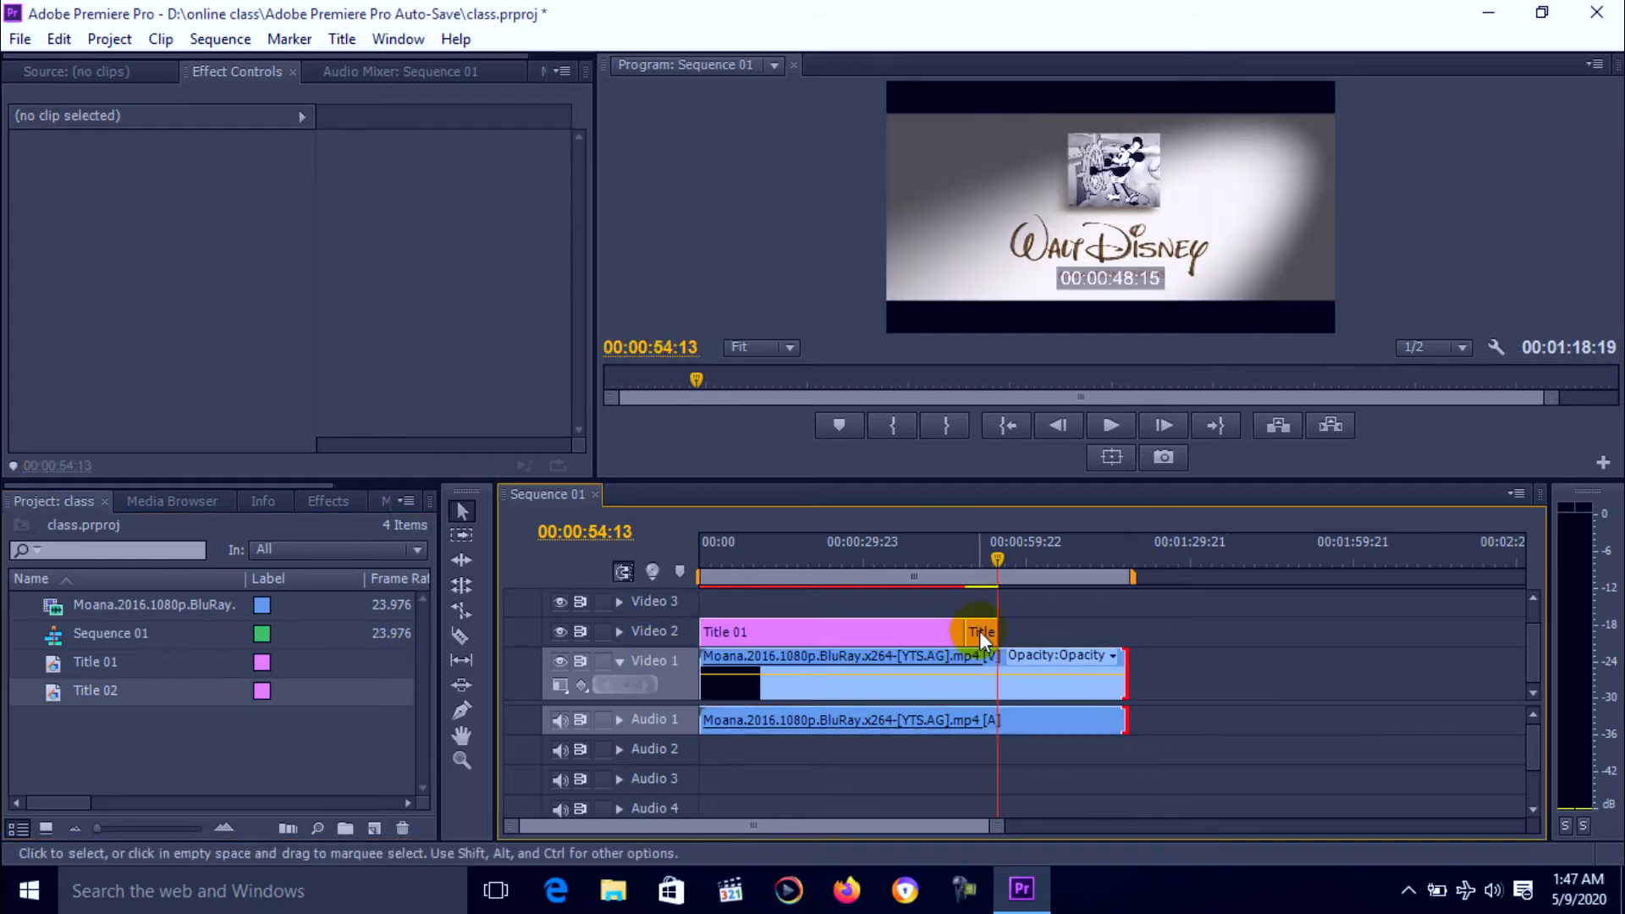
drag(979, 632, 1125, 632)
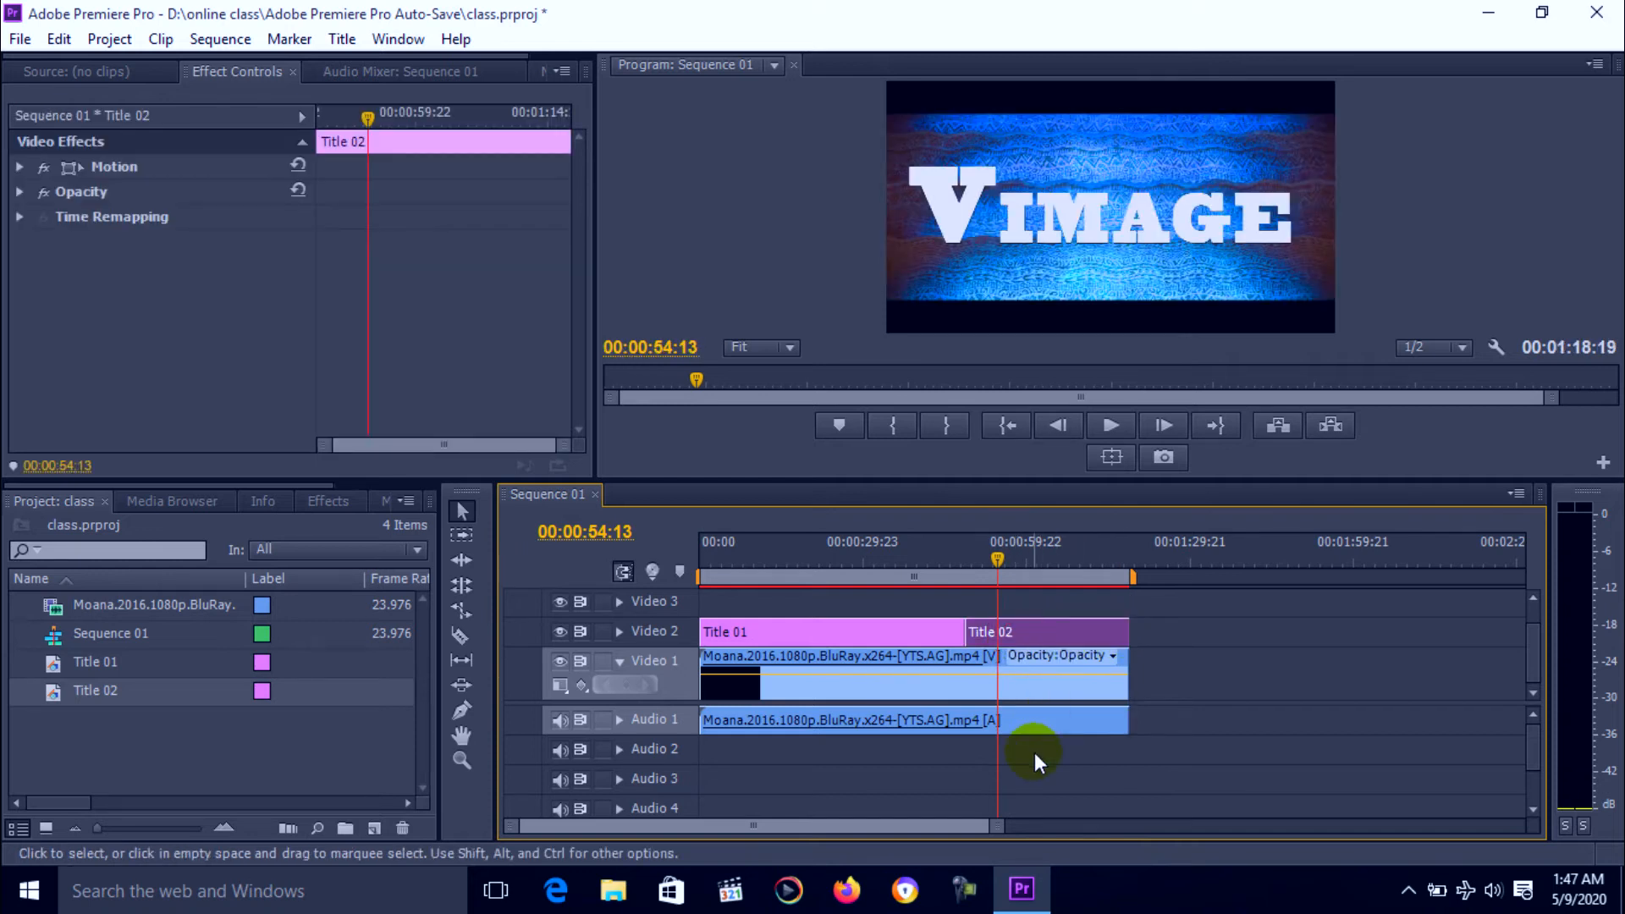
click(1042, 632)
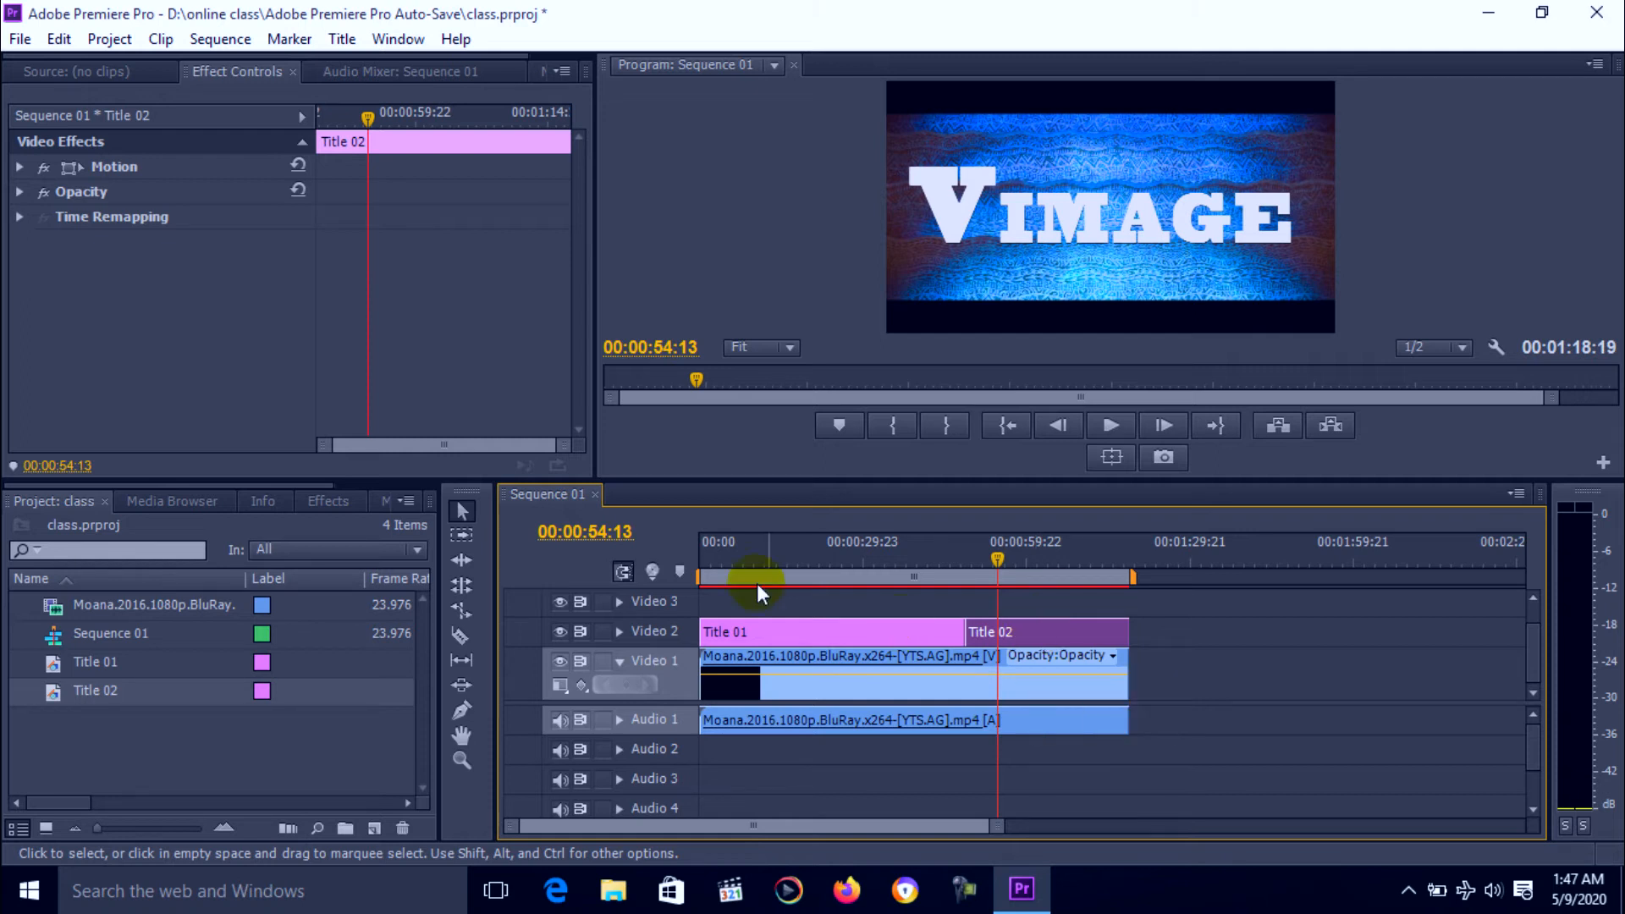
click(18, 192)
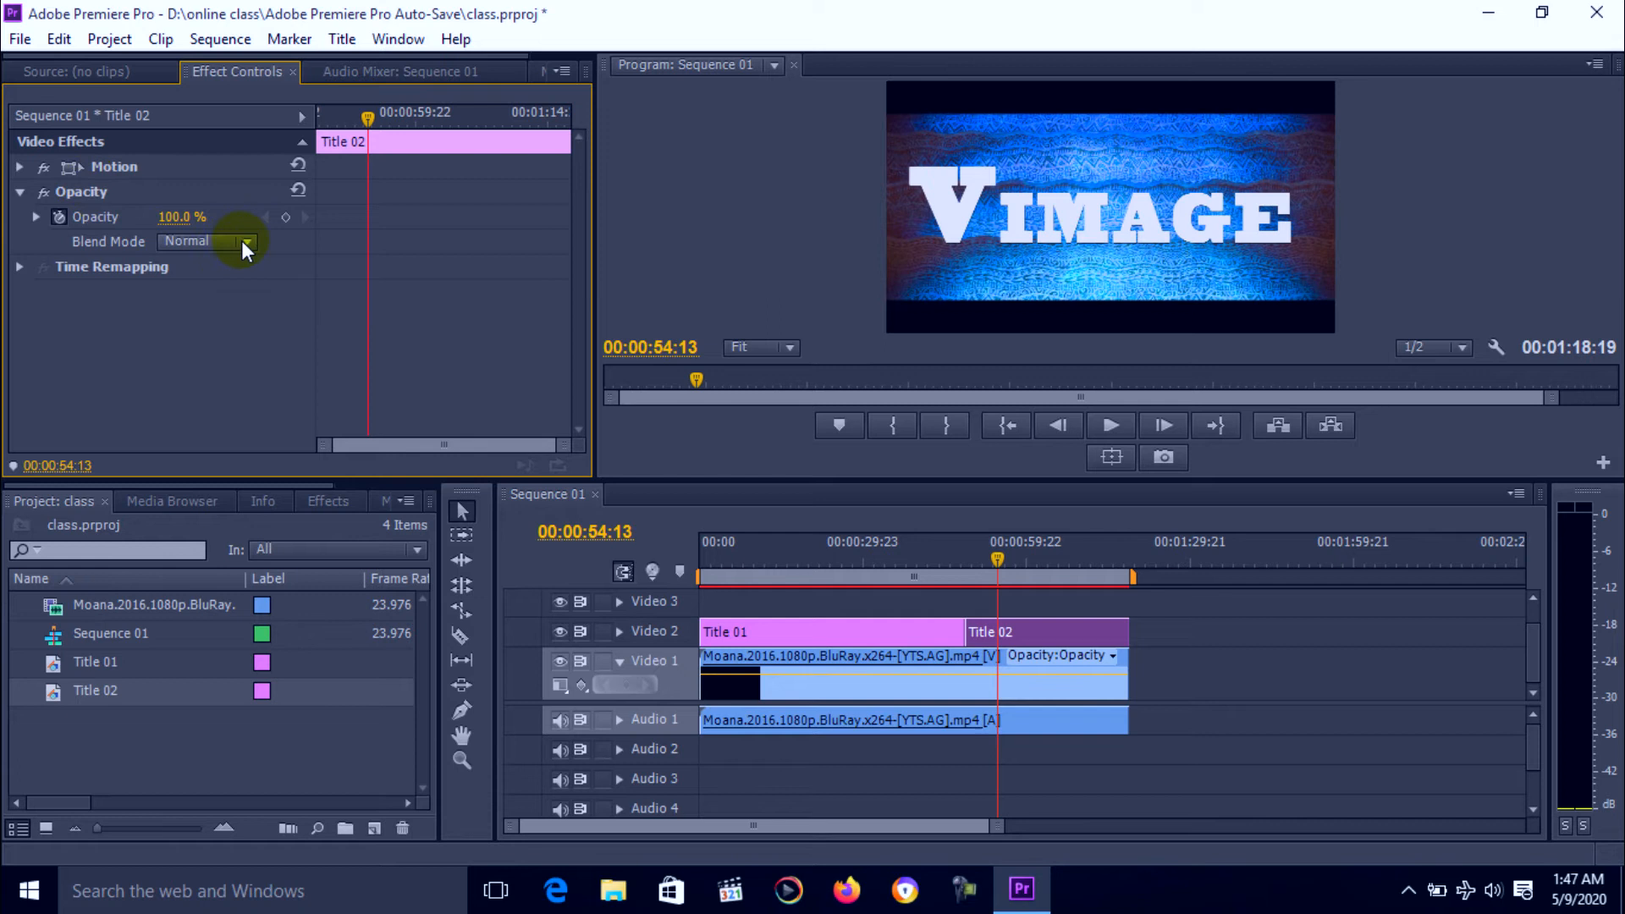
click(246, 241)
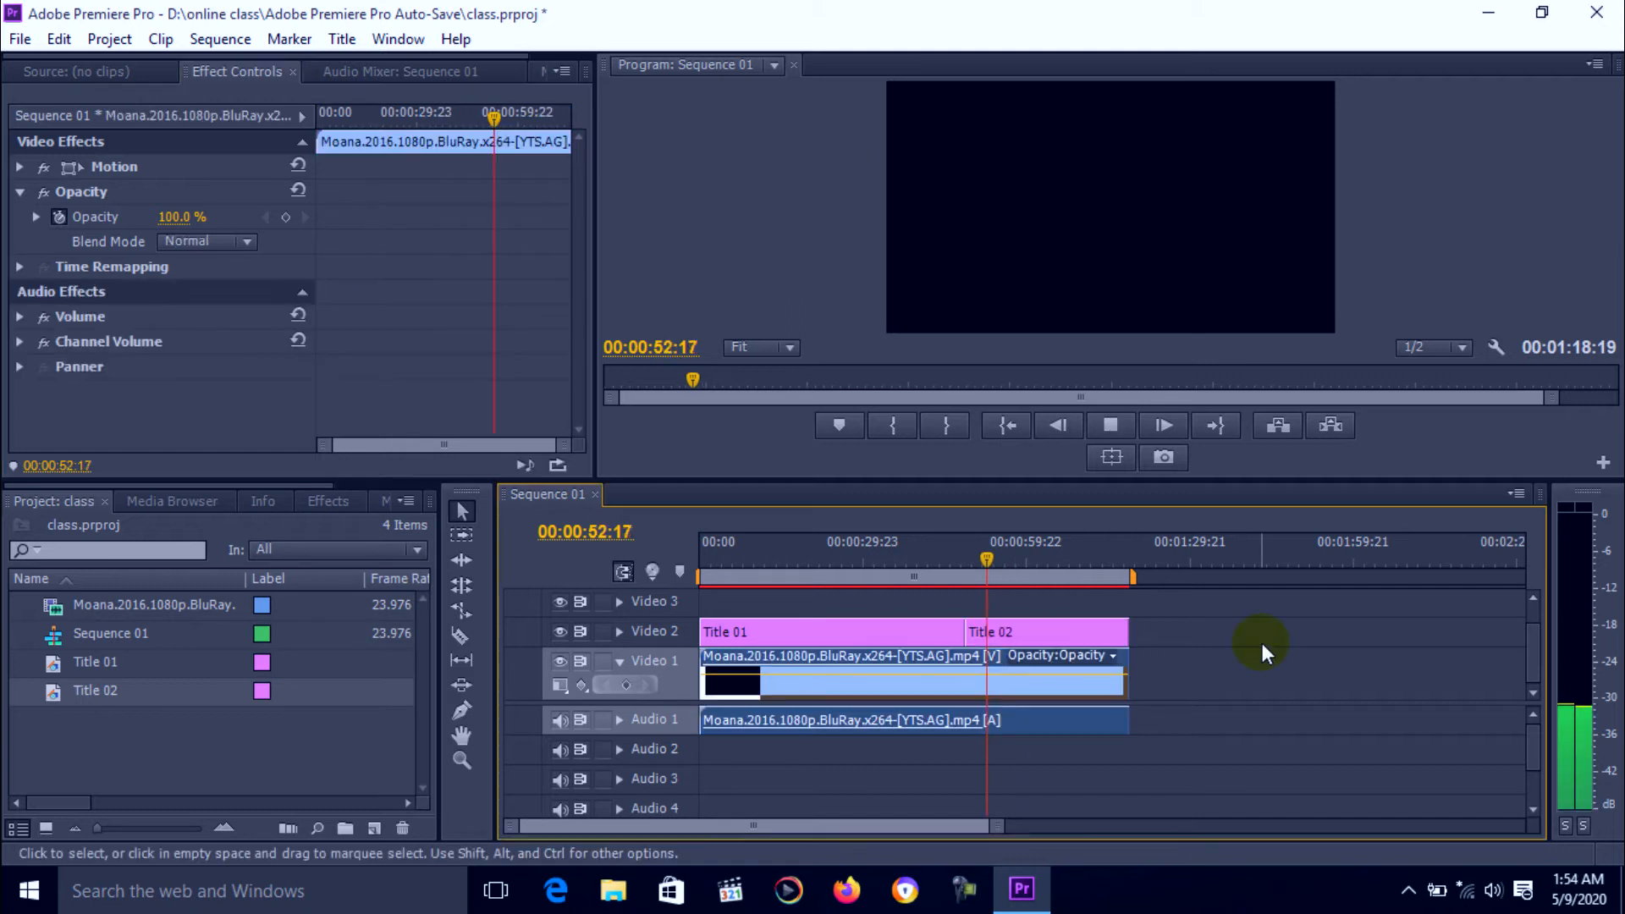
Extend Title 02 and the Moana clip to end together at about 00:01:37:08.
drag(1129, 632, 1208, 632)
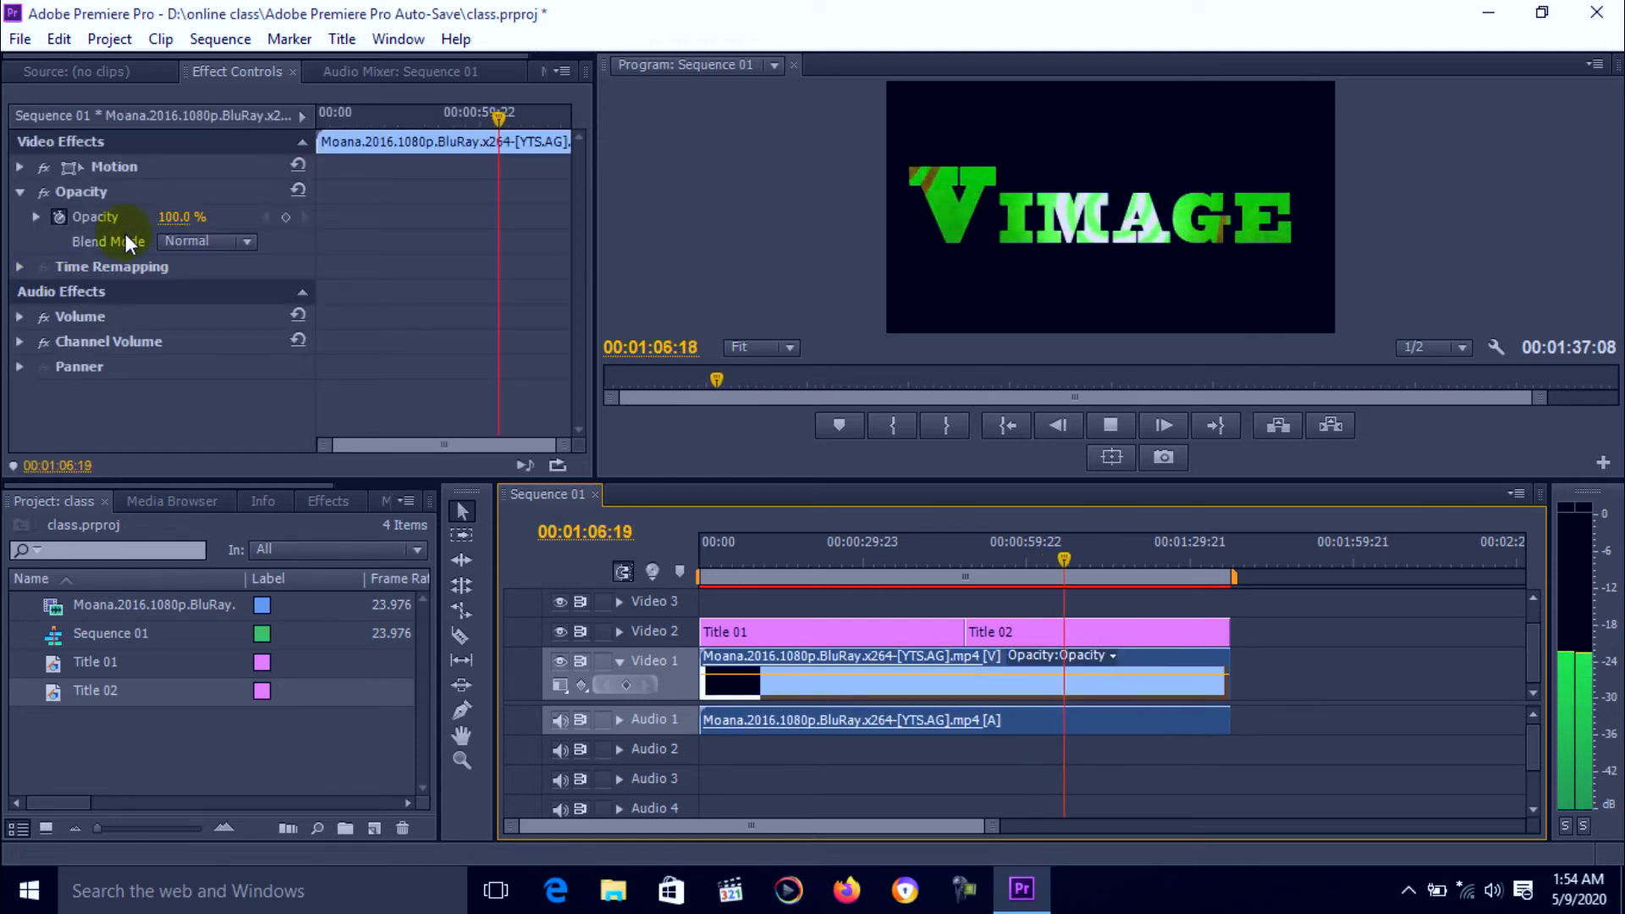
click(19, 167)
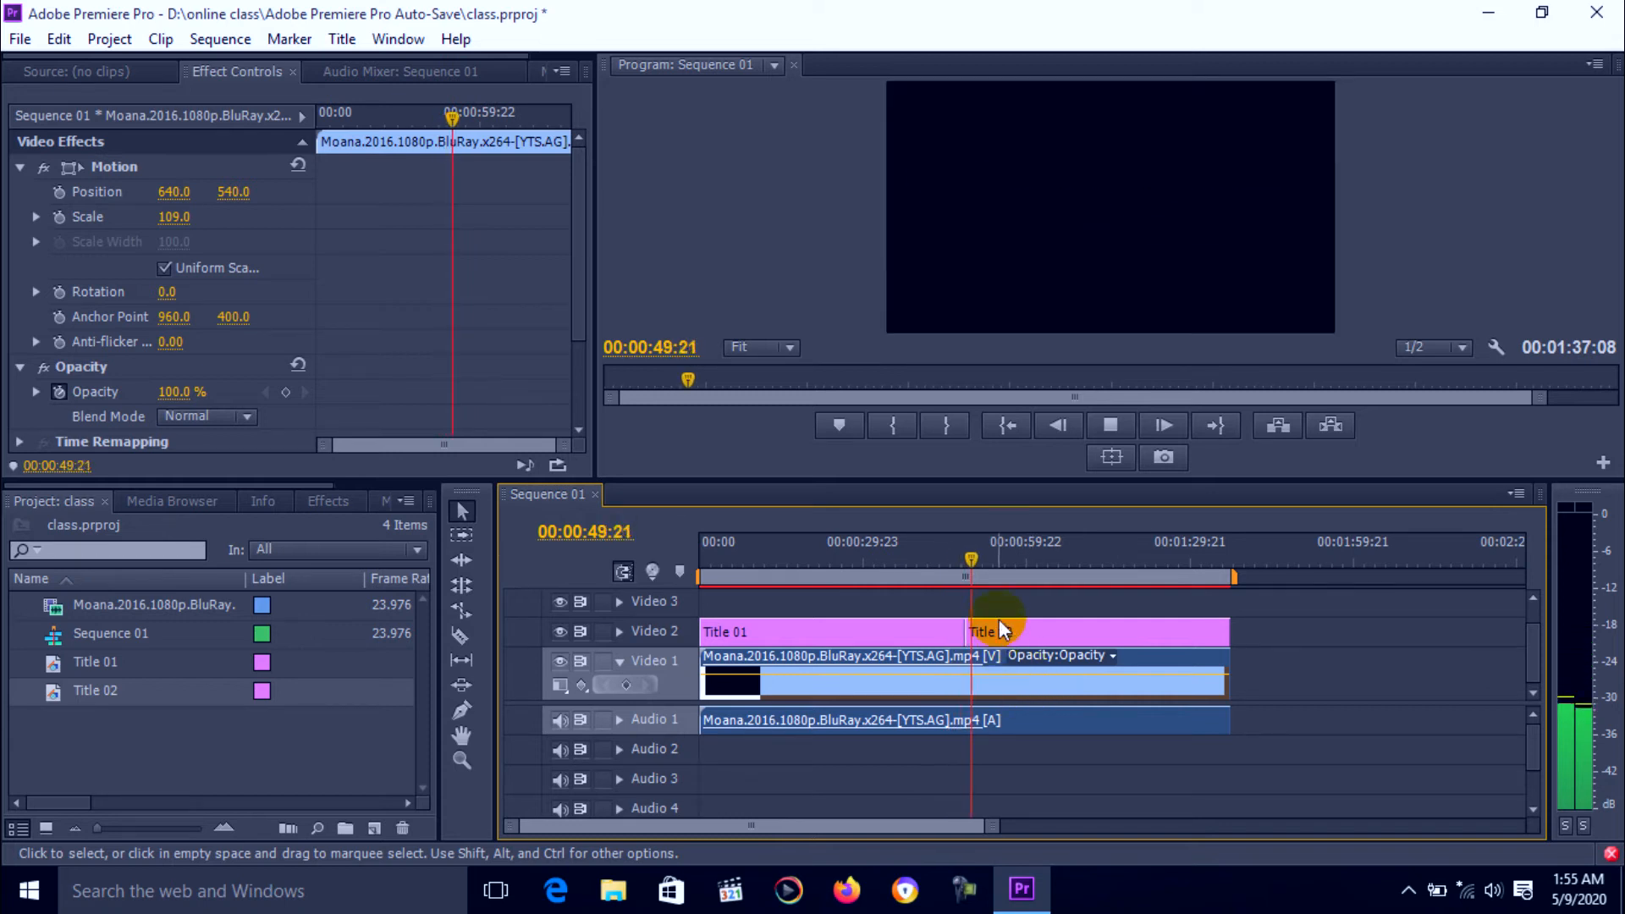
click(787, 564)
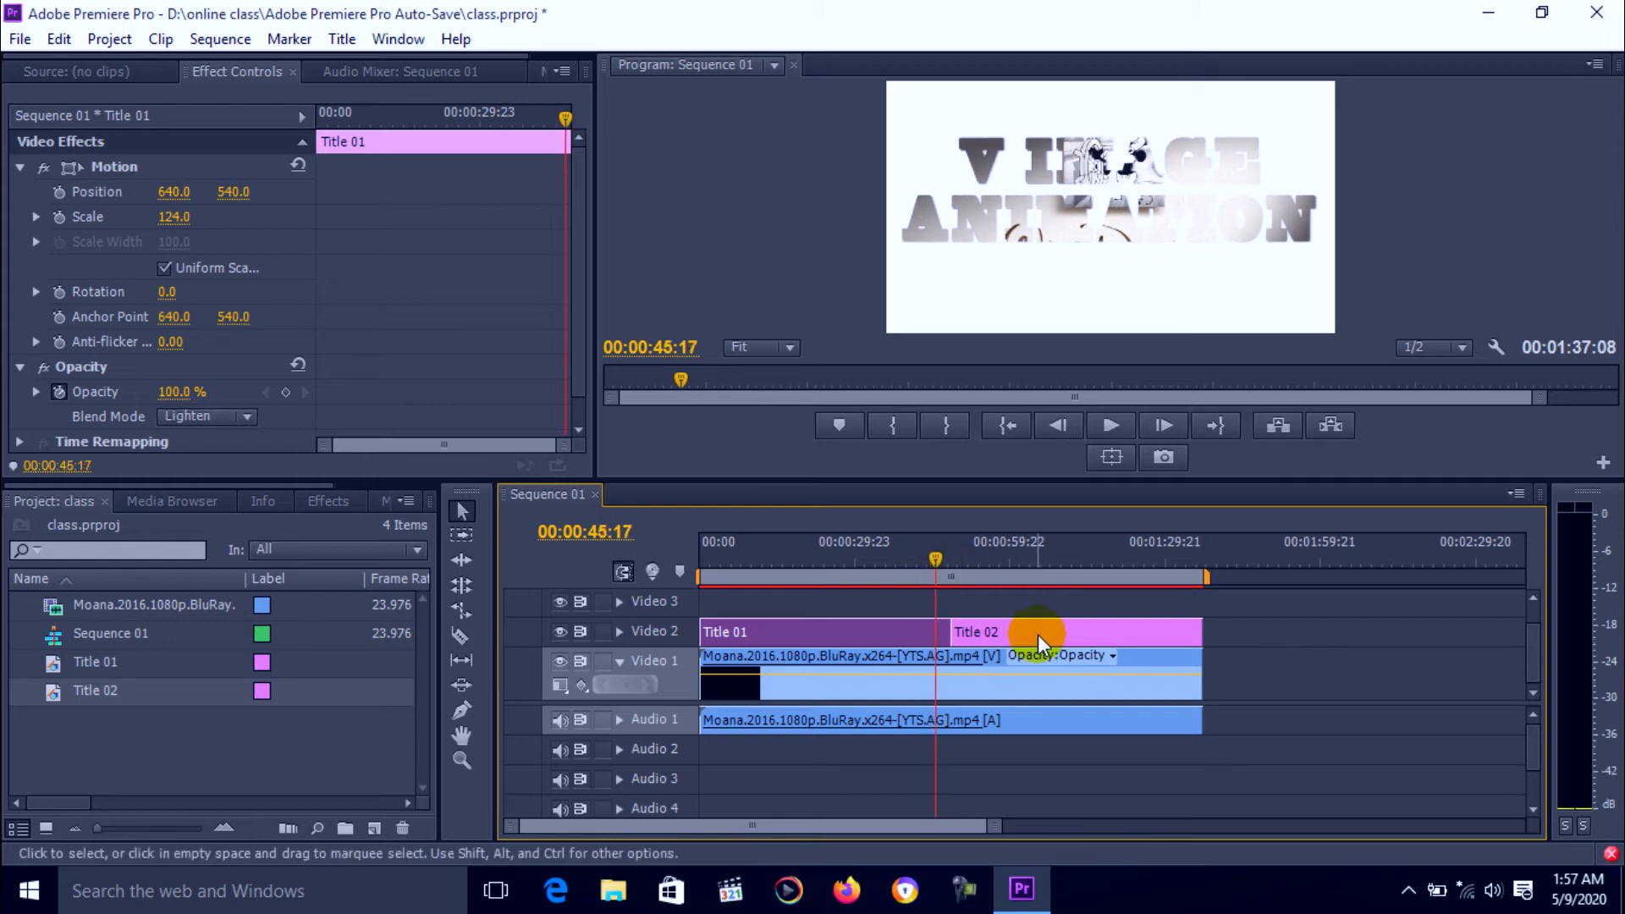
Move the playhead into Title 02, then play and stop to preview the VIMAGE blend.
double_click(974, 631)
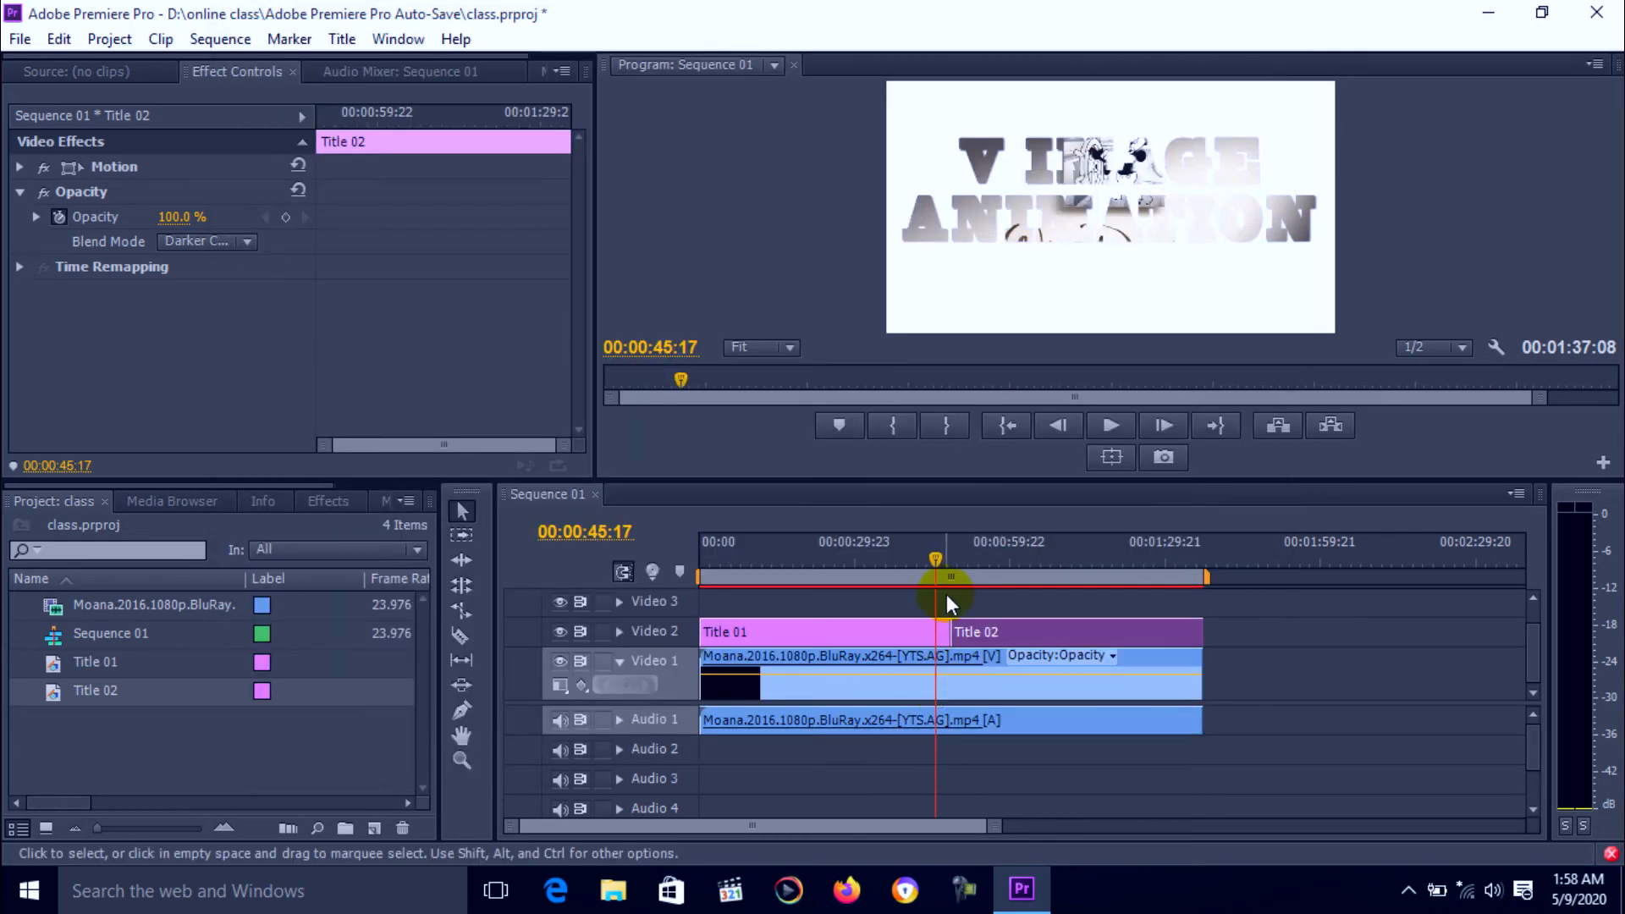
click(969, 559)
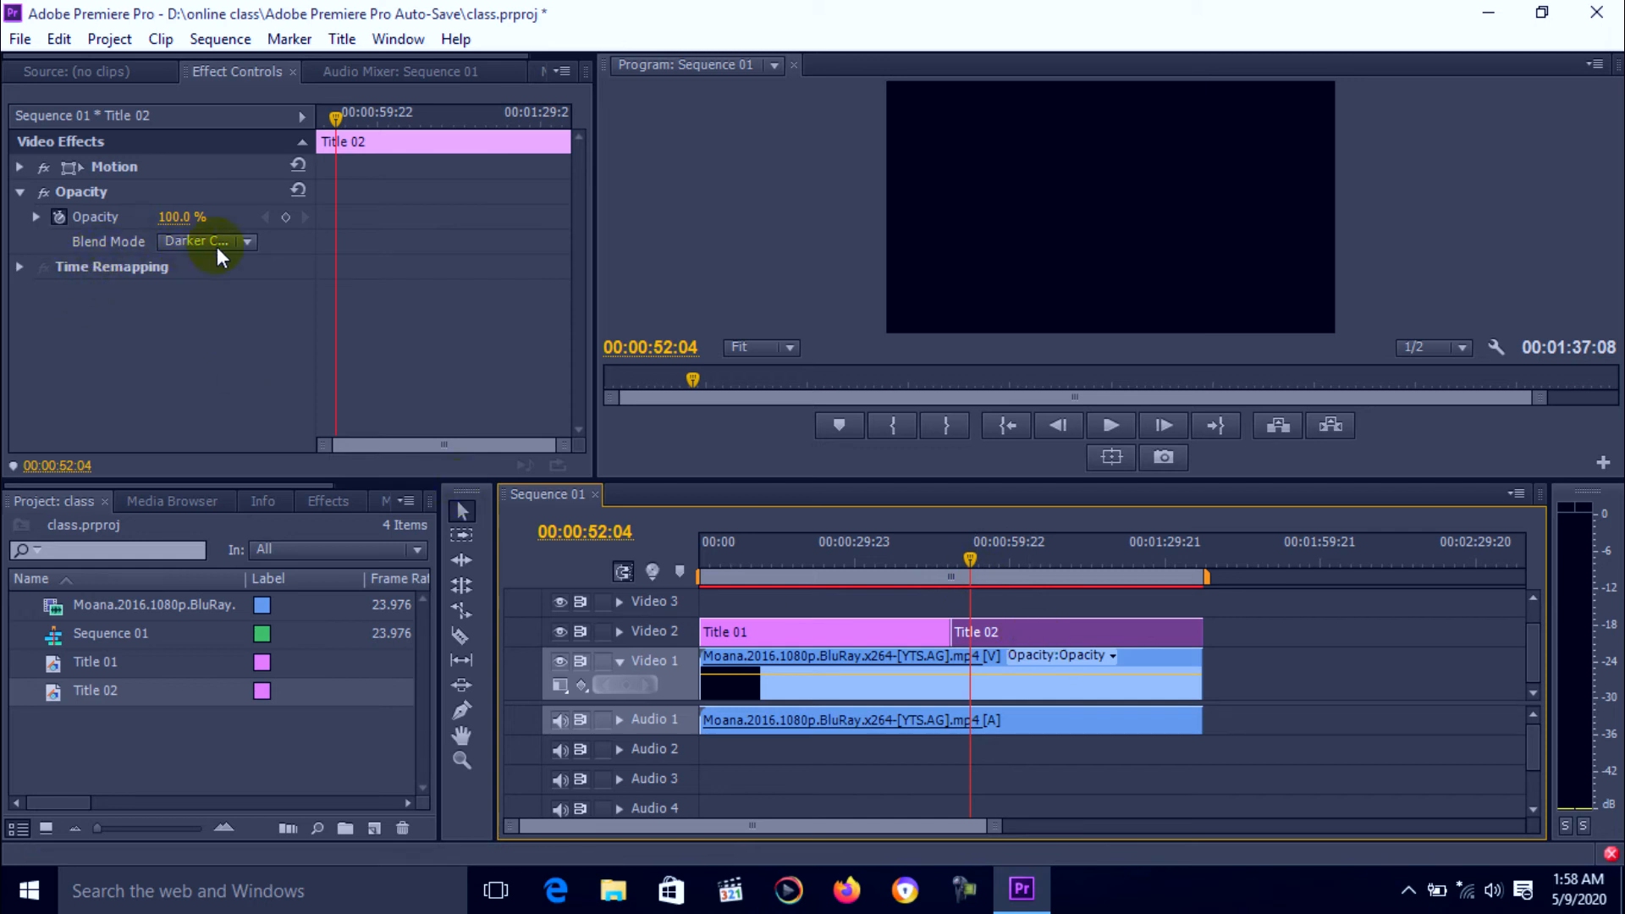
click(1109, 424)
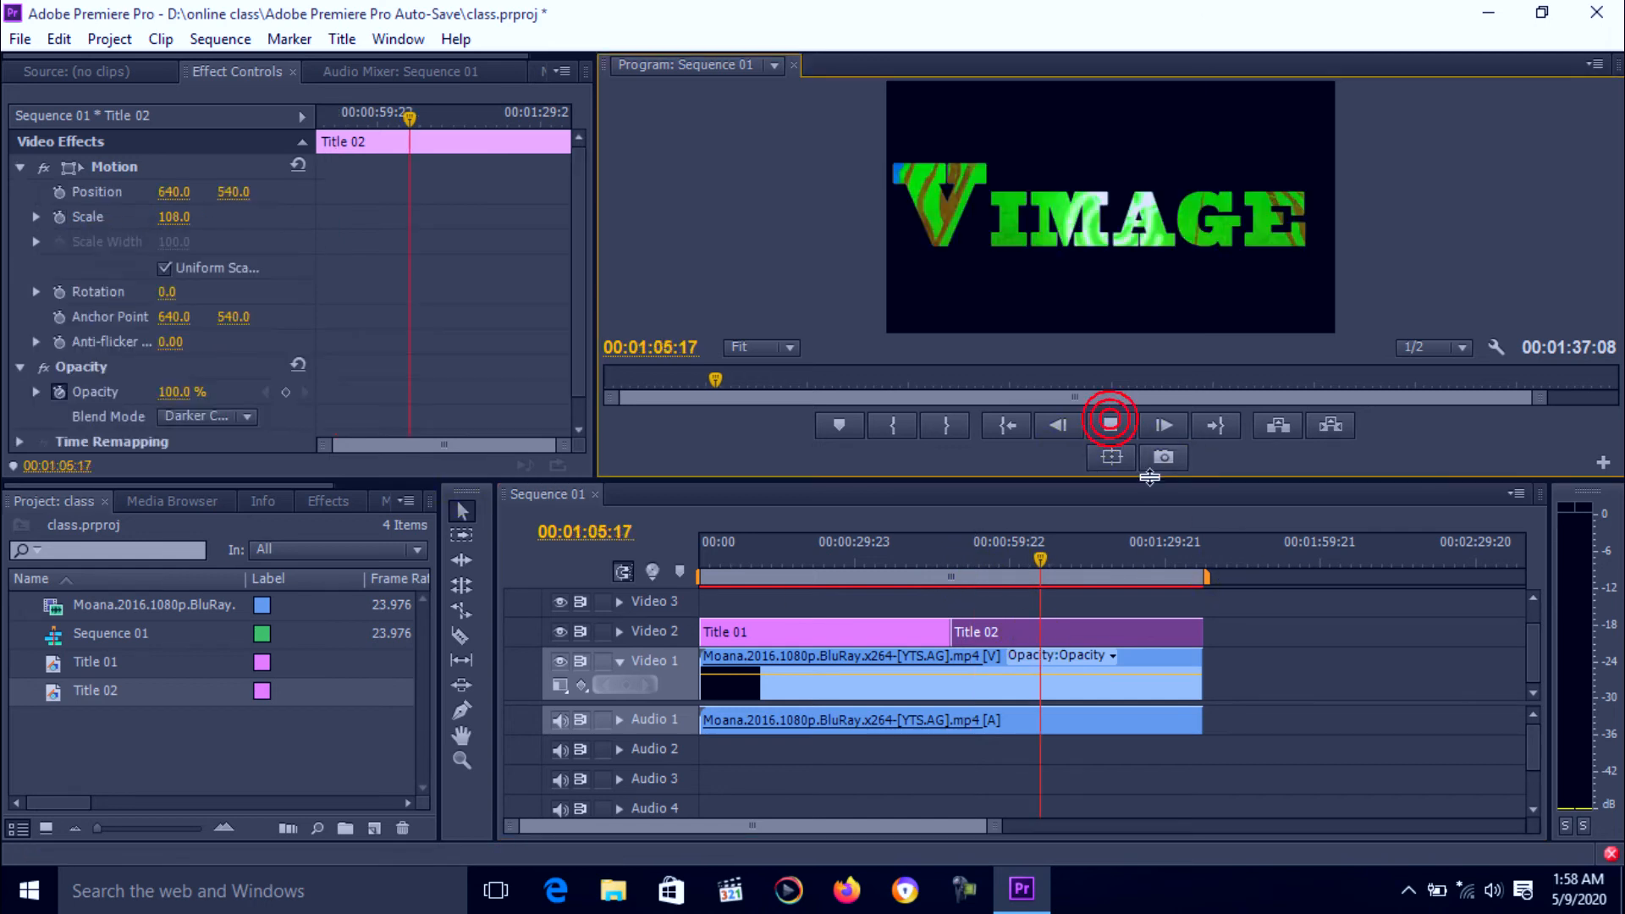
click(1109, 425)
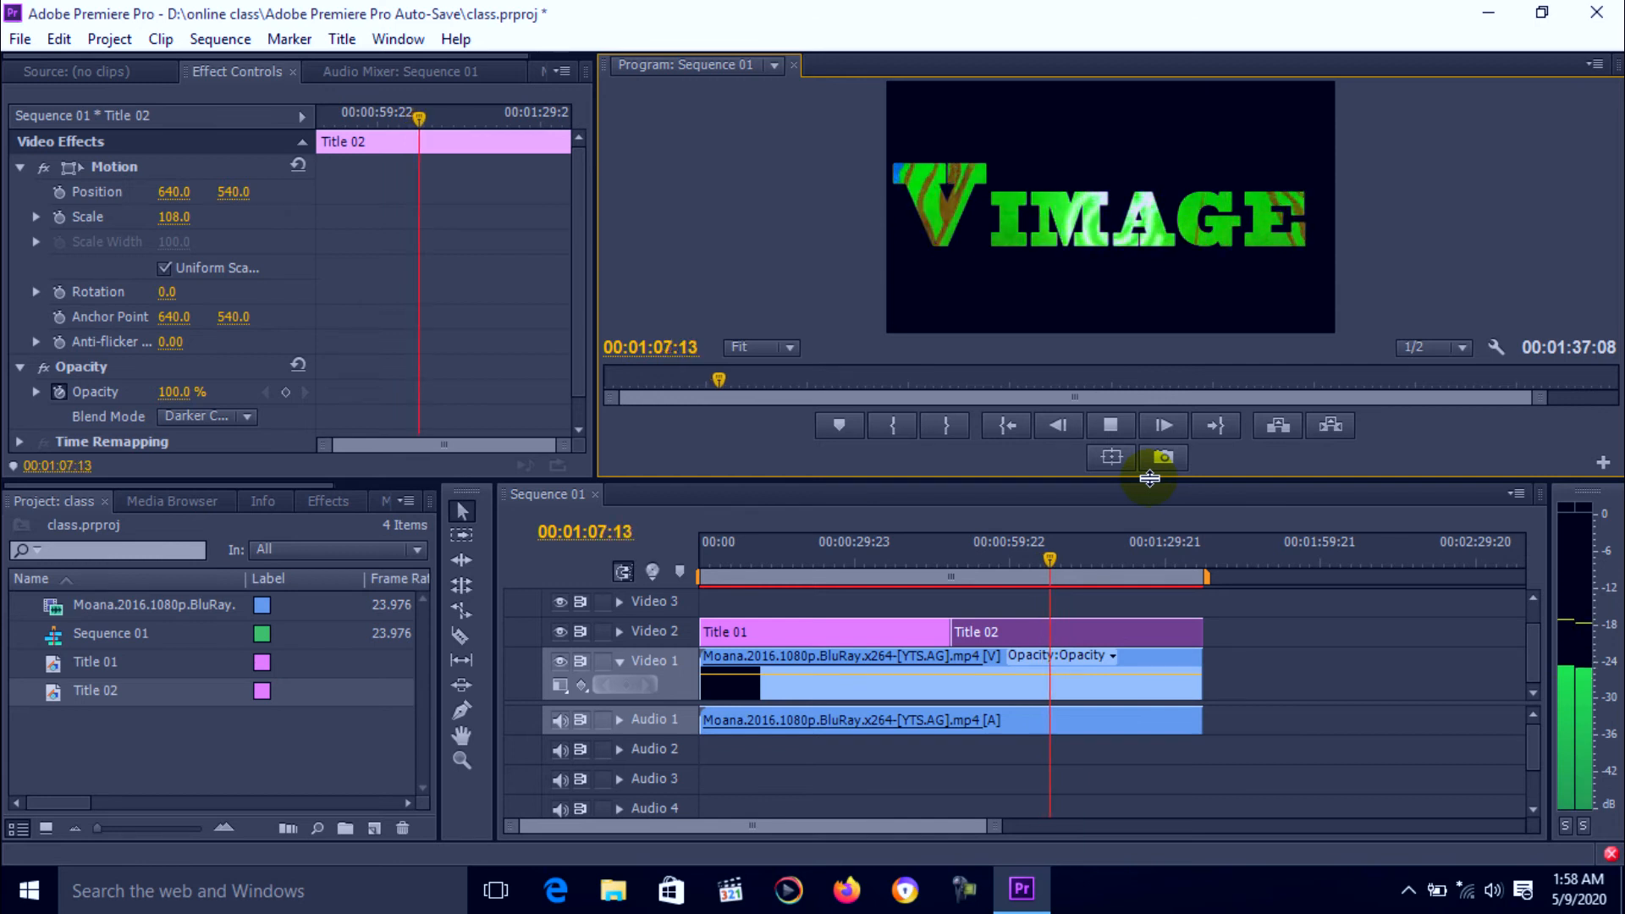
click(1111, 425)
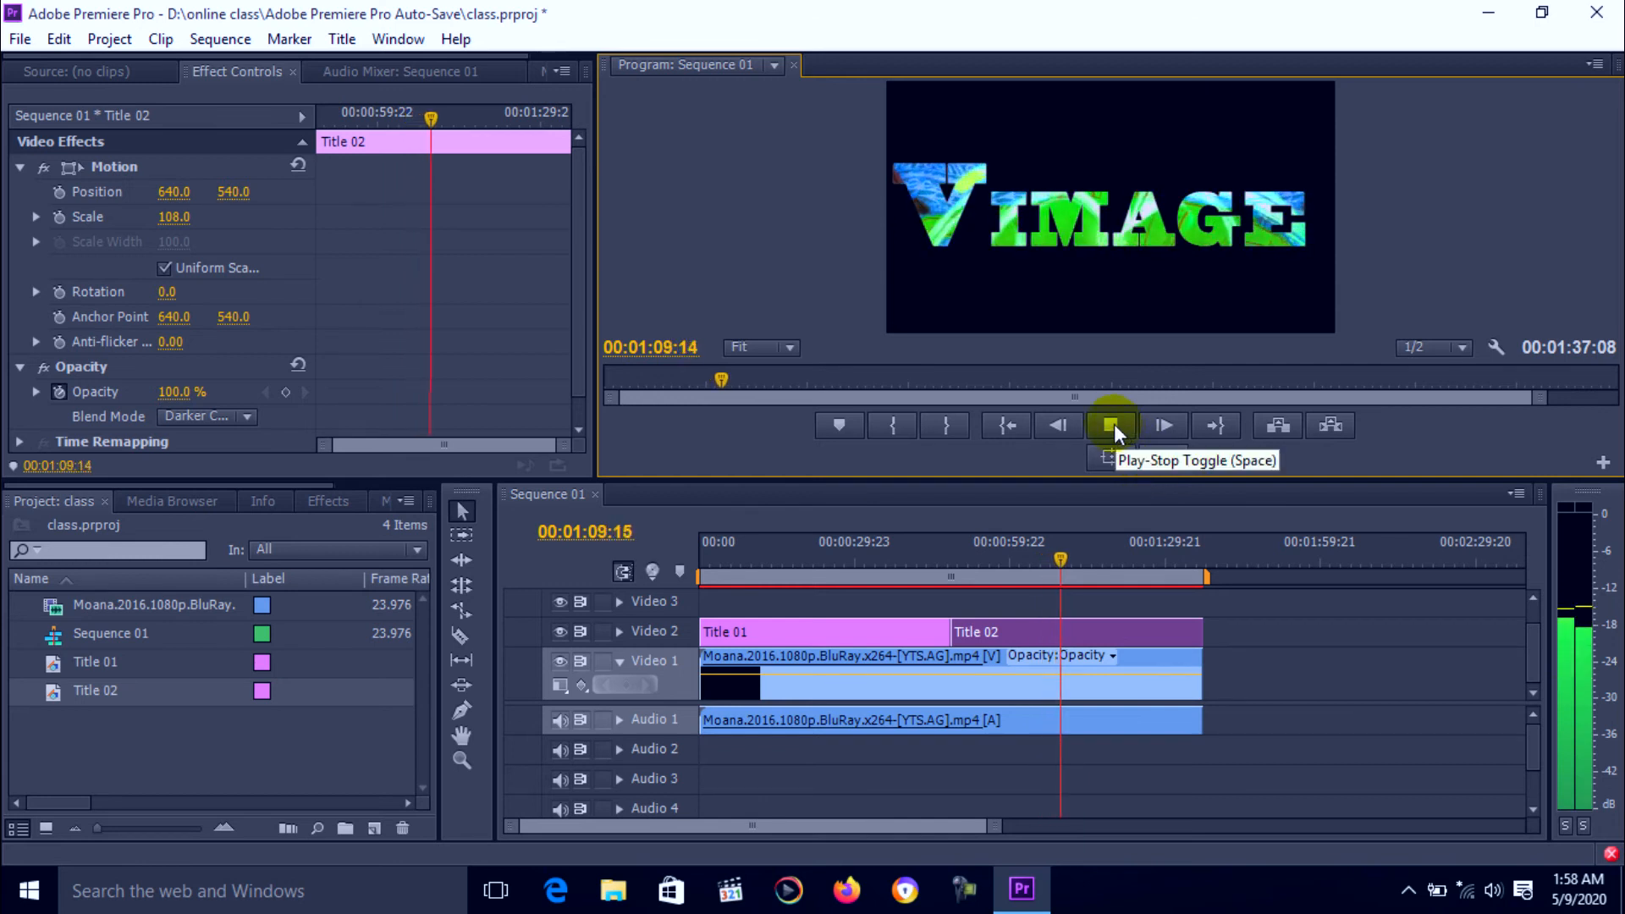
click(1112, 425)
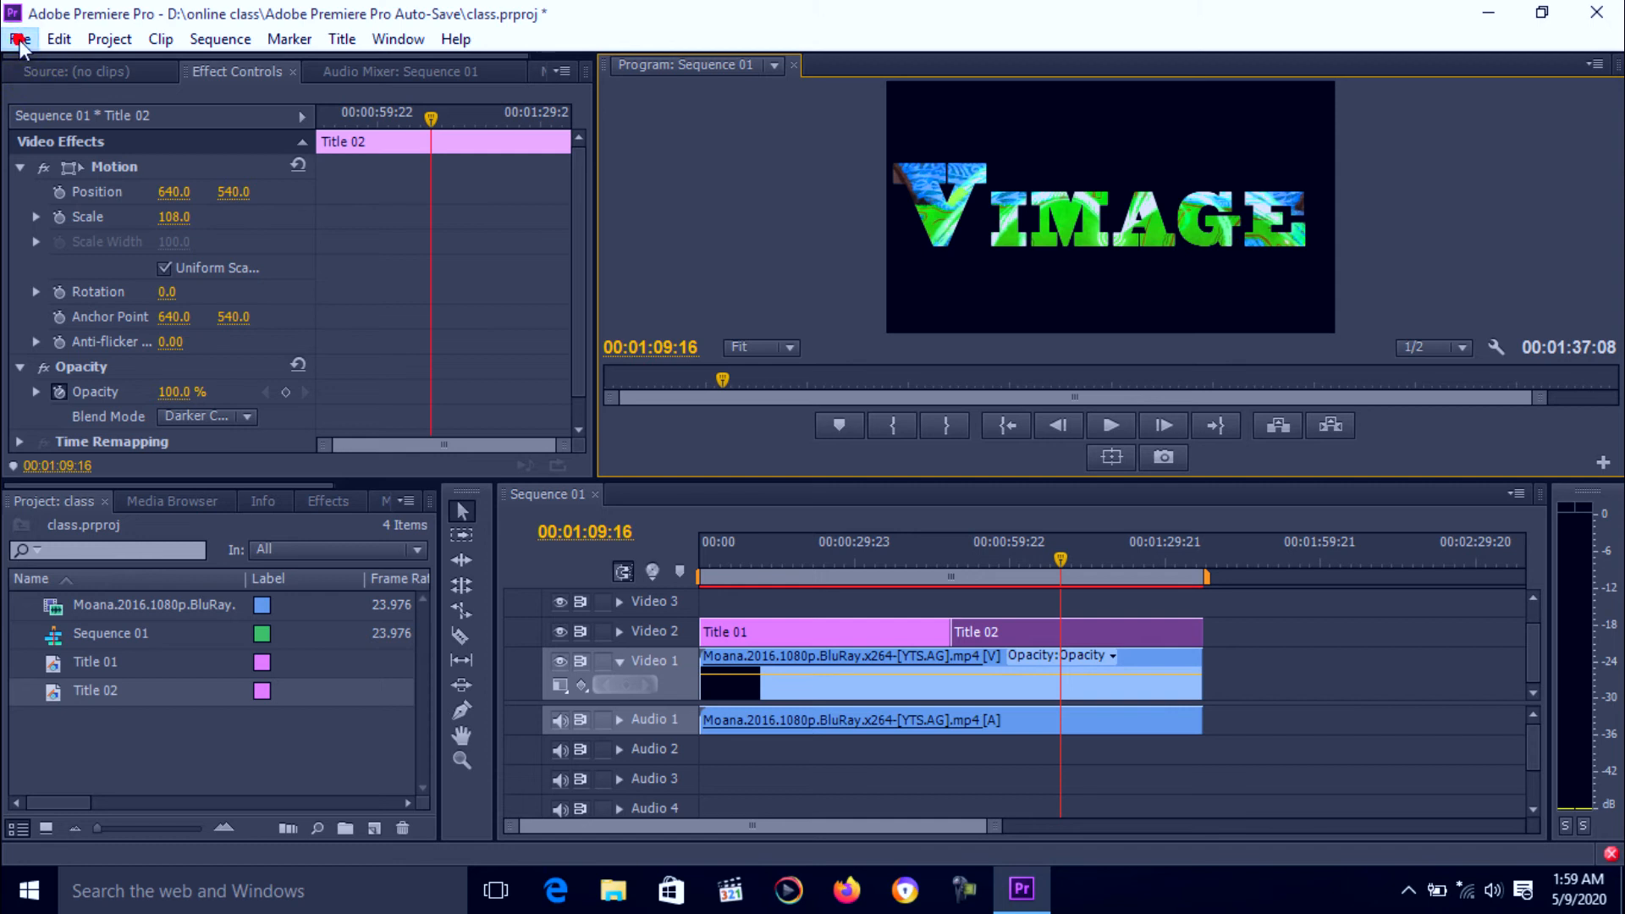
Open the Export Settings window for Sequence 01 via File > Export > Media.
click(19, 38)
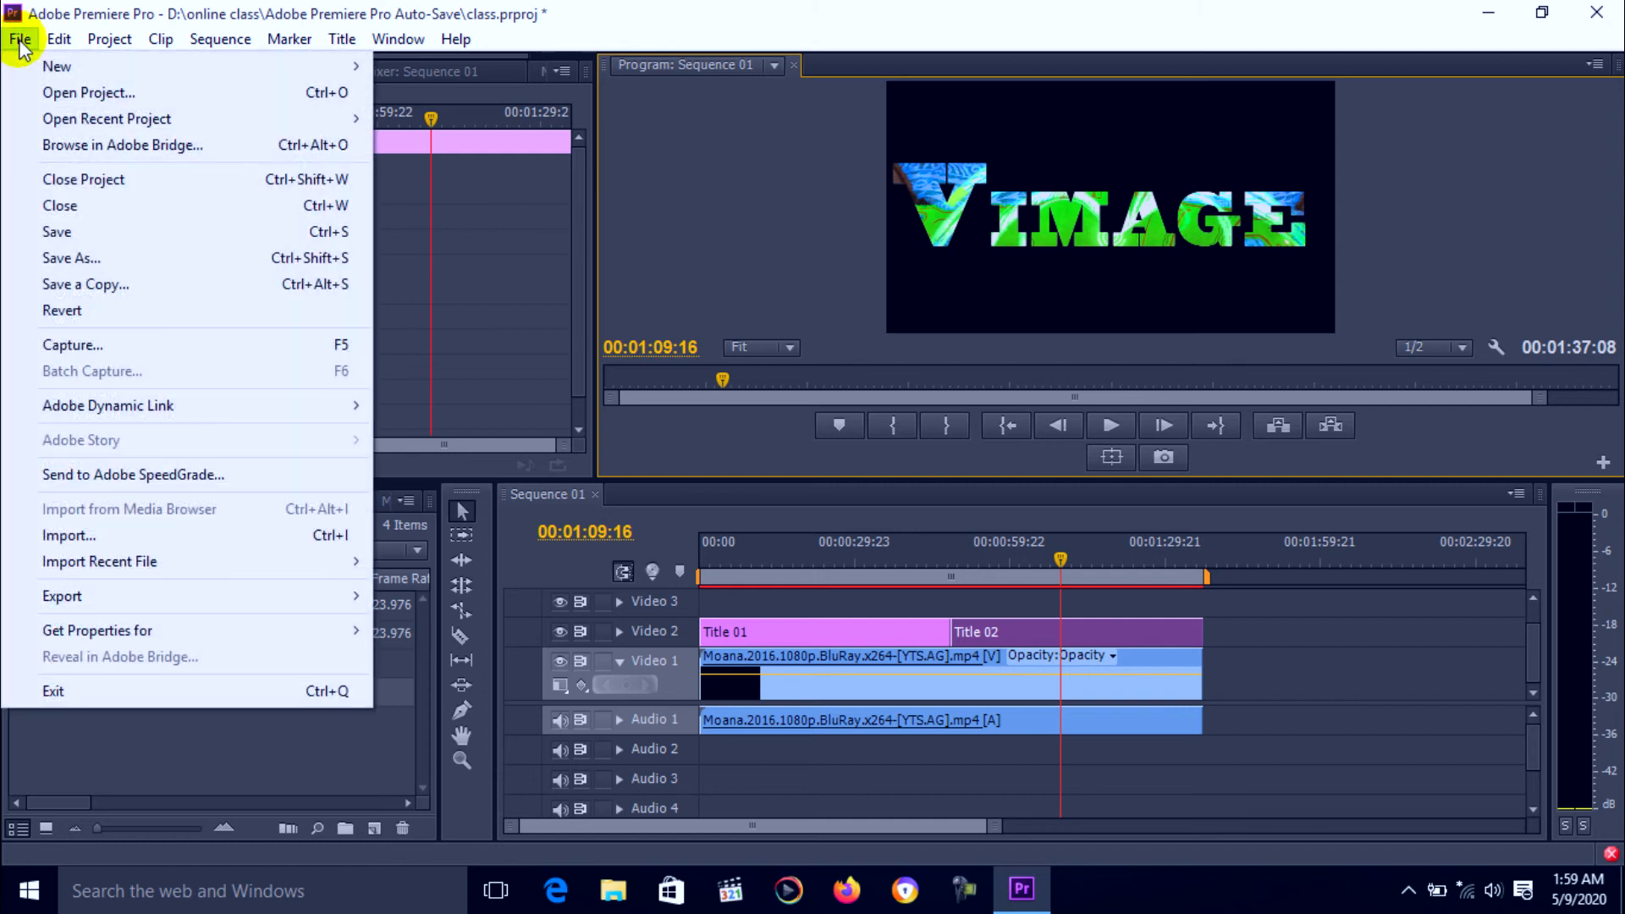
mouse_move(62, 595)
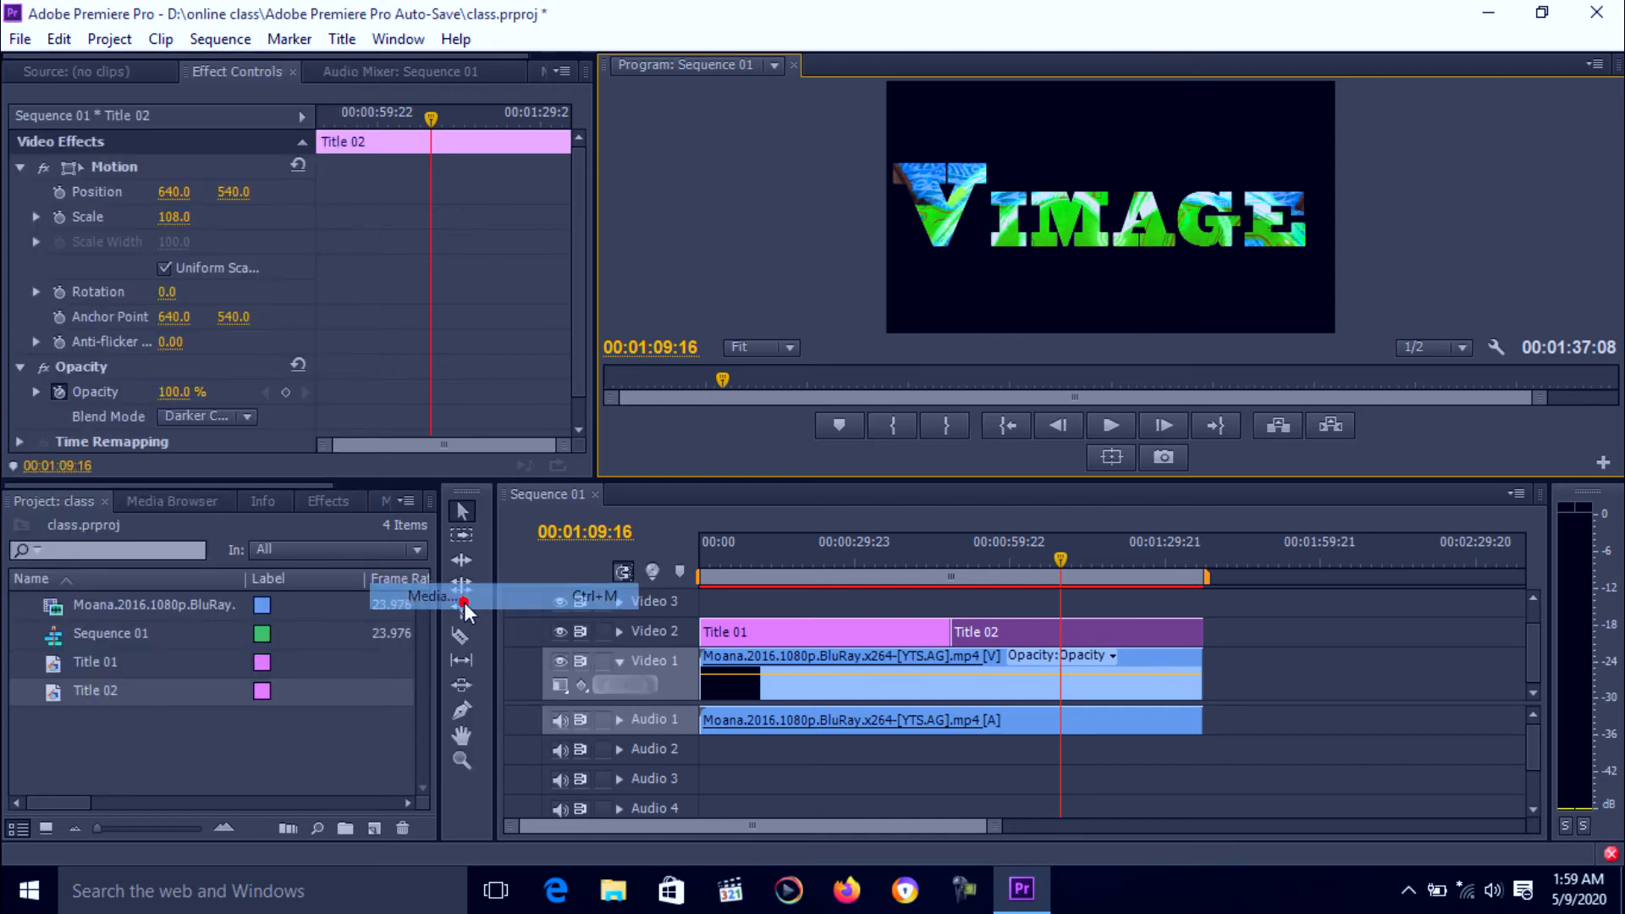
click(428, 596)
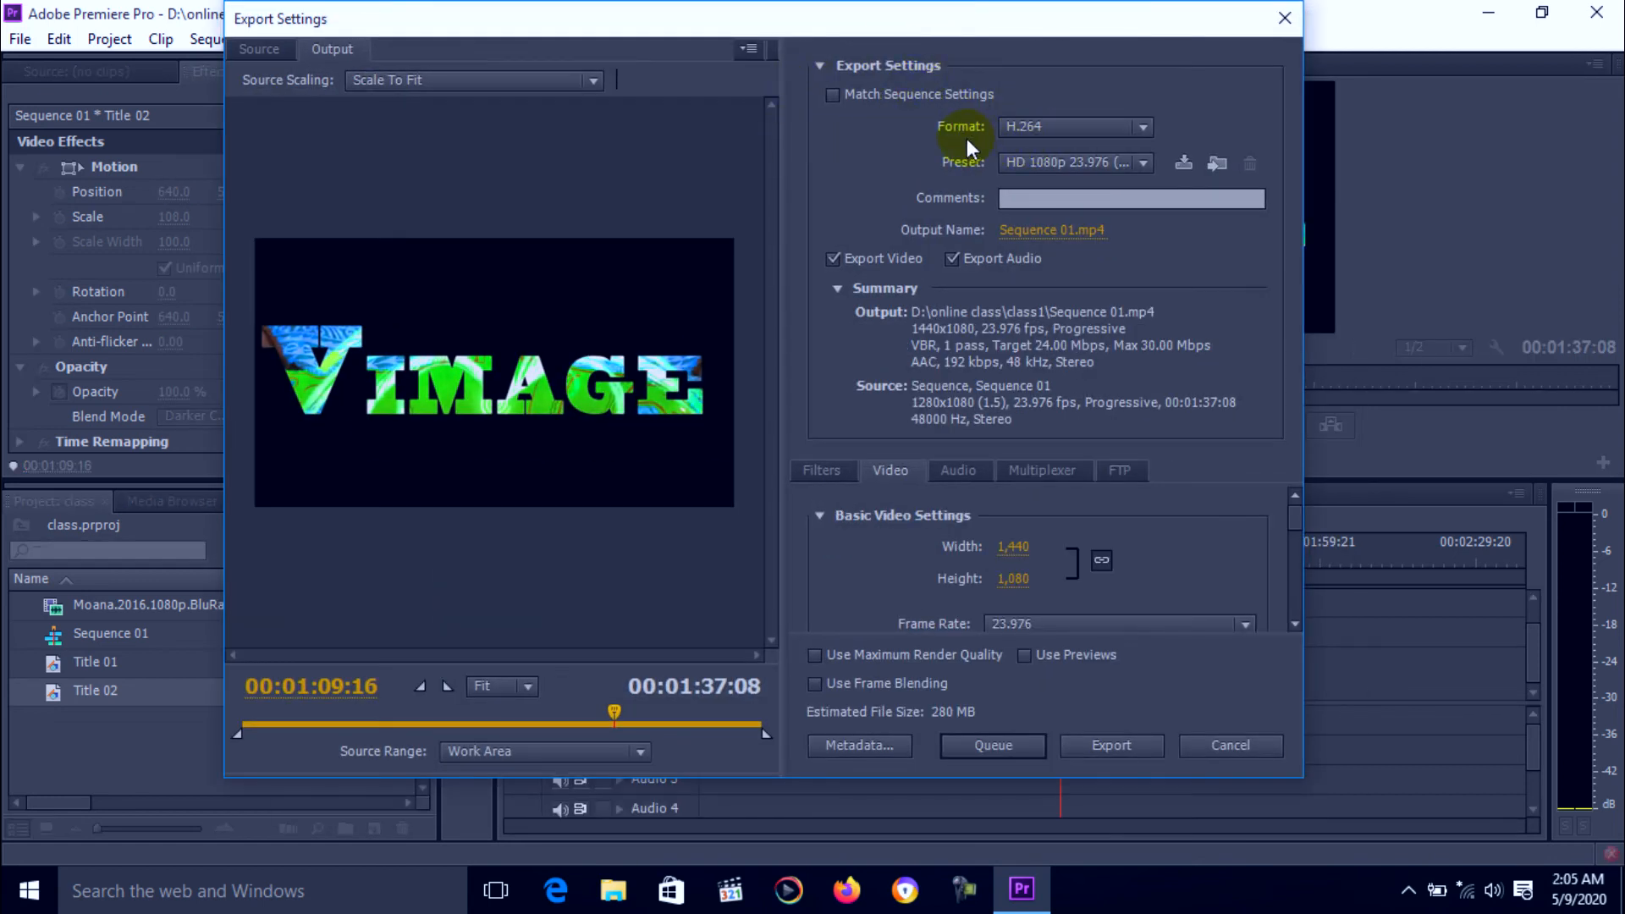
mouse_move(1127, 135)
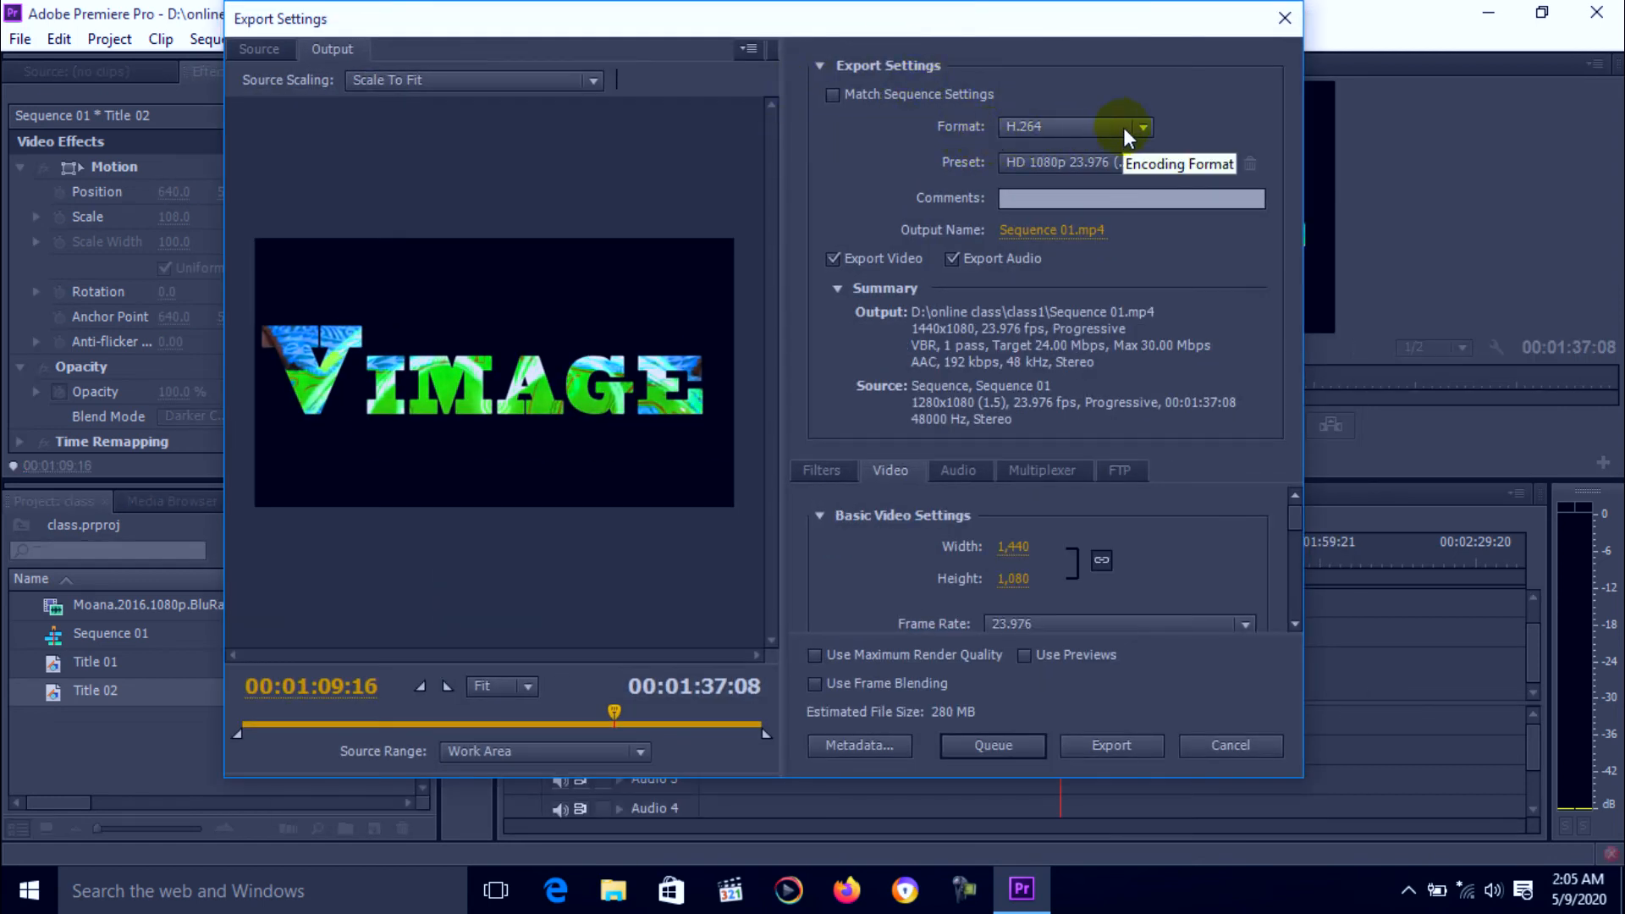
click(1143, 126)
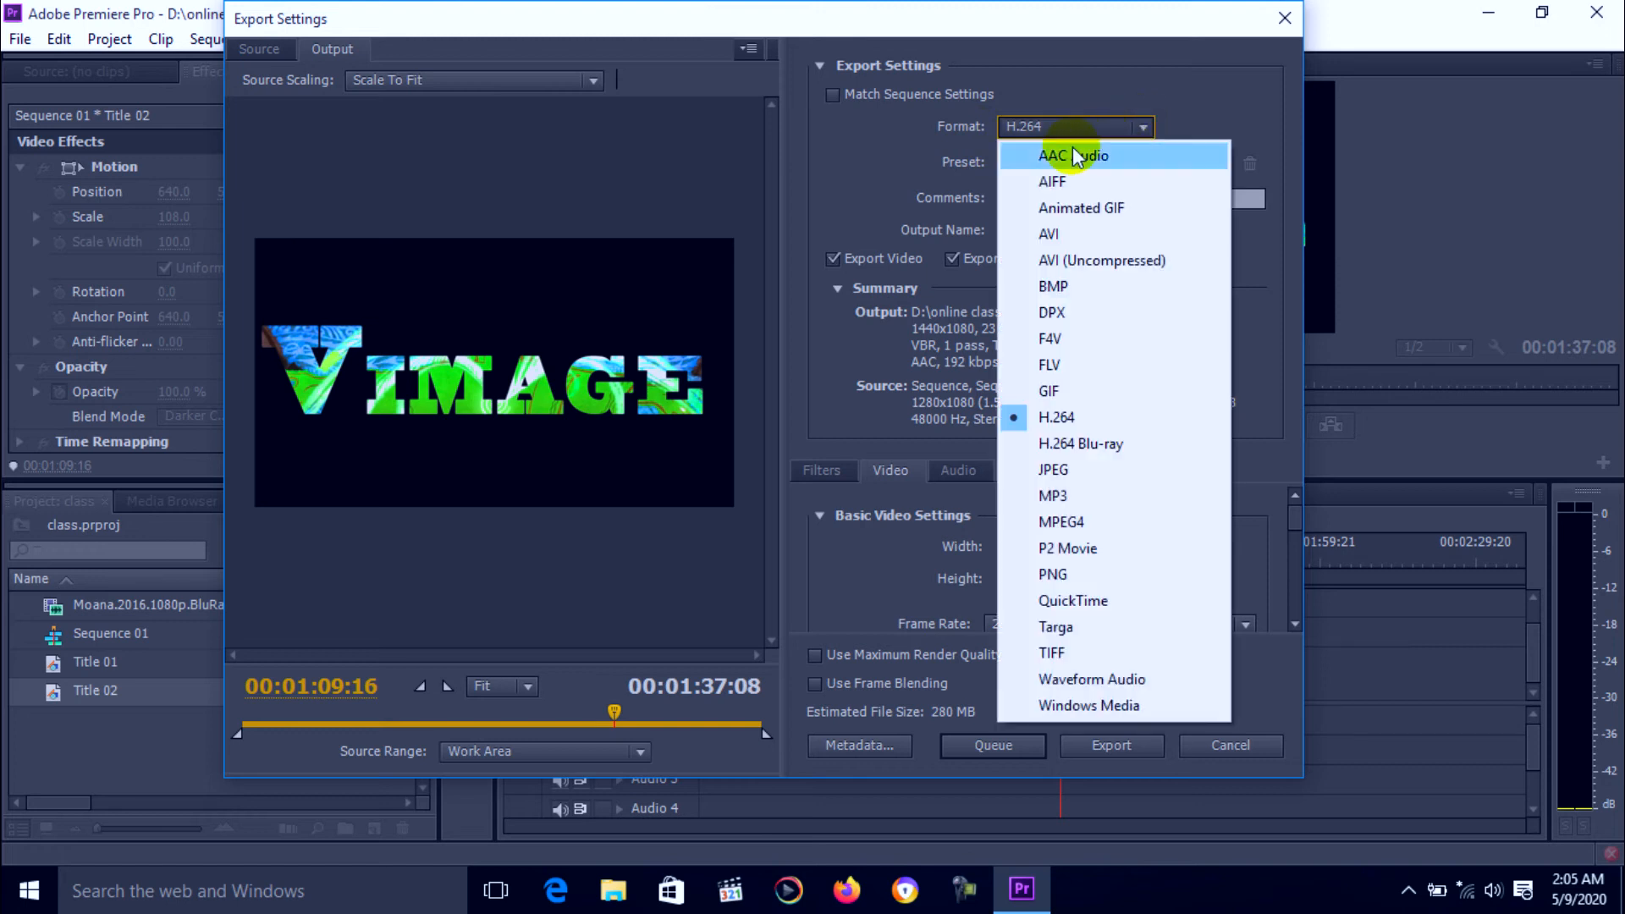
mouse_move(1057, 233)
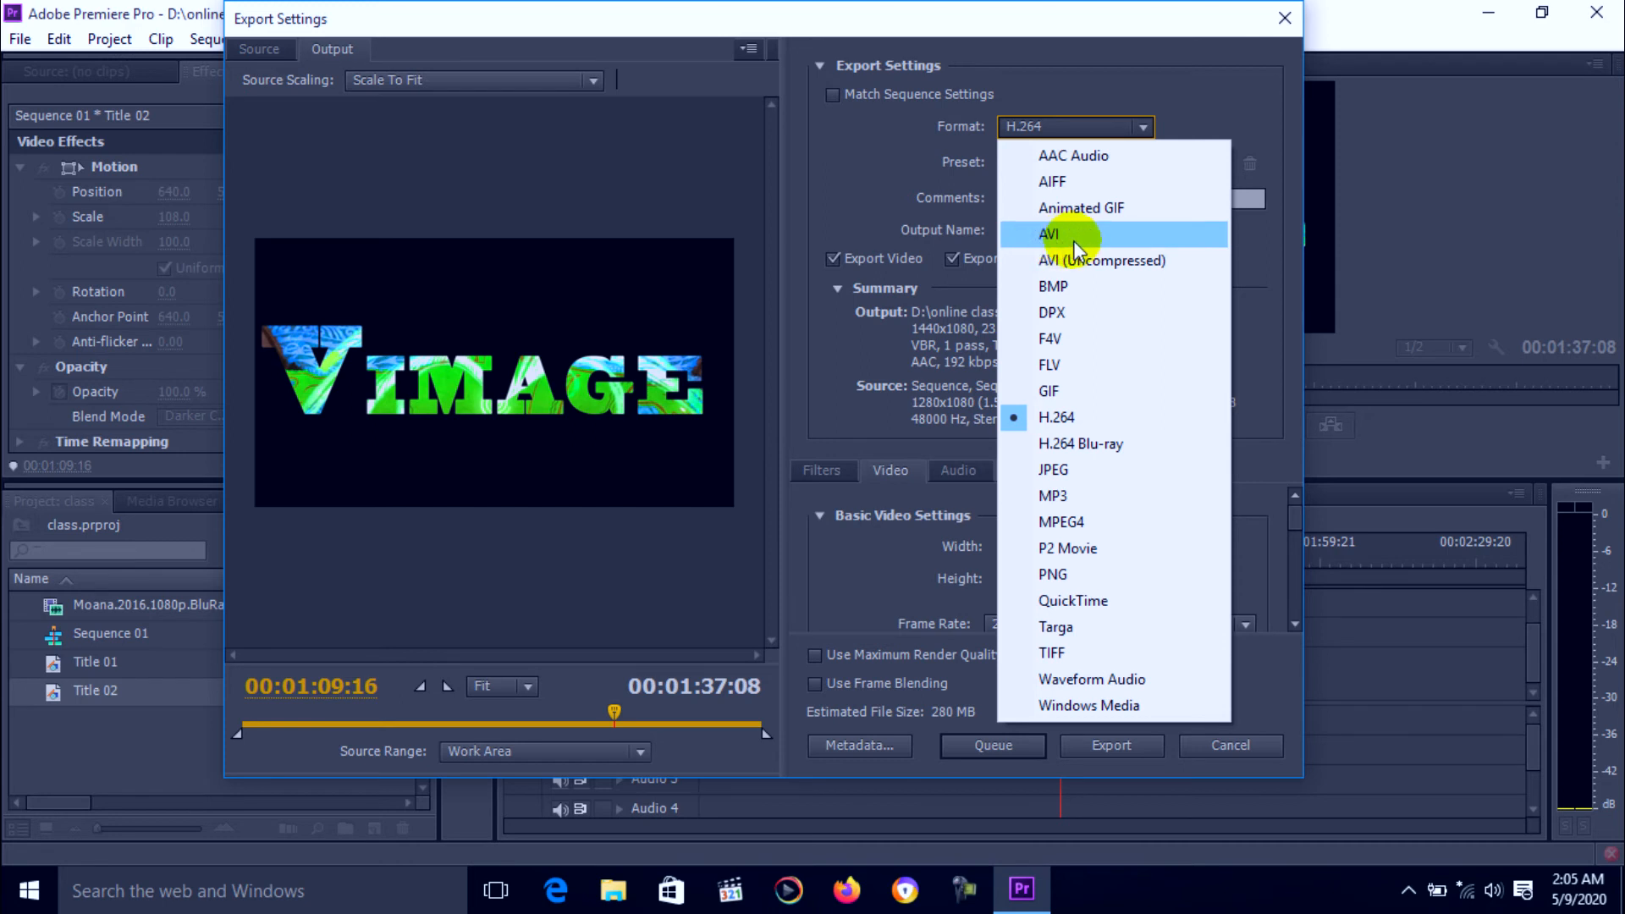
mouse_move(1082, 396)
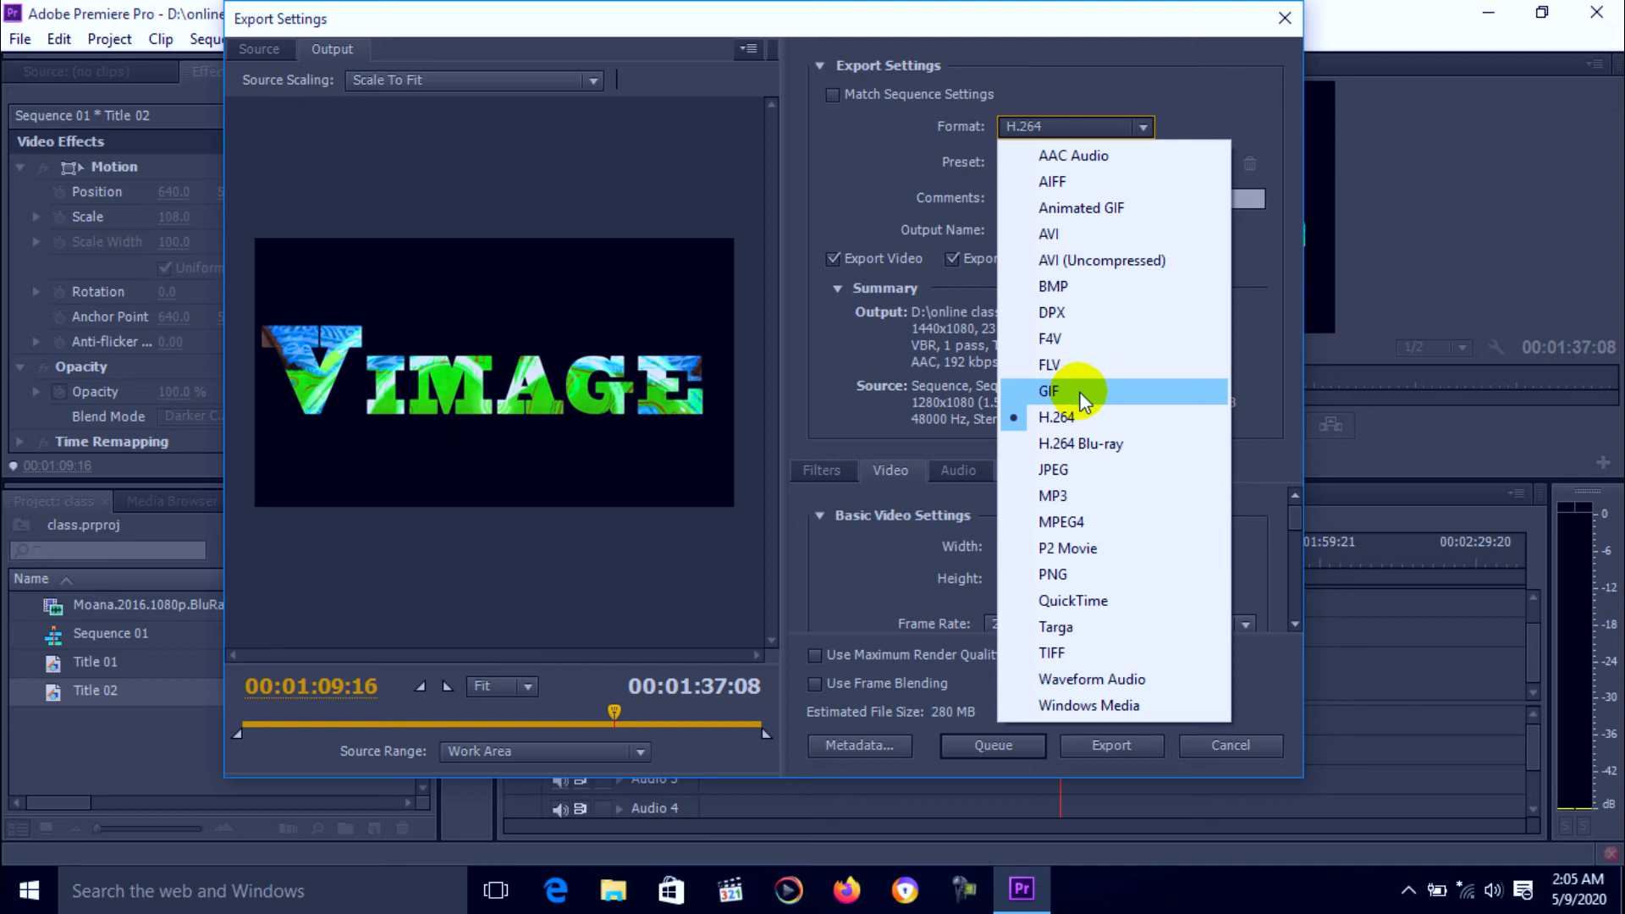
mouse_move(1150, 417)
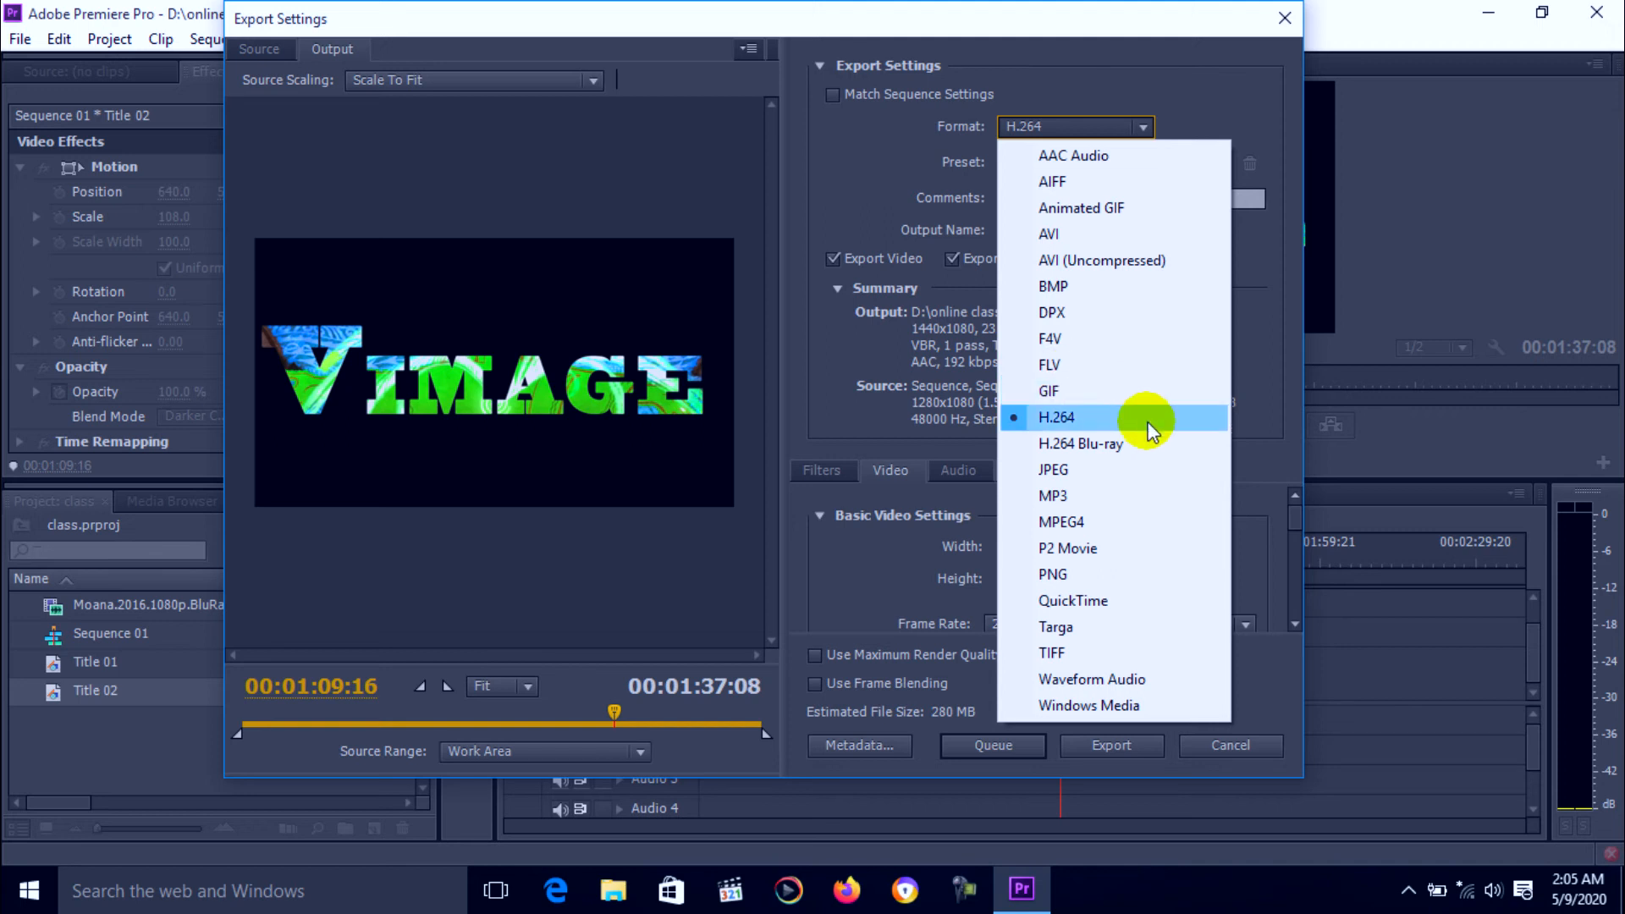
mouse_move(1098, 478)
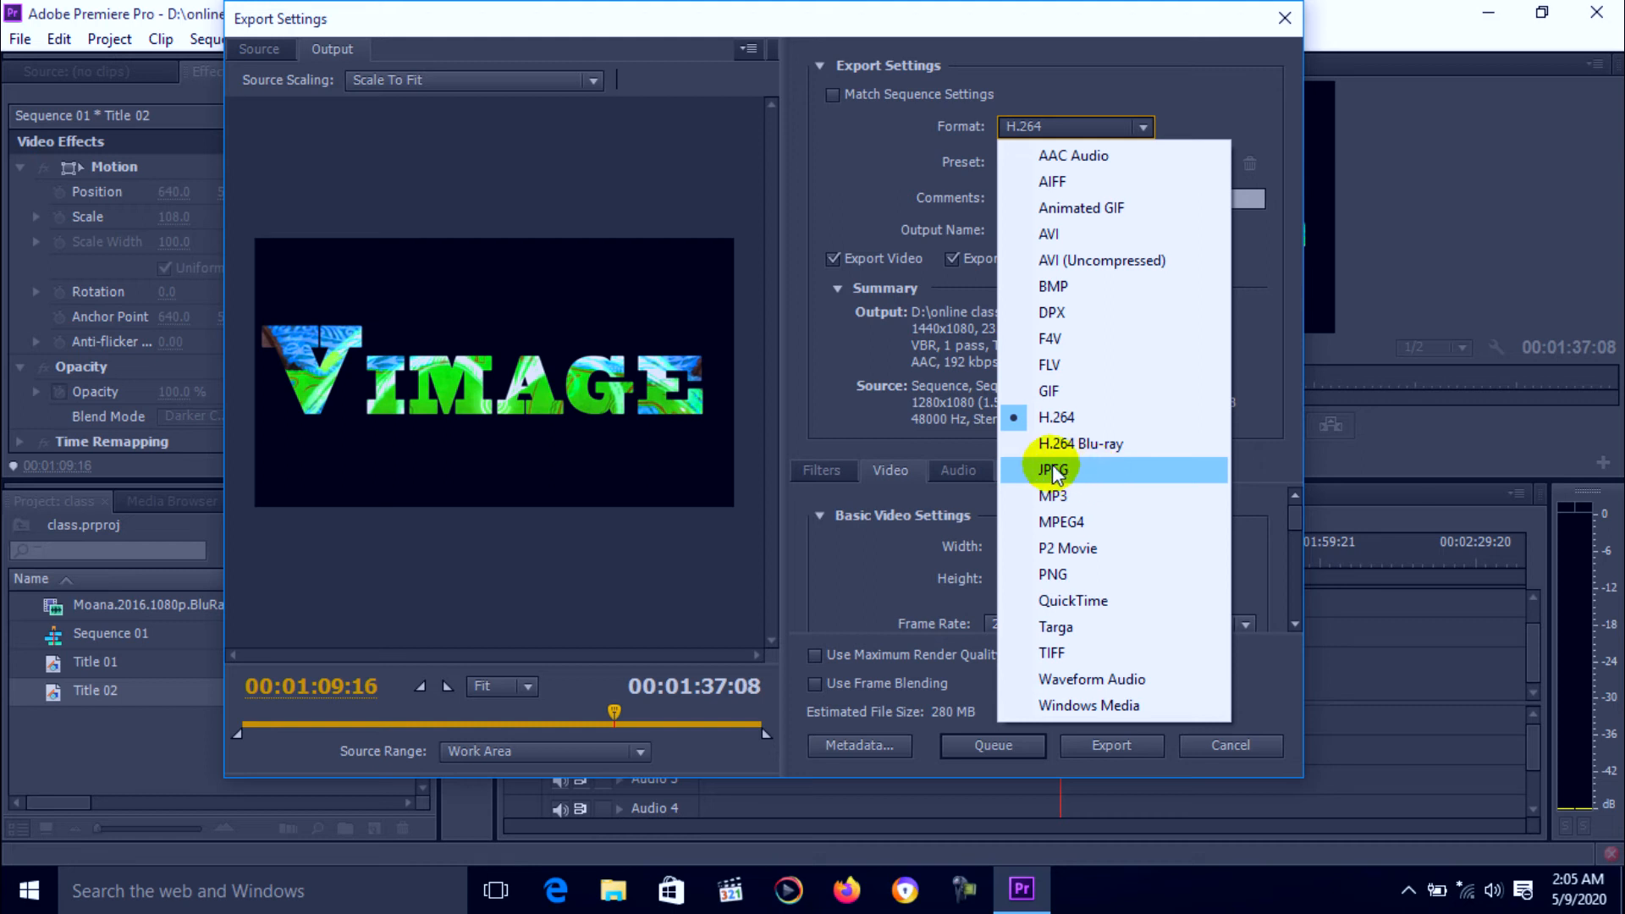
mouse_move(1067, 470)
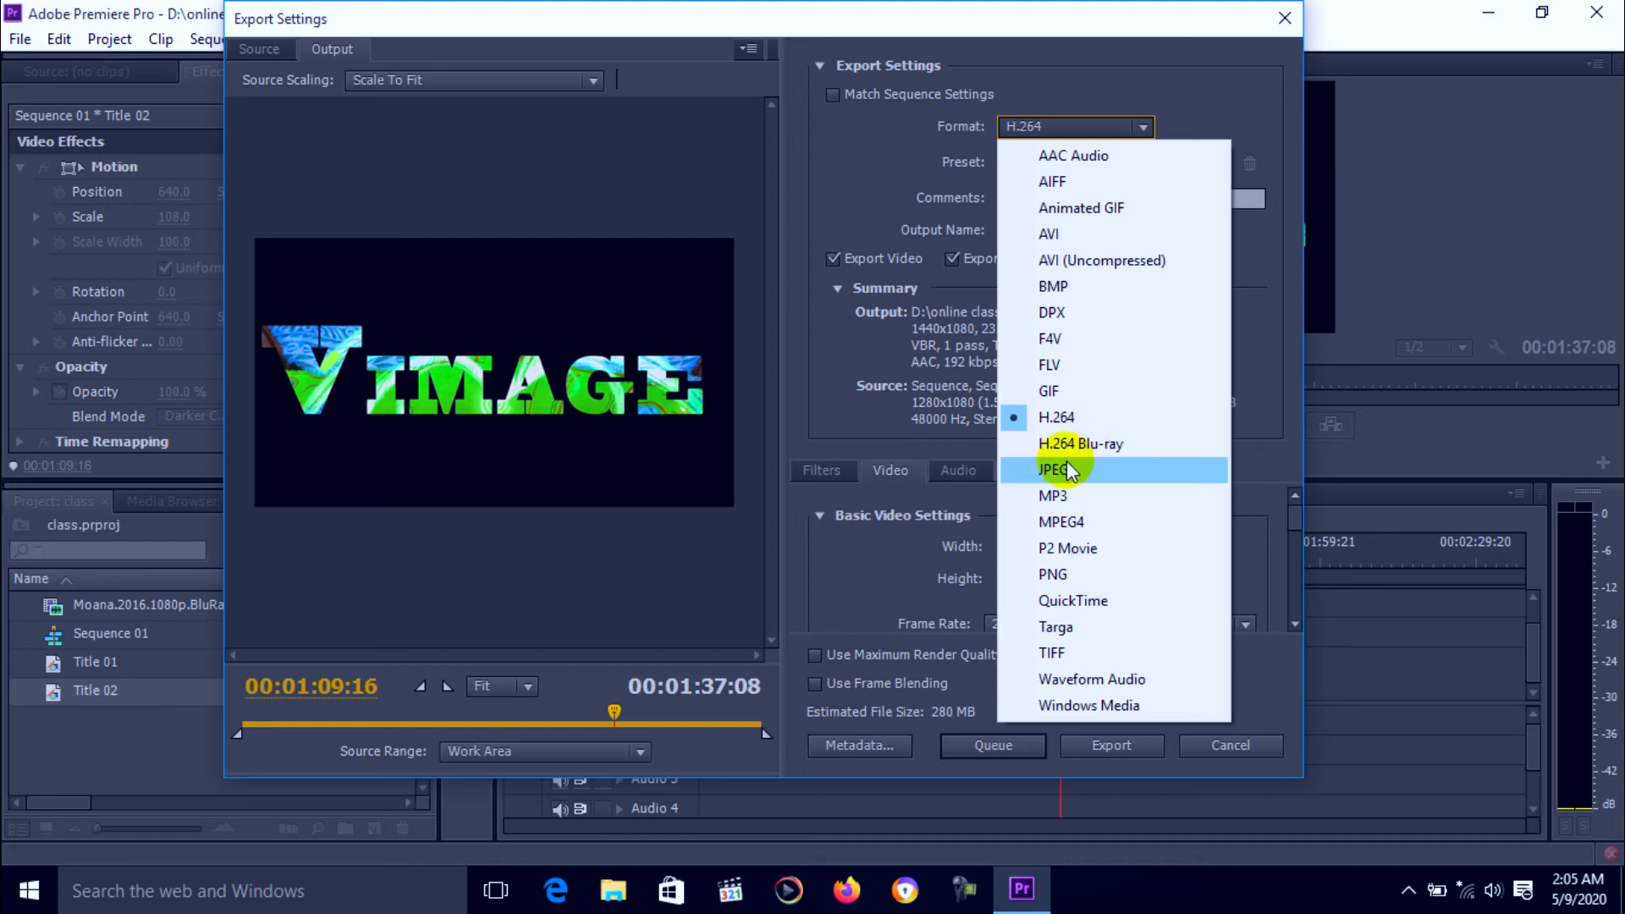
mouse_move(1051, 573)
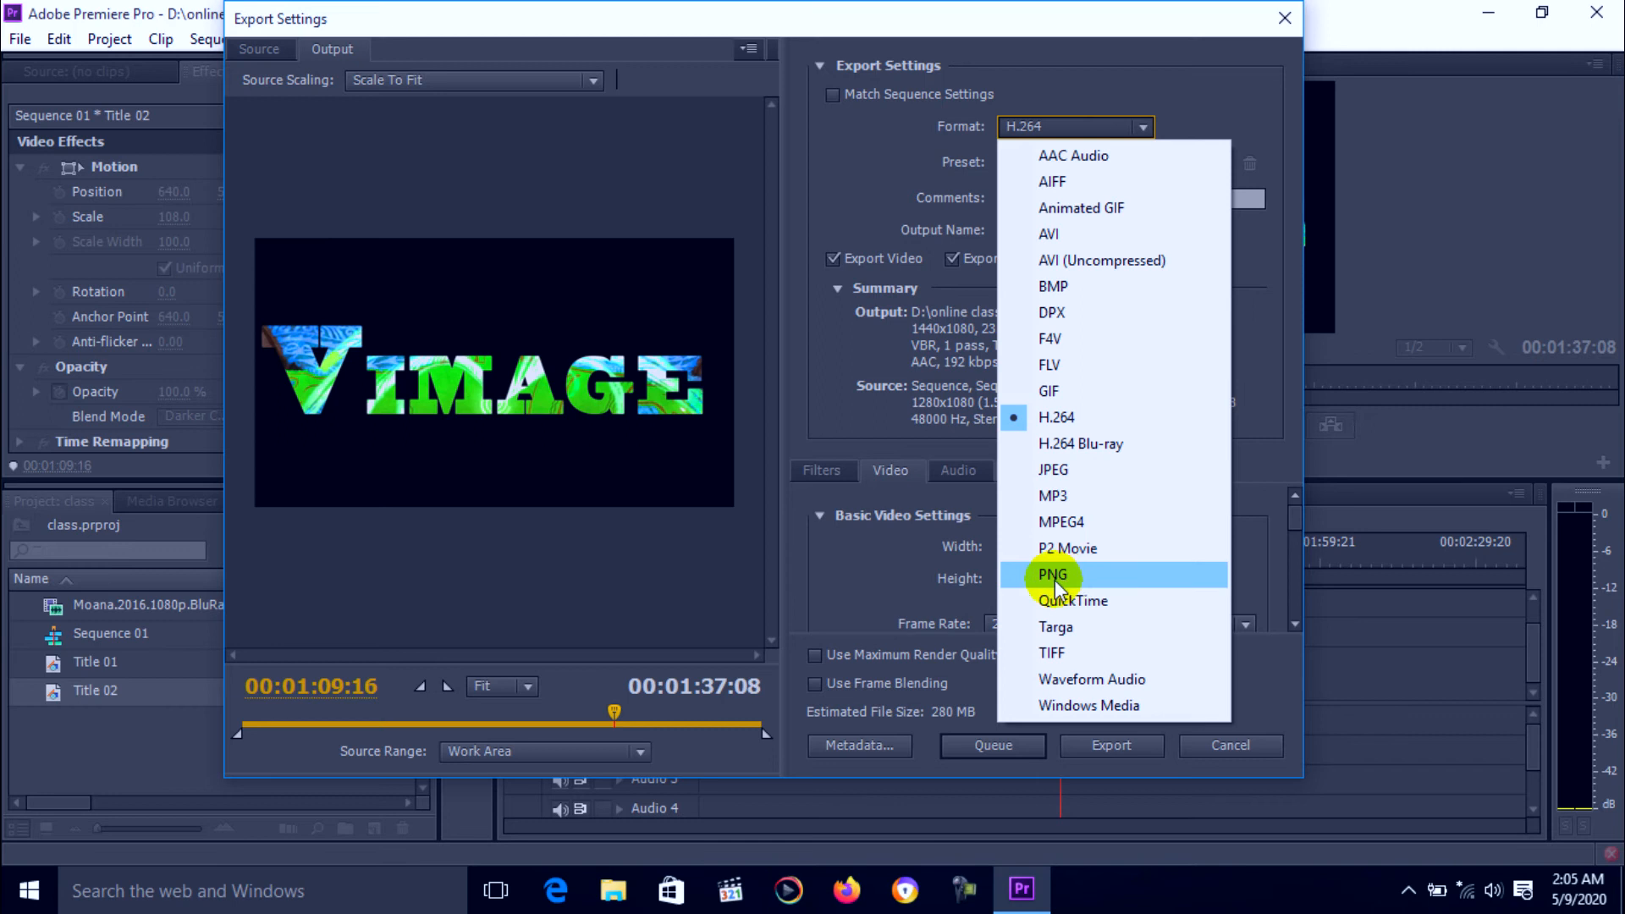
mouse_move(1055, 508)
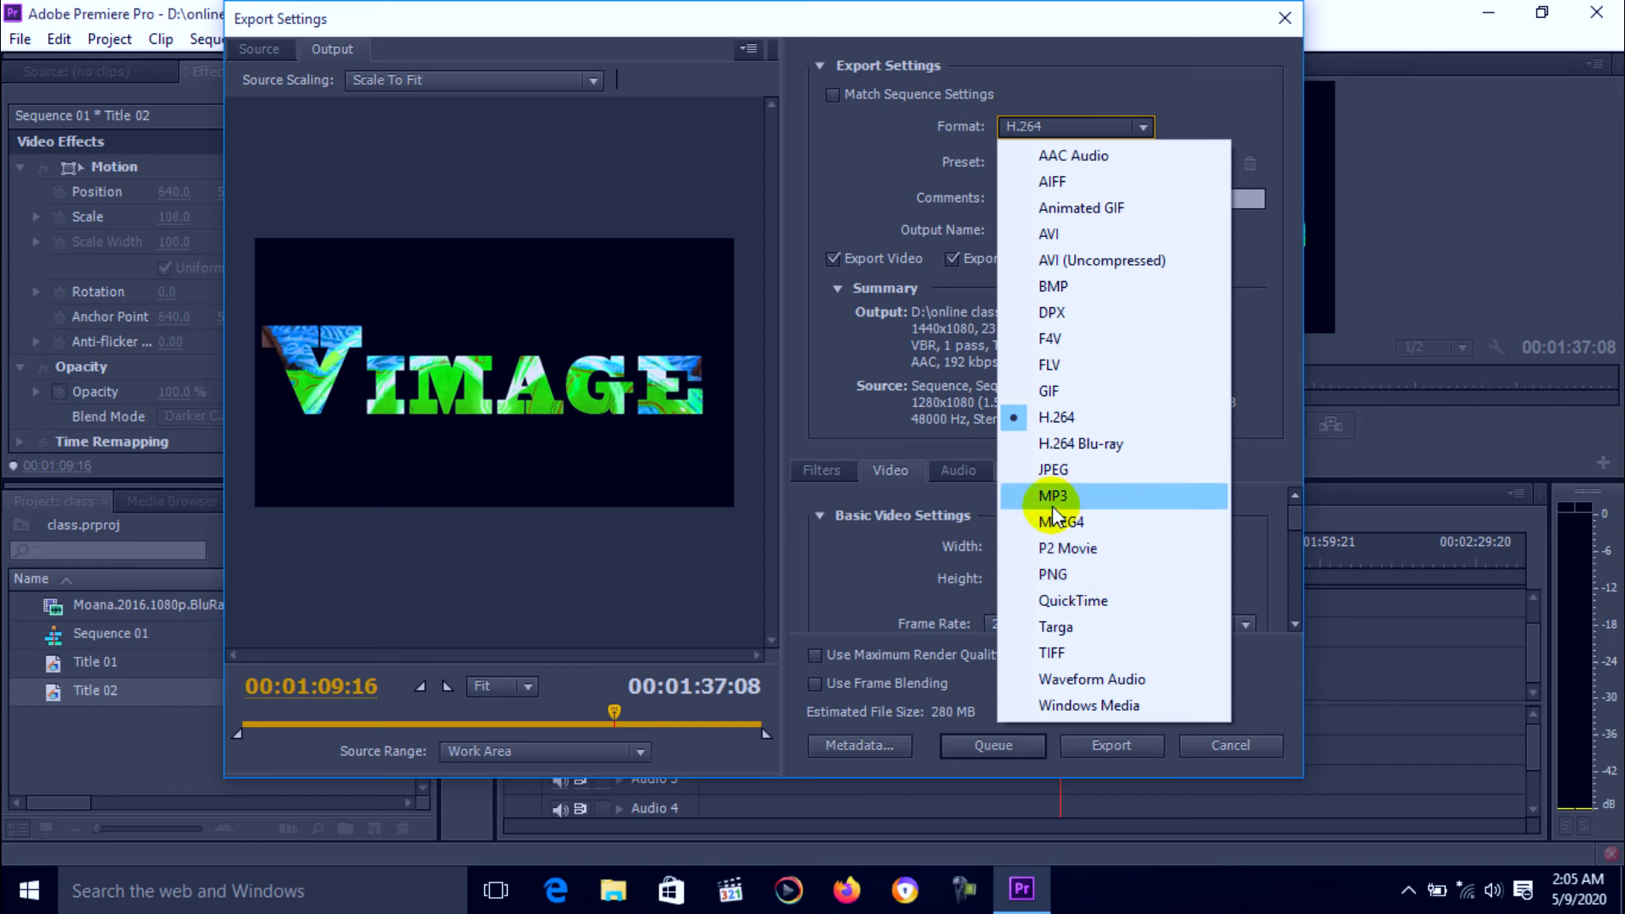
mouse_move(1059, 521)
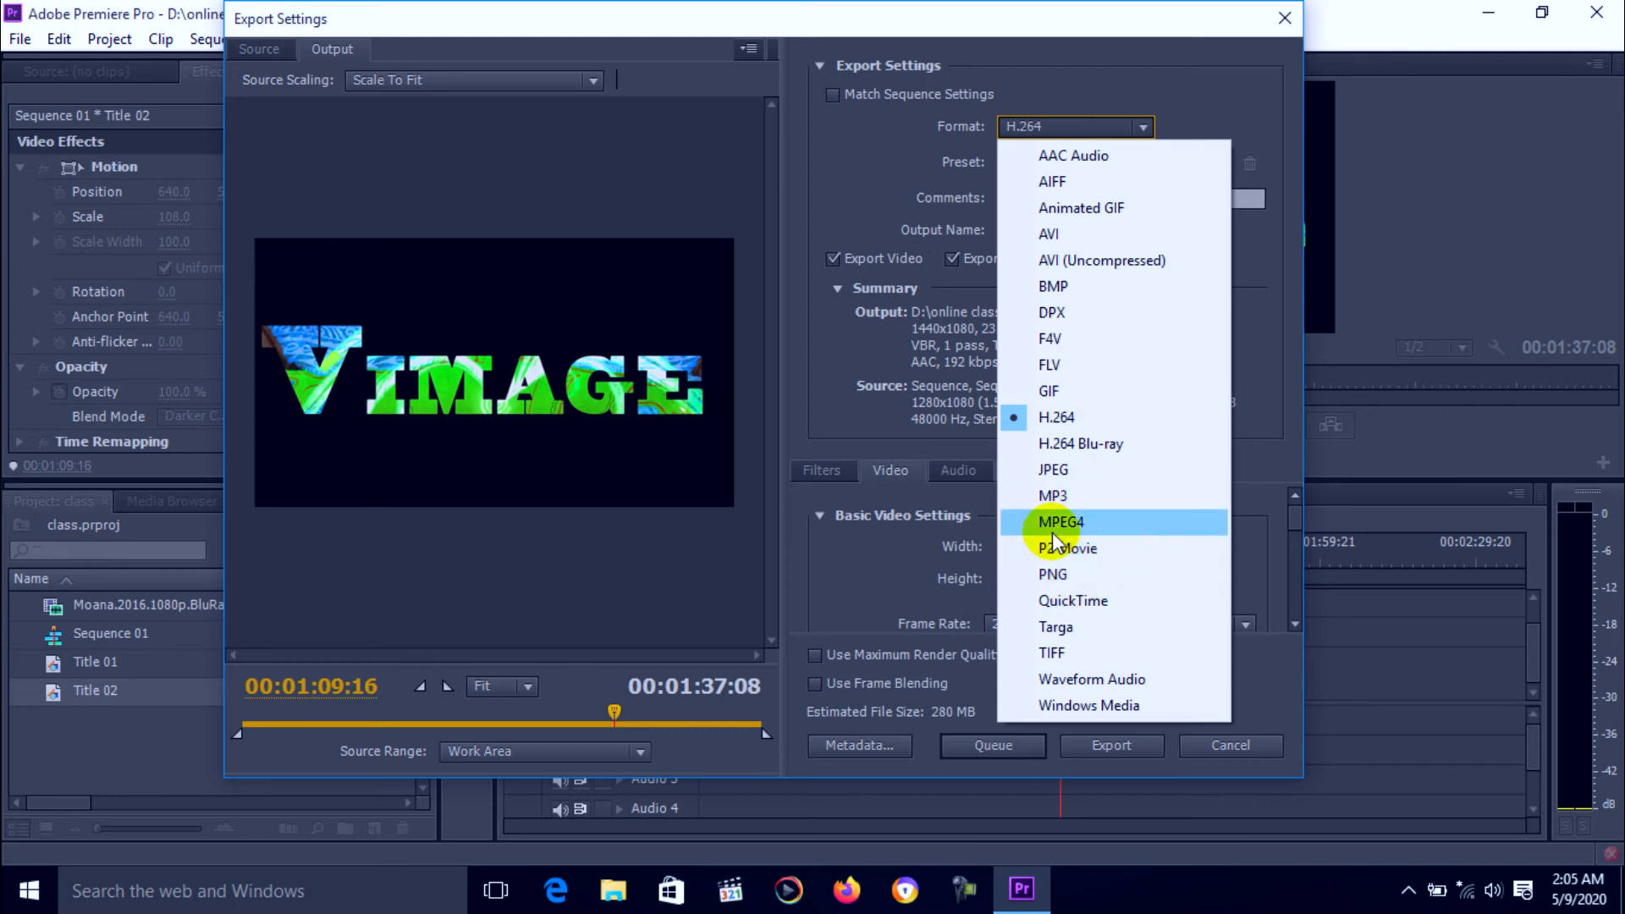
mouse_move(1072, 599)
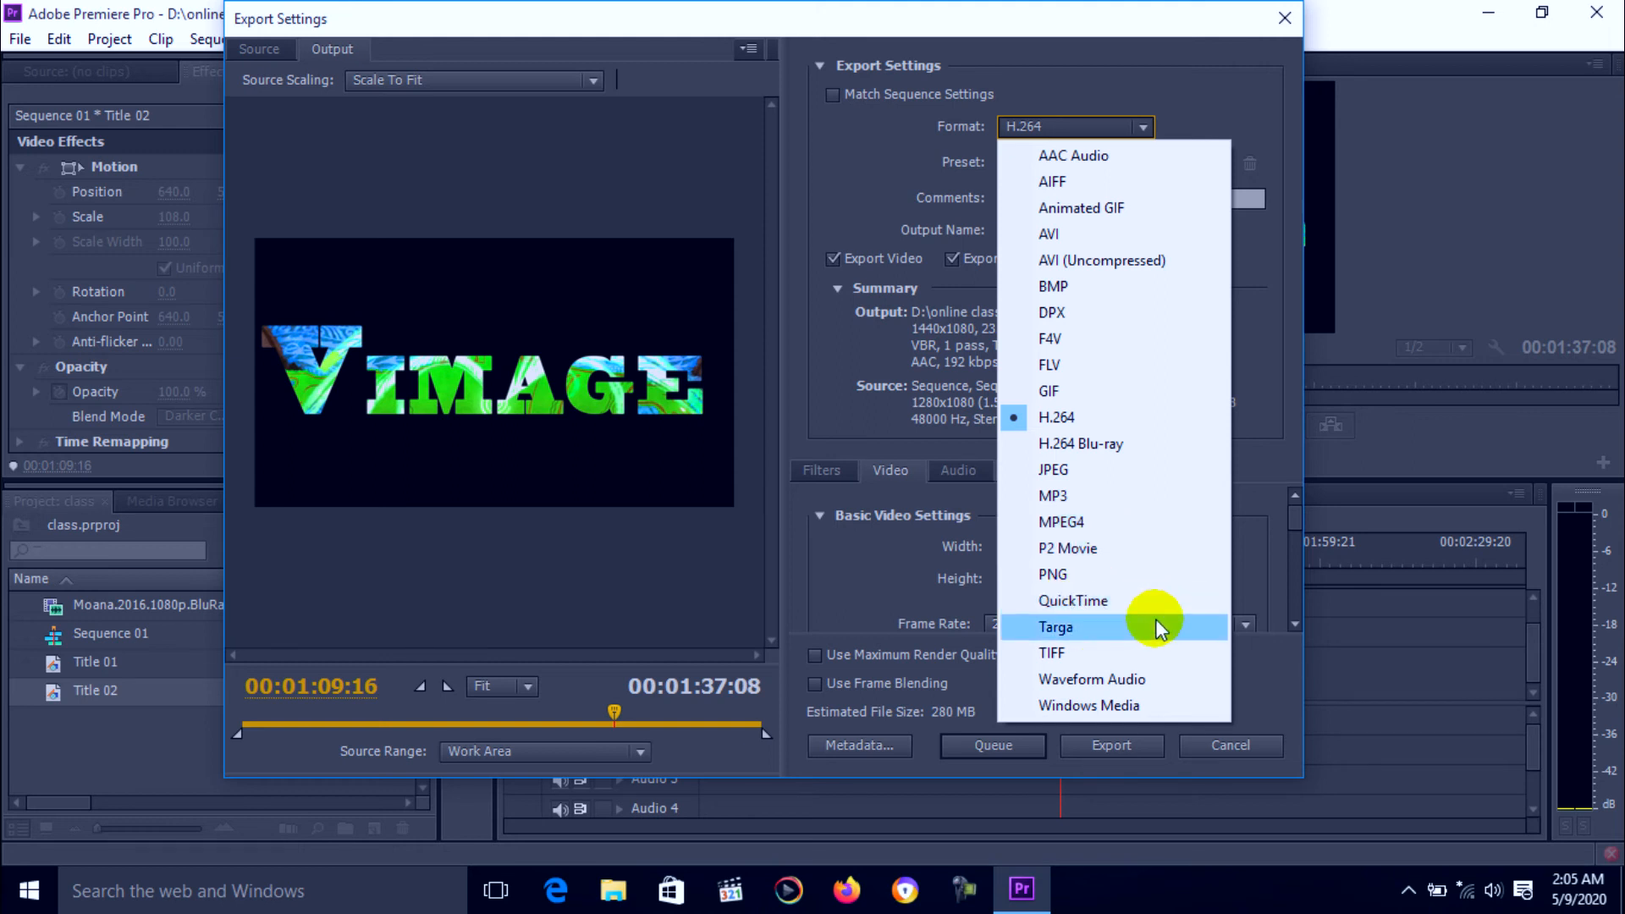
mouse_move(1176, 705)
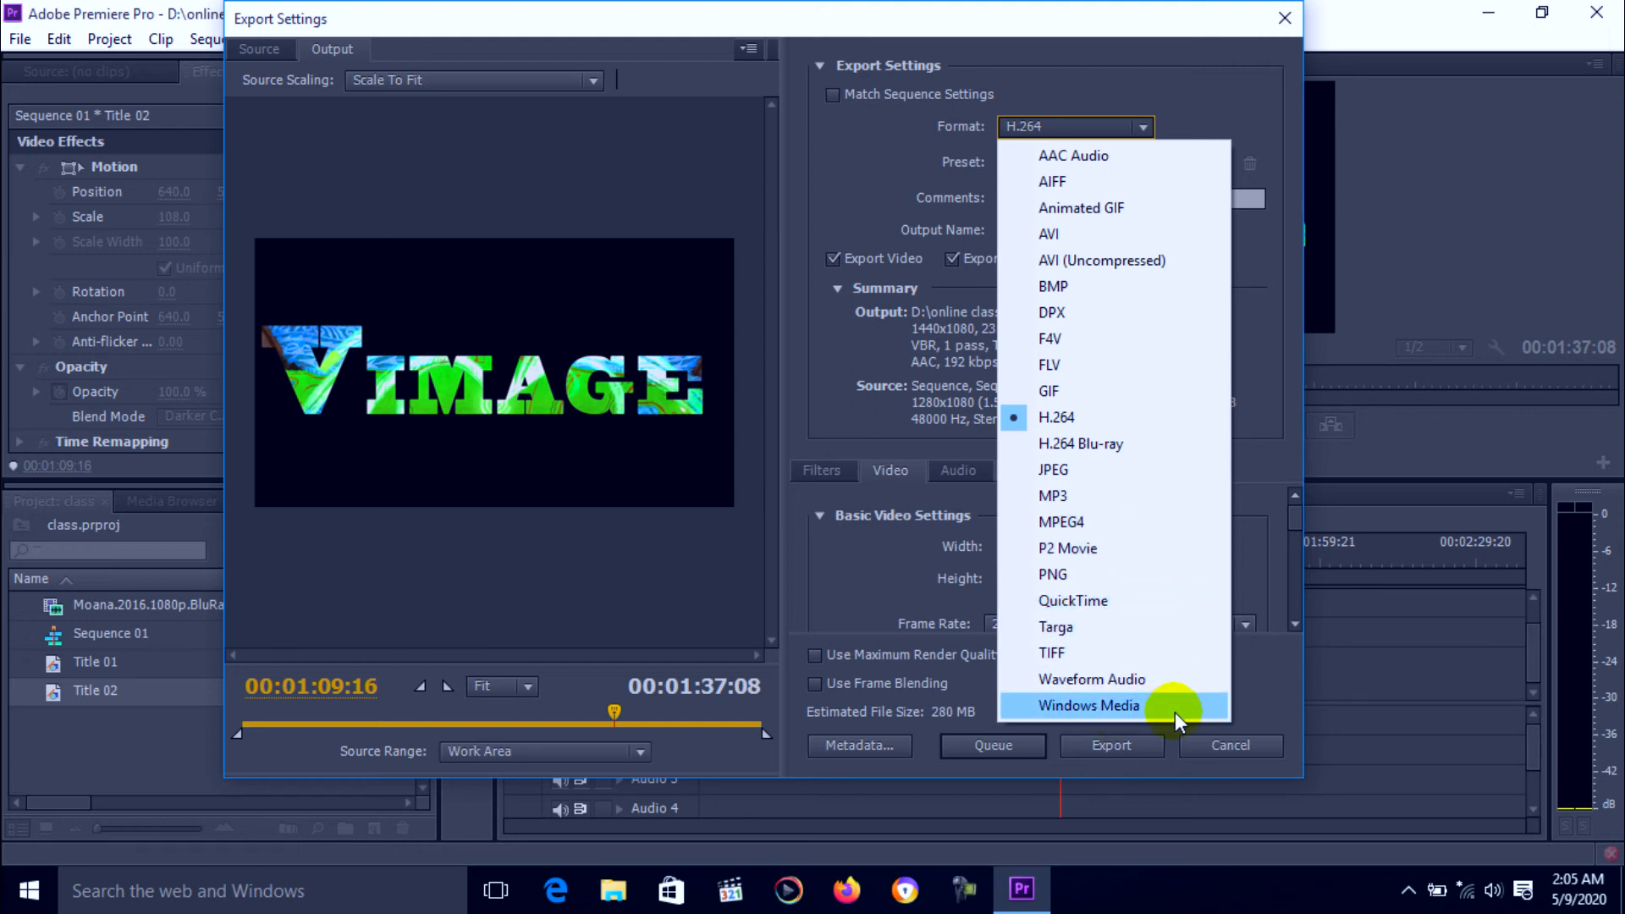
mouse_move(1114, 627)
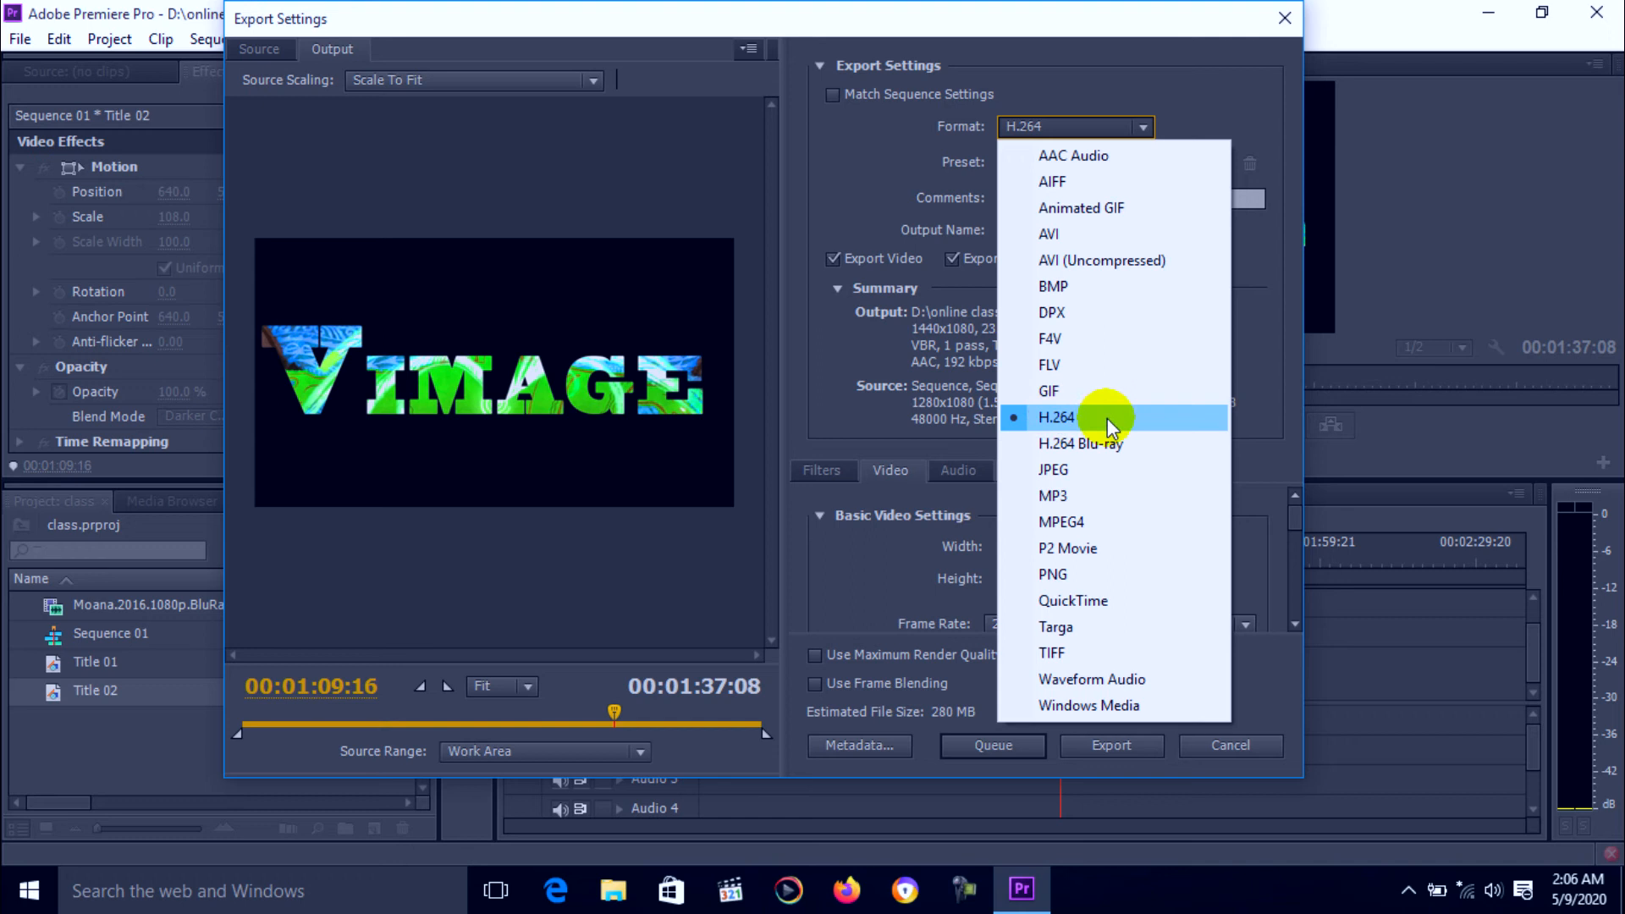
click(1055, 417)
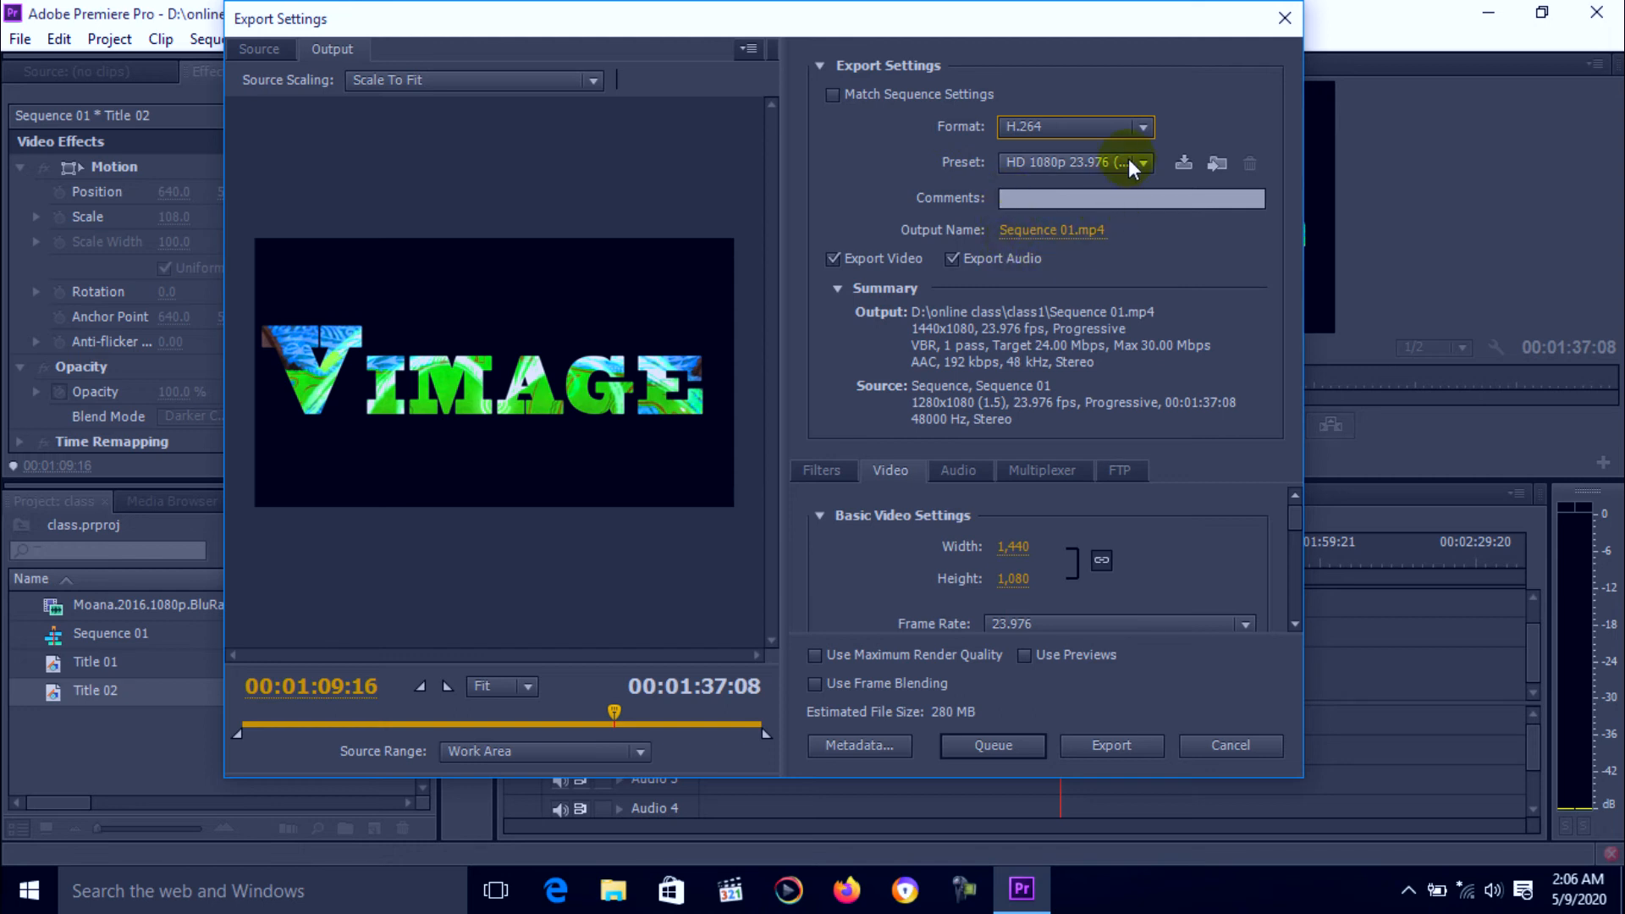
Pick YouTube HD 1080p 25 from the export Preset list, giving 1920x1080 at 25 fps.
click(1143, 162)
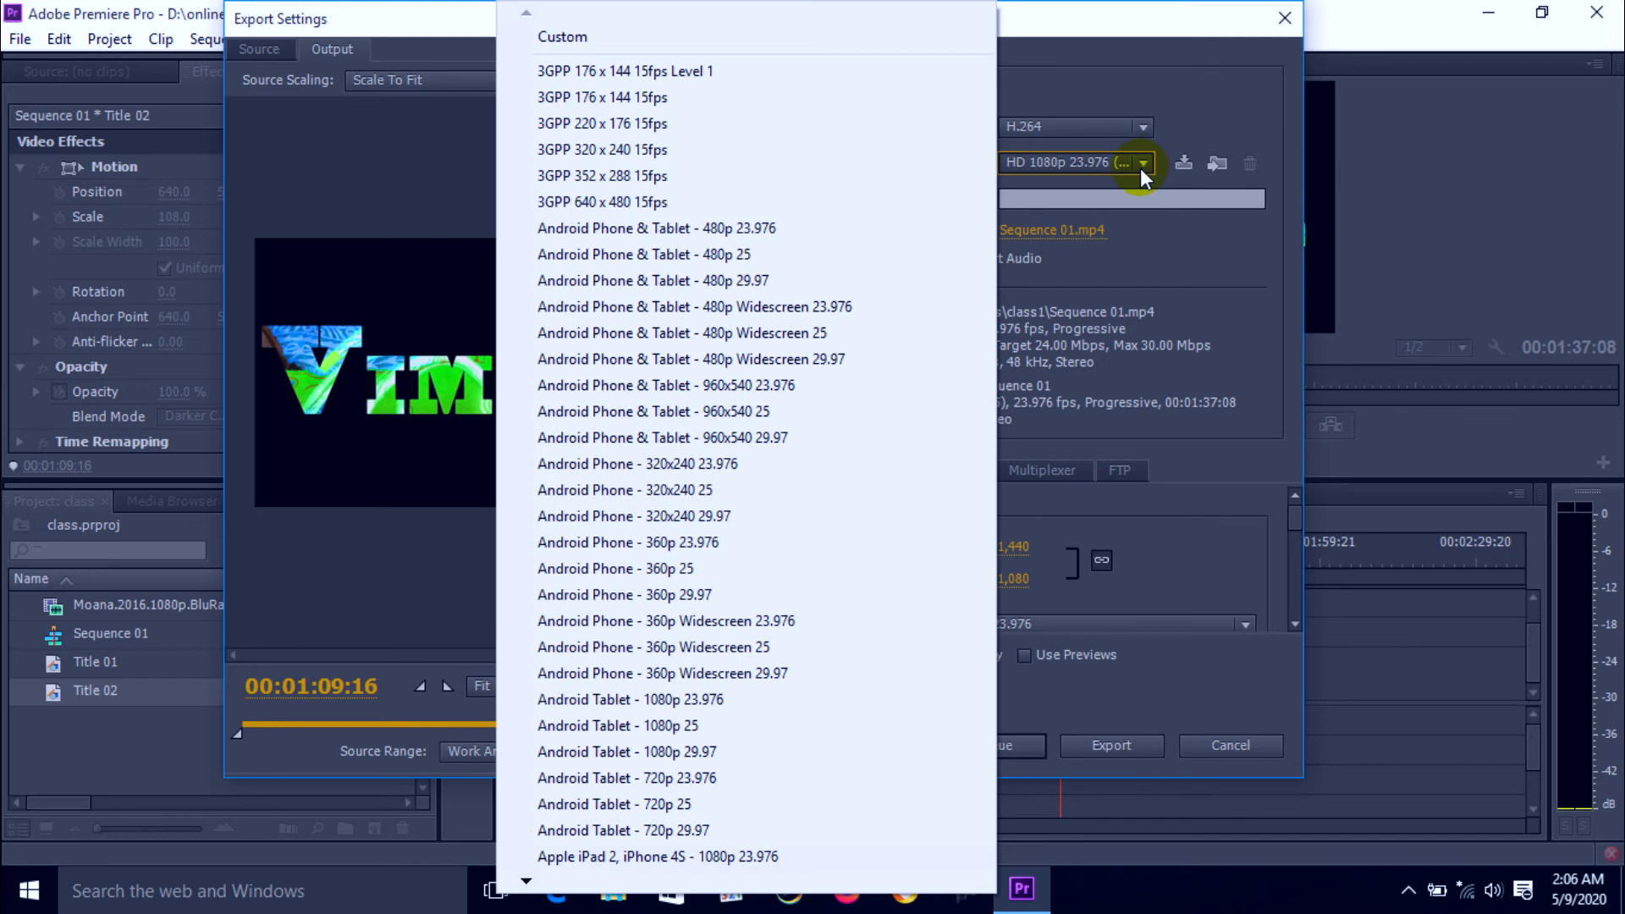
mouse_move(1142, 171)
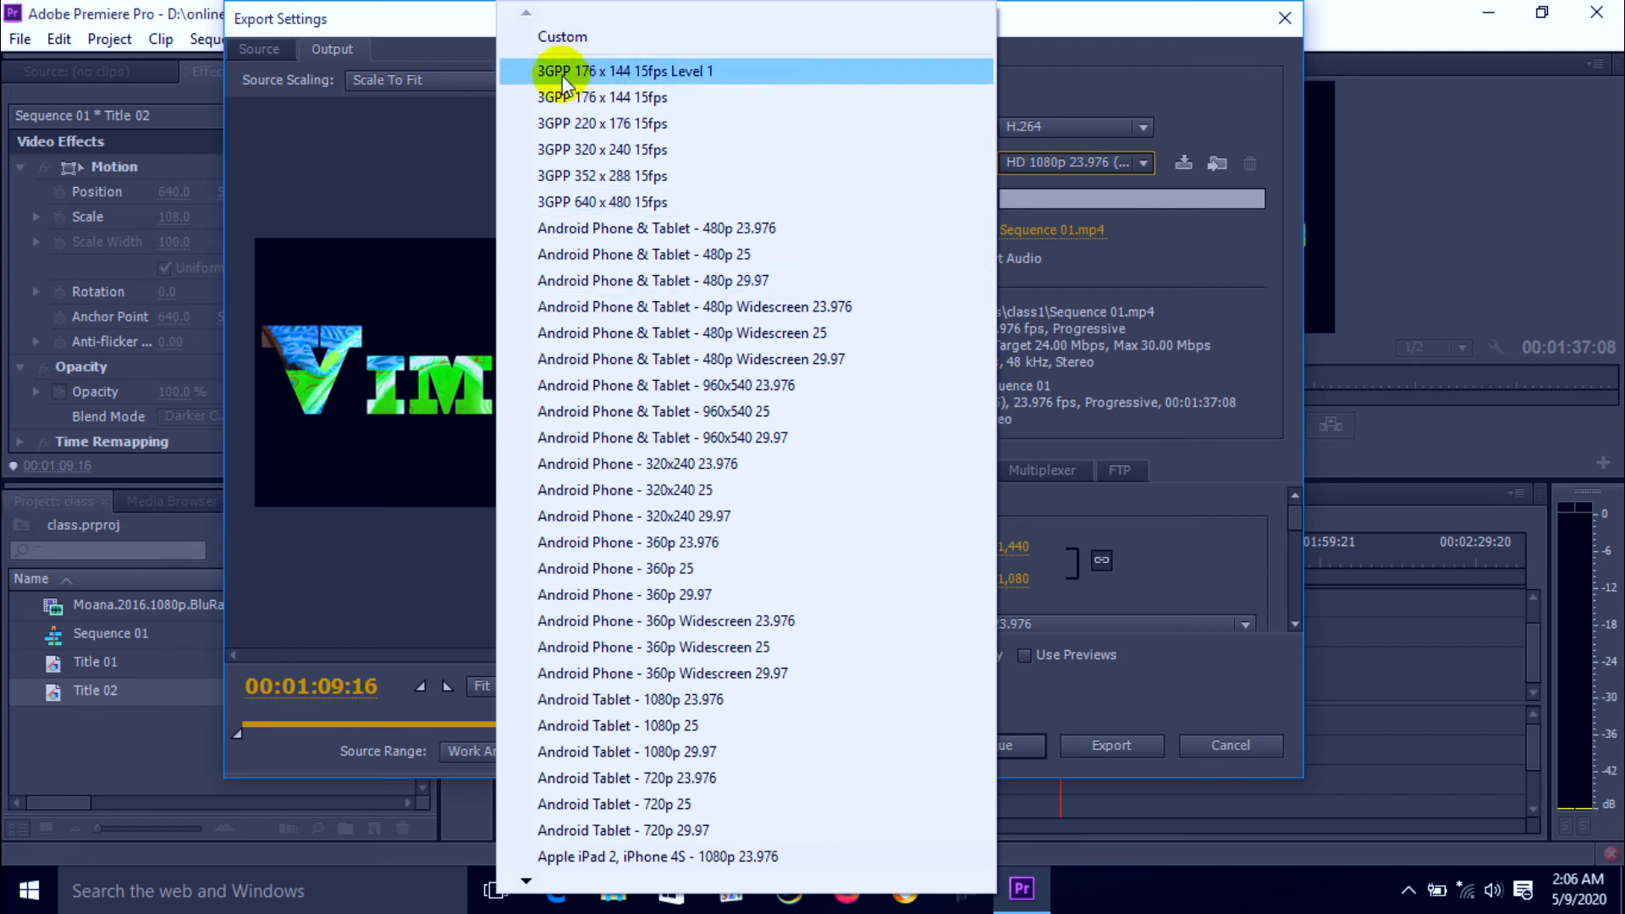
mouse_move(600, 97)
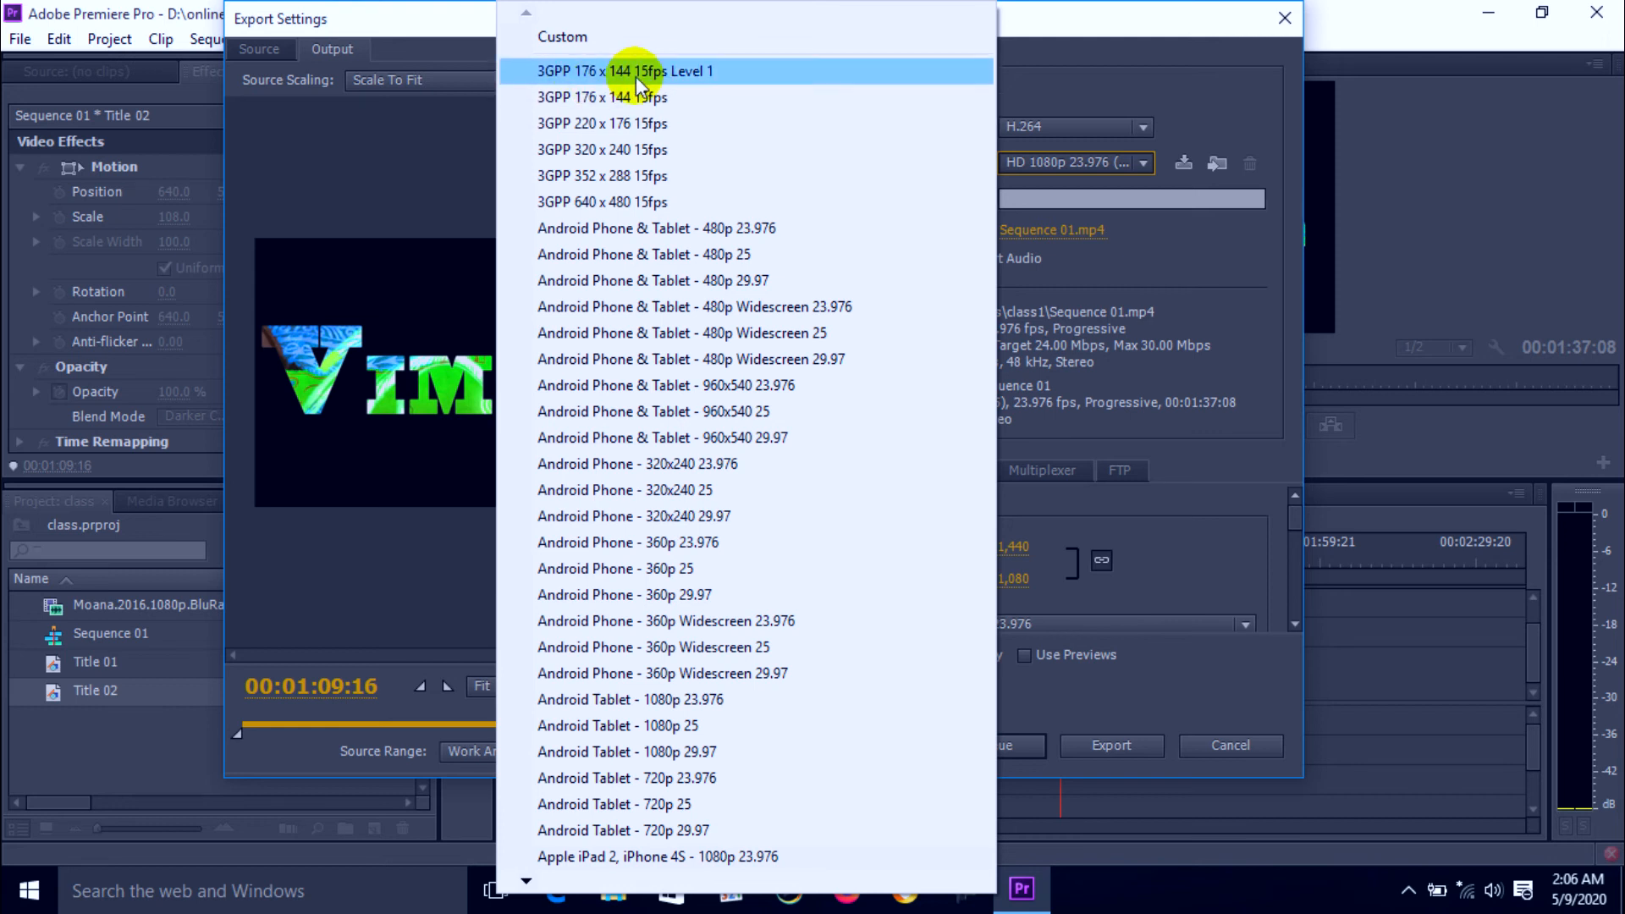
mouse_move(595, 96)
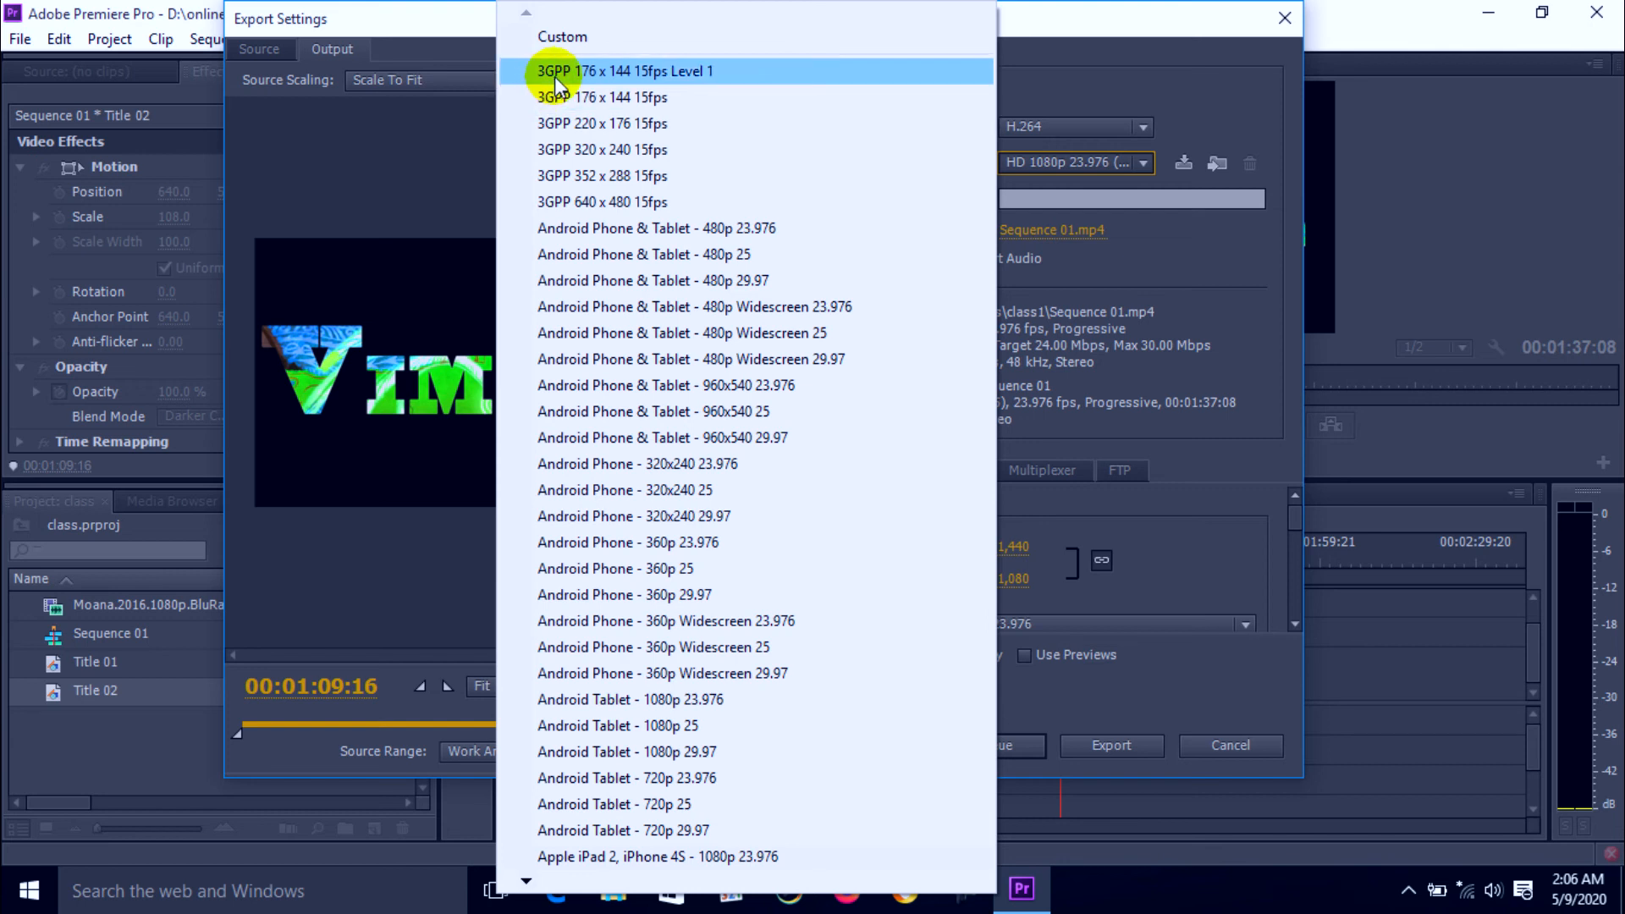
mouse_move(600, 88)
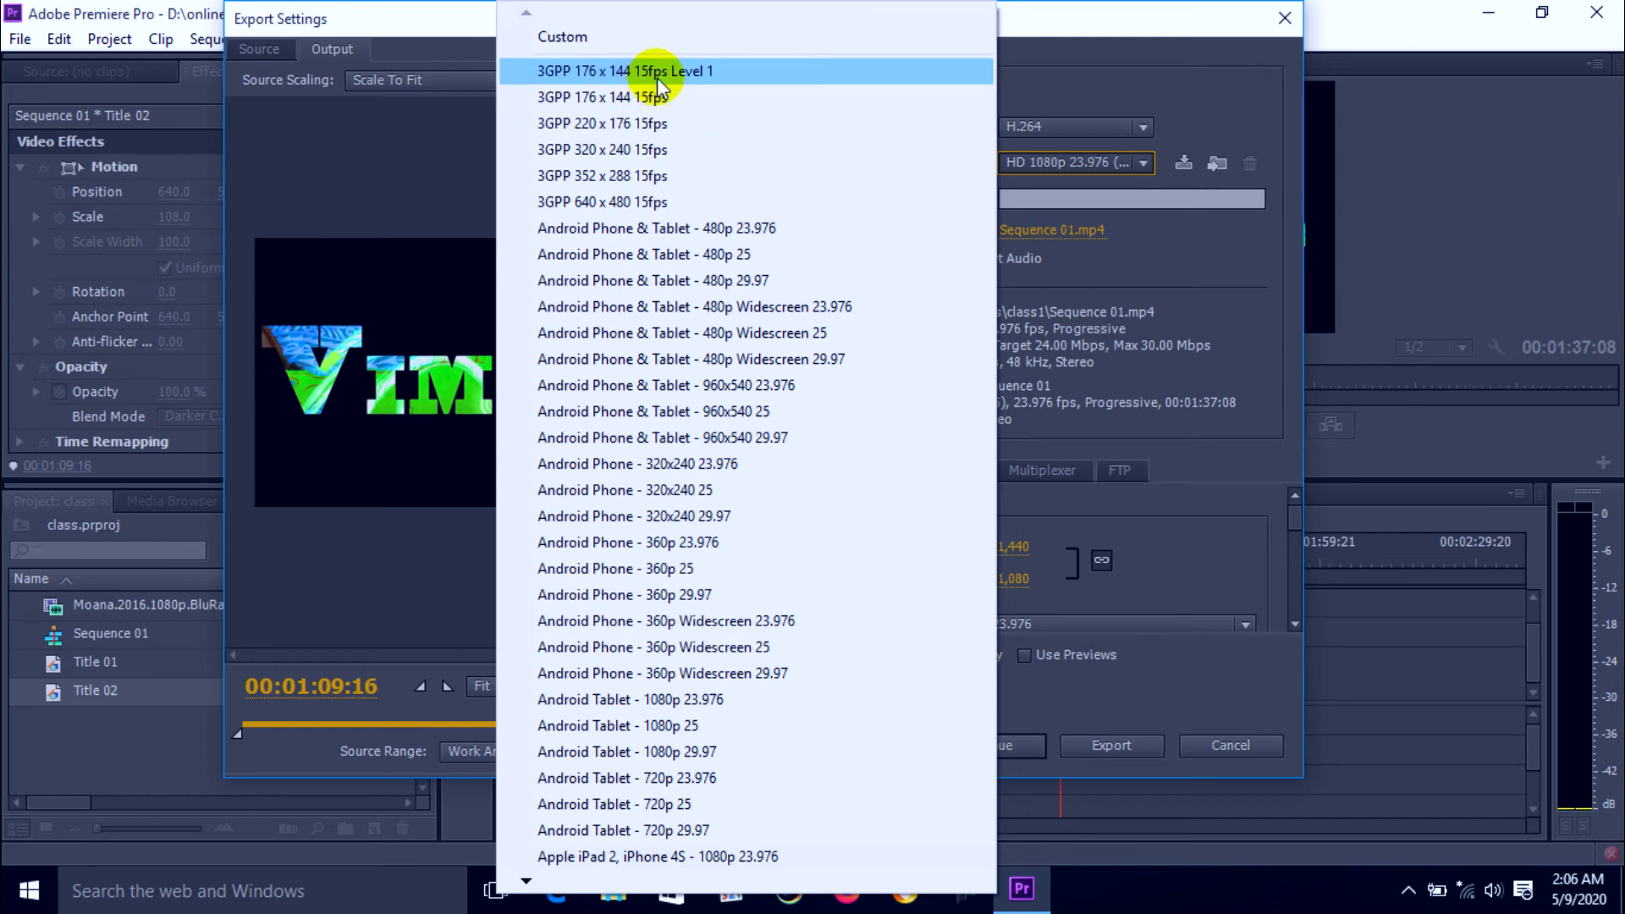
mouse_move(615, 333)
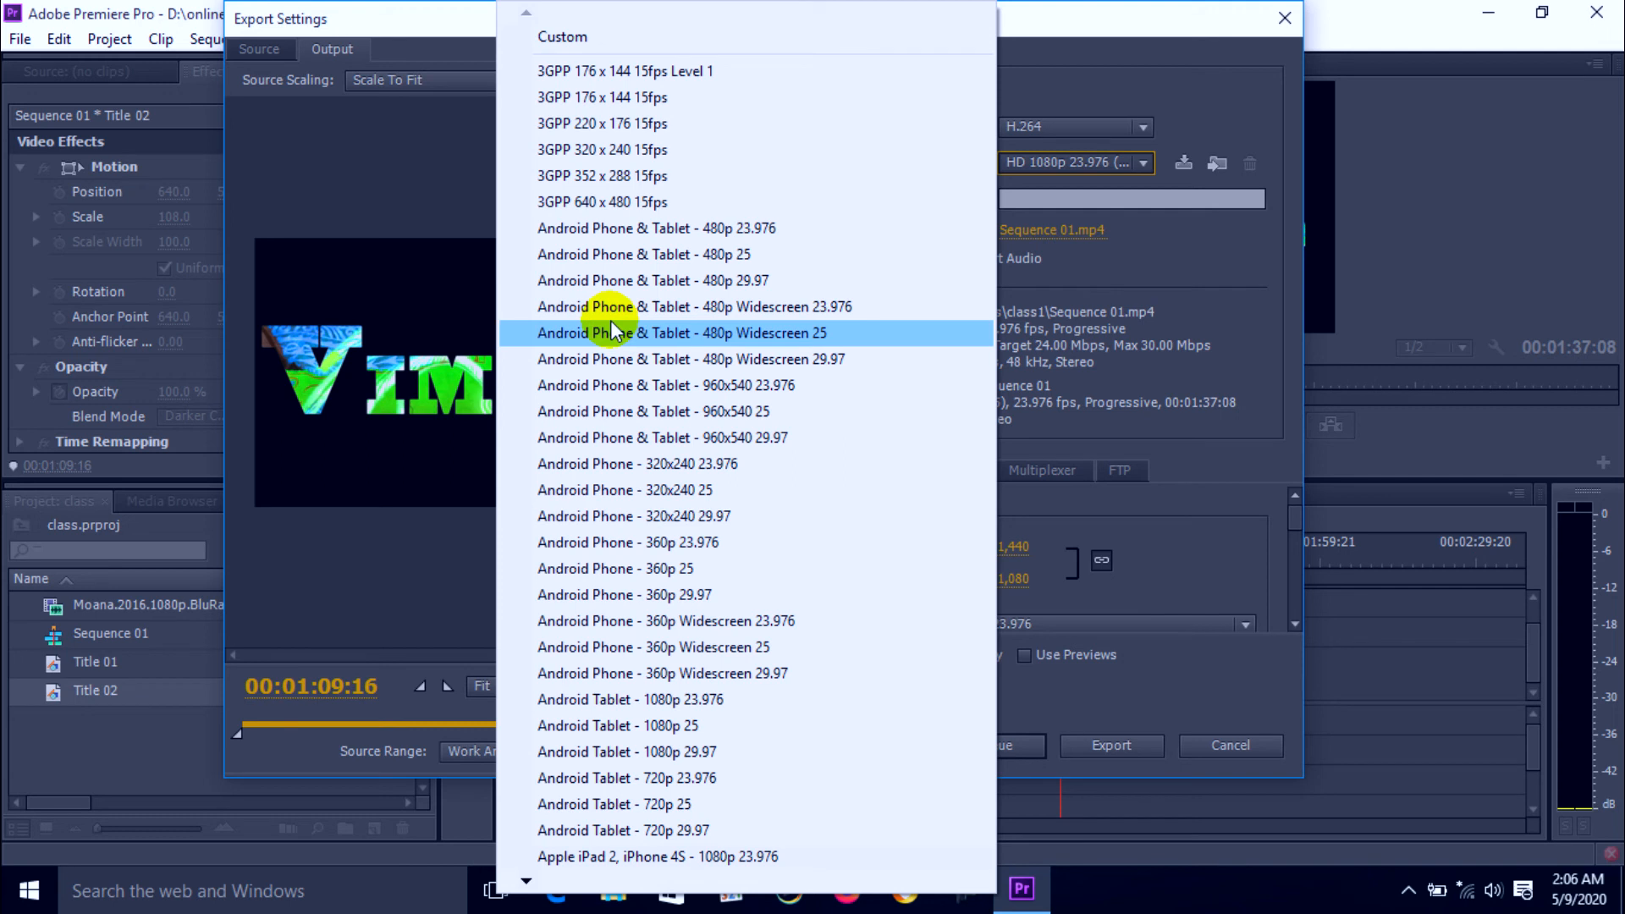
mouse_move(639, 236)
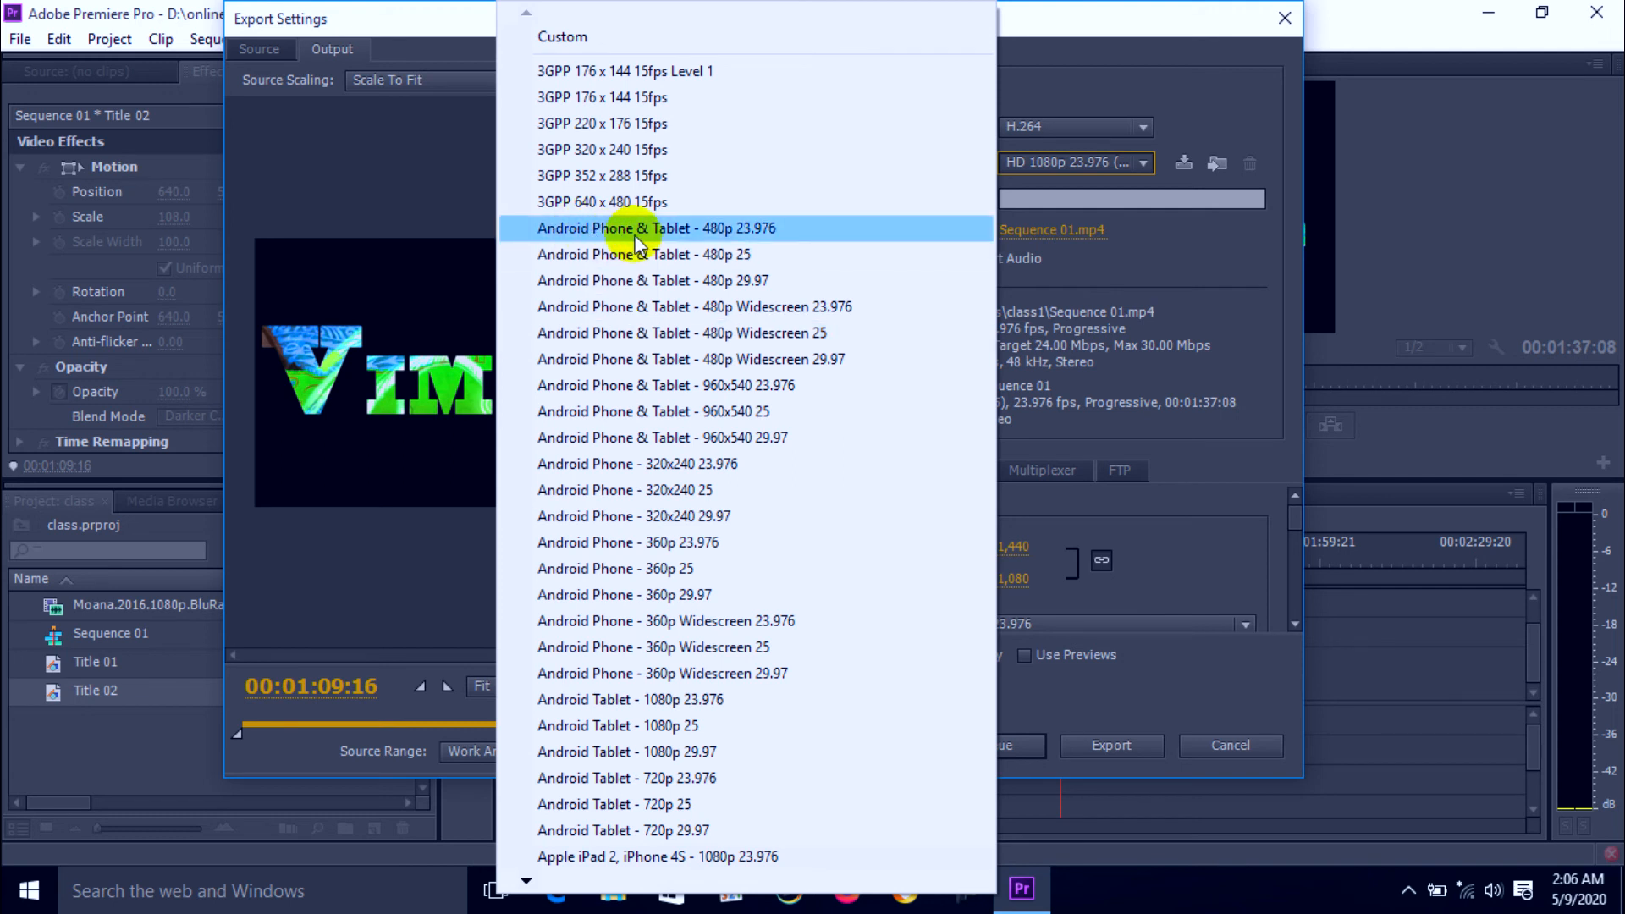
mouse_move(694, 246)
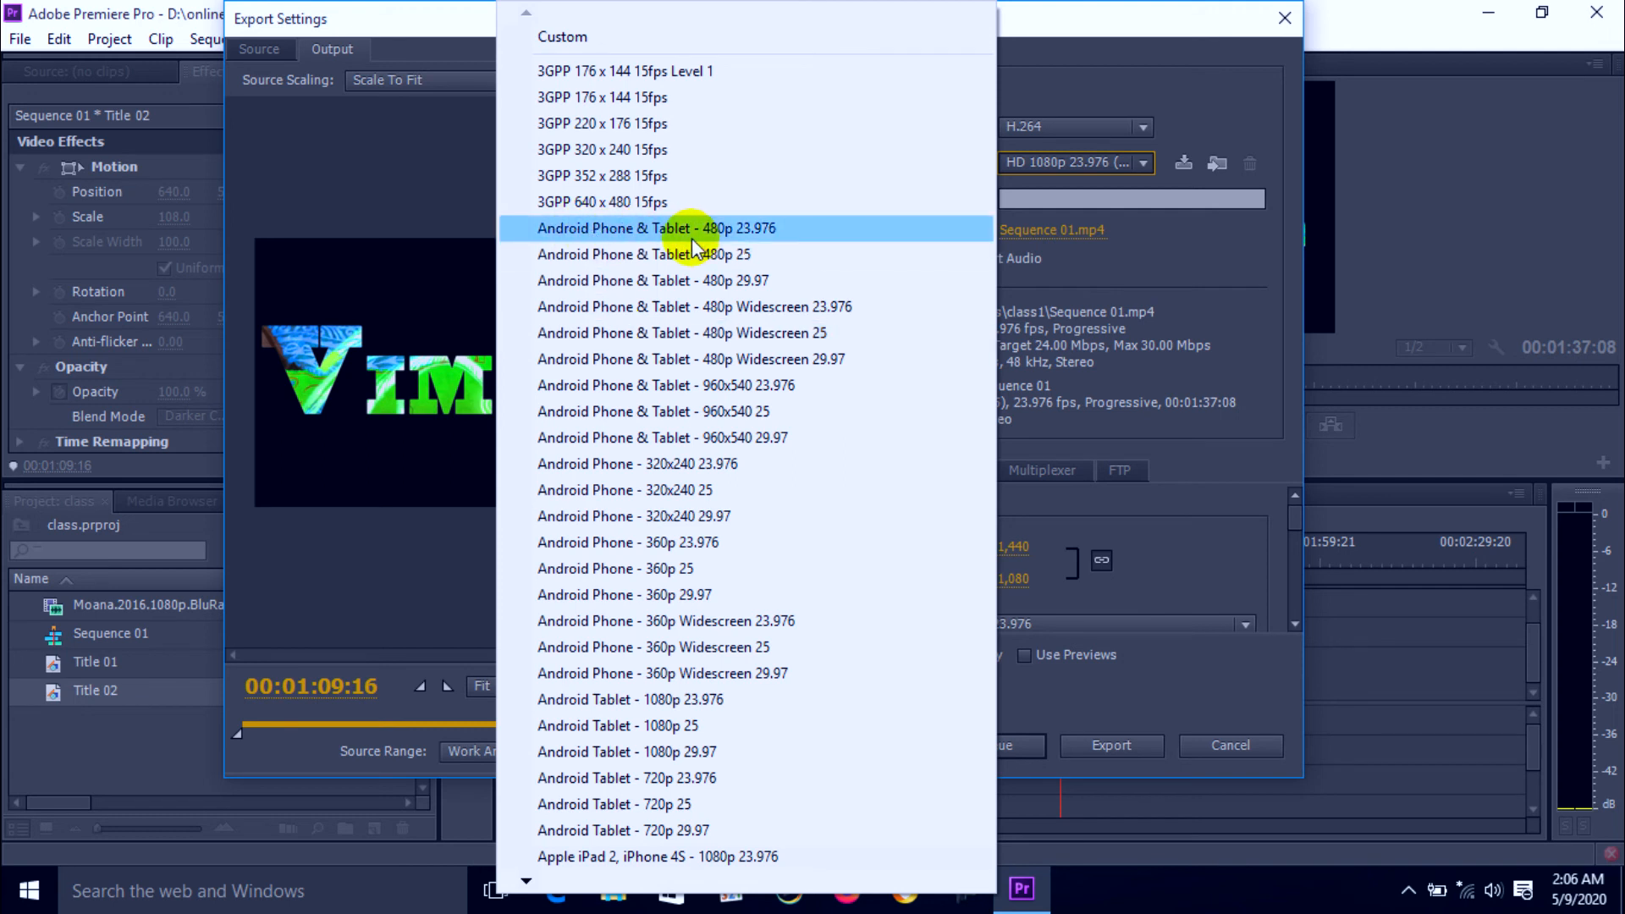
mouse_move(703, 412)
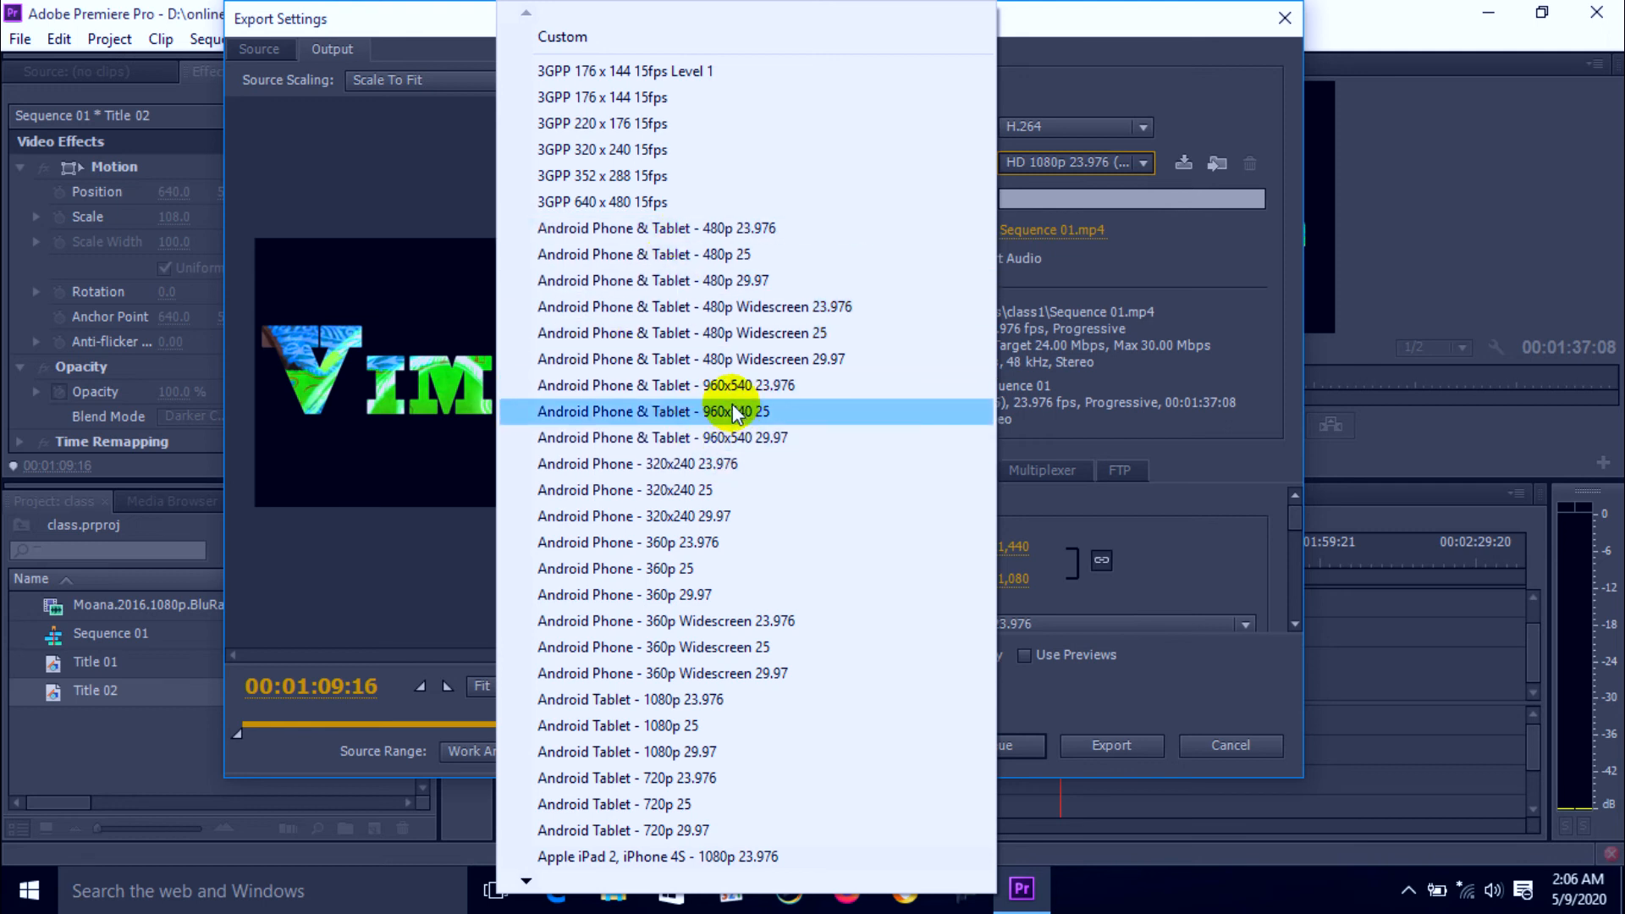
mouse_move(730, 384)
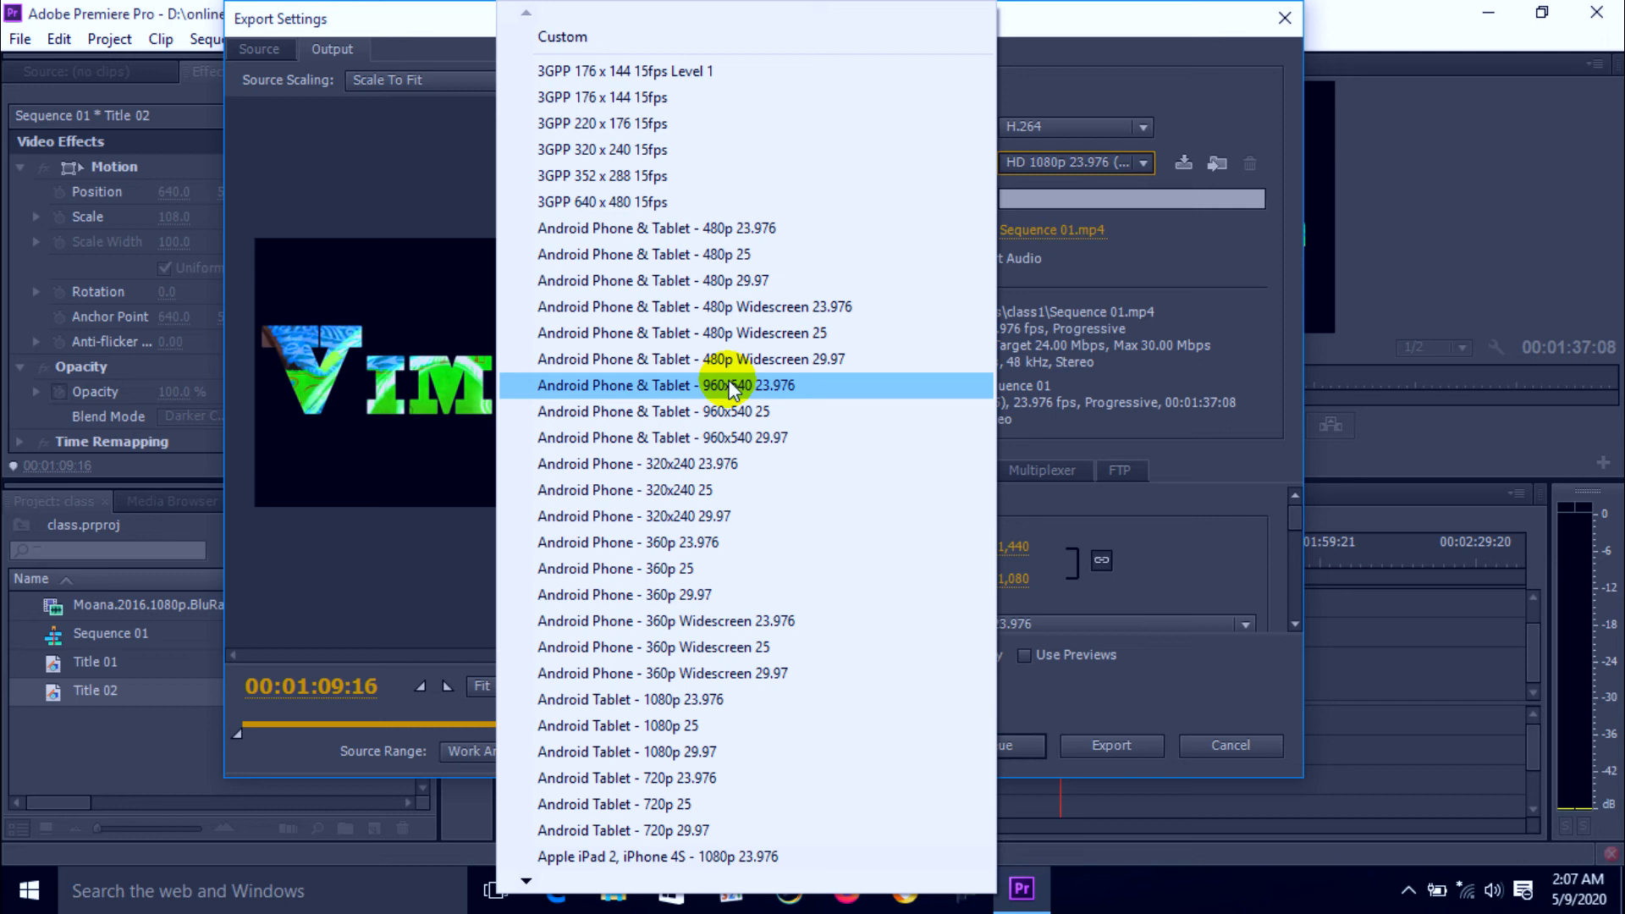
mouse_move(912, 575)
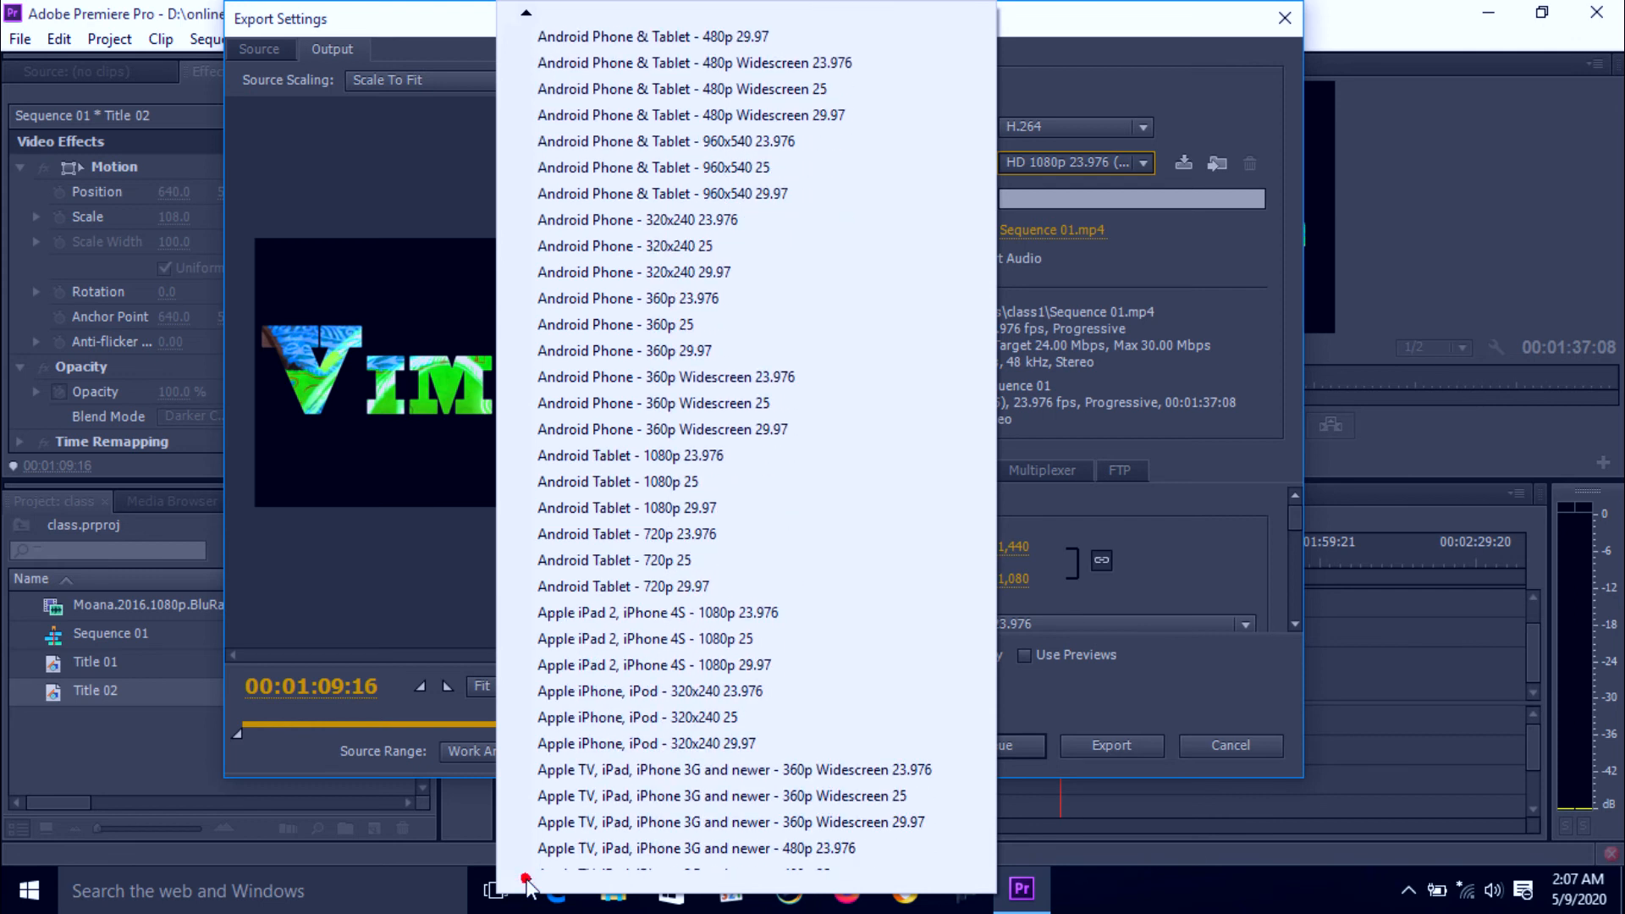
scroll(down, 3)
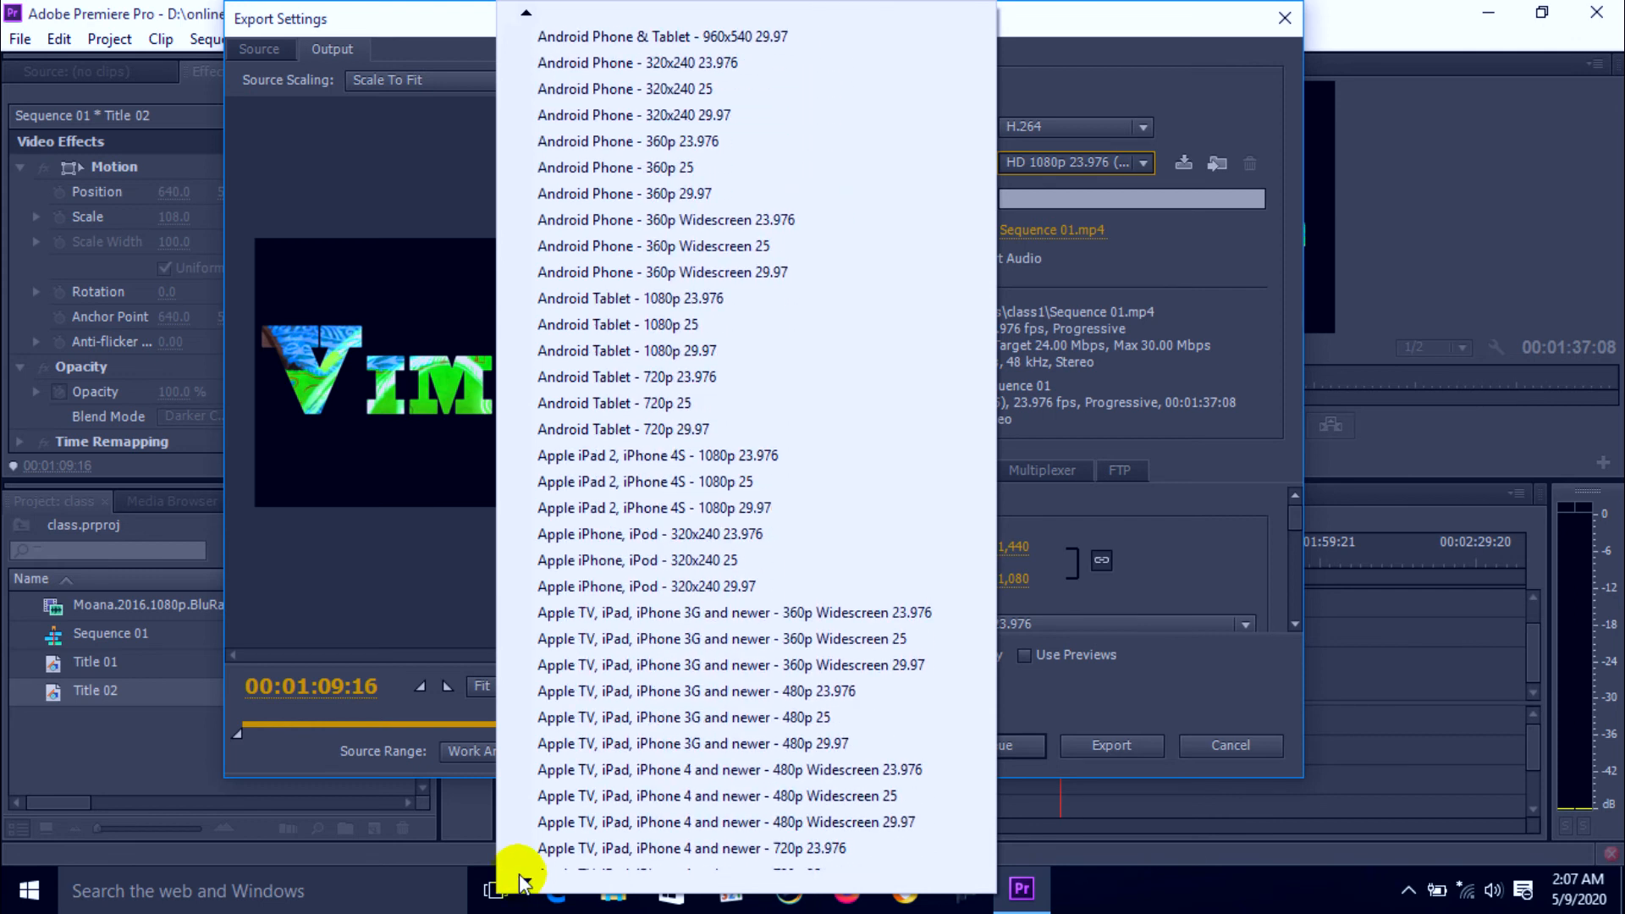
scroll(down, 3)
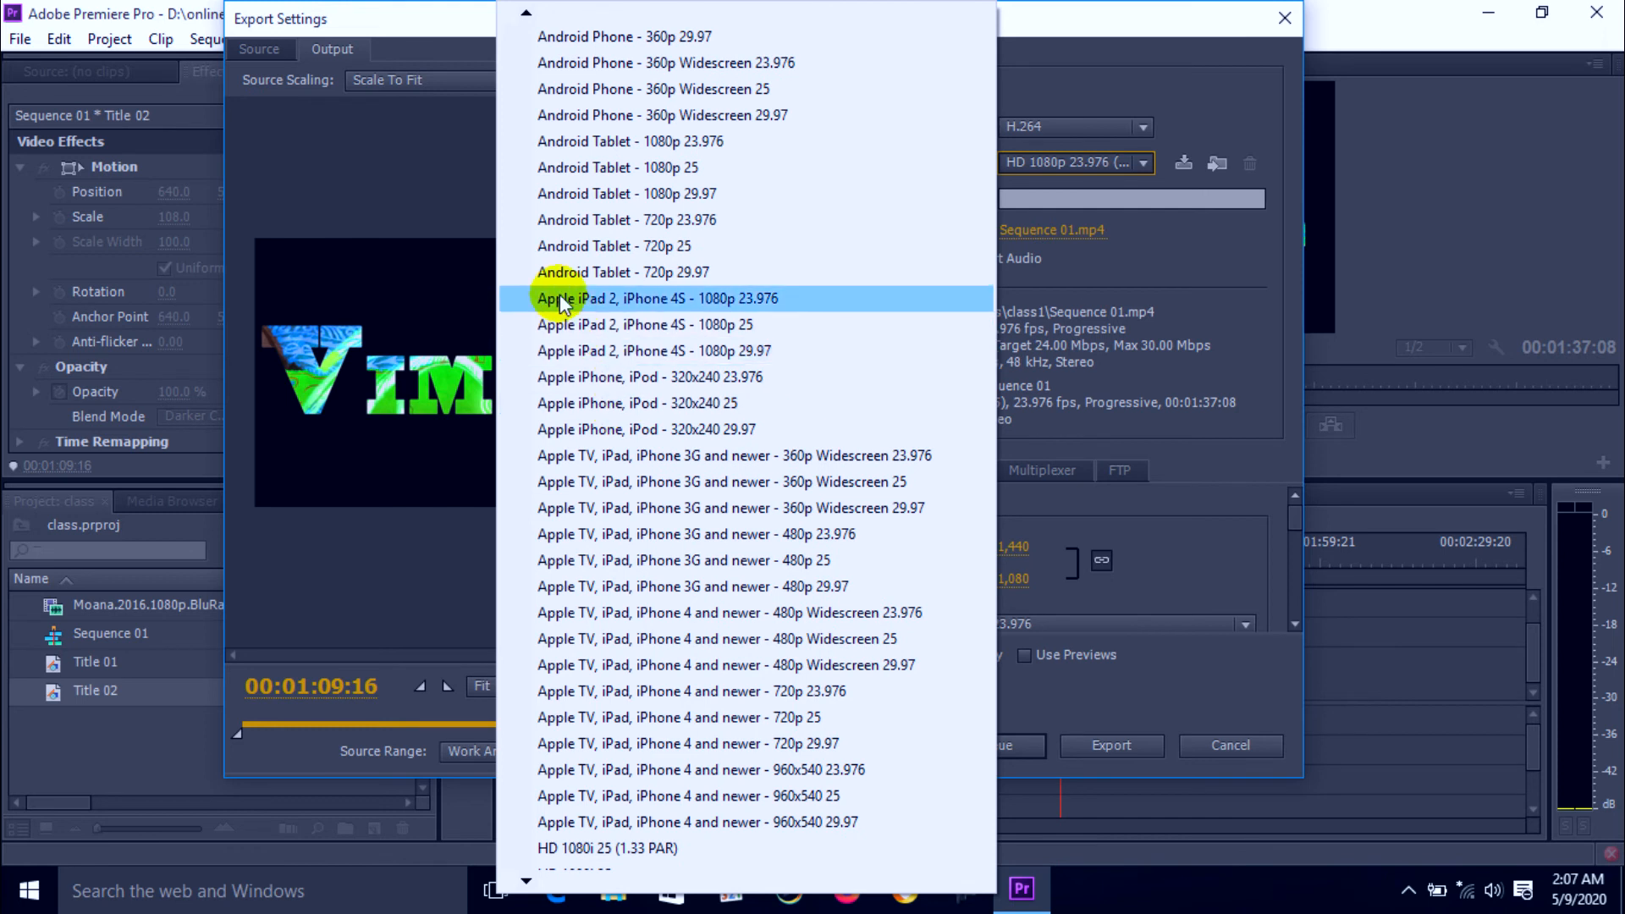
mouse_move(569, 220)
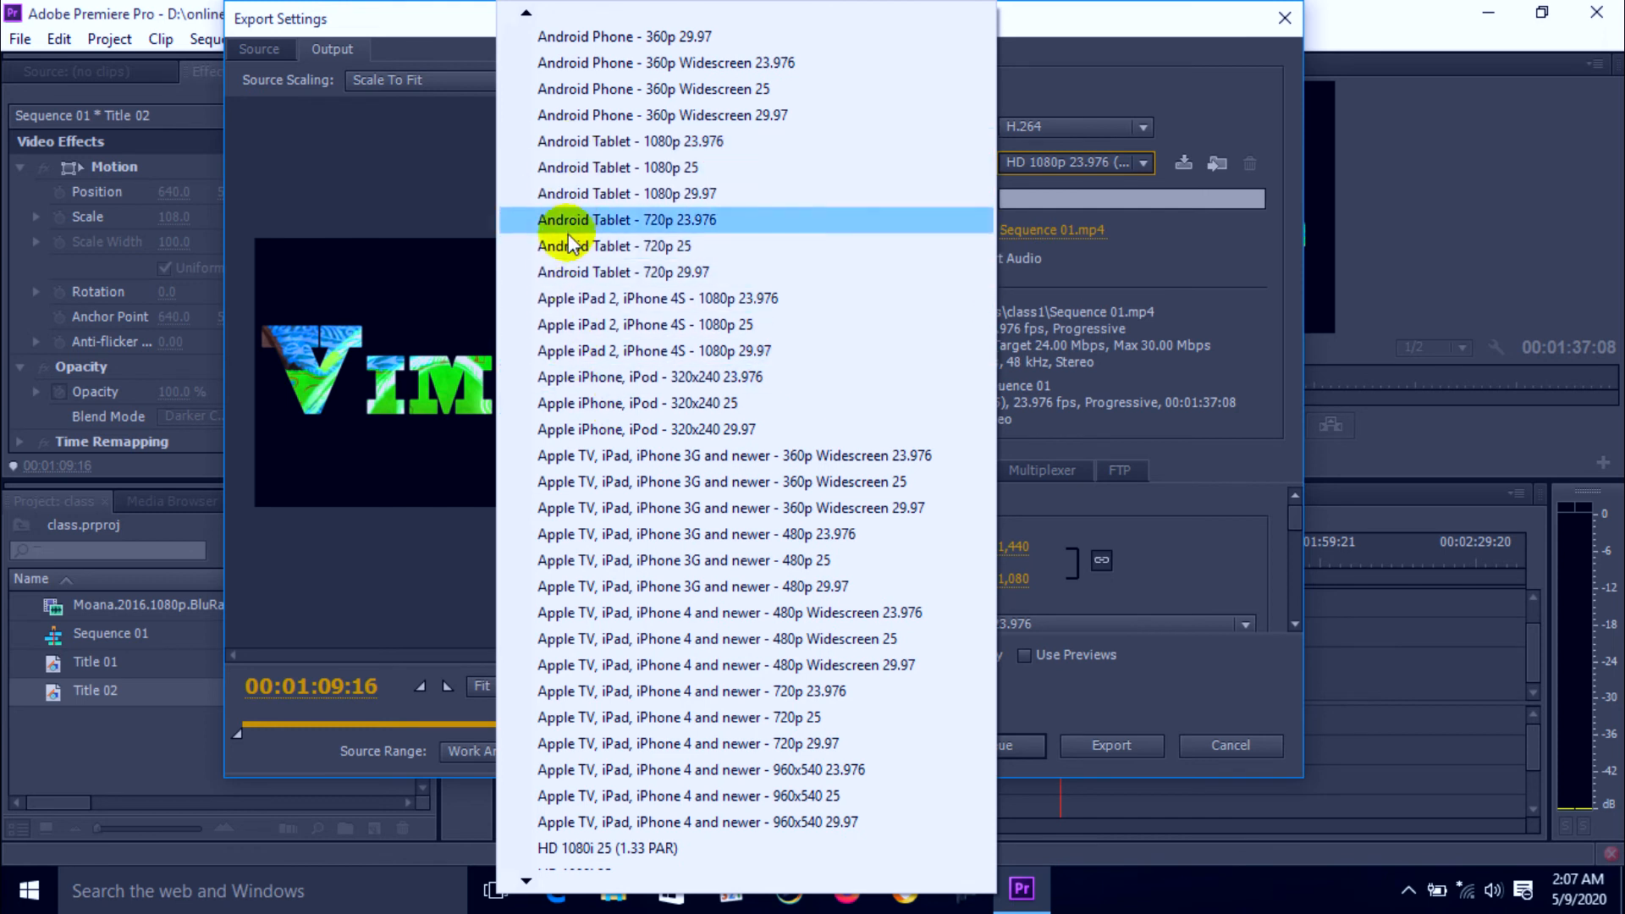
mouse_move(683, 299)
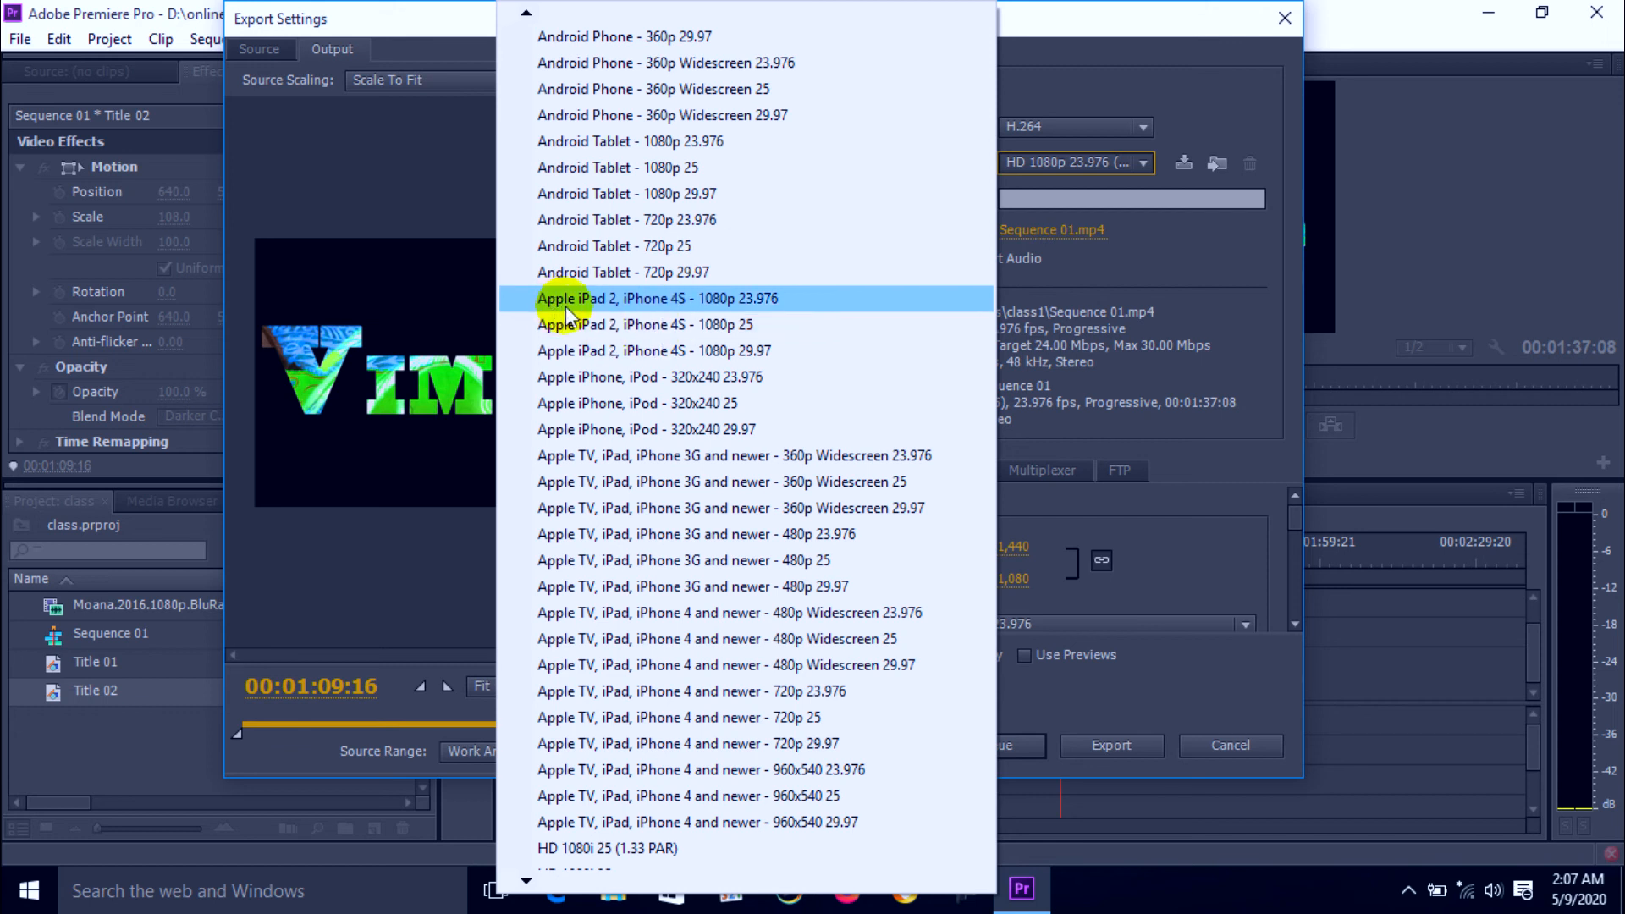
mouse_move(642, 299)
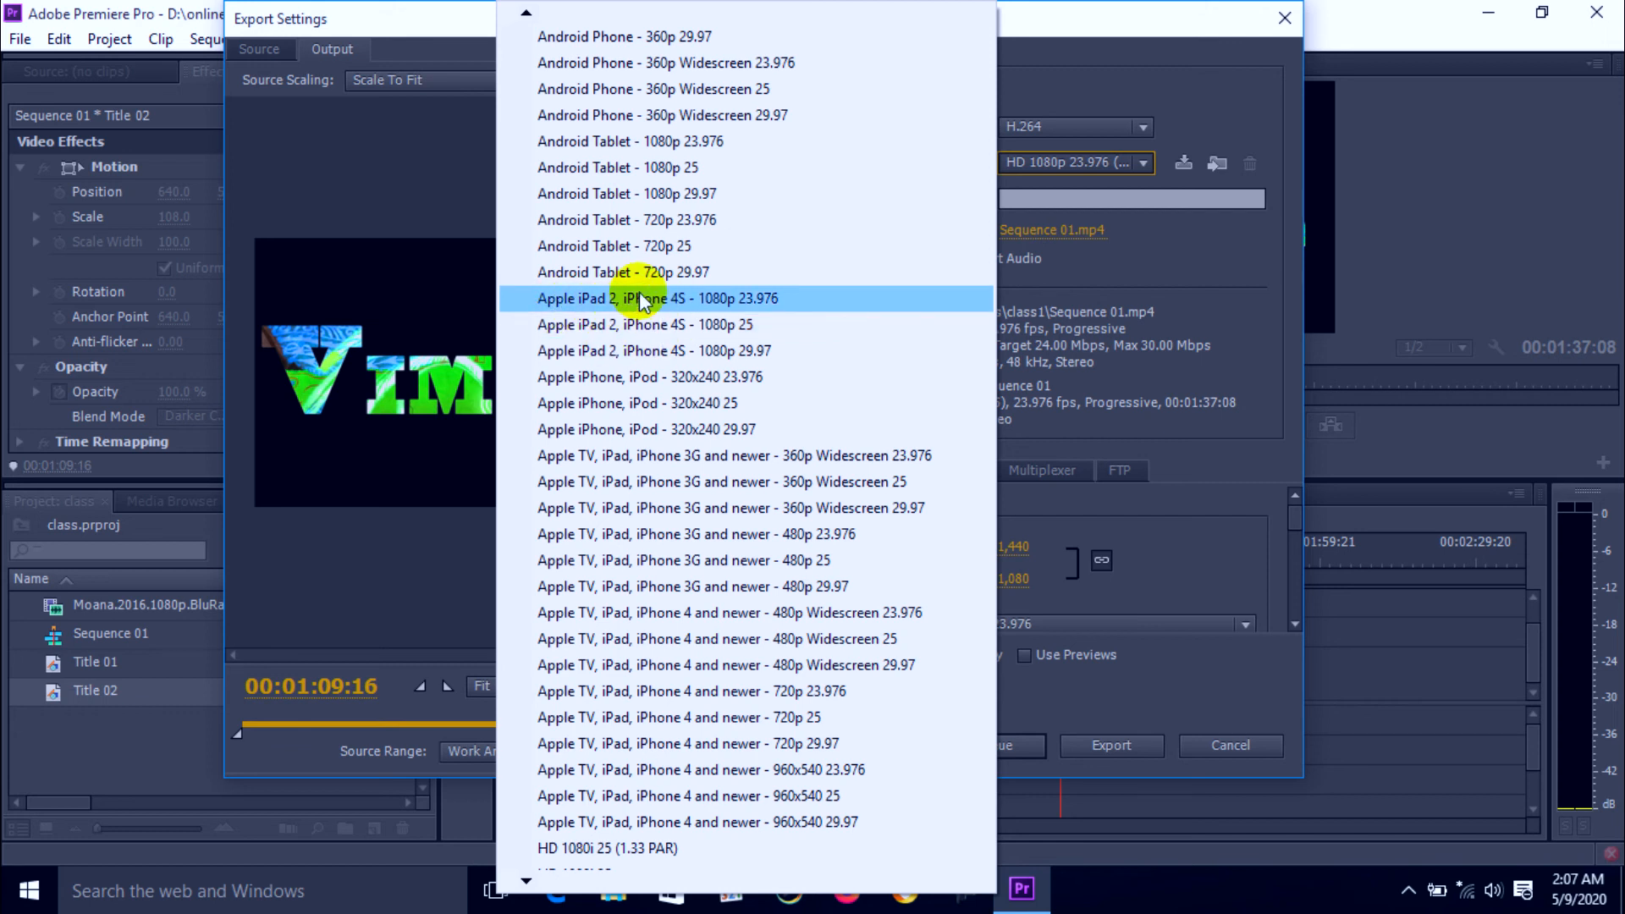
mouse_move(544, 482)
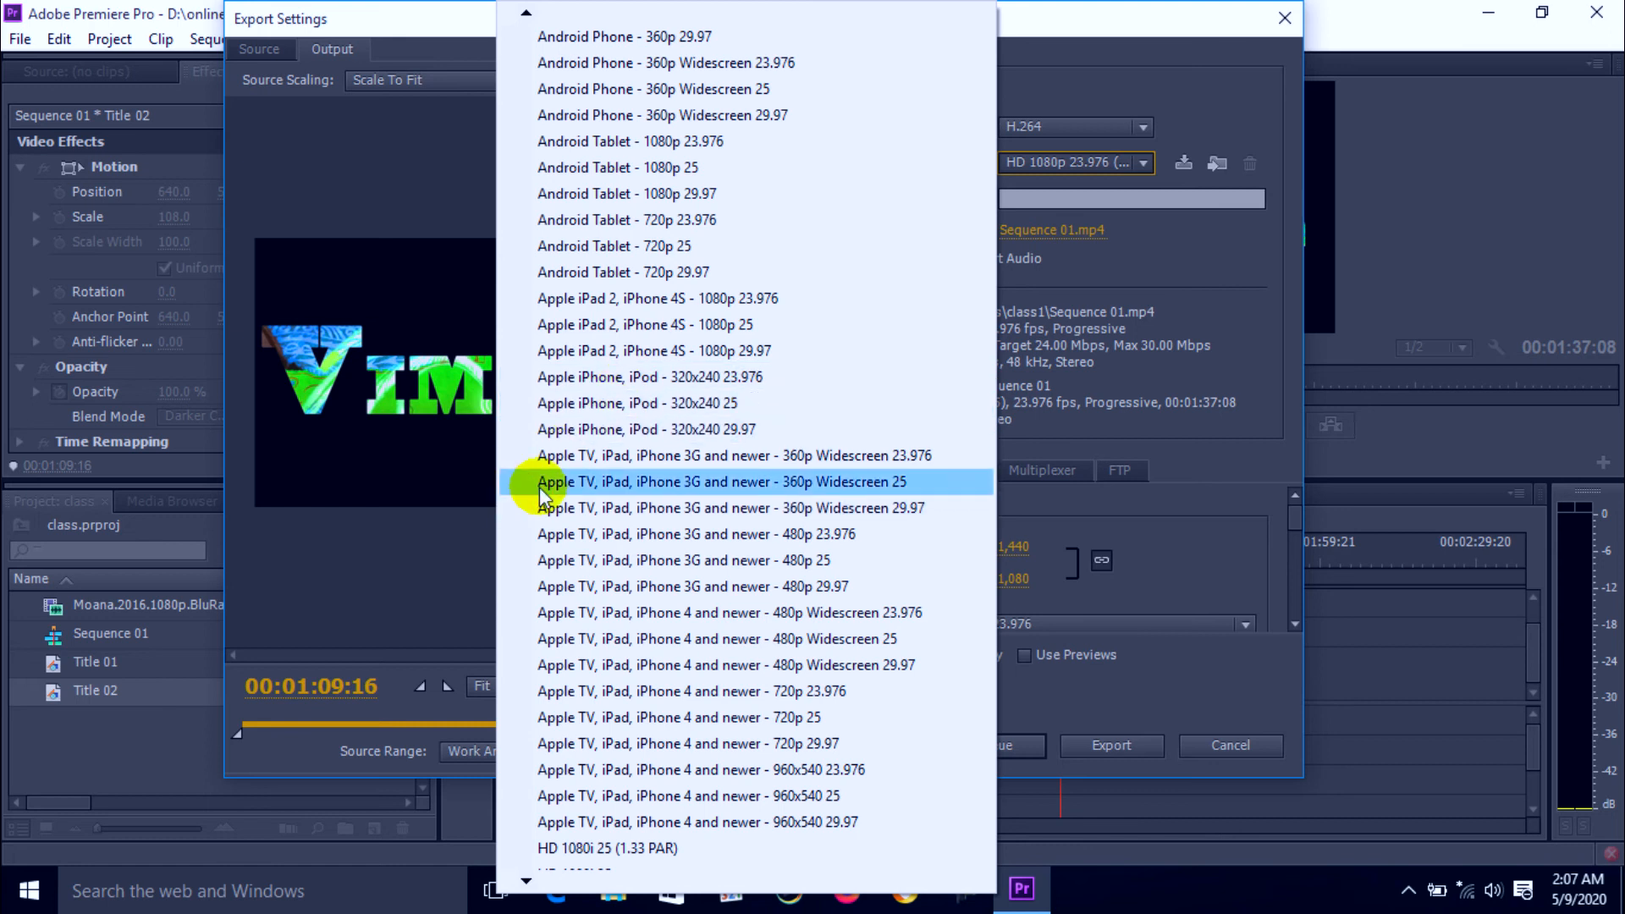
mouse_move(625, 534)
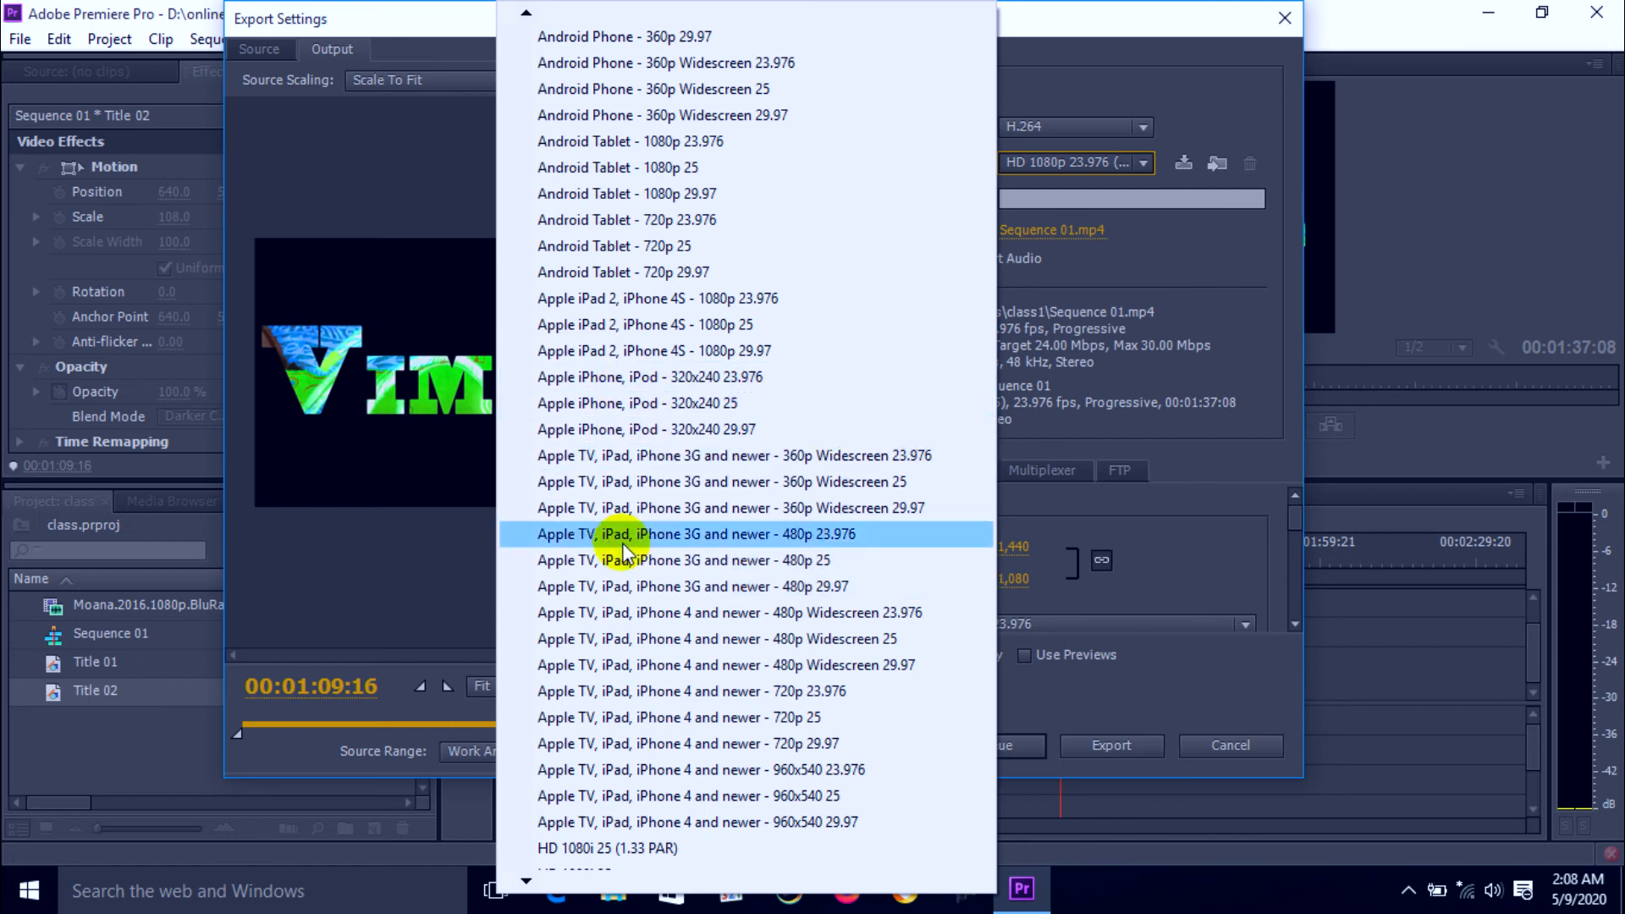
scroll(down, 3)
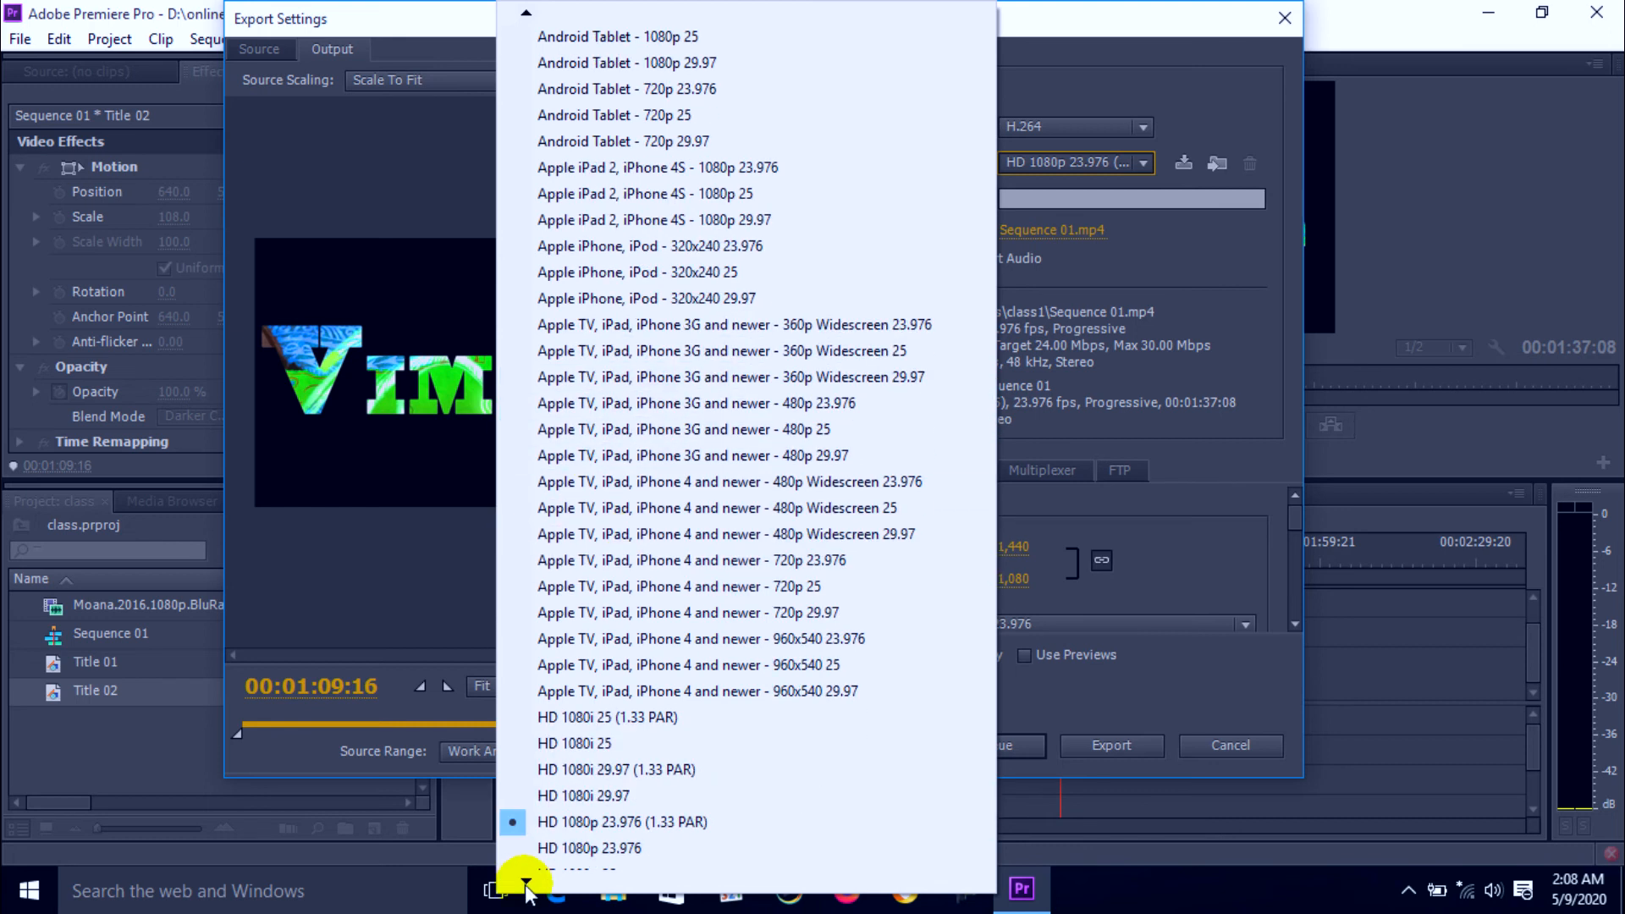
scroll(down, 3)
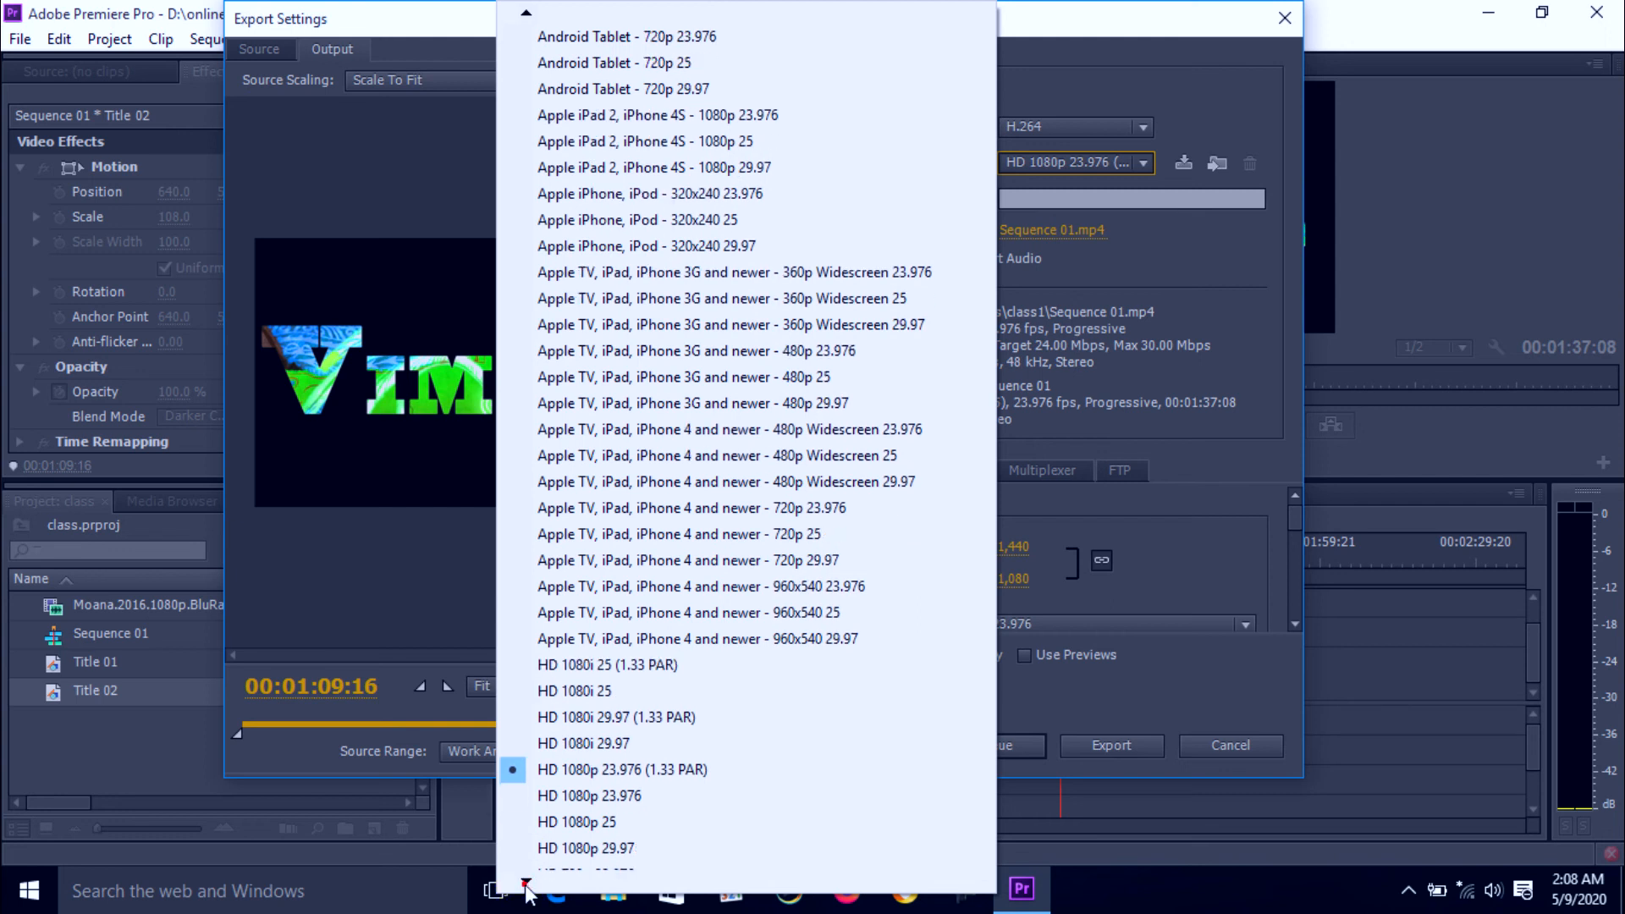
scroll(down, 3)
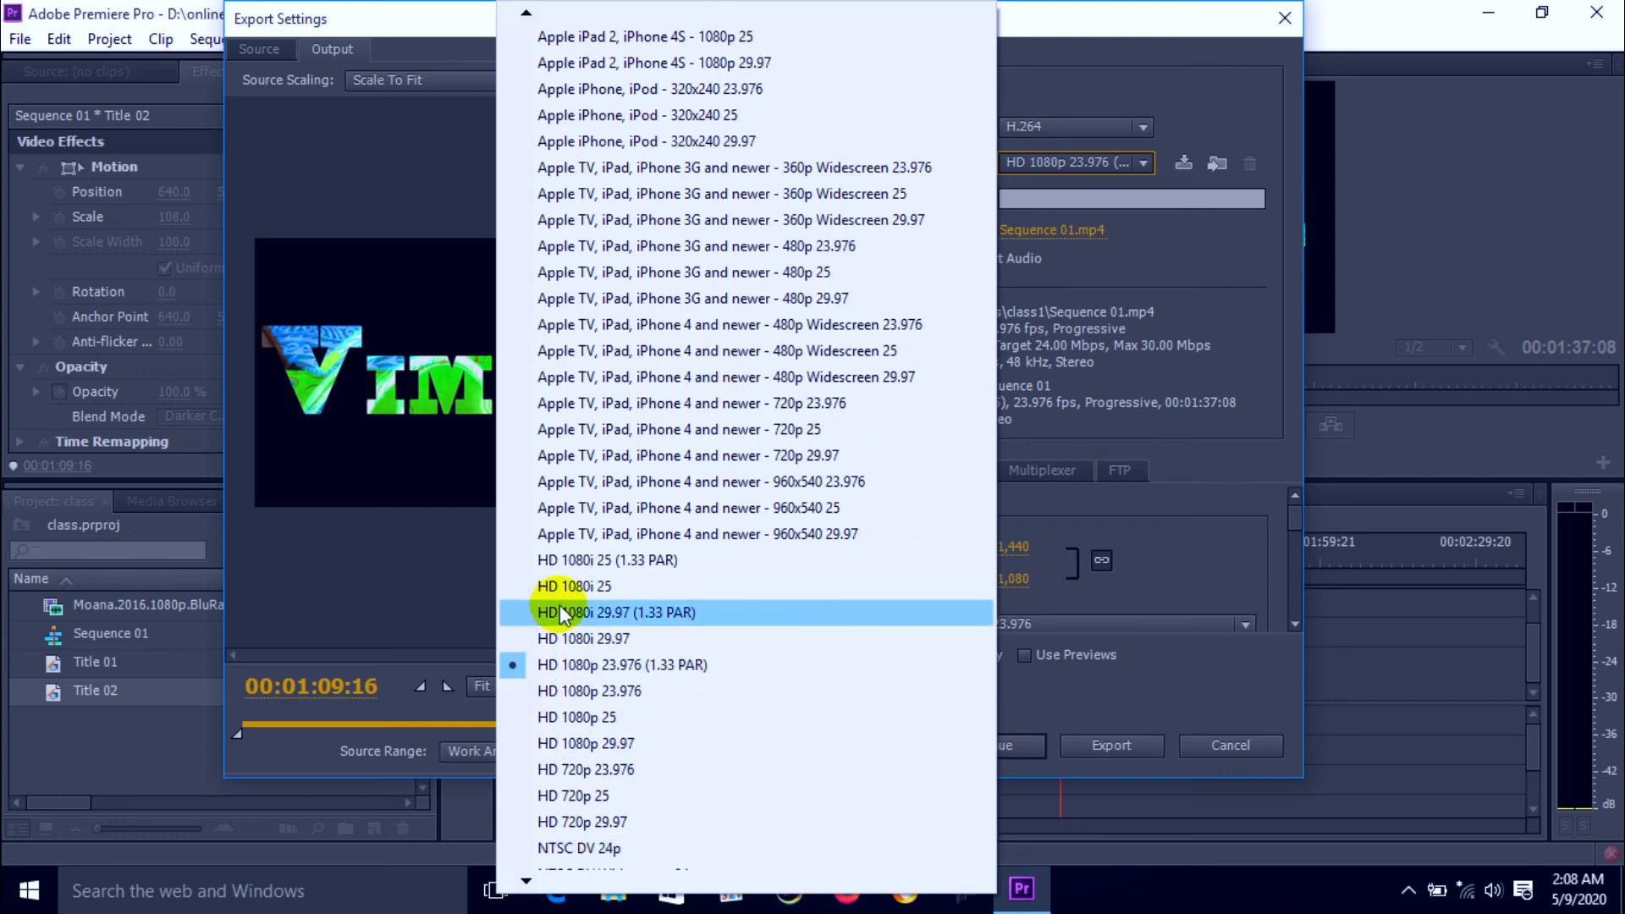
mouse_move(637, 613)
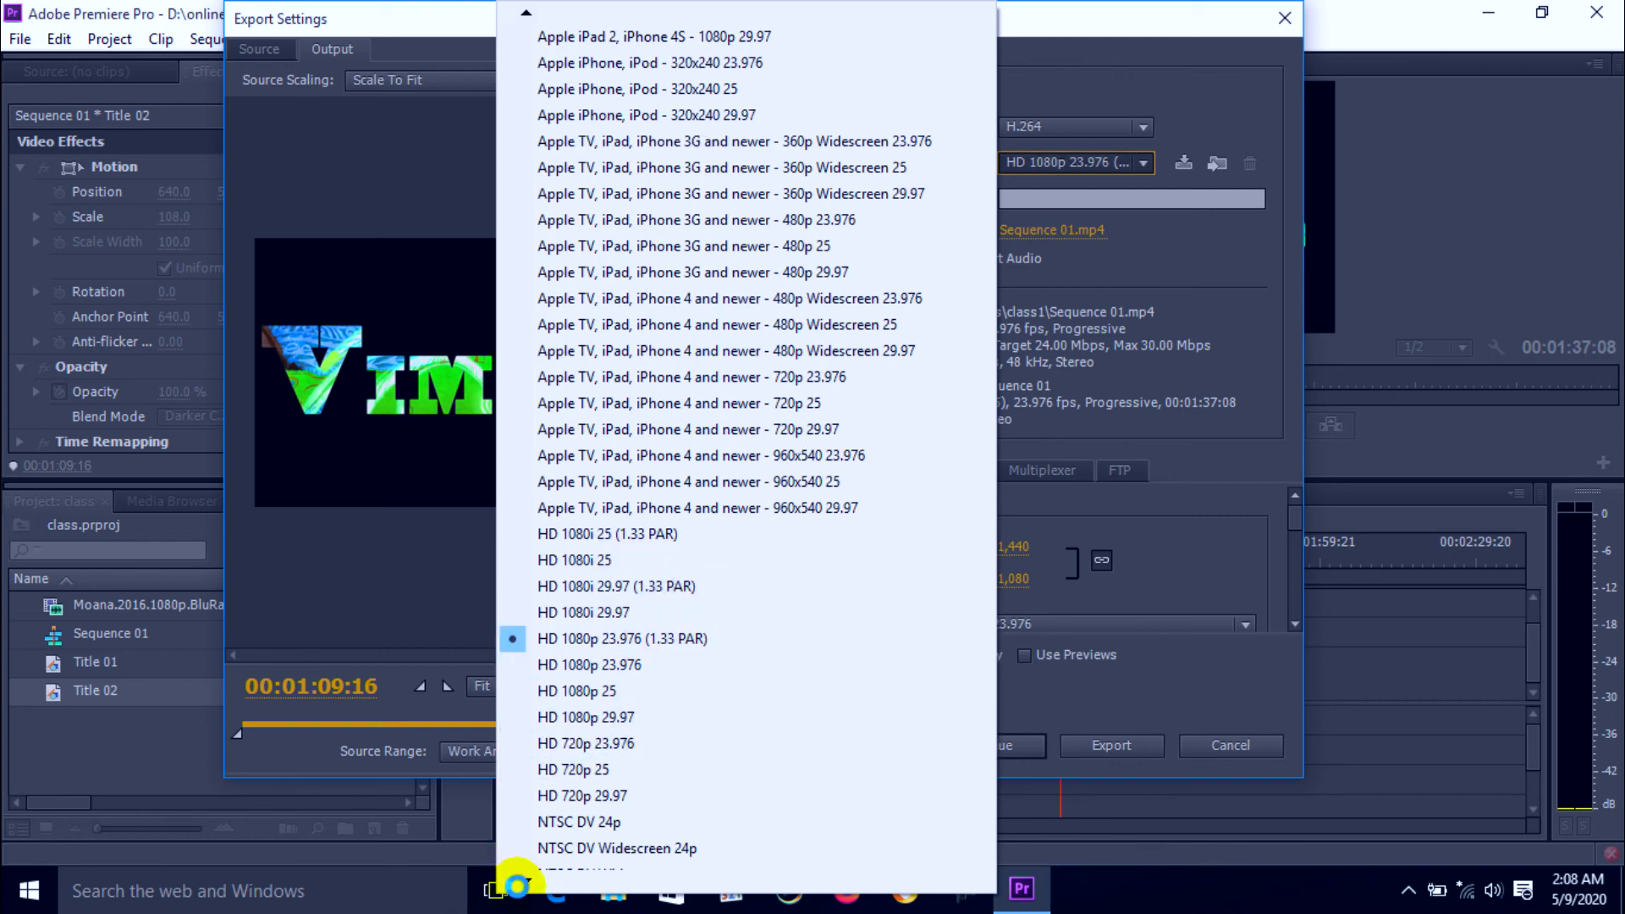
scroll(down, 3)
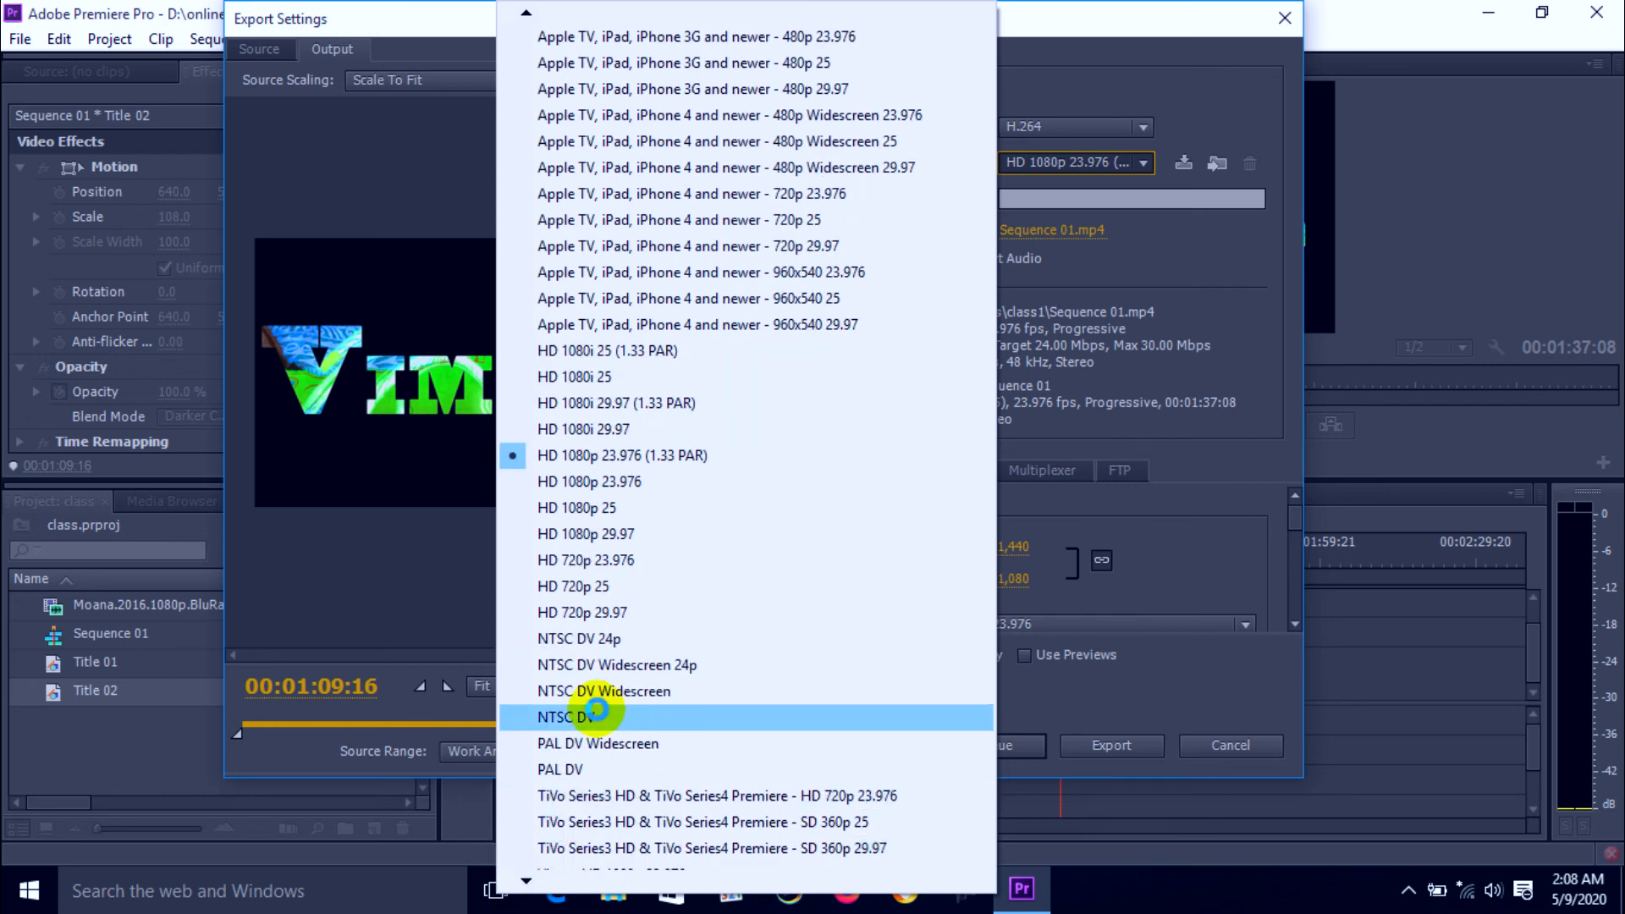
mouse_move(600, 637)
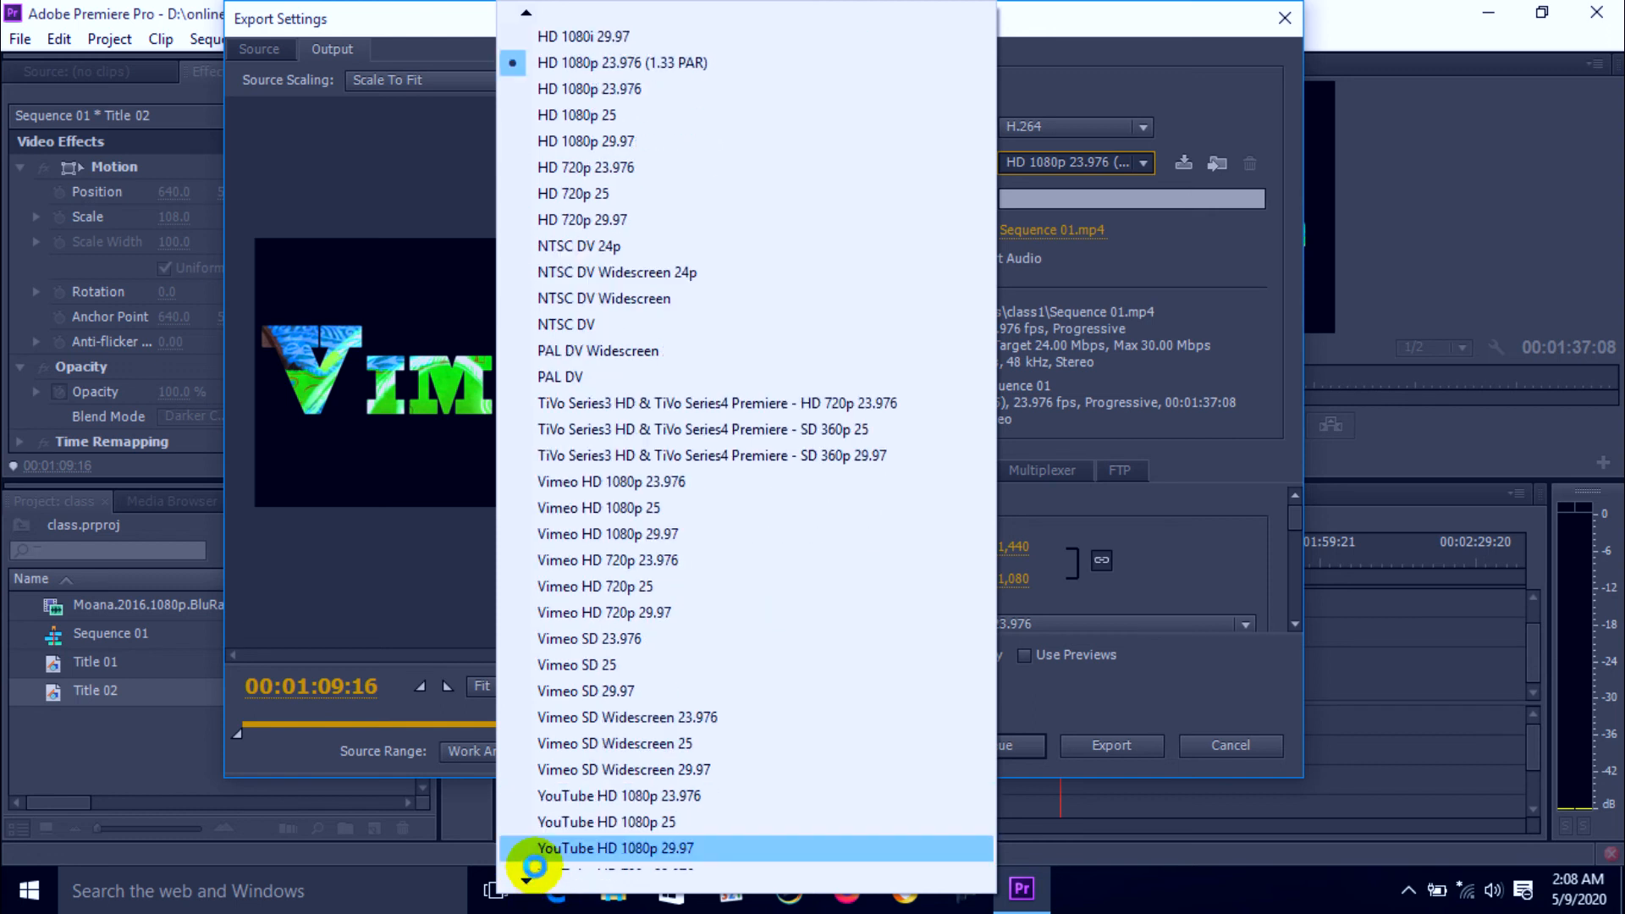
scroll(down, 3)
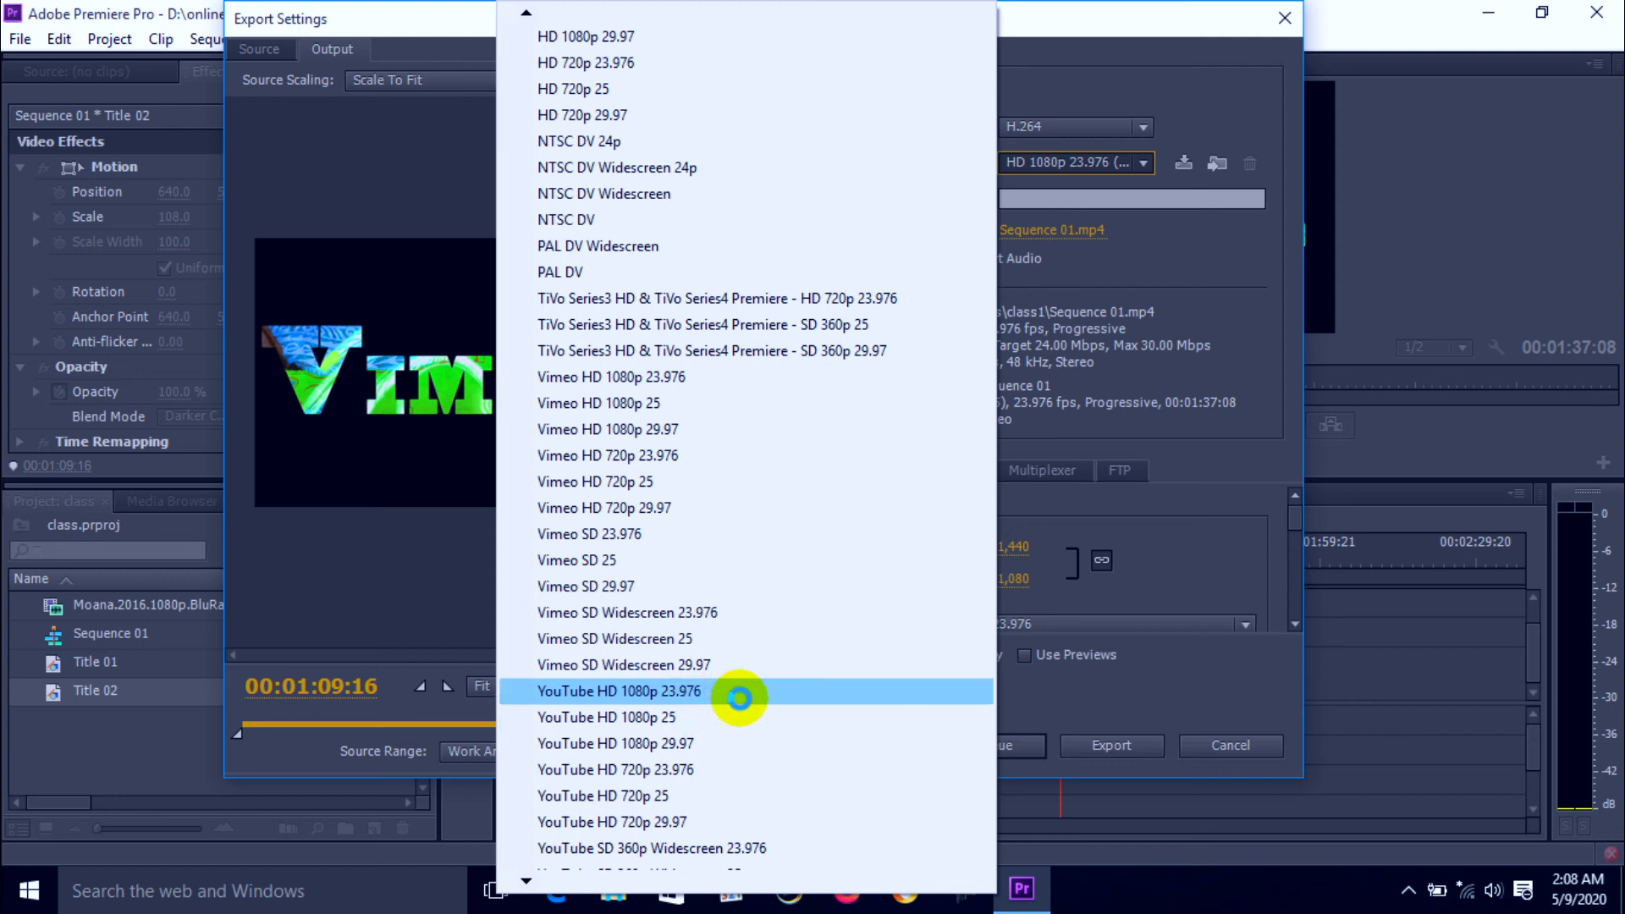
mouse_move(596, 742)
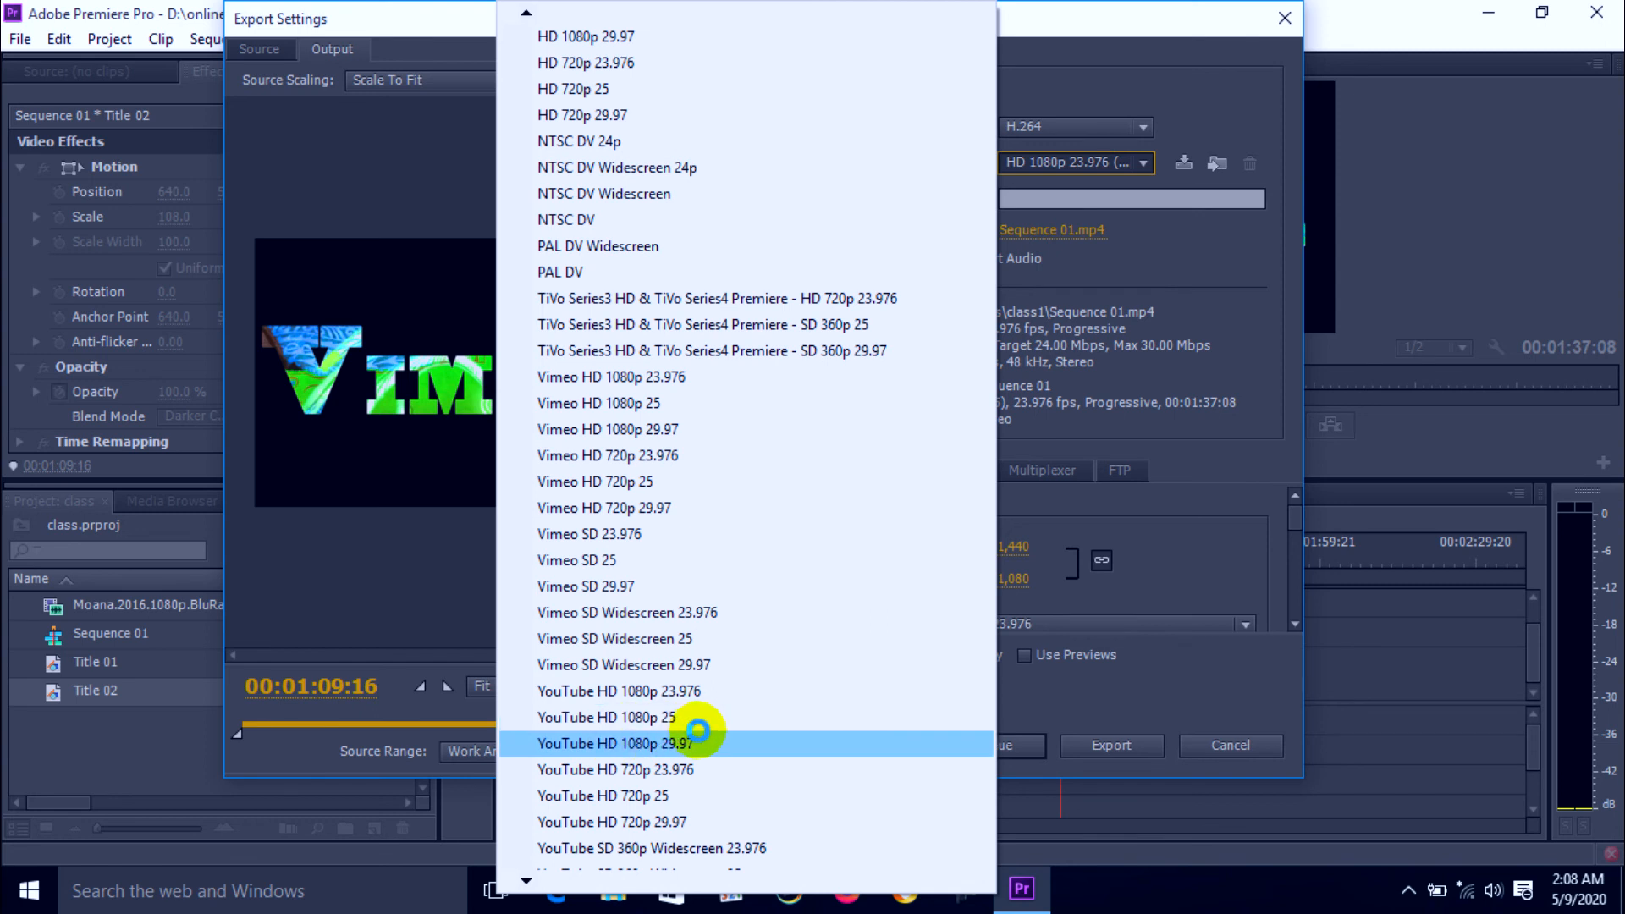
mouse_move(710, 717)
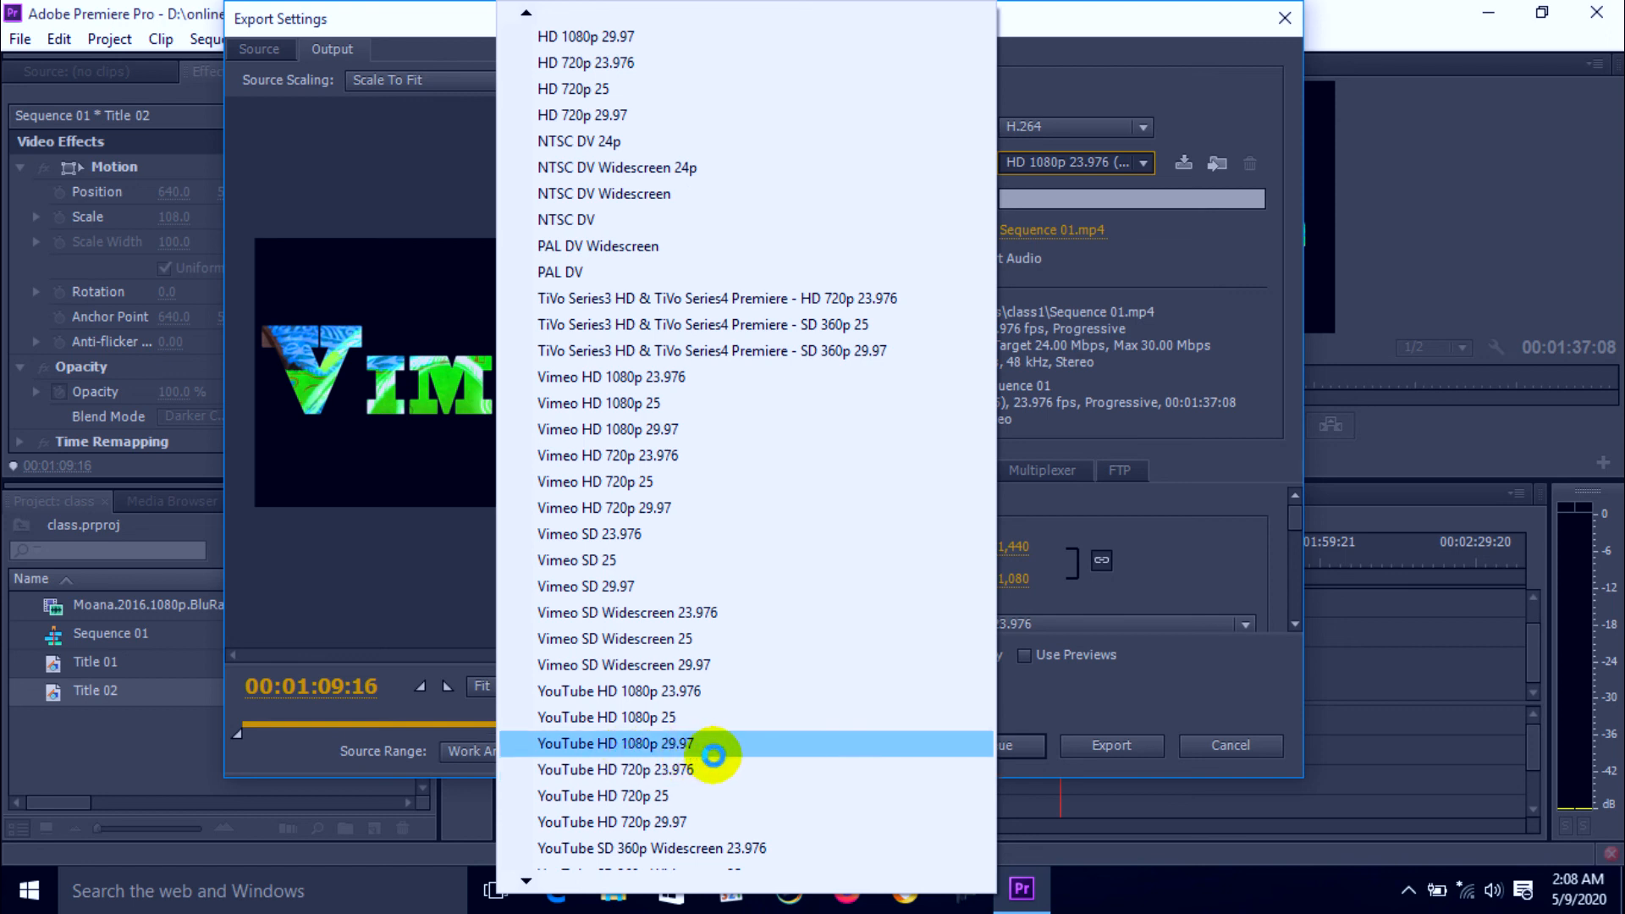
scroll(down, 3)
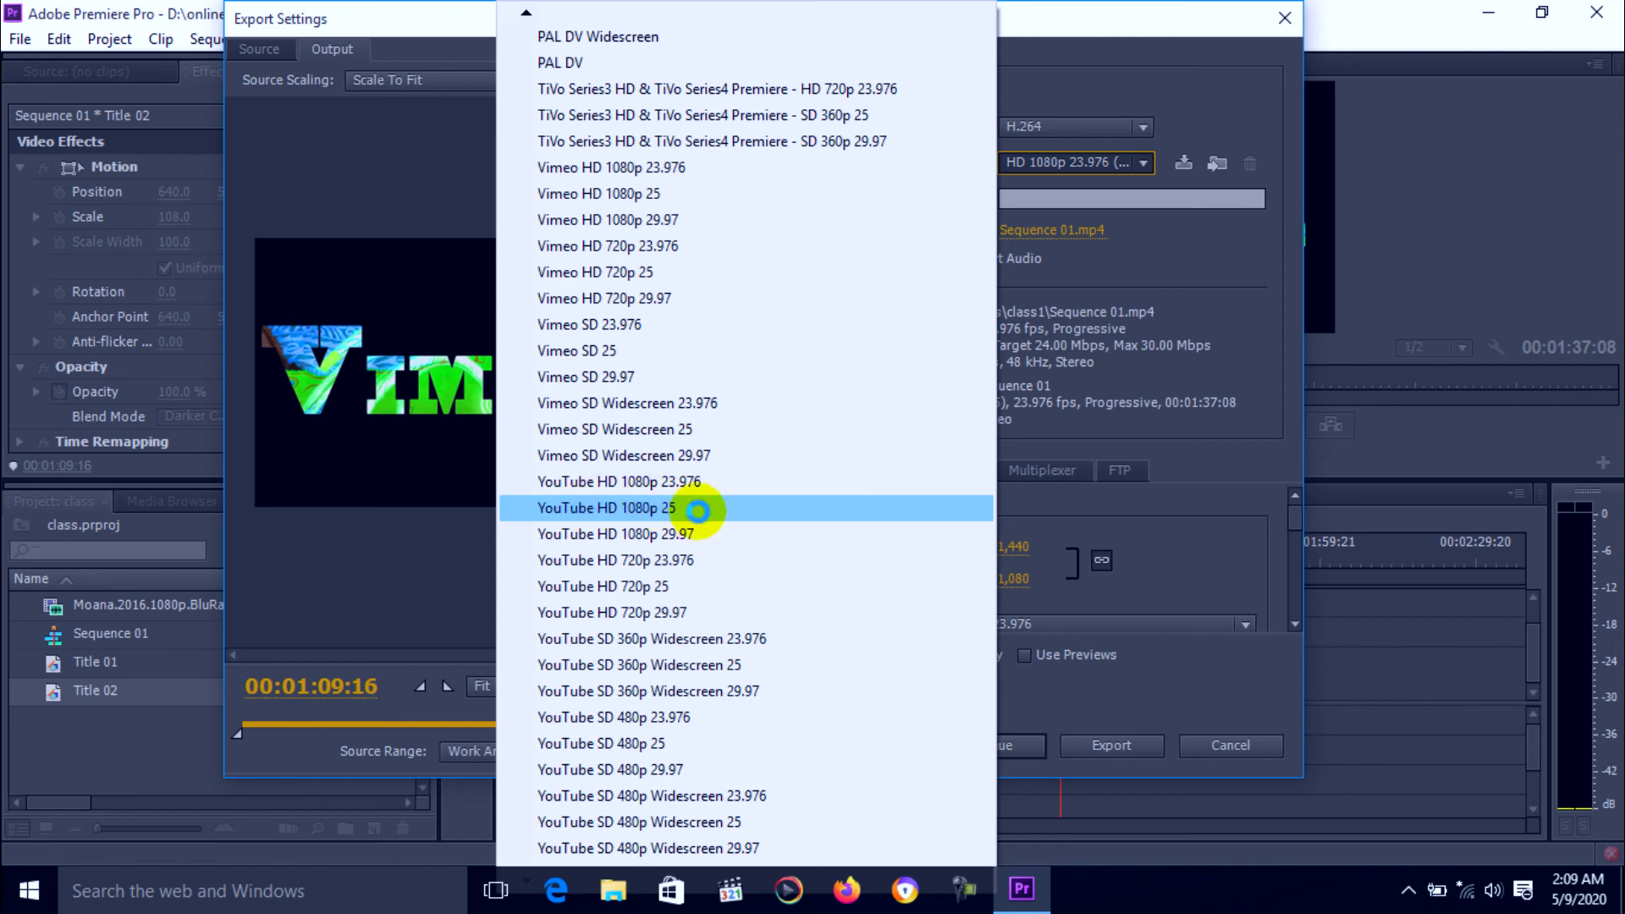
click(606, 507)
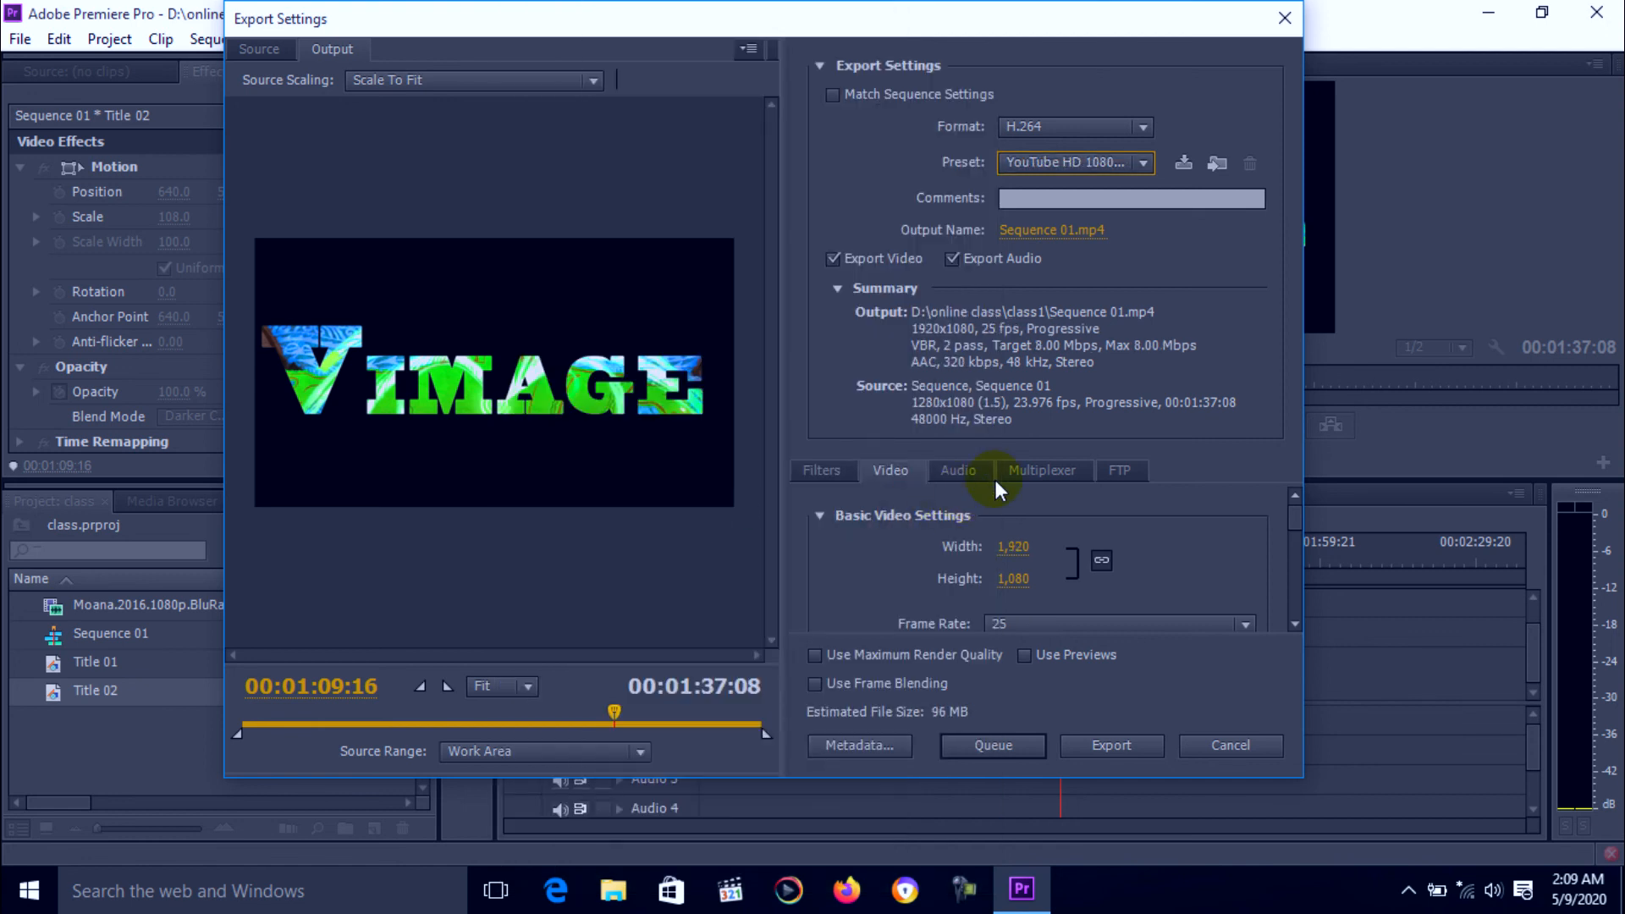
Switch the export preset to Custom and bring up Save As for Sequence 01.mp4.
click(1143, 163)
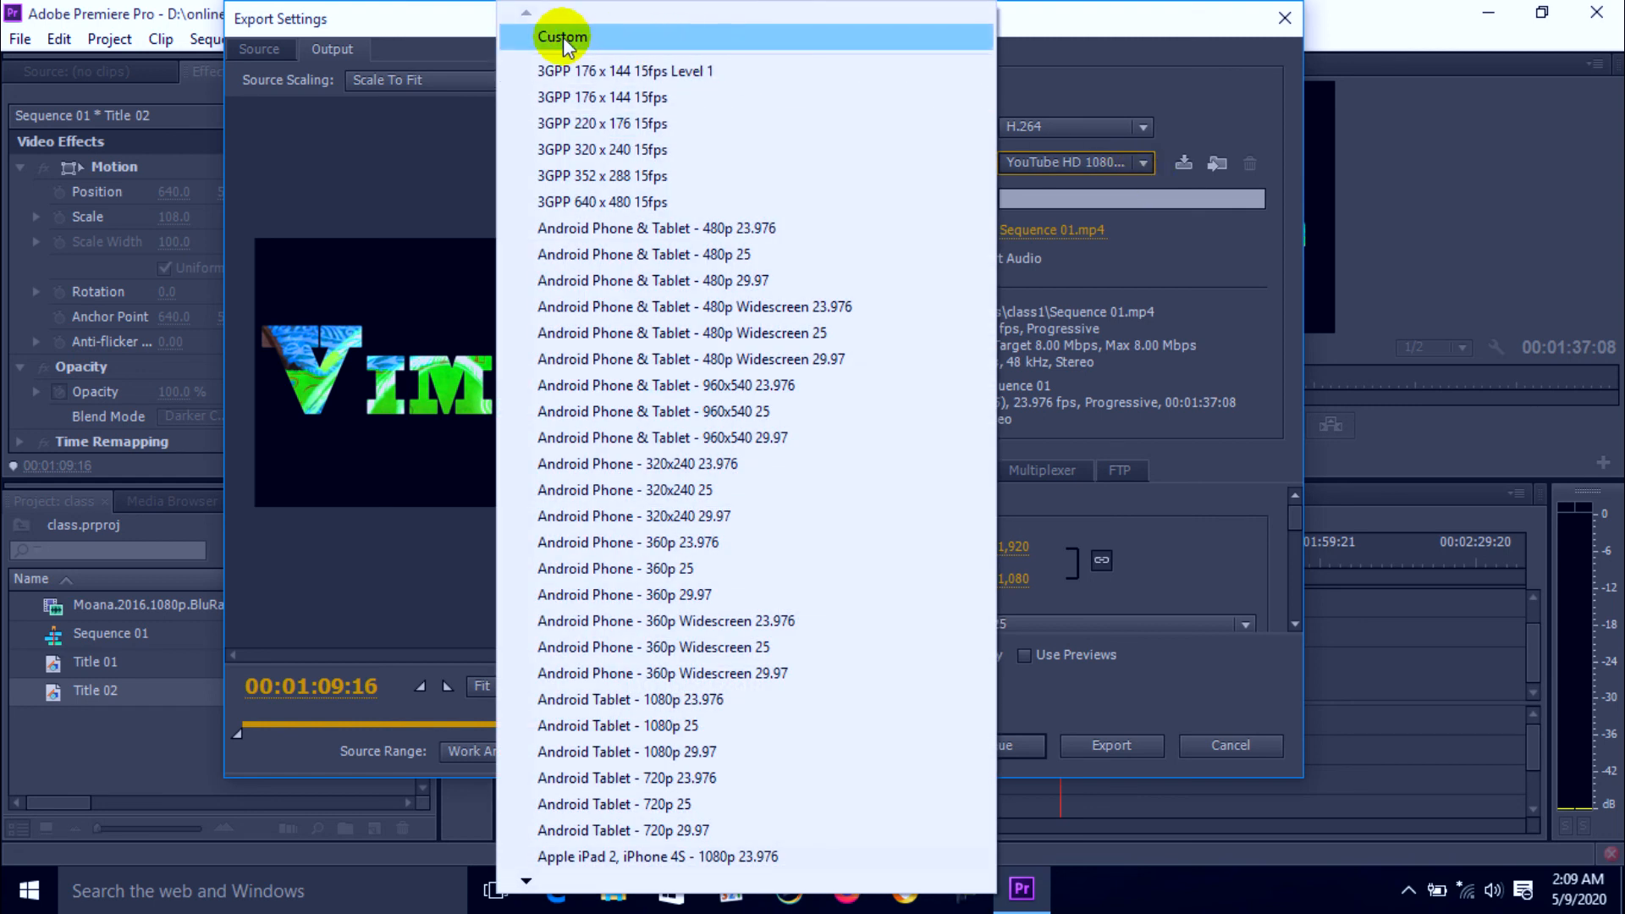
click(562, 37)
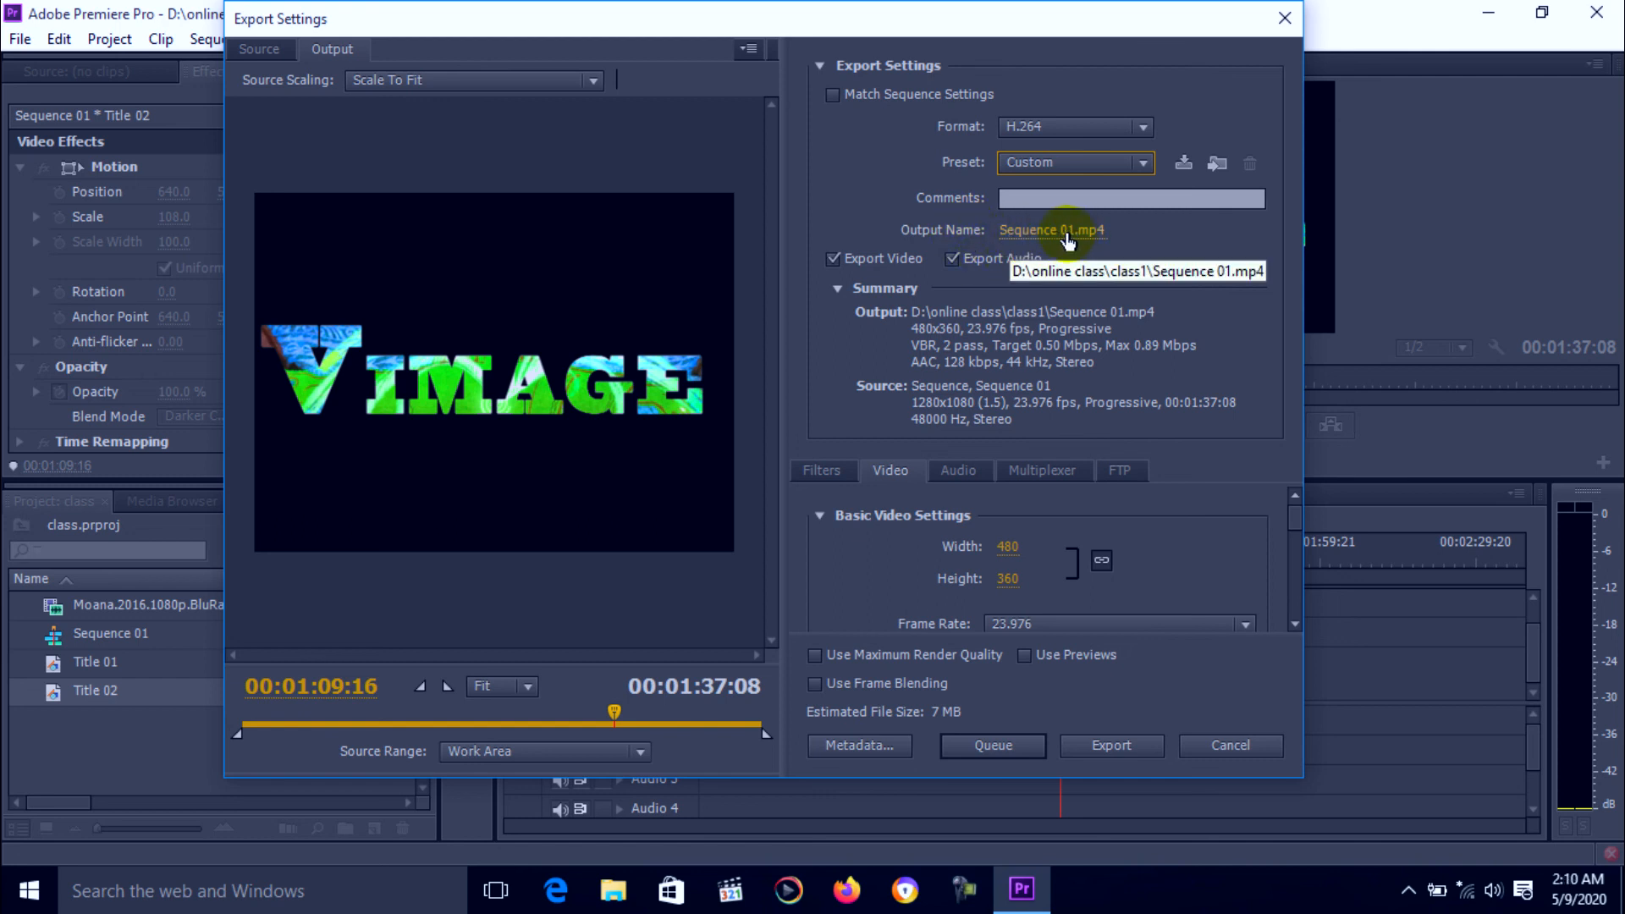
click(1051, 229)
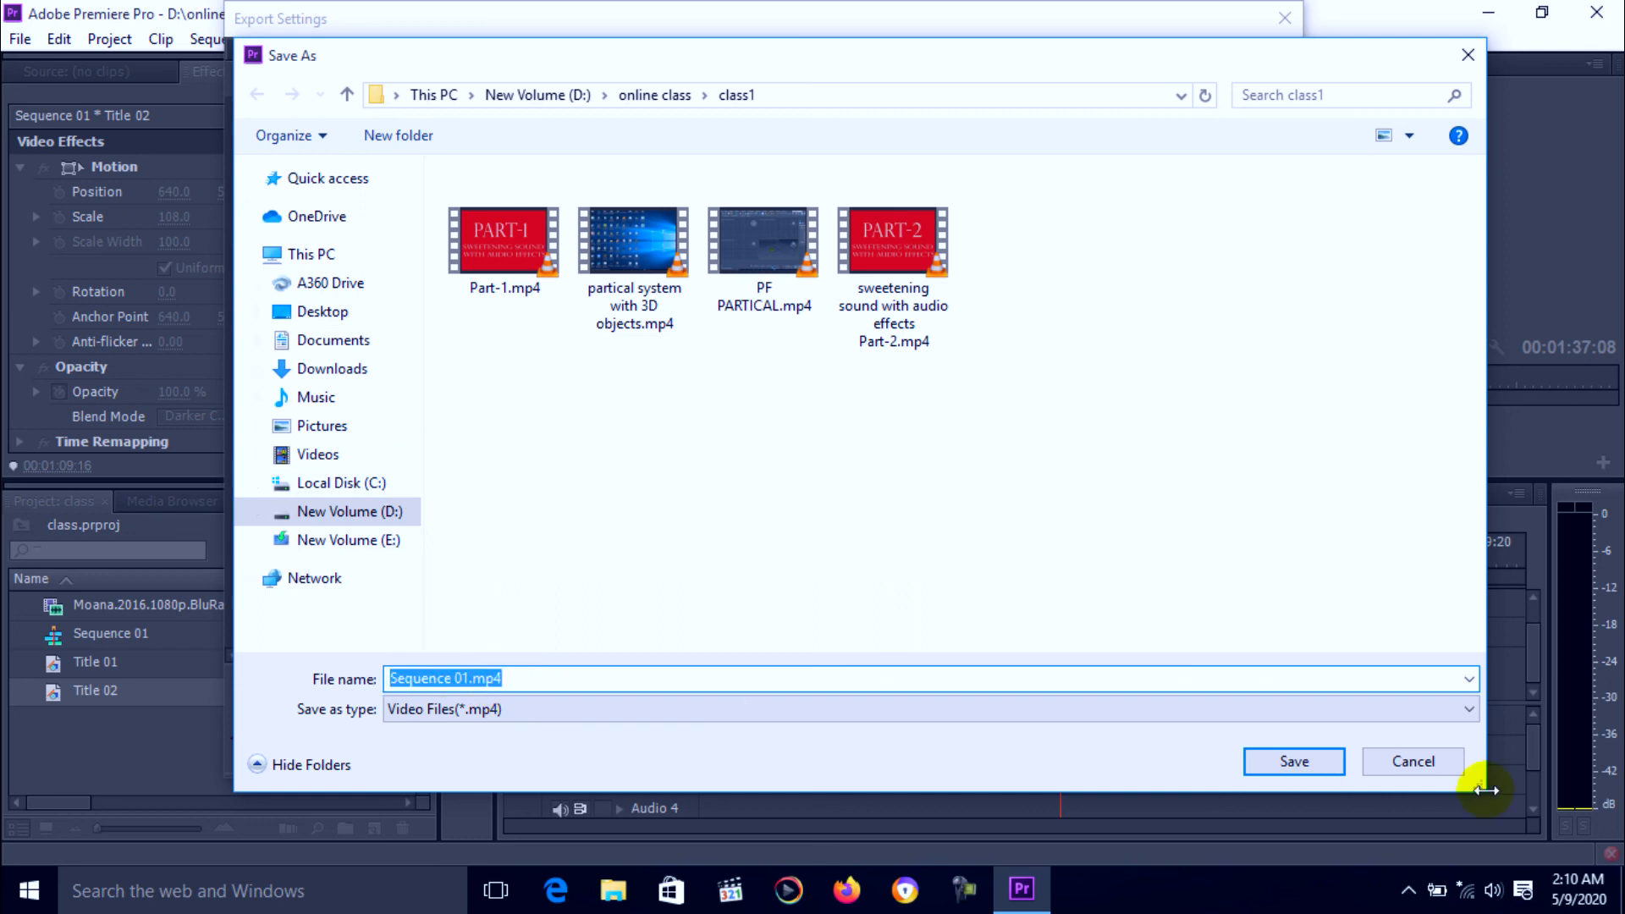
Save the output as 'V IMAGE.mp4' in the class1 folder.
text(V)
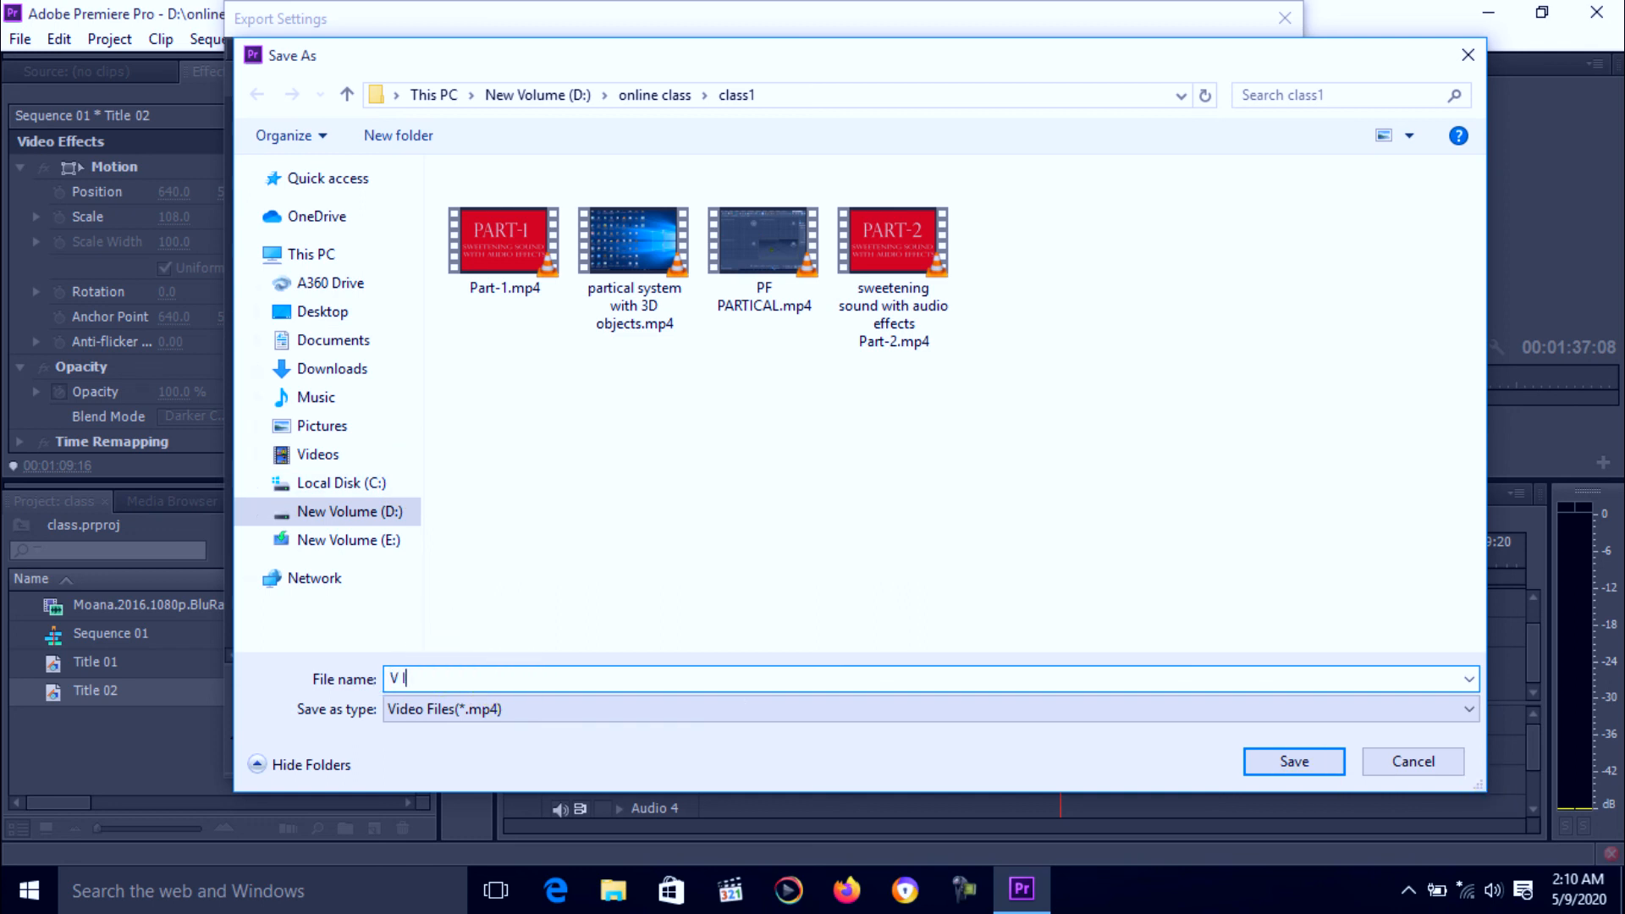
text(IMAGE)
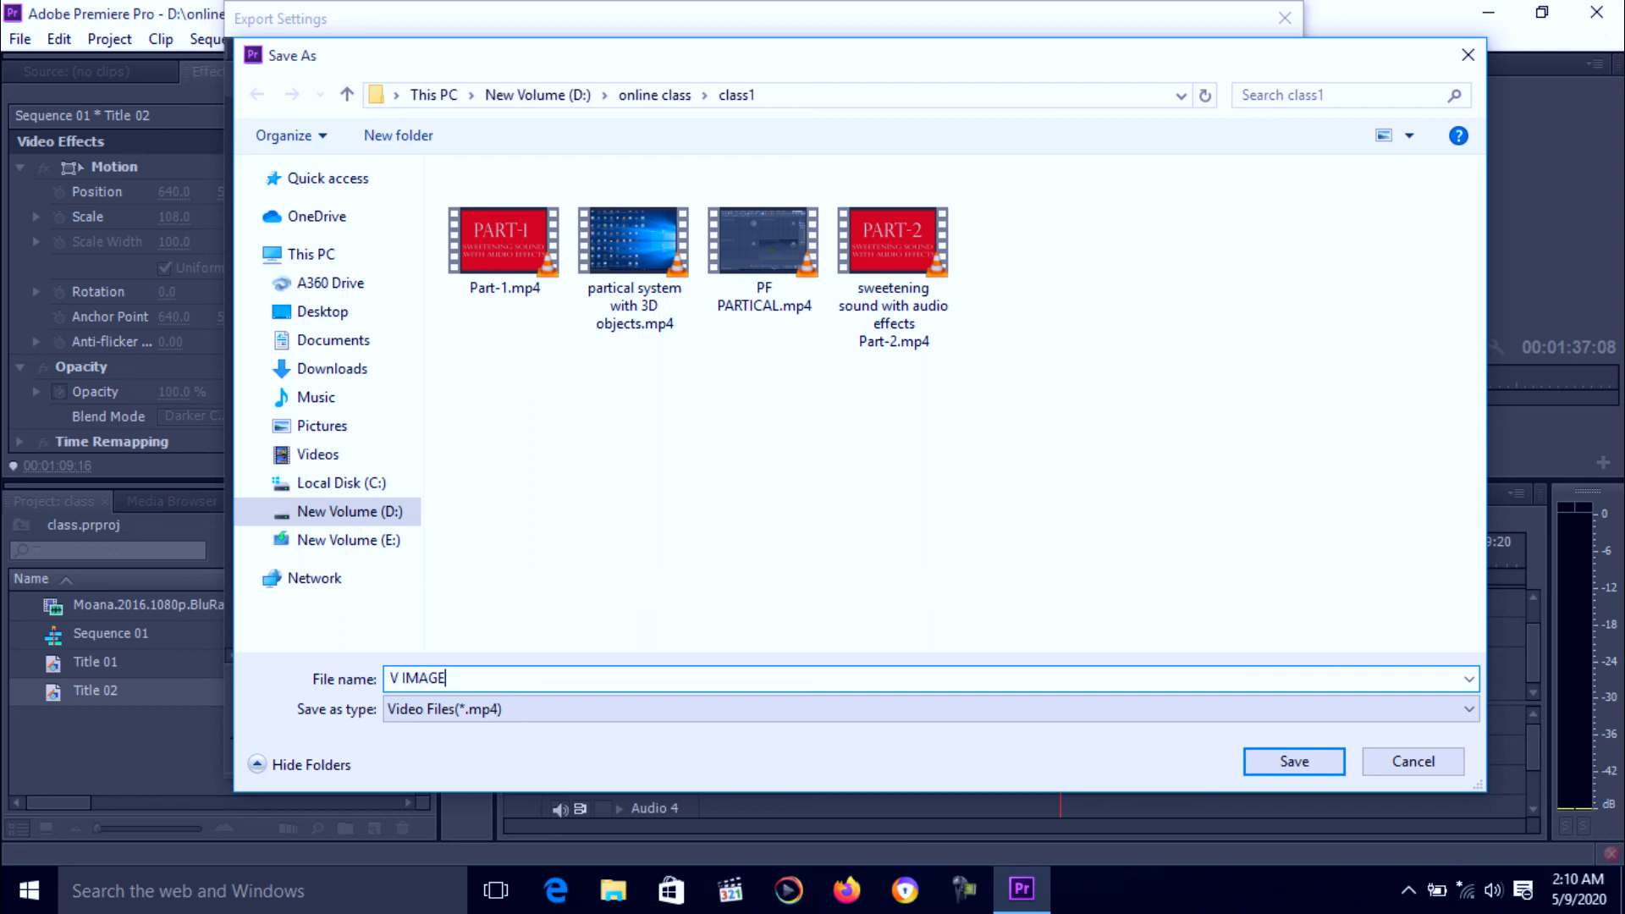
mouse_move(736, 807)
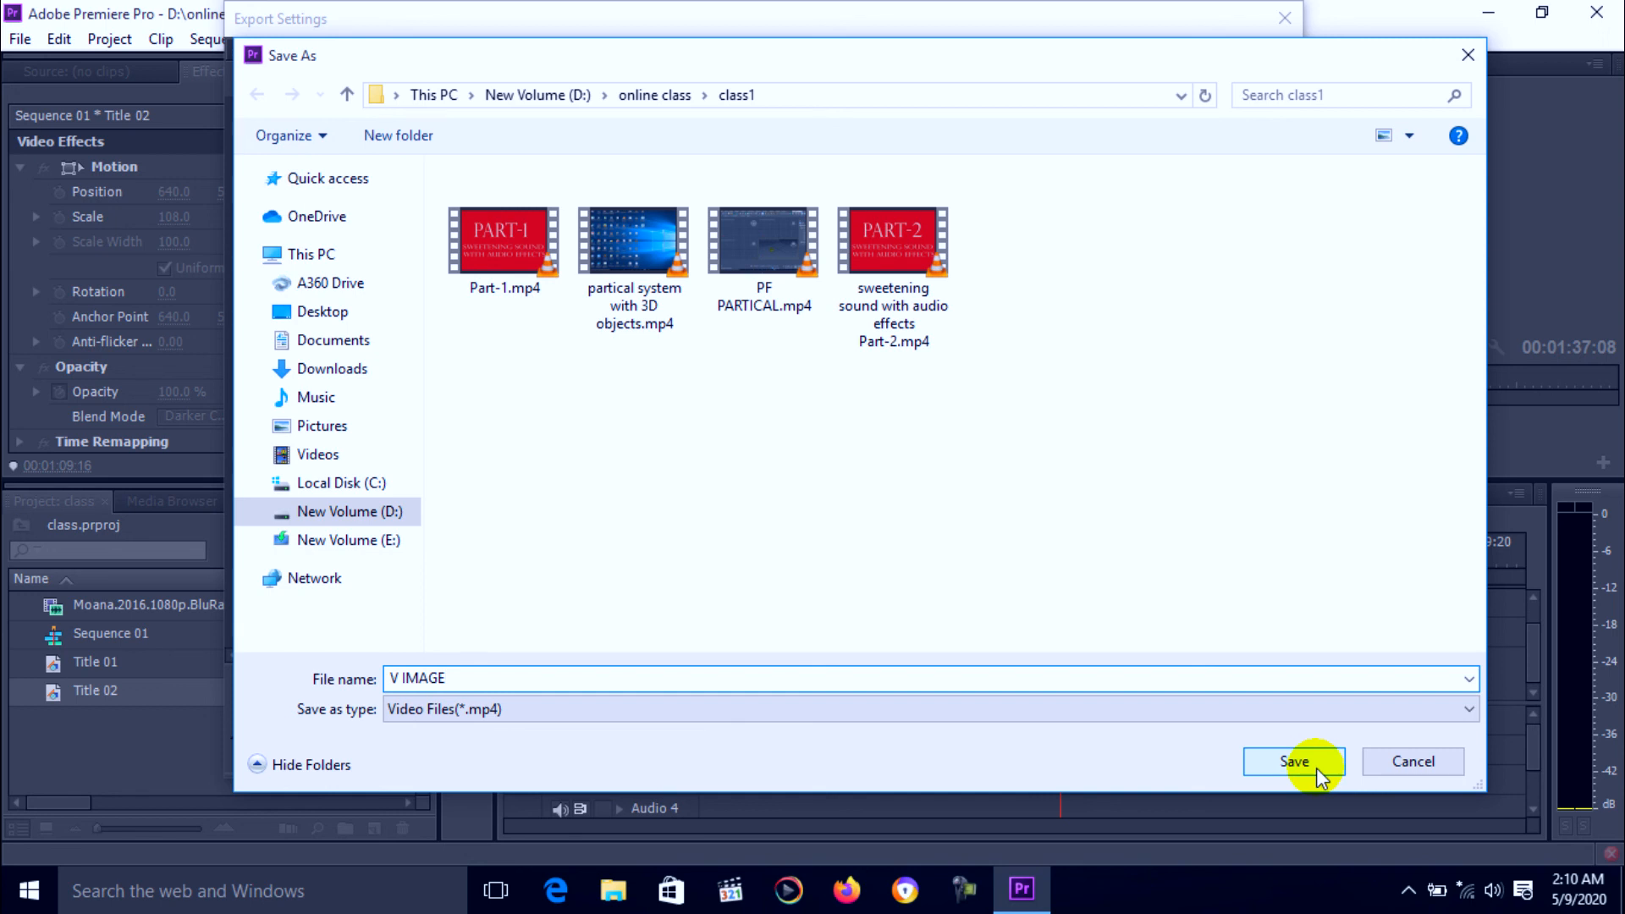
click(1293, 761)
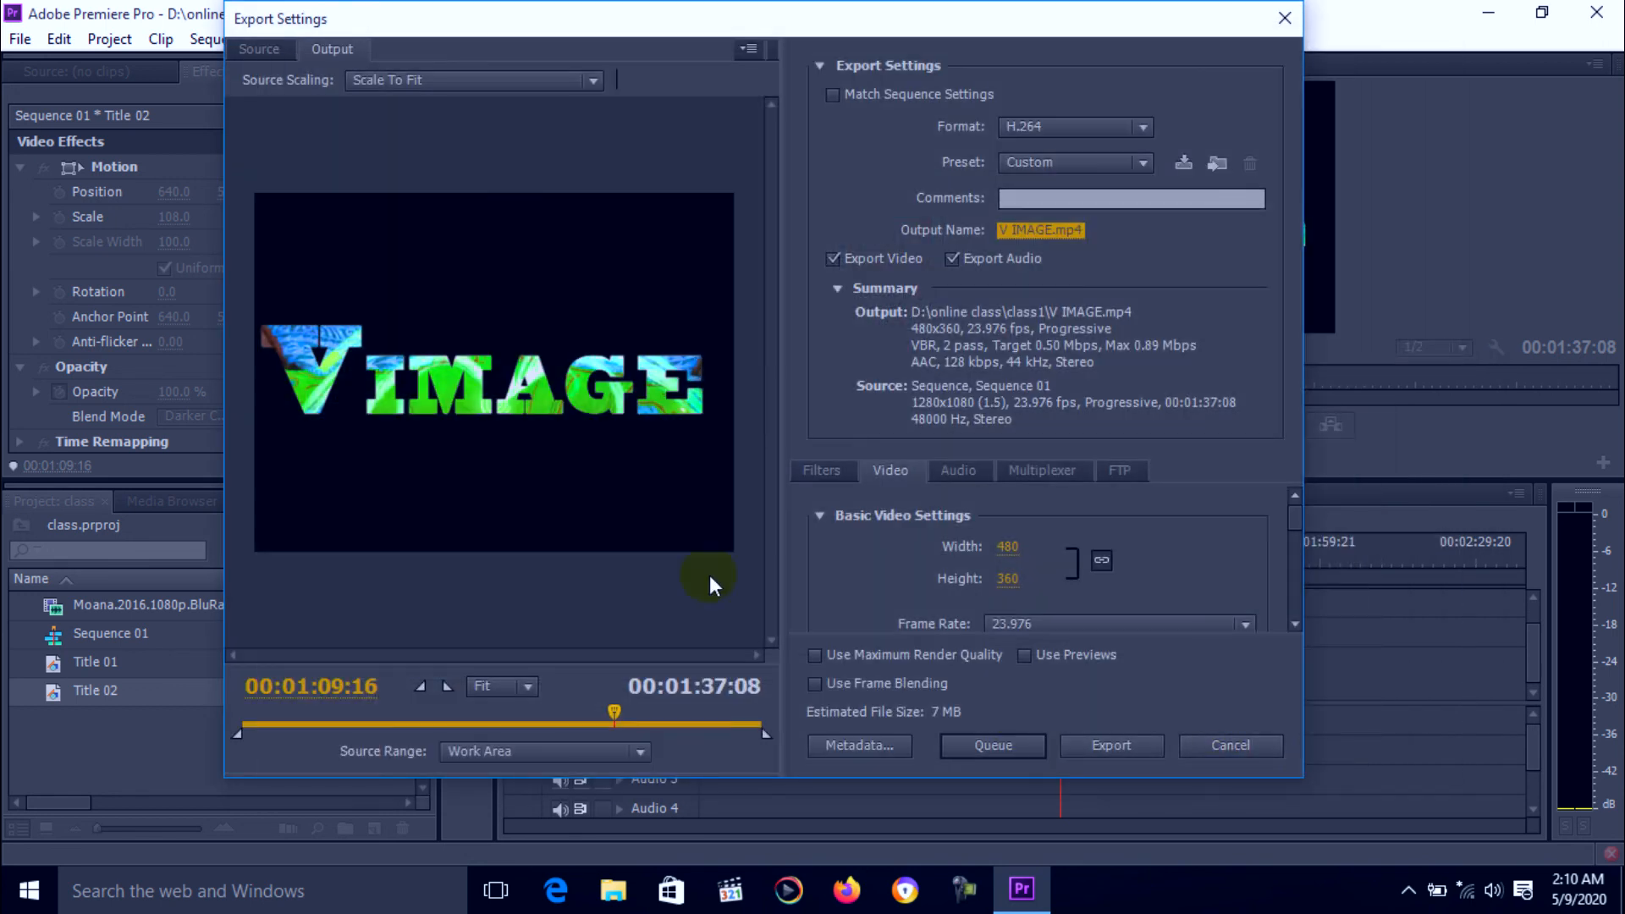
mouse_move(984, 310)
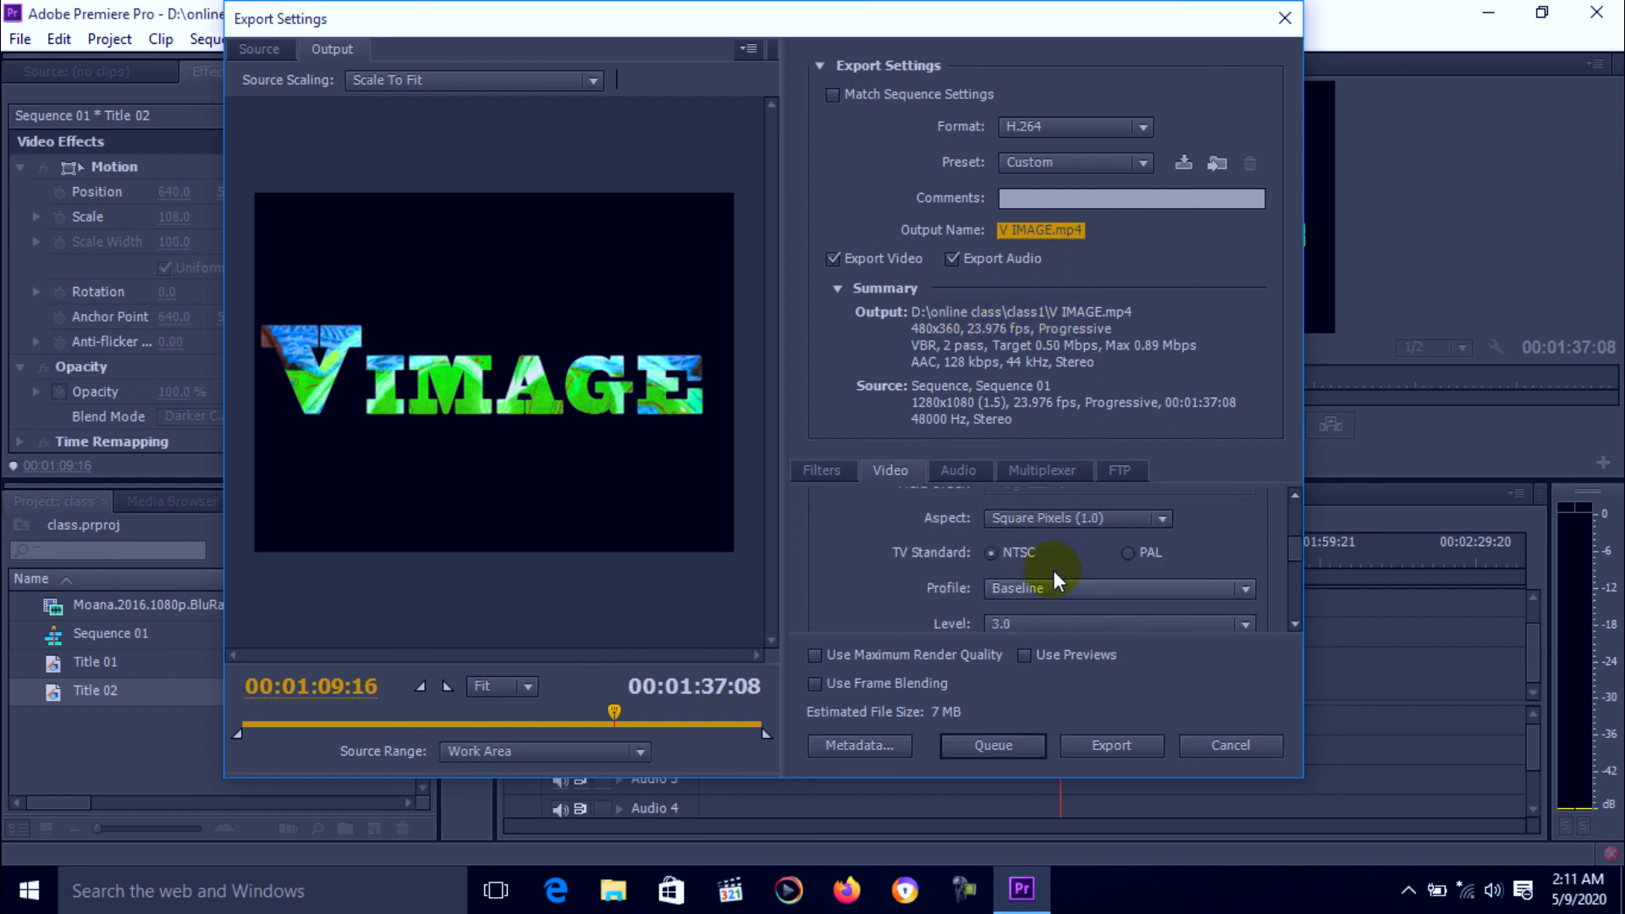
mouse_move(1000, 538)
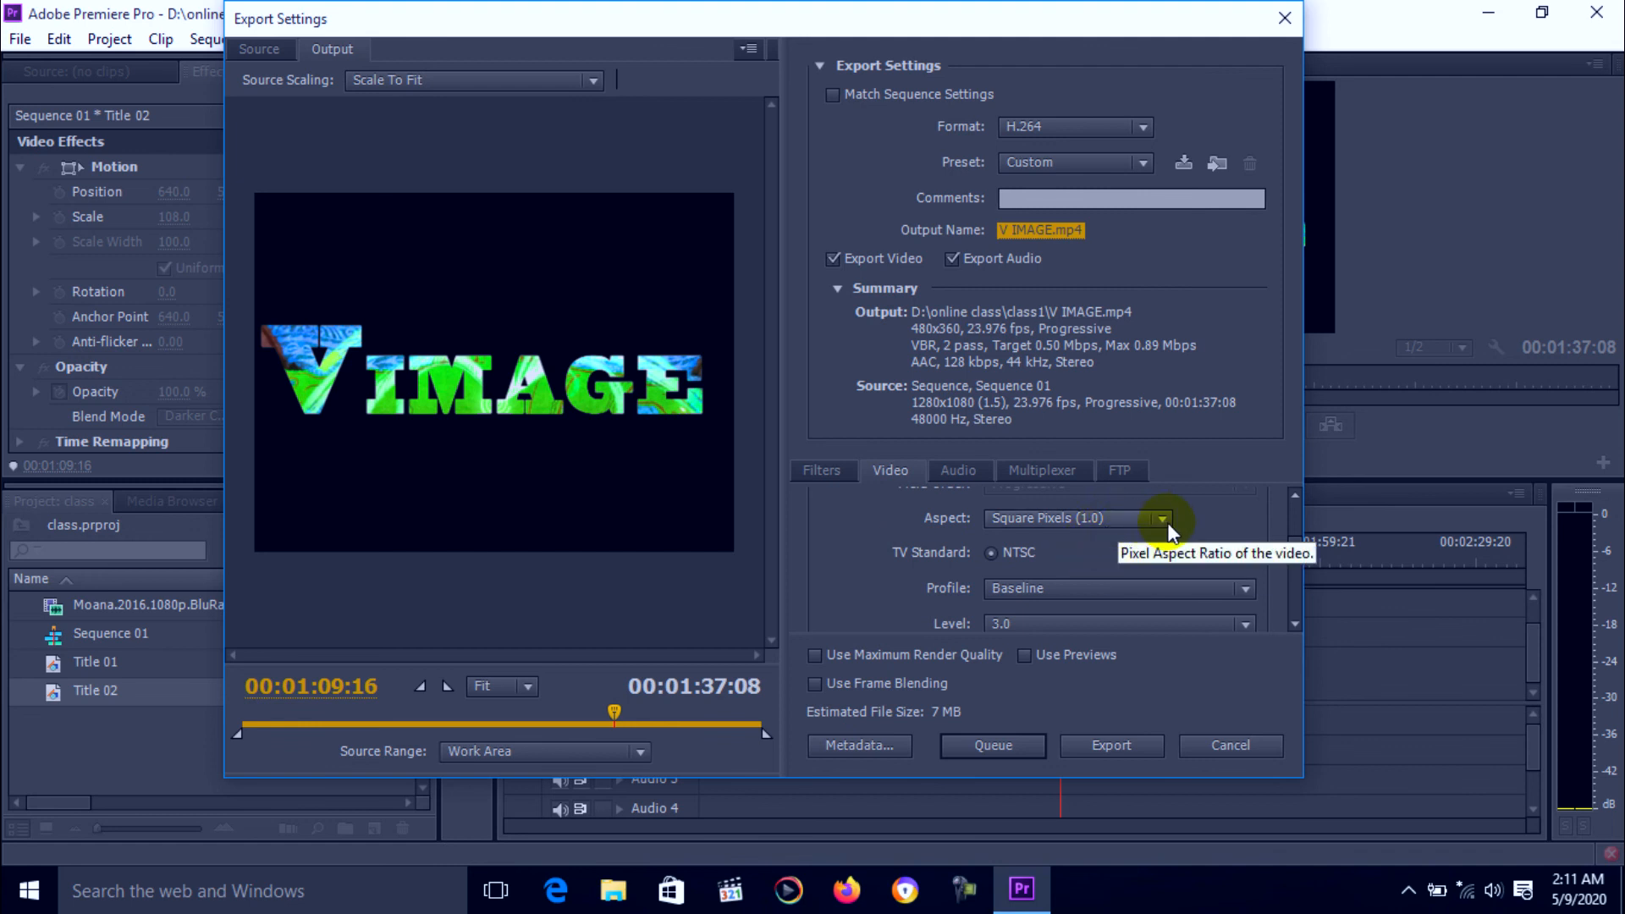
Set D1/DV PAL Widescreen pixel aspect, enable Maximum Render Quality, and export V IMAGE.mp4.
click(1160, 518)
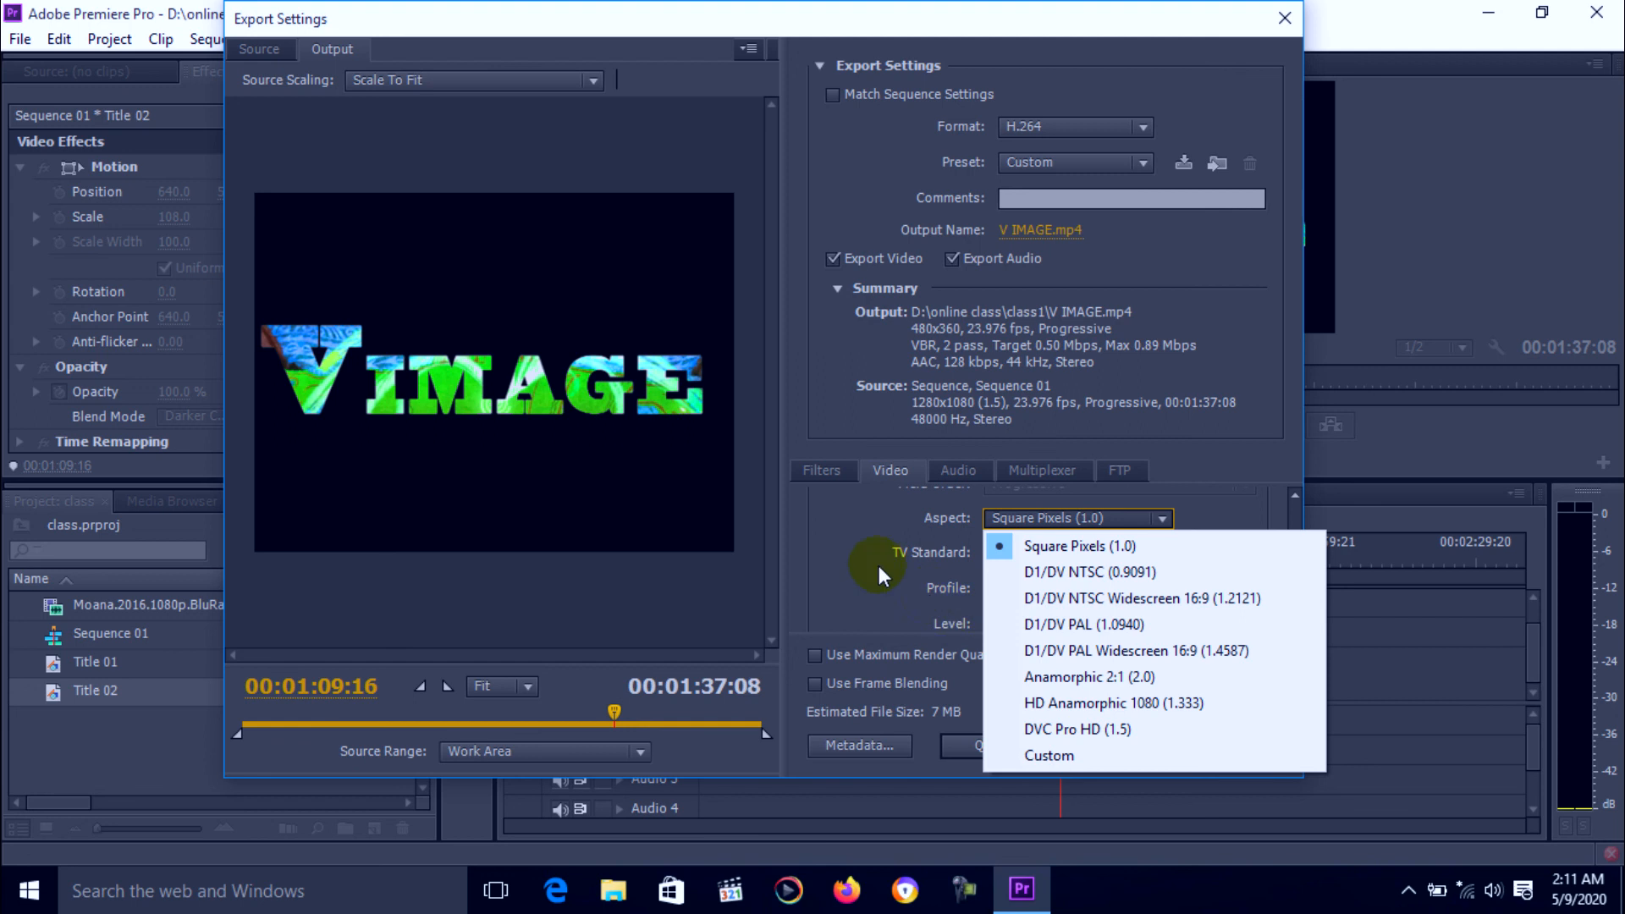
click(1077, 545)
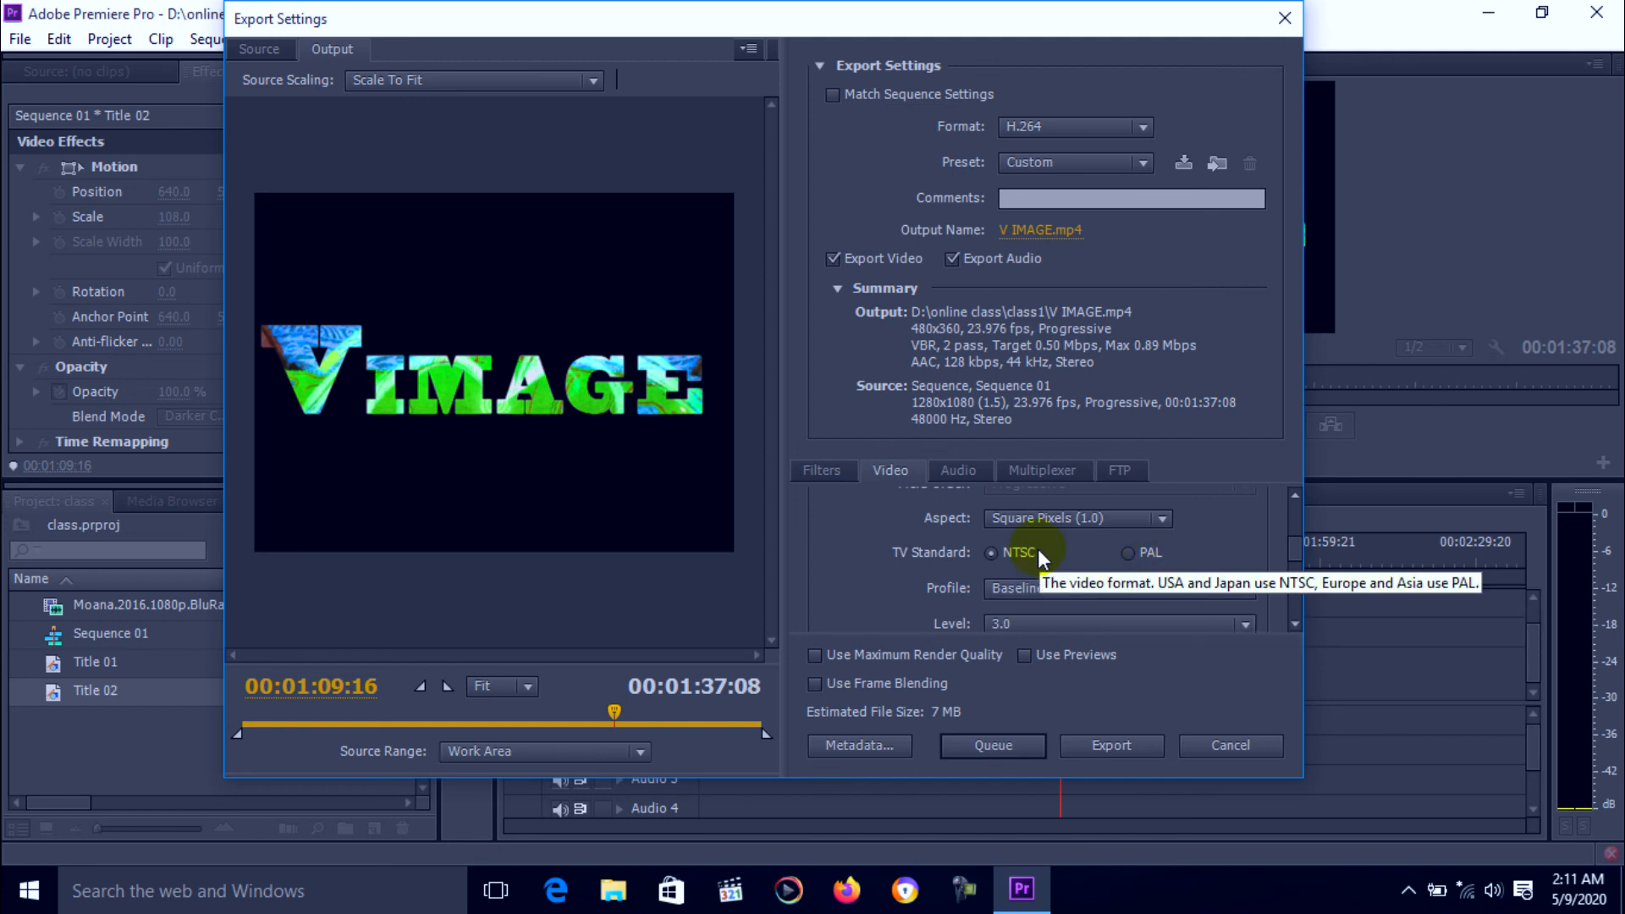
mouse_move(1127, 561)
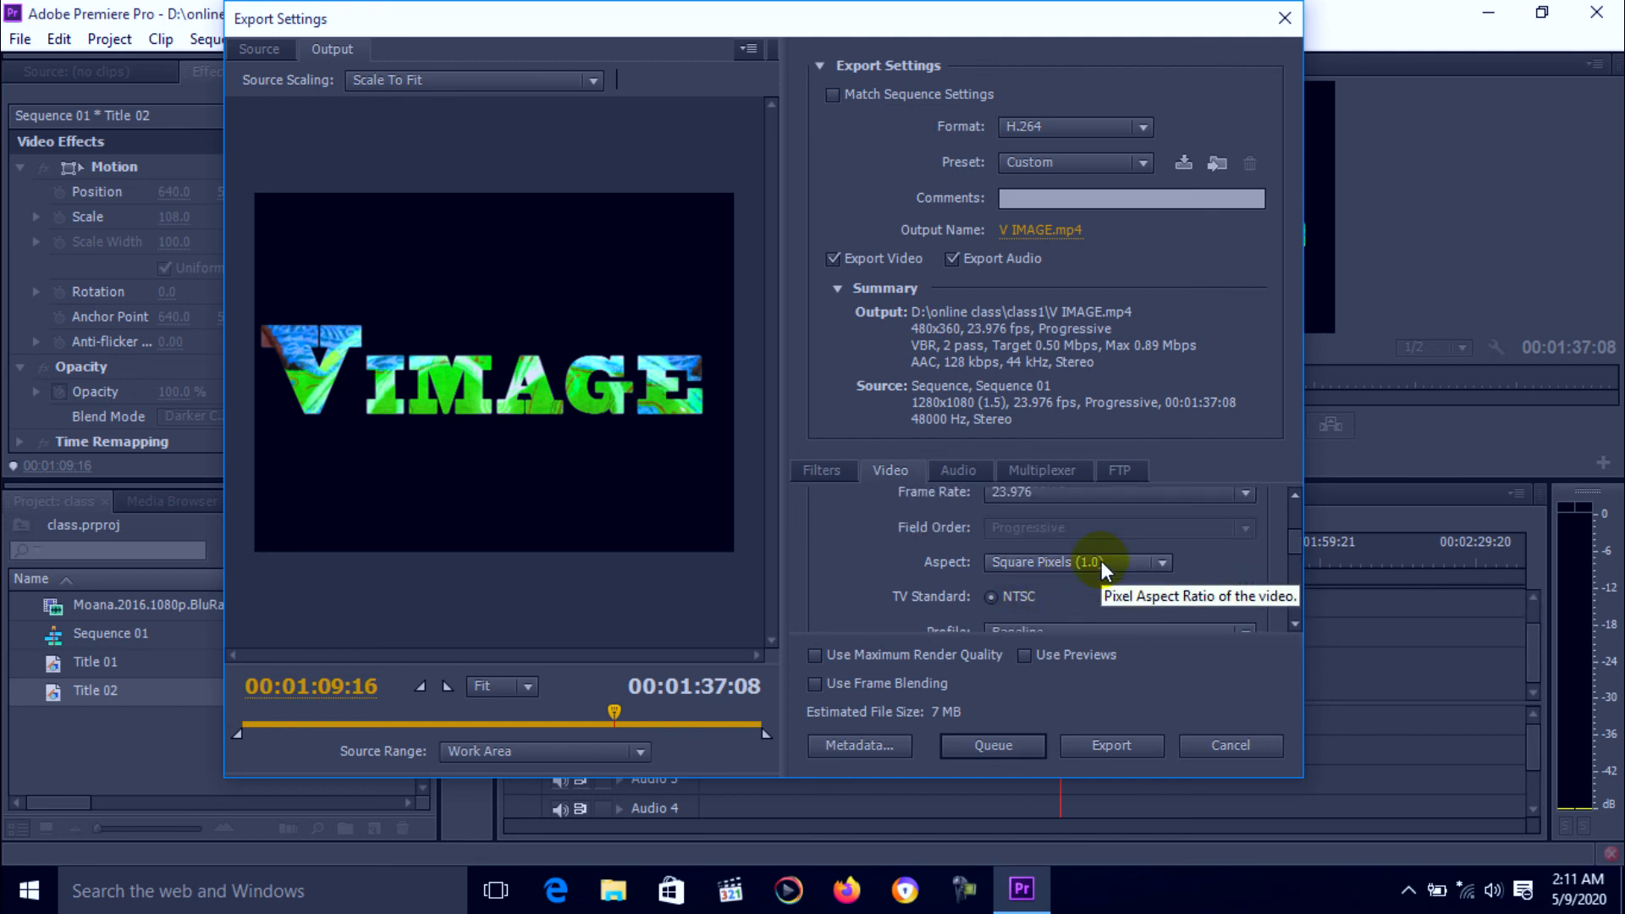
click(1072, 562)
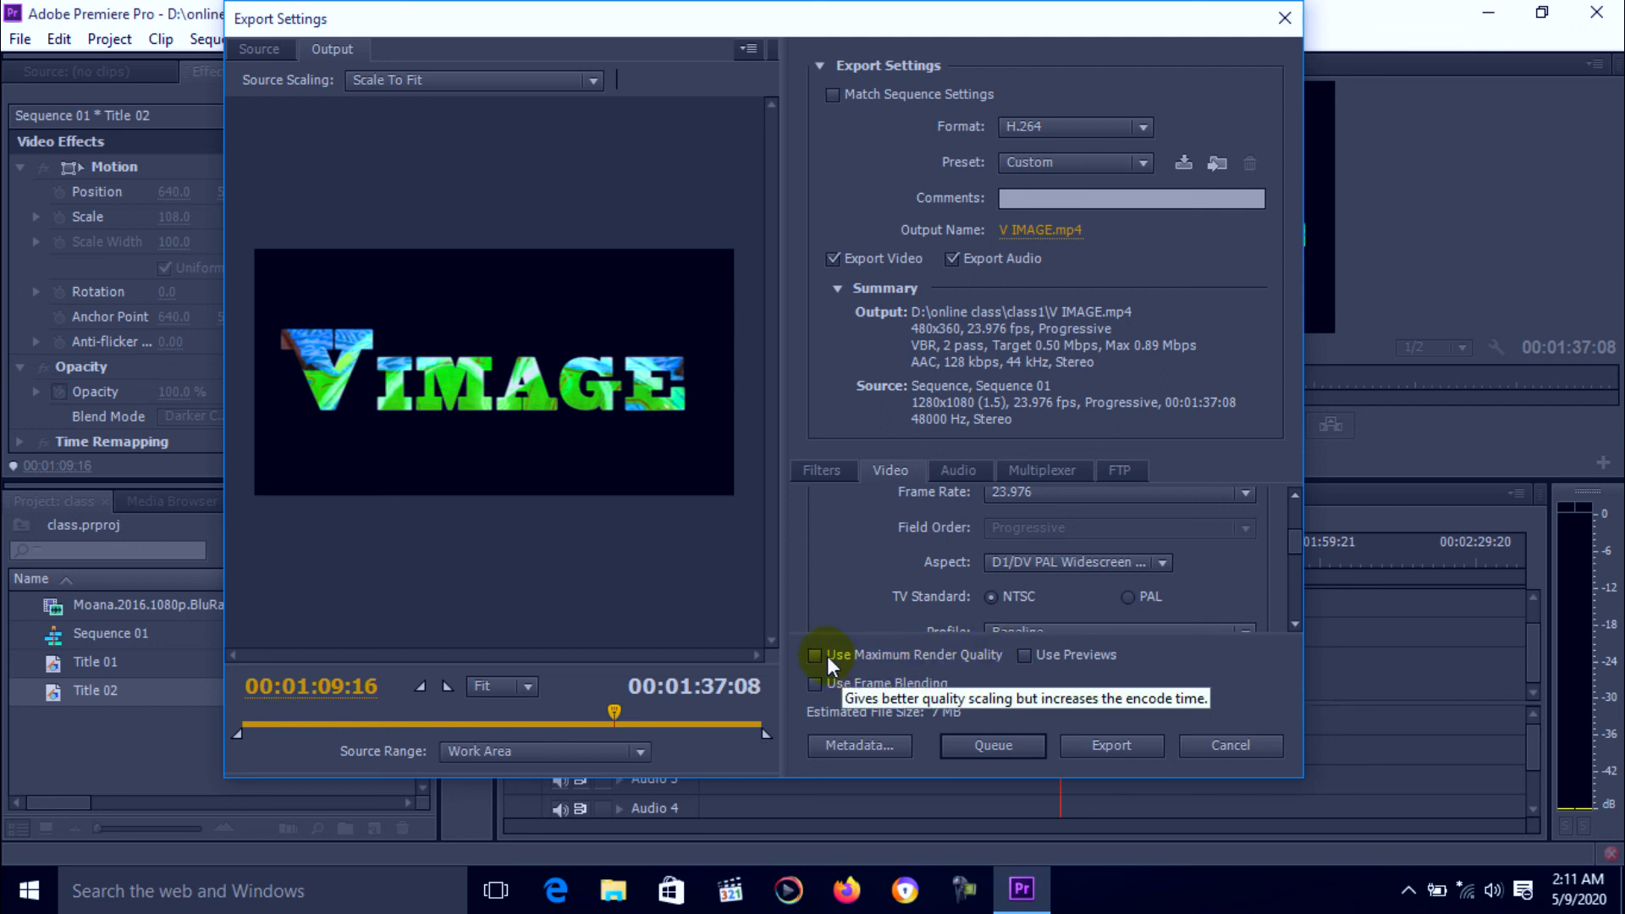
click(814, 654)
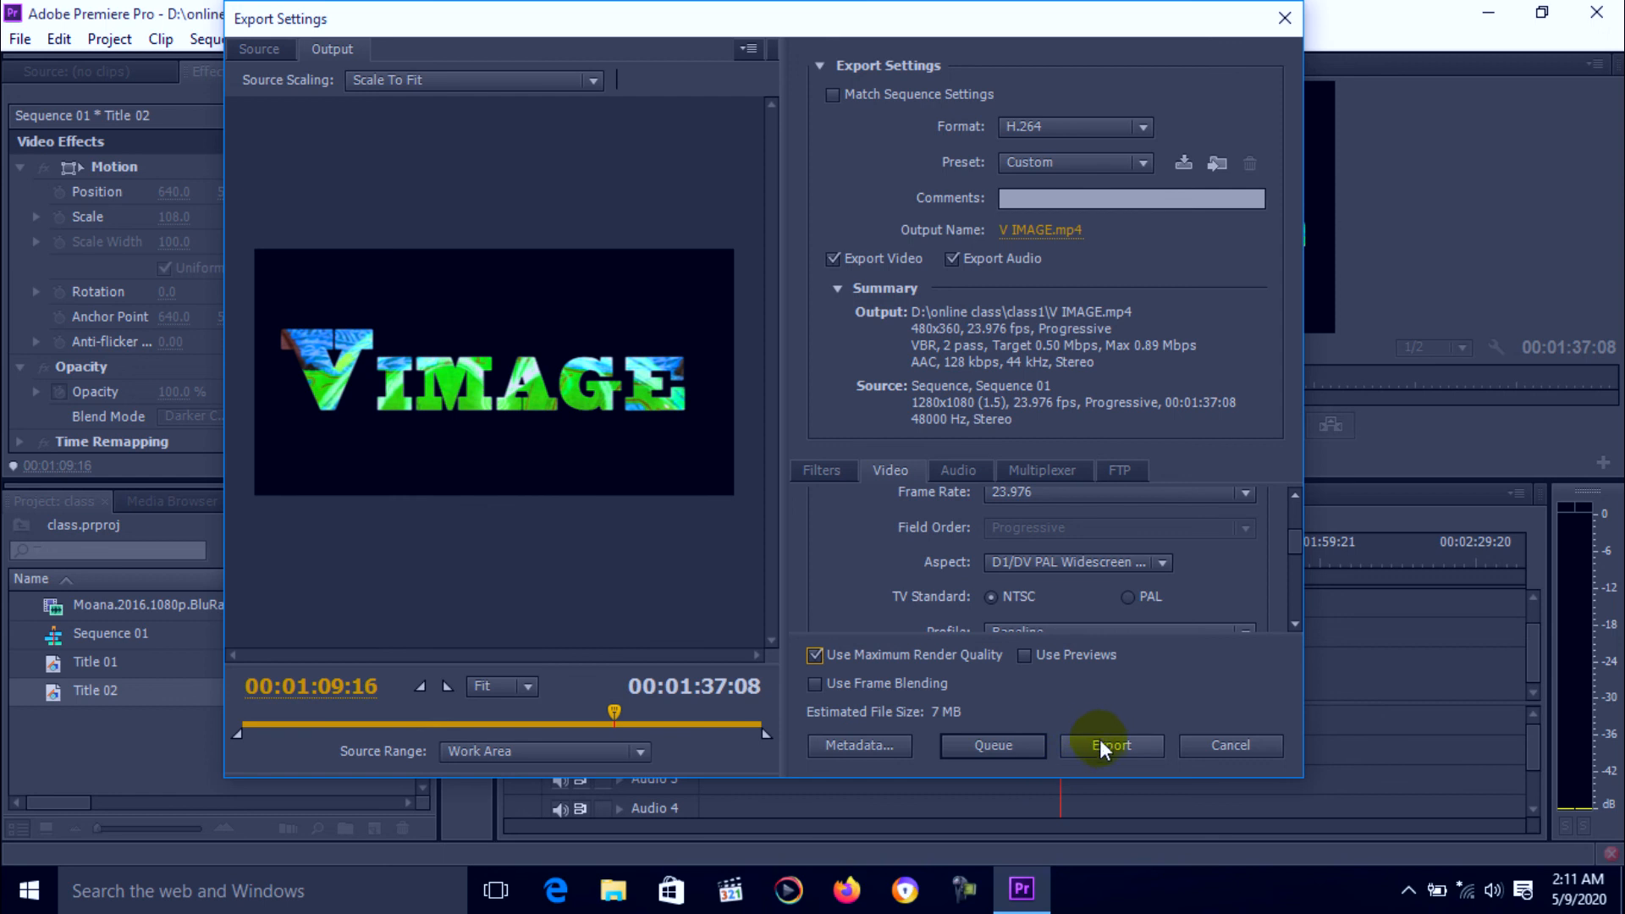
mouse_move(1109, 745)
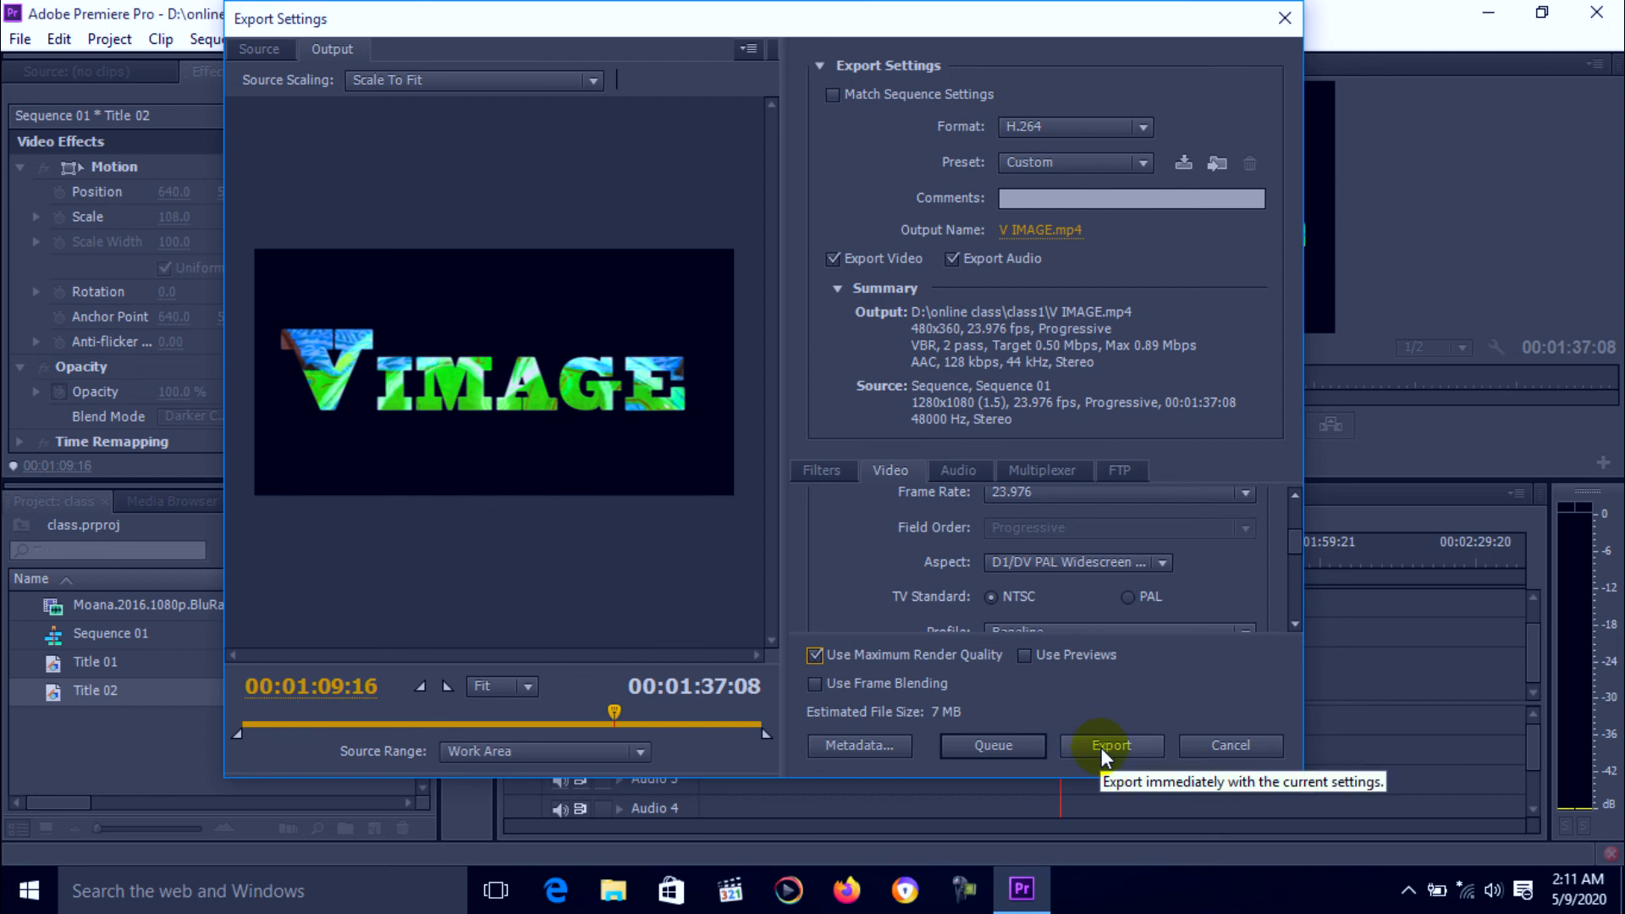
click(1109, 745)
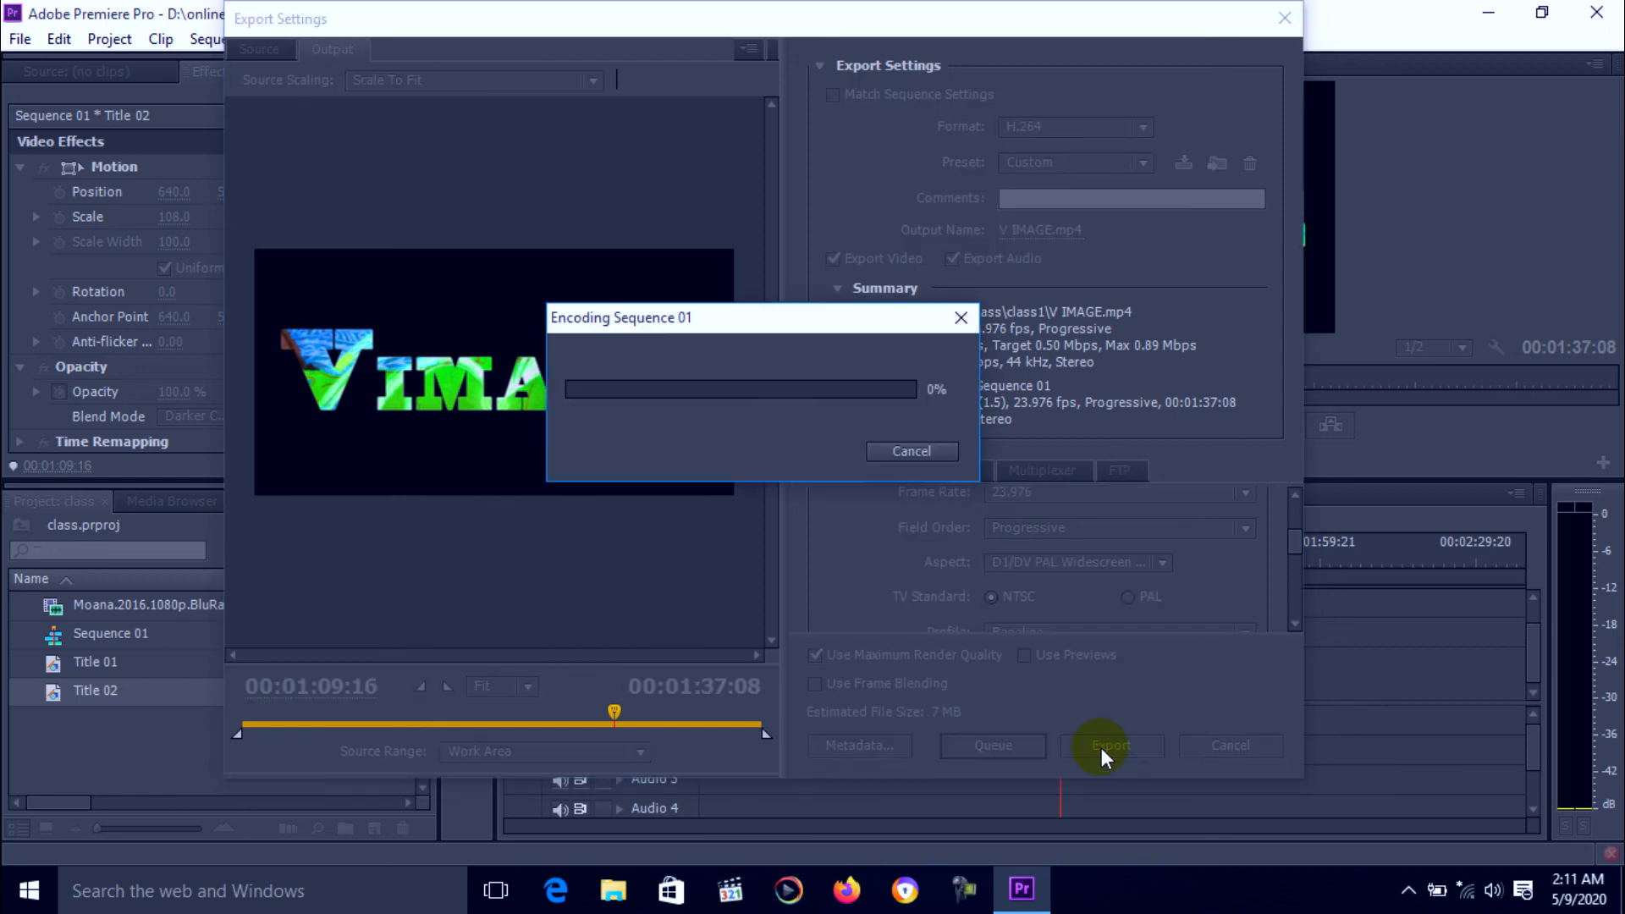